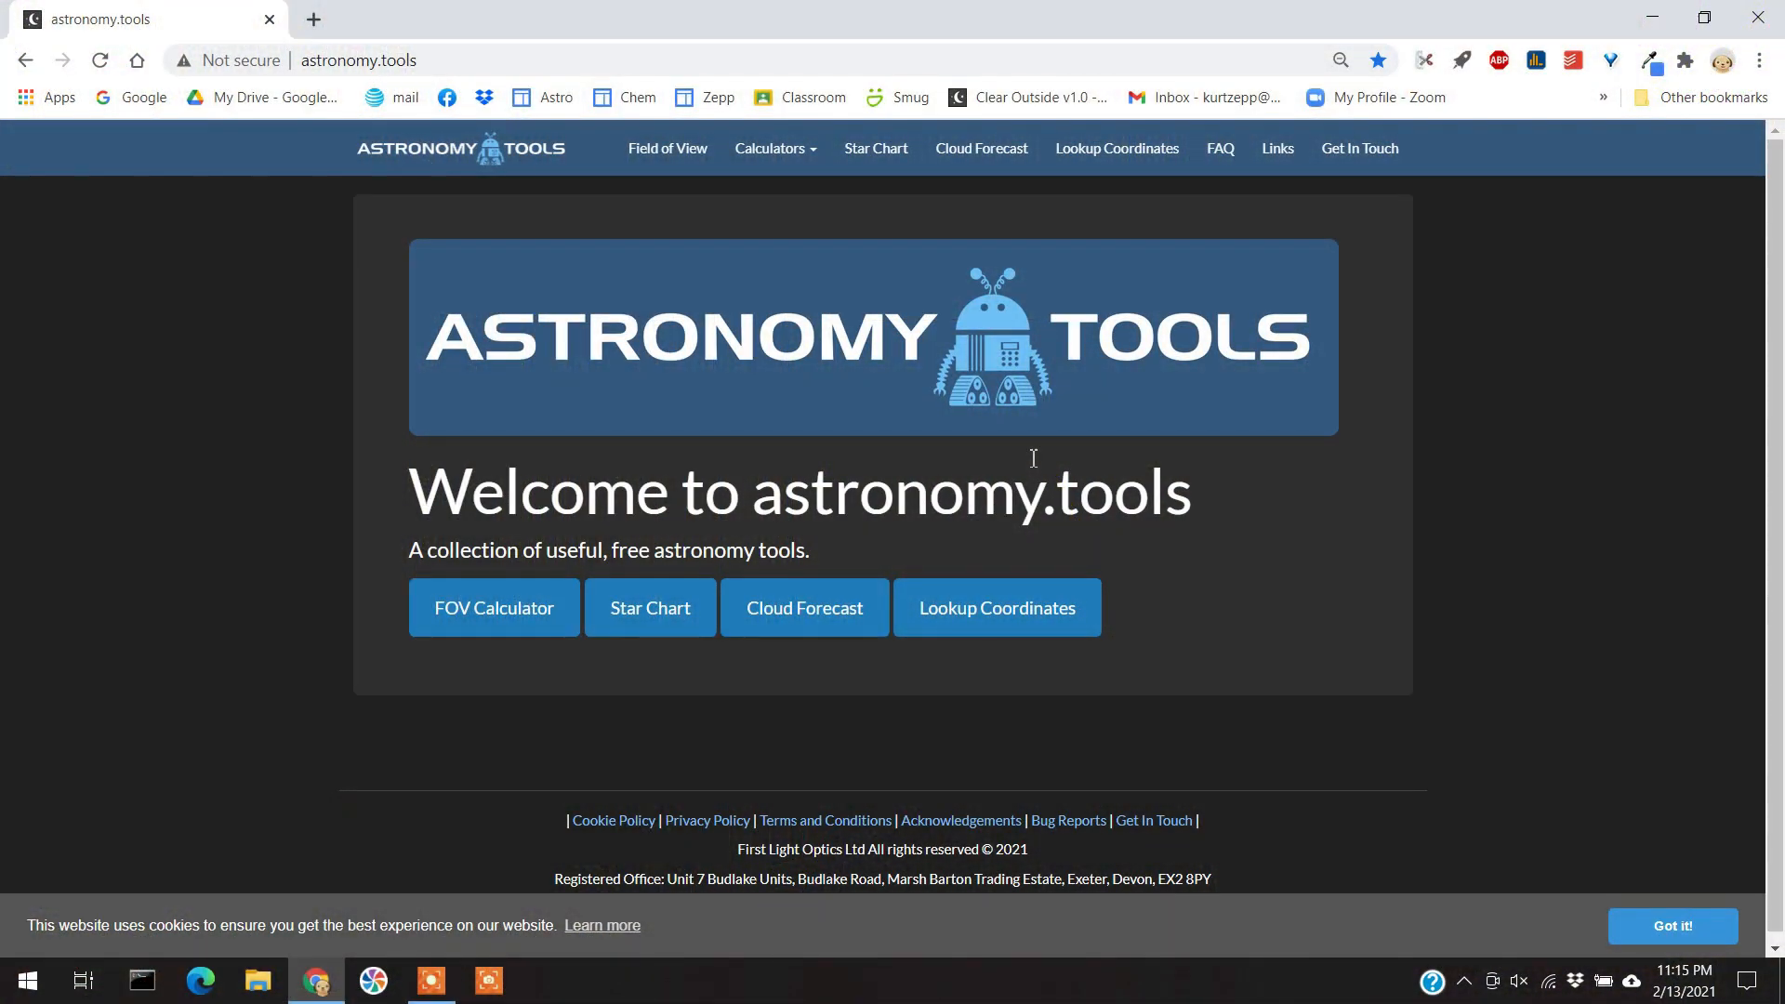
mouse_move(418, 164)
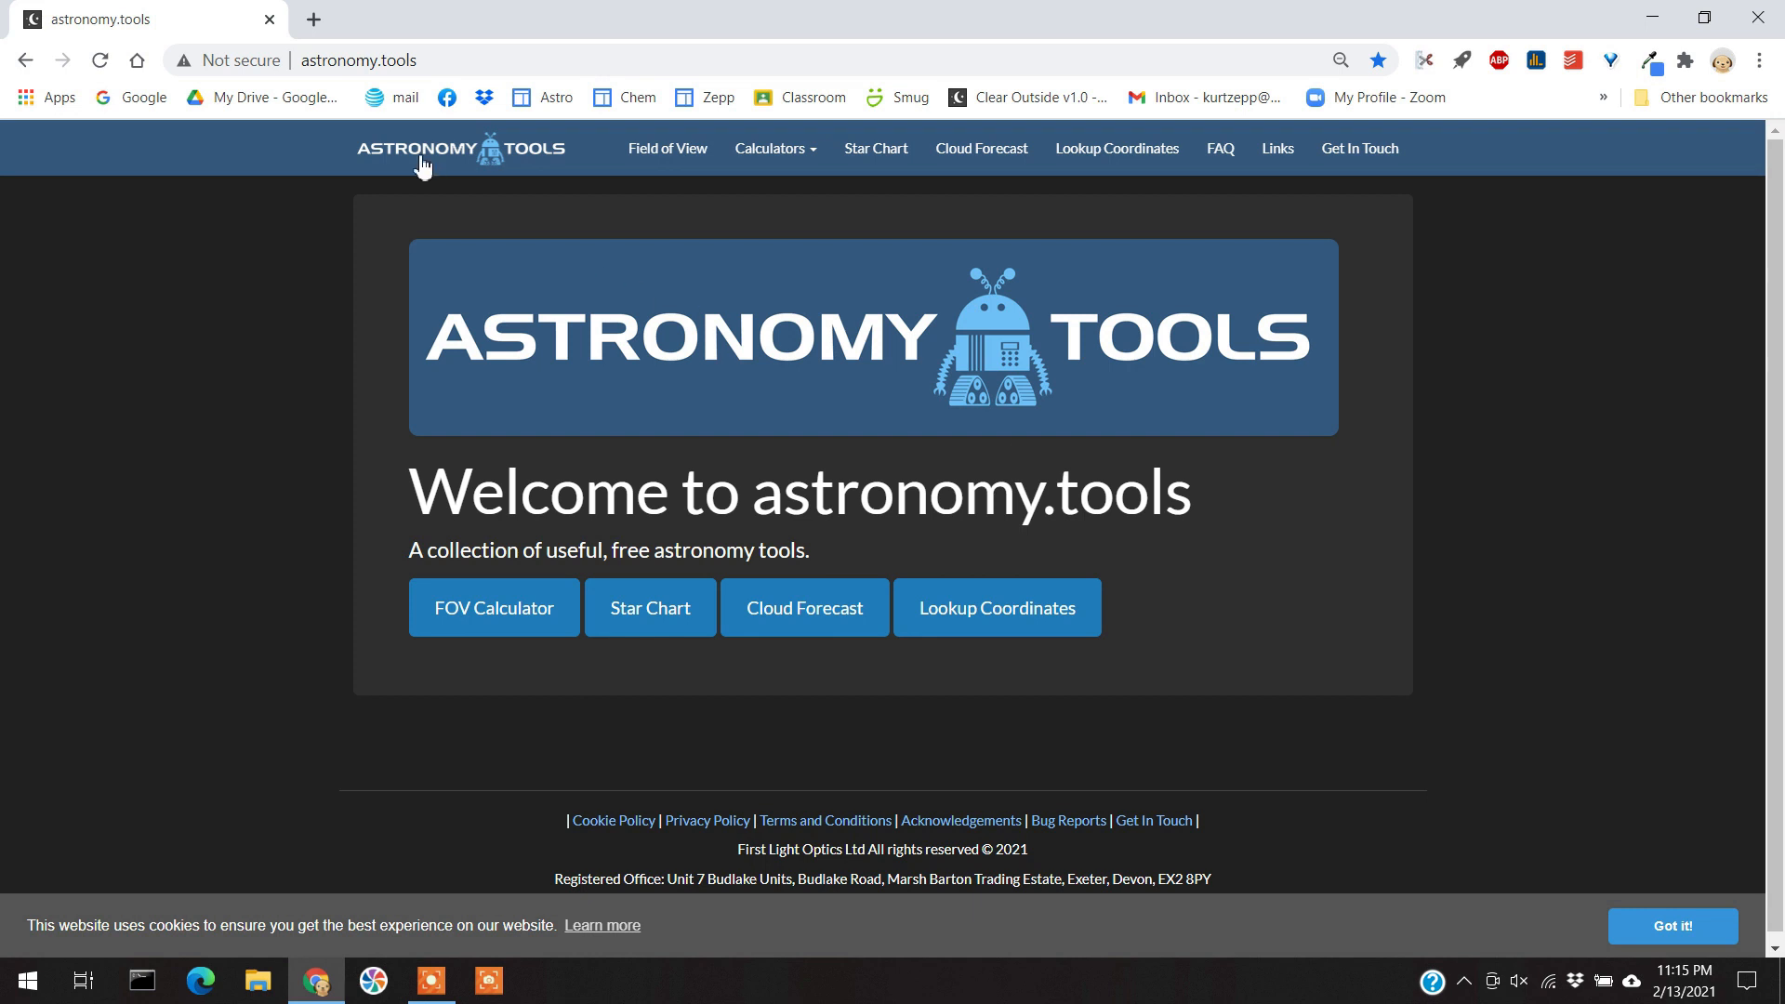
Open the Field of View Calculator in imaging mode with M45 Pleiades as target.
click(435, 60)
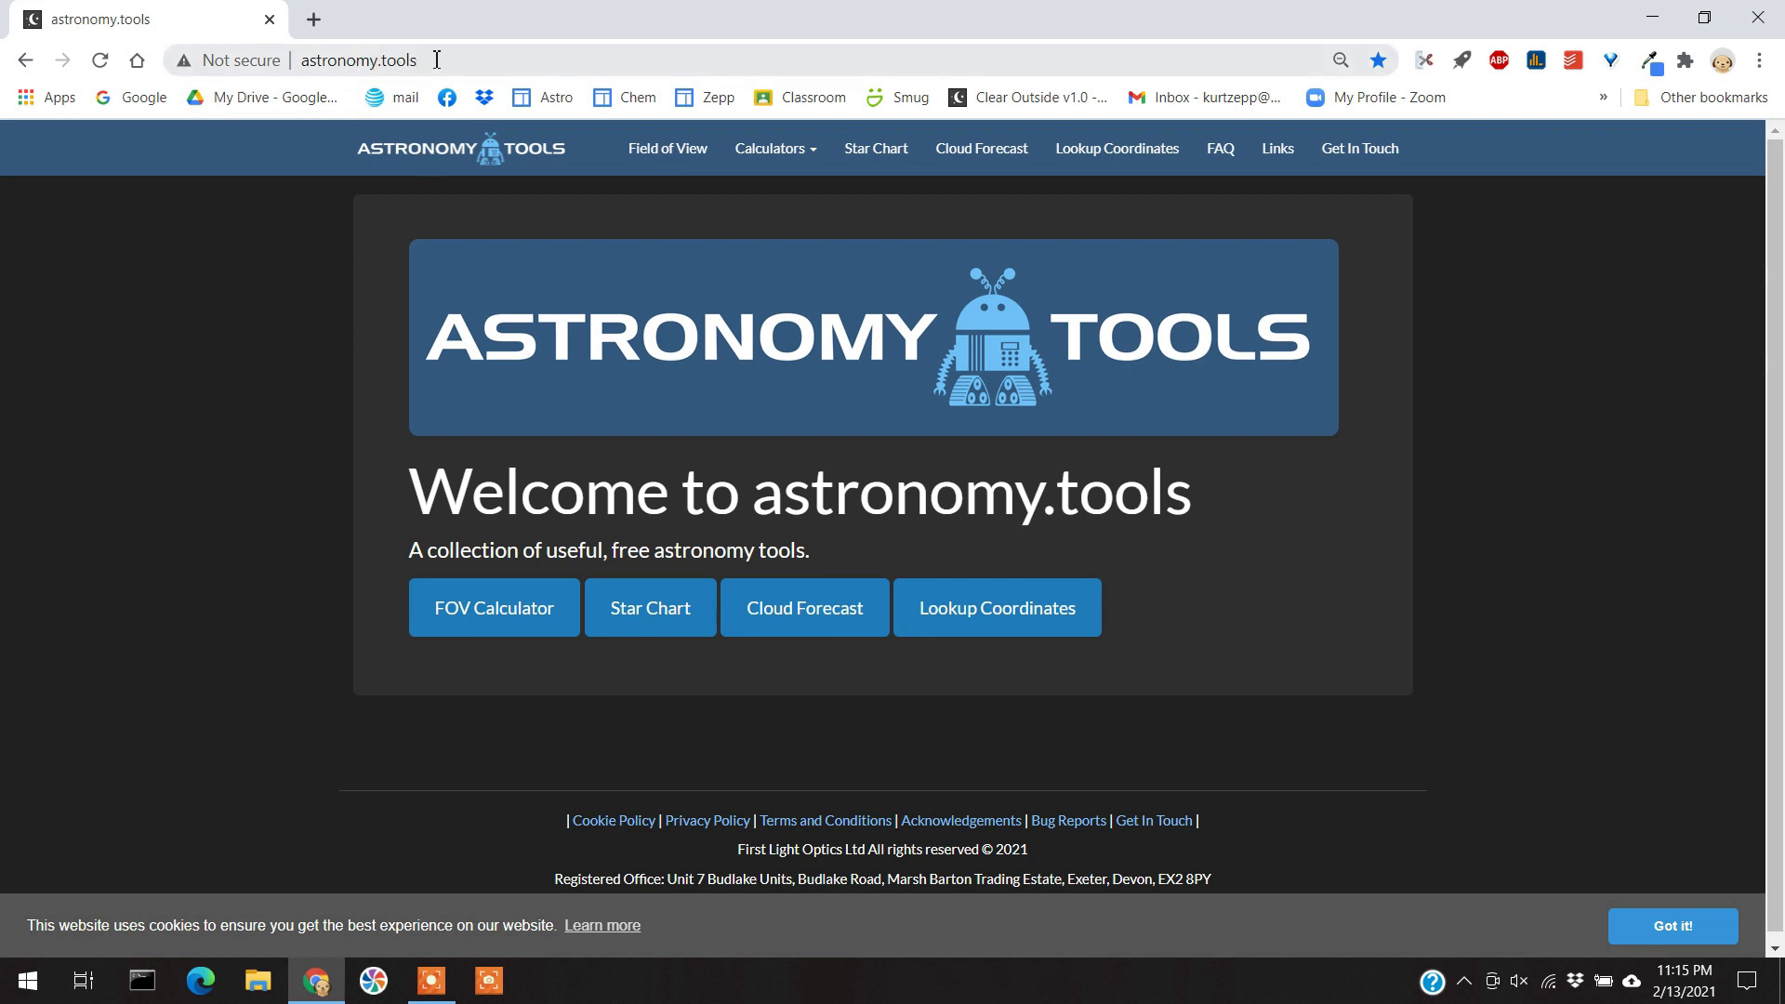
mouse_move(903, 195)
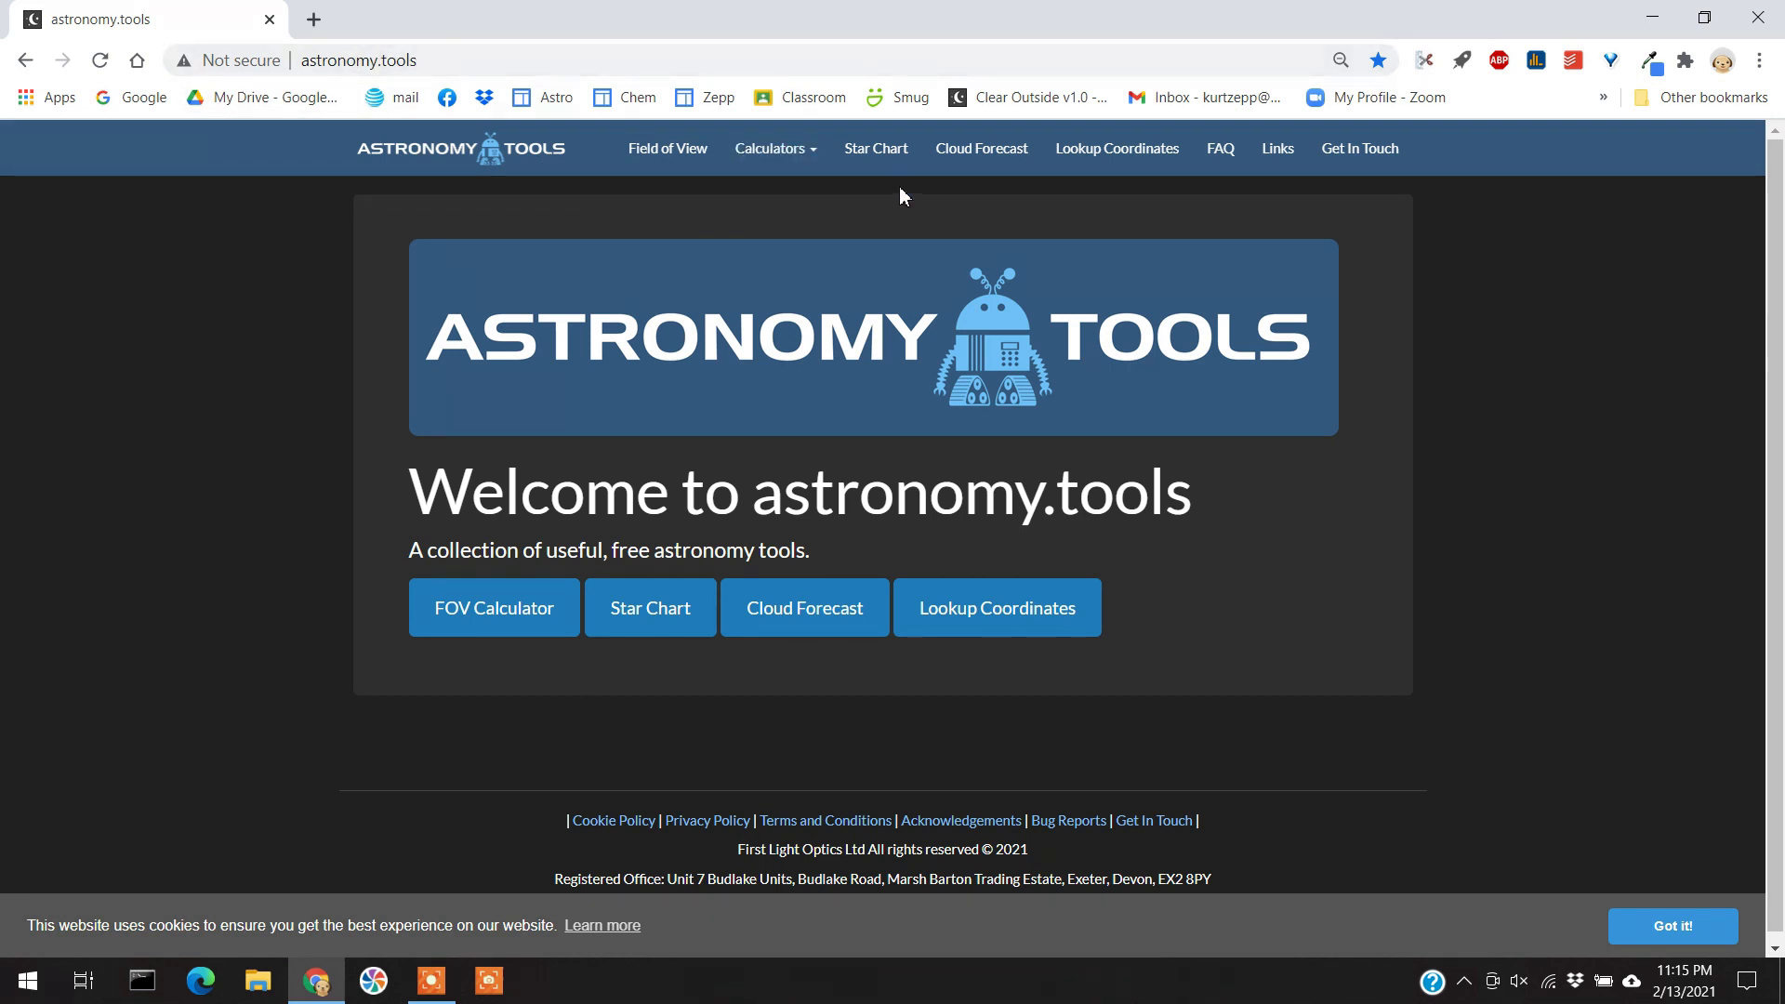
mouse_move(835, 290)
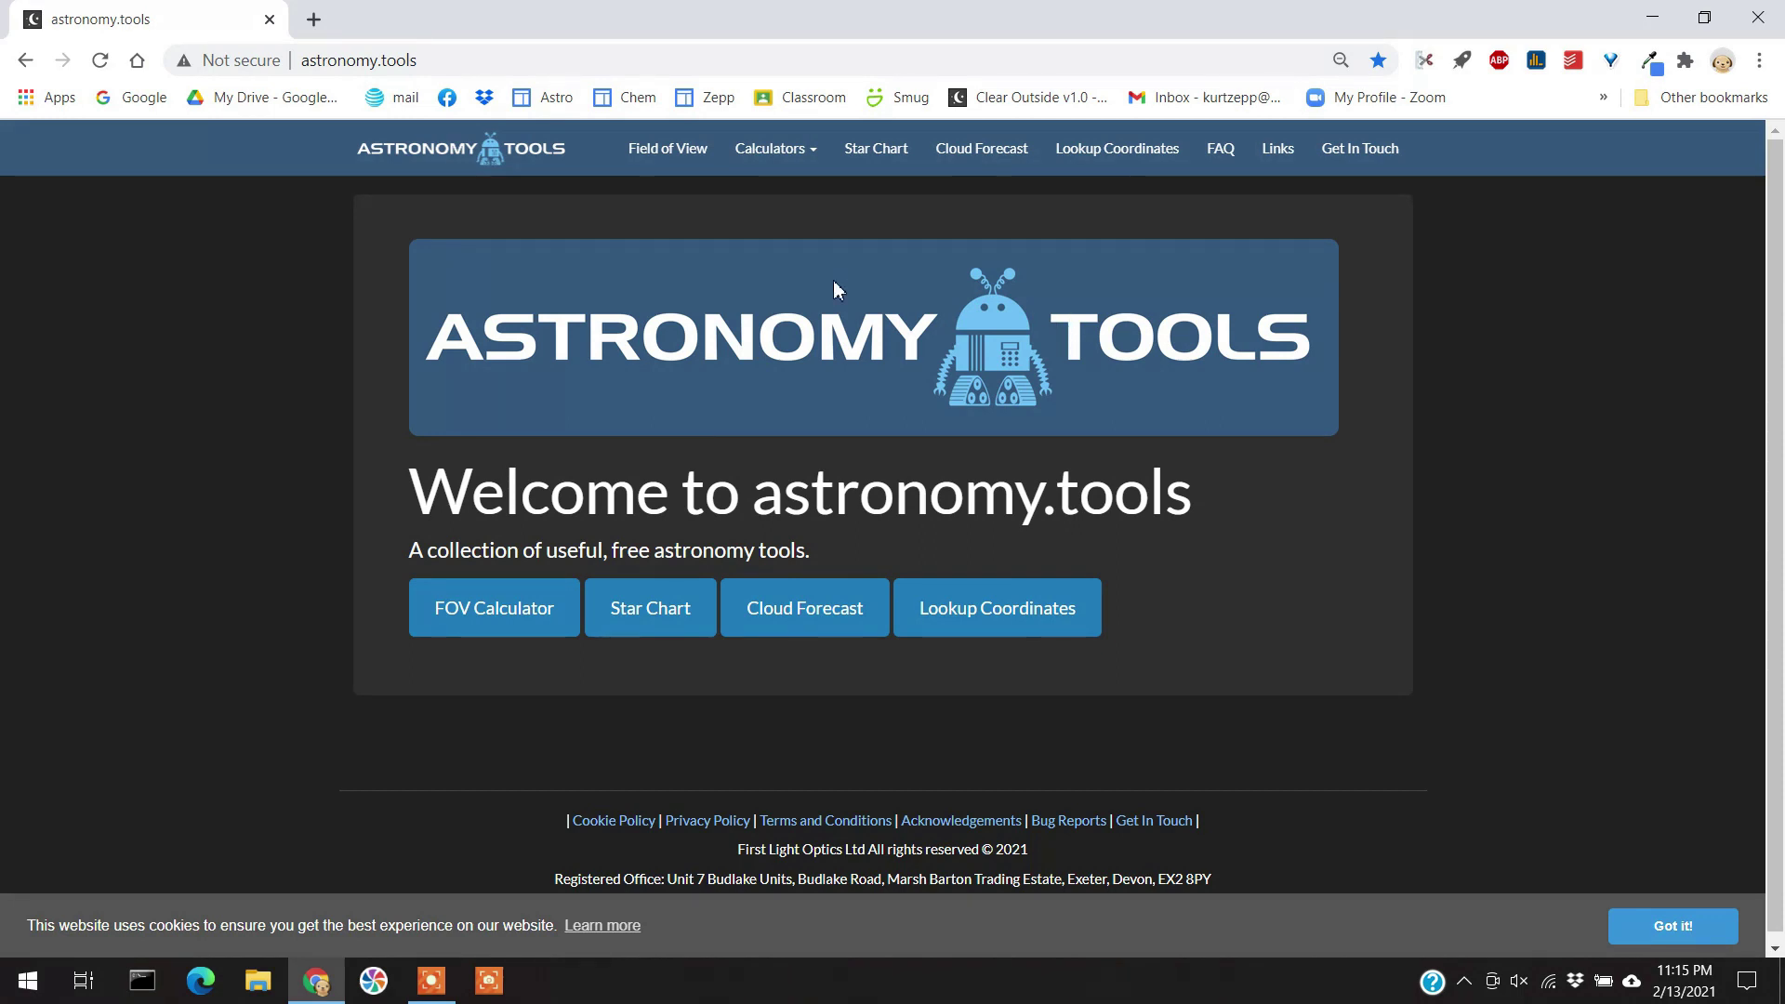
mouse_move(833, 273)
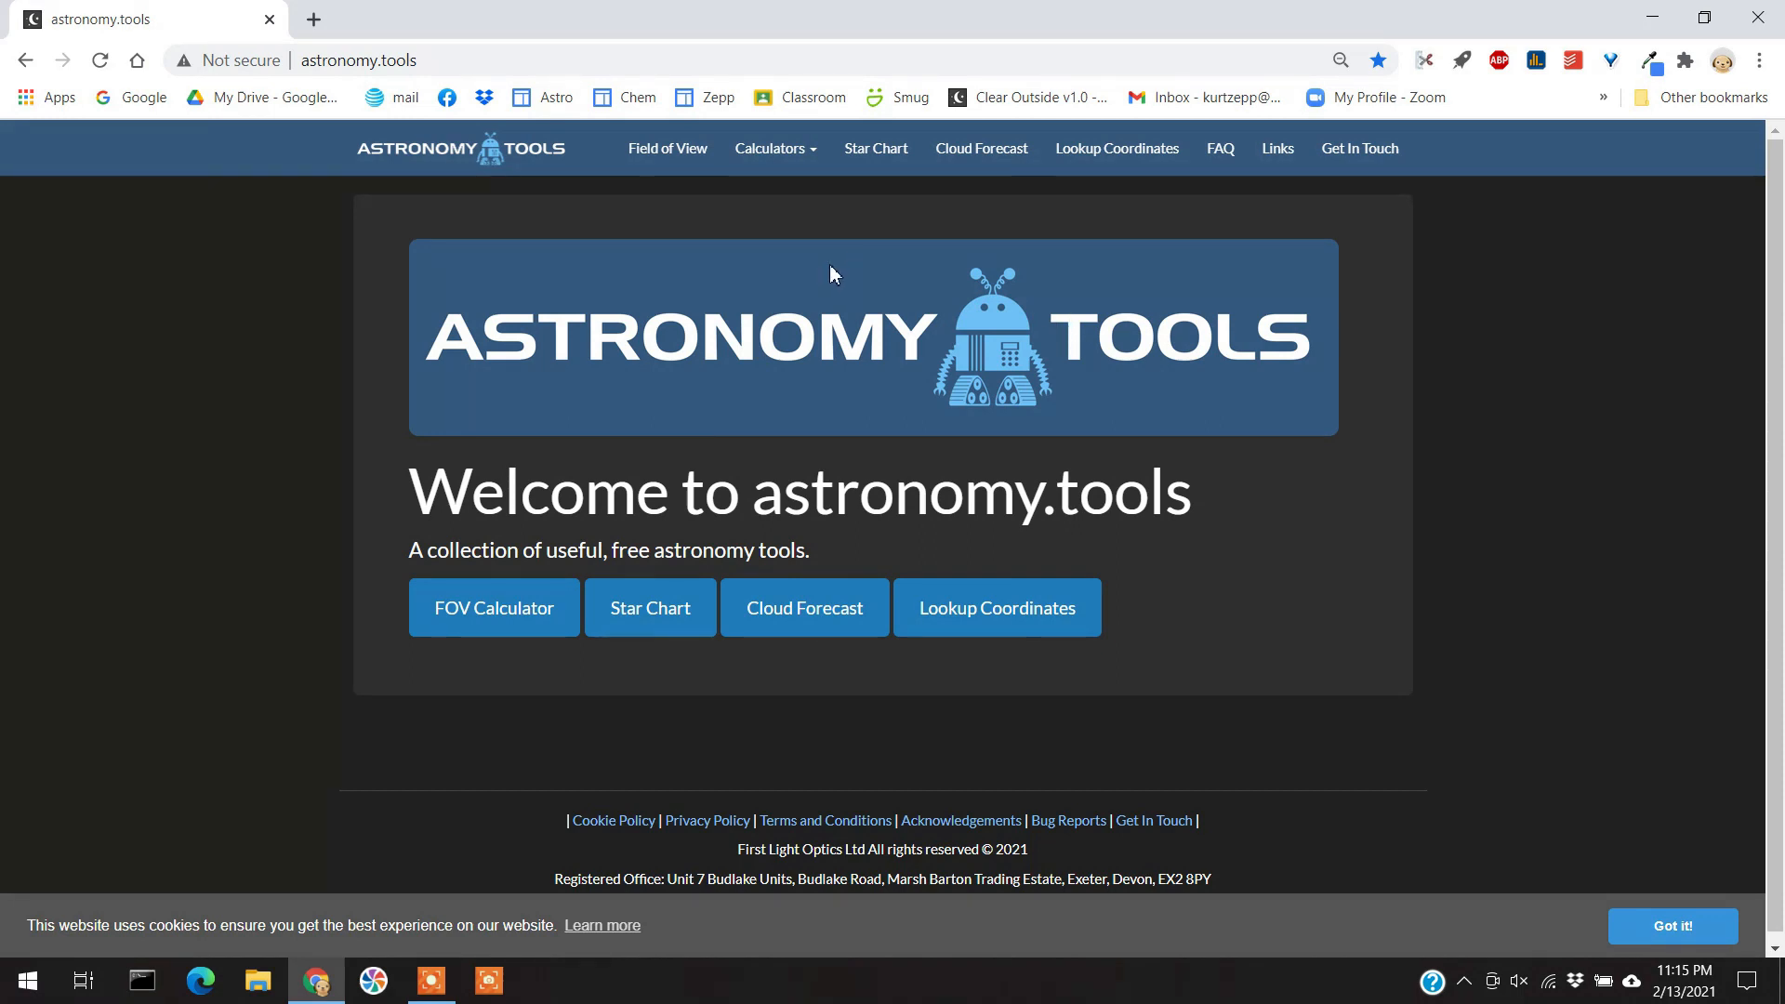
mouse_move(532, 614)
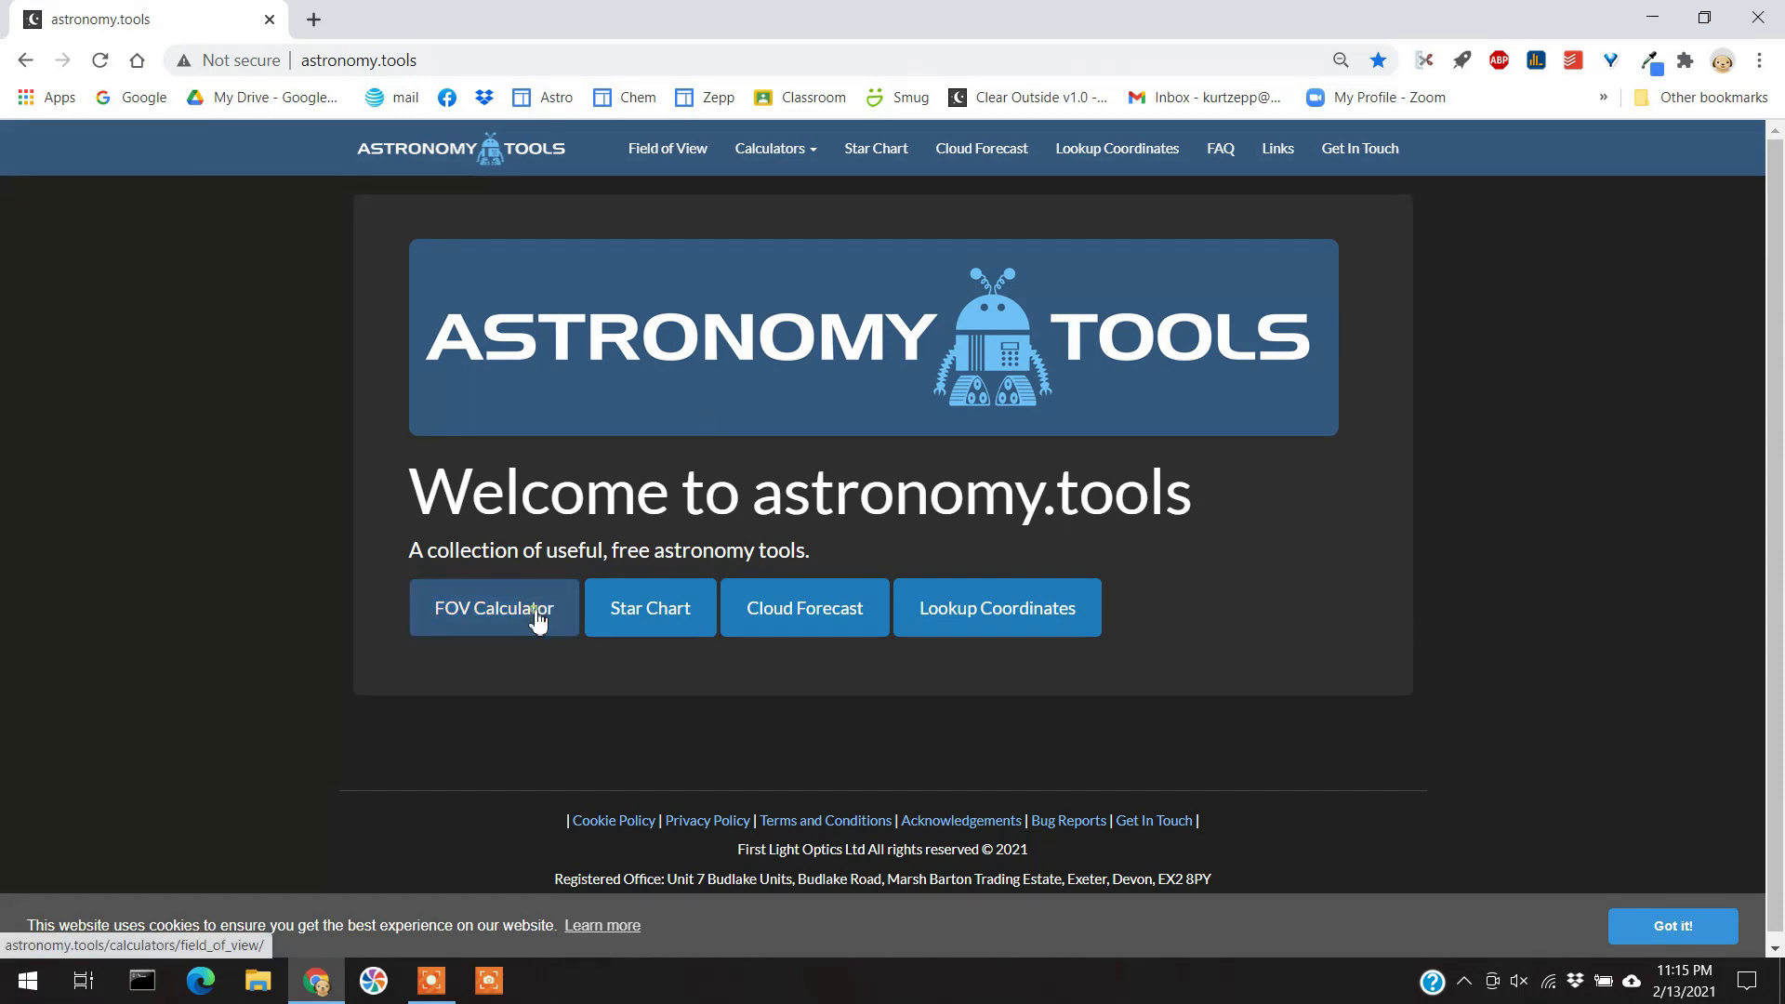
click(493, 607)
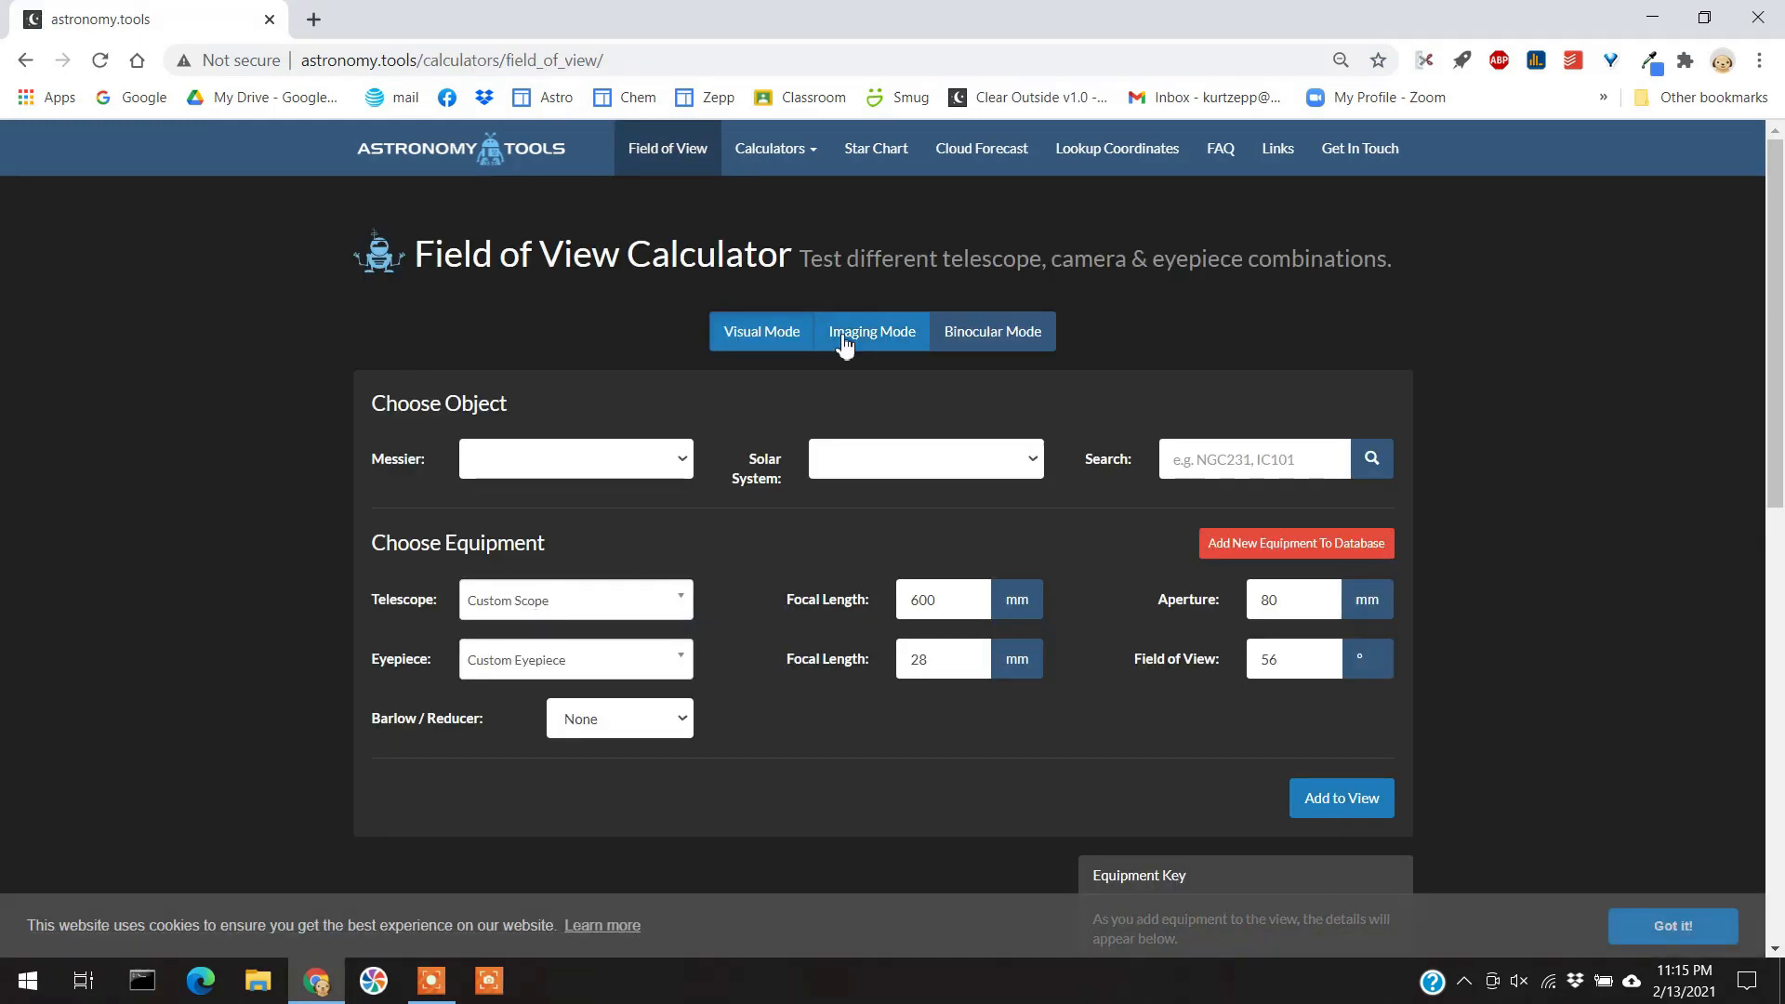
mouse_move(868, 342)
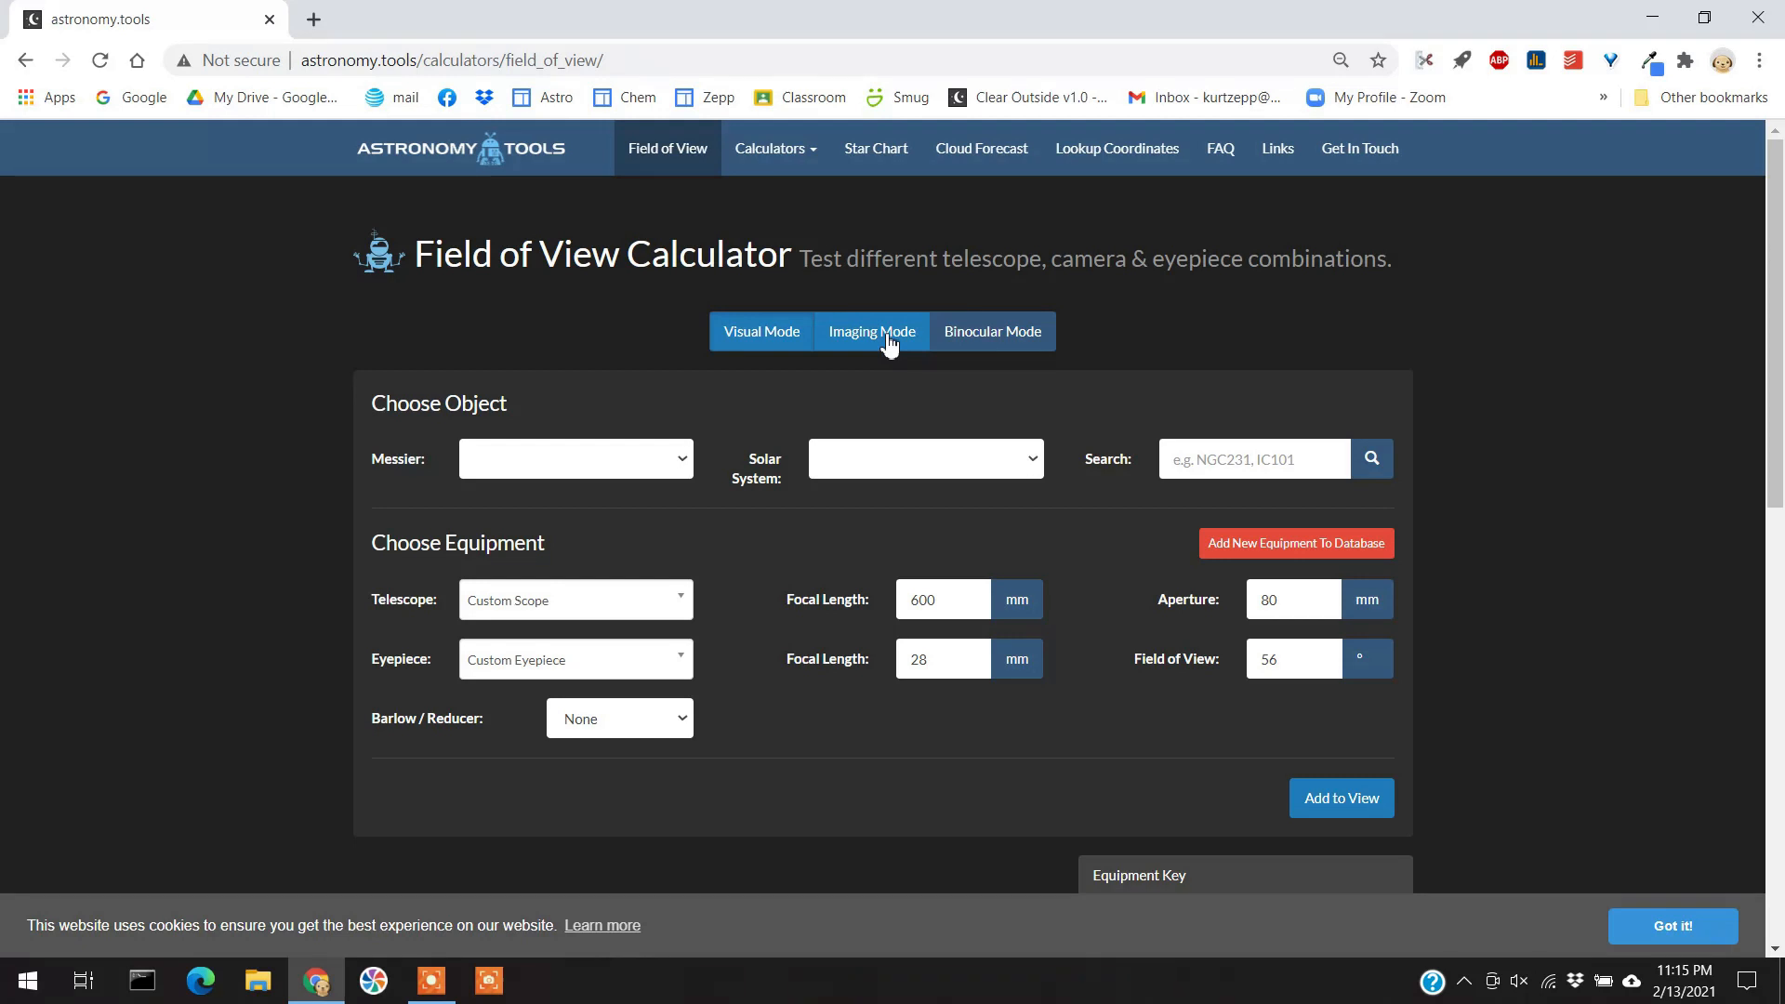
click(872, 330)
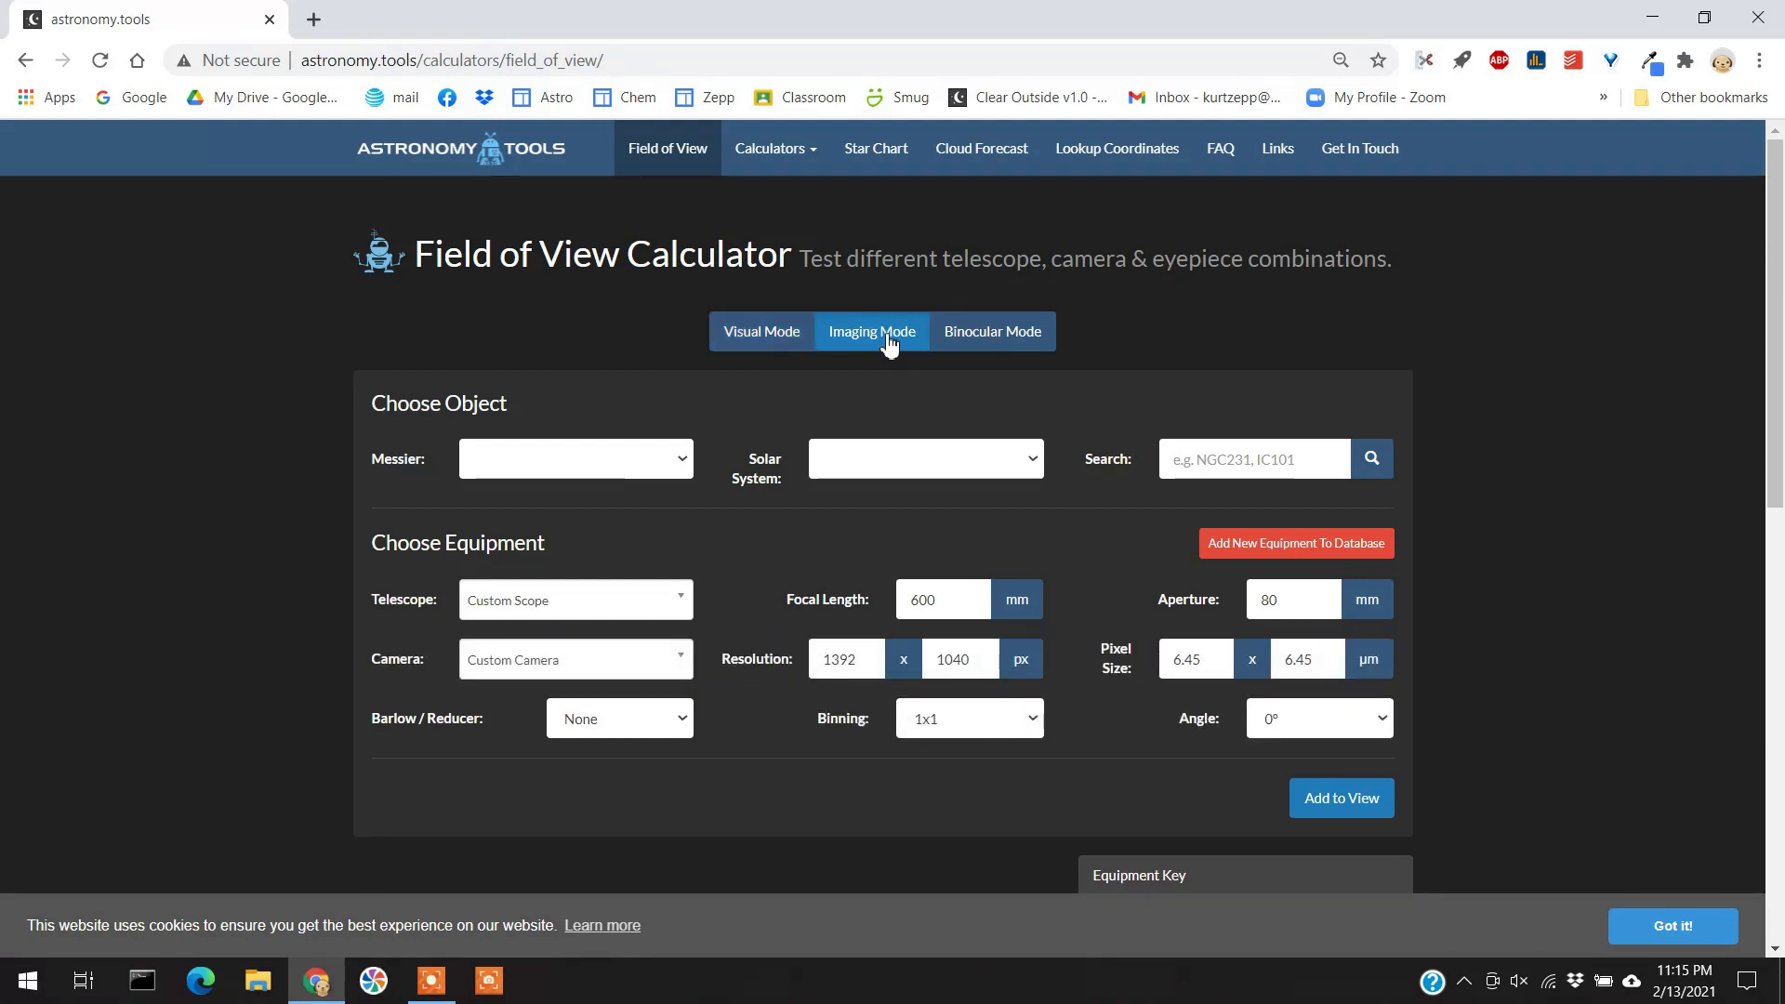
mouse_move(716, 477)
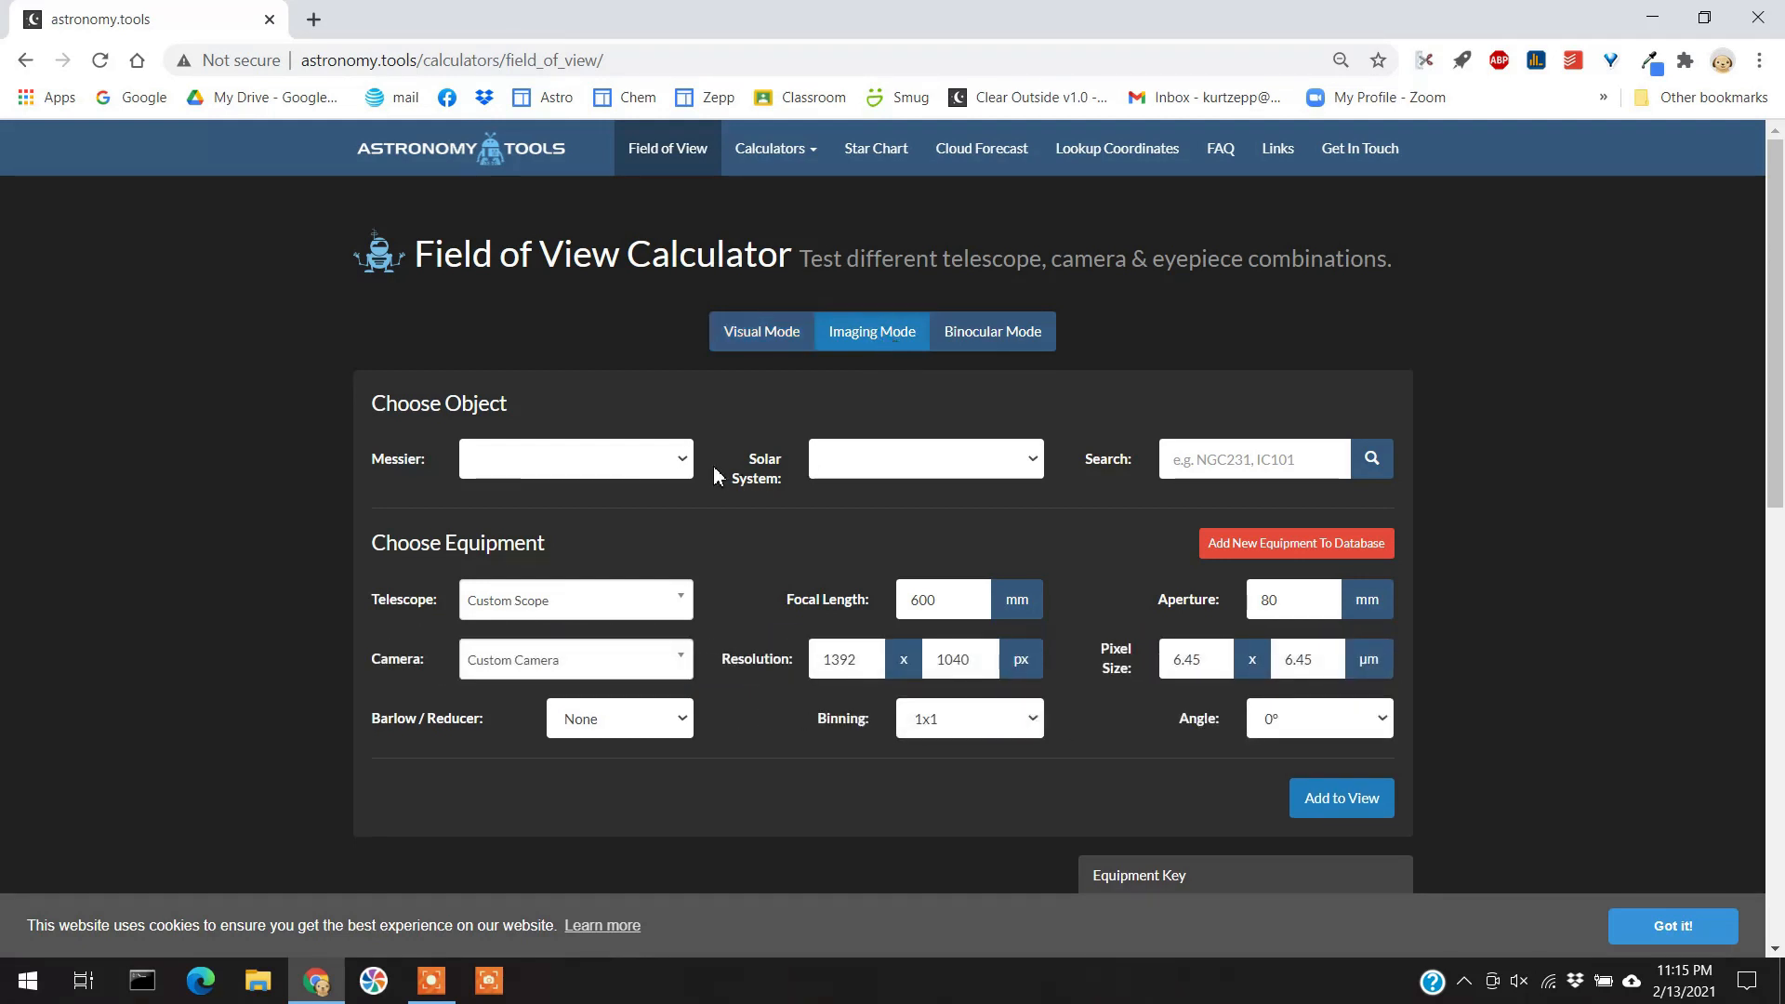
click(575, 458)
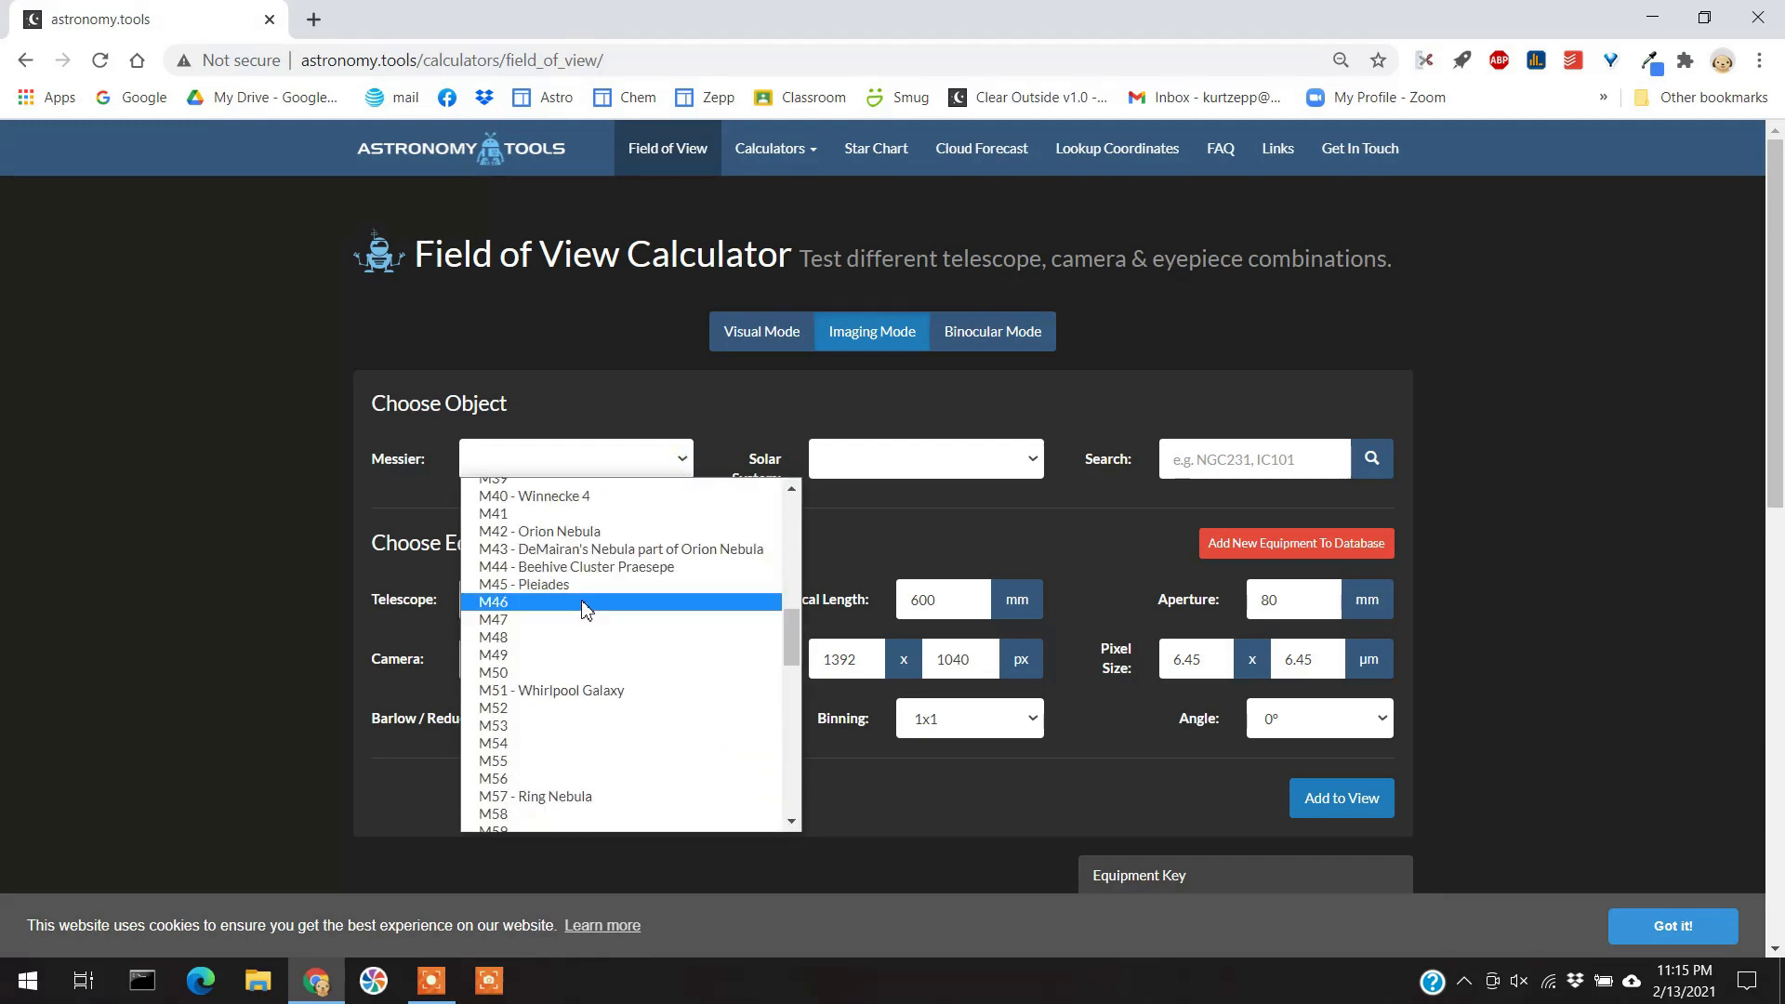
click(525, 584)
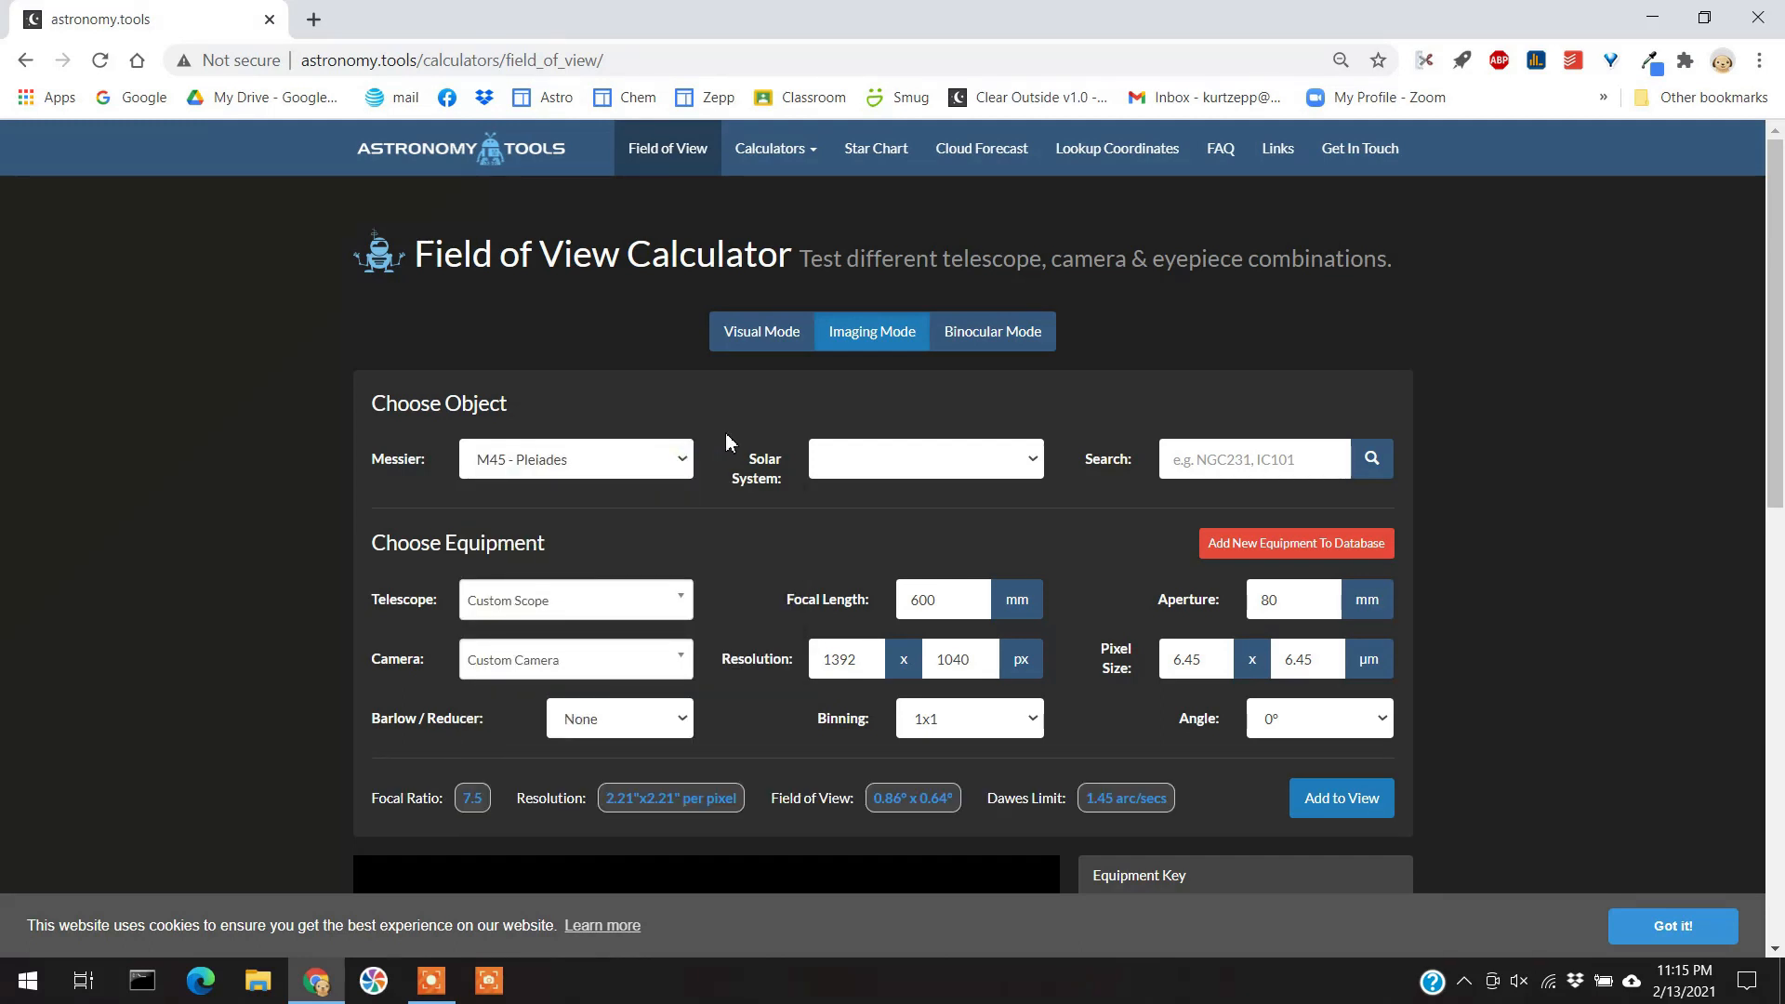
mouse_move(648, 608)
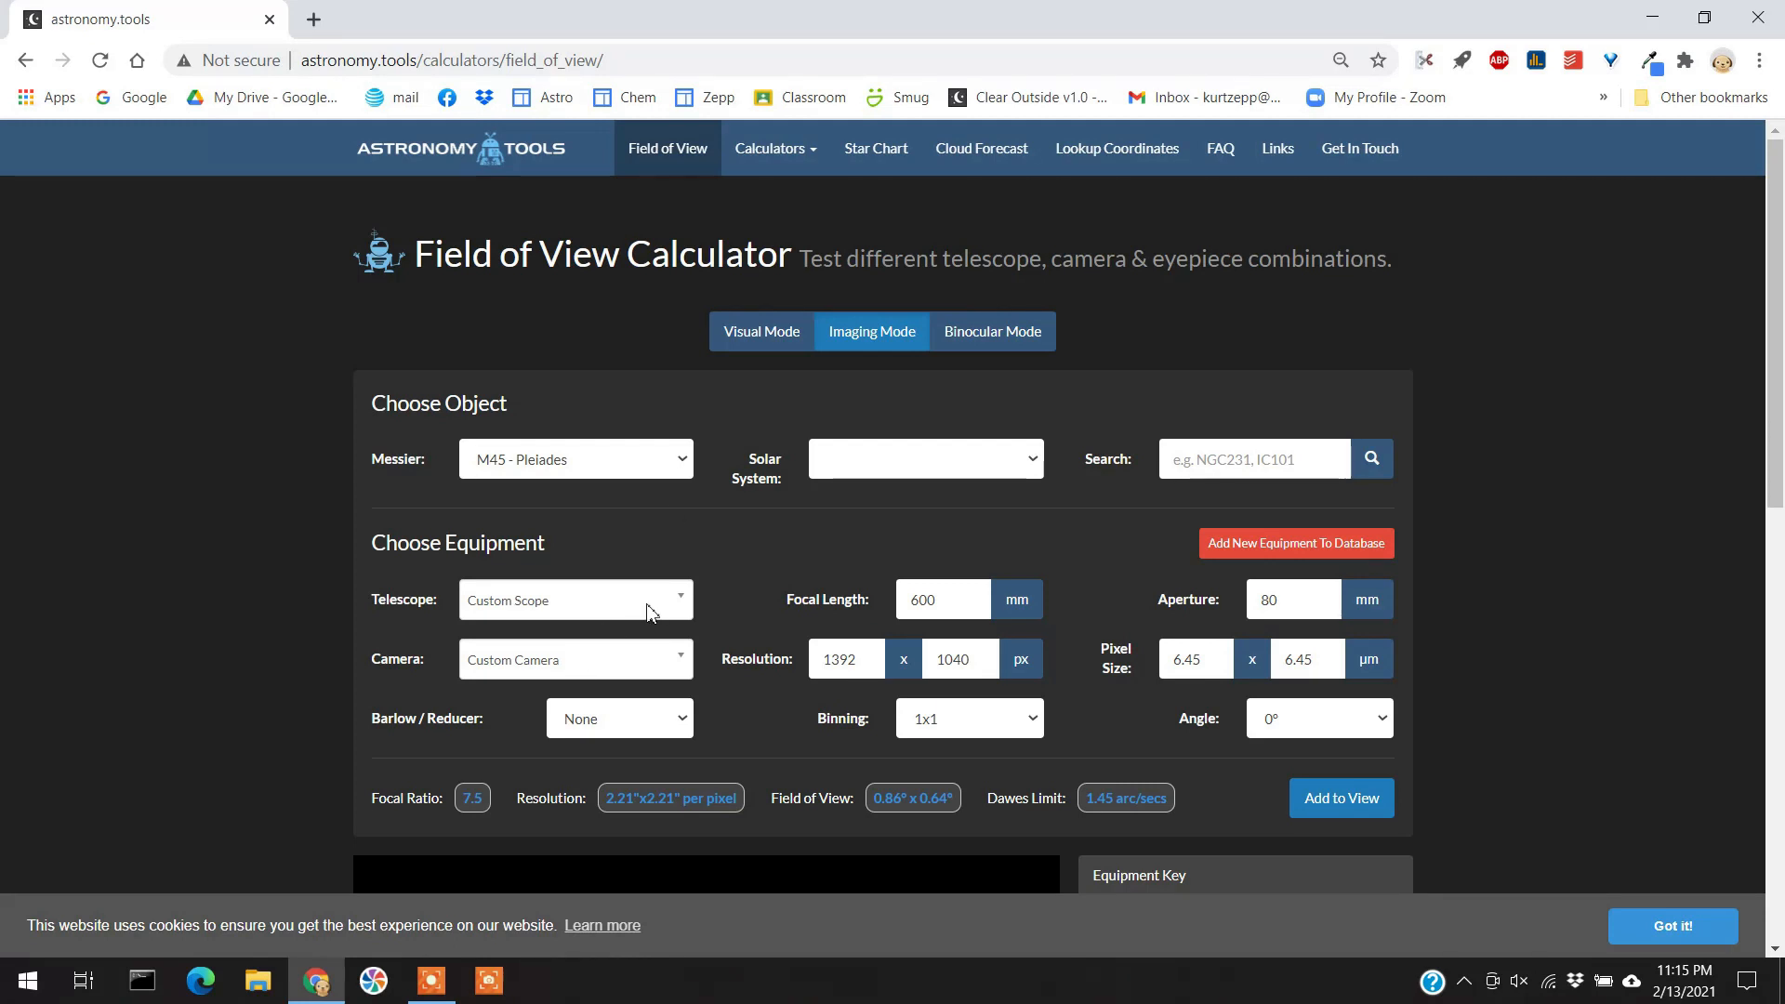
Choose the Astro Tech AT115EDT telescope, ZWO ASI1600MM/MC/GT camera and 0.8x reducer.
click(575, 599)
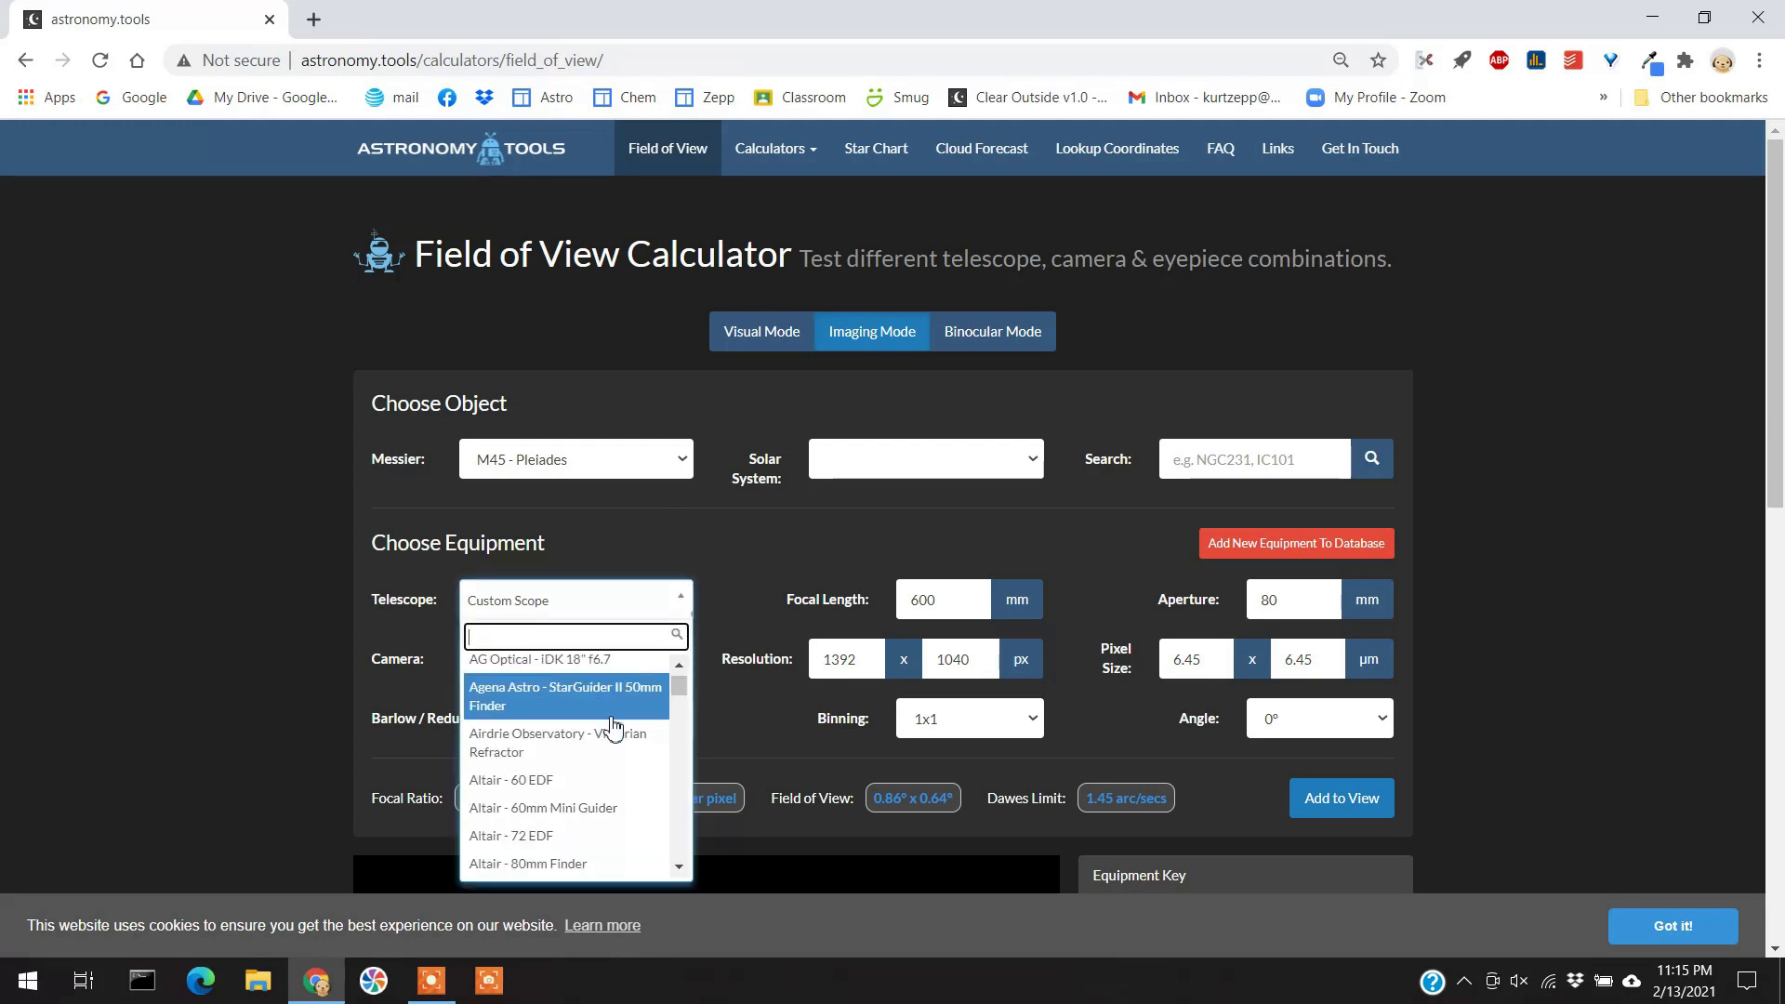
scroll(down, 3)
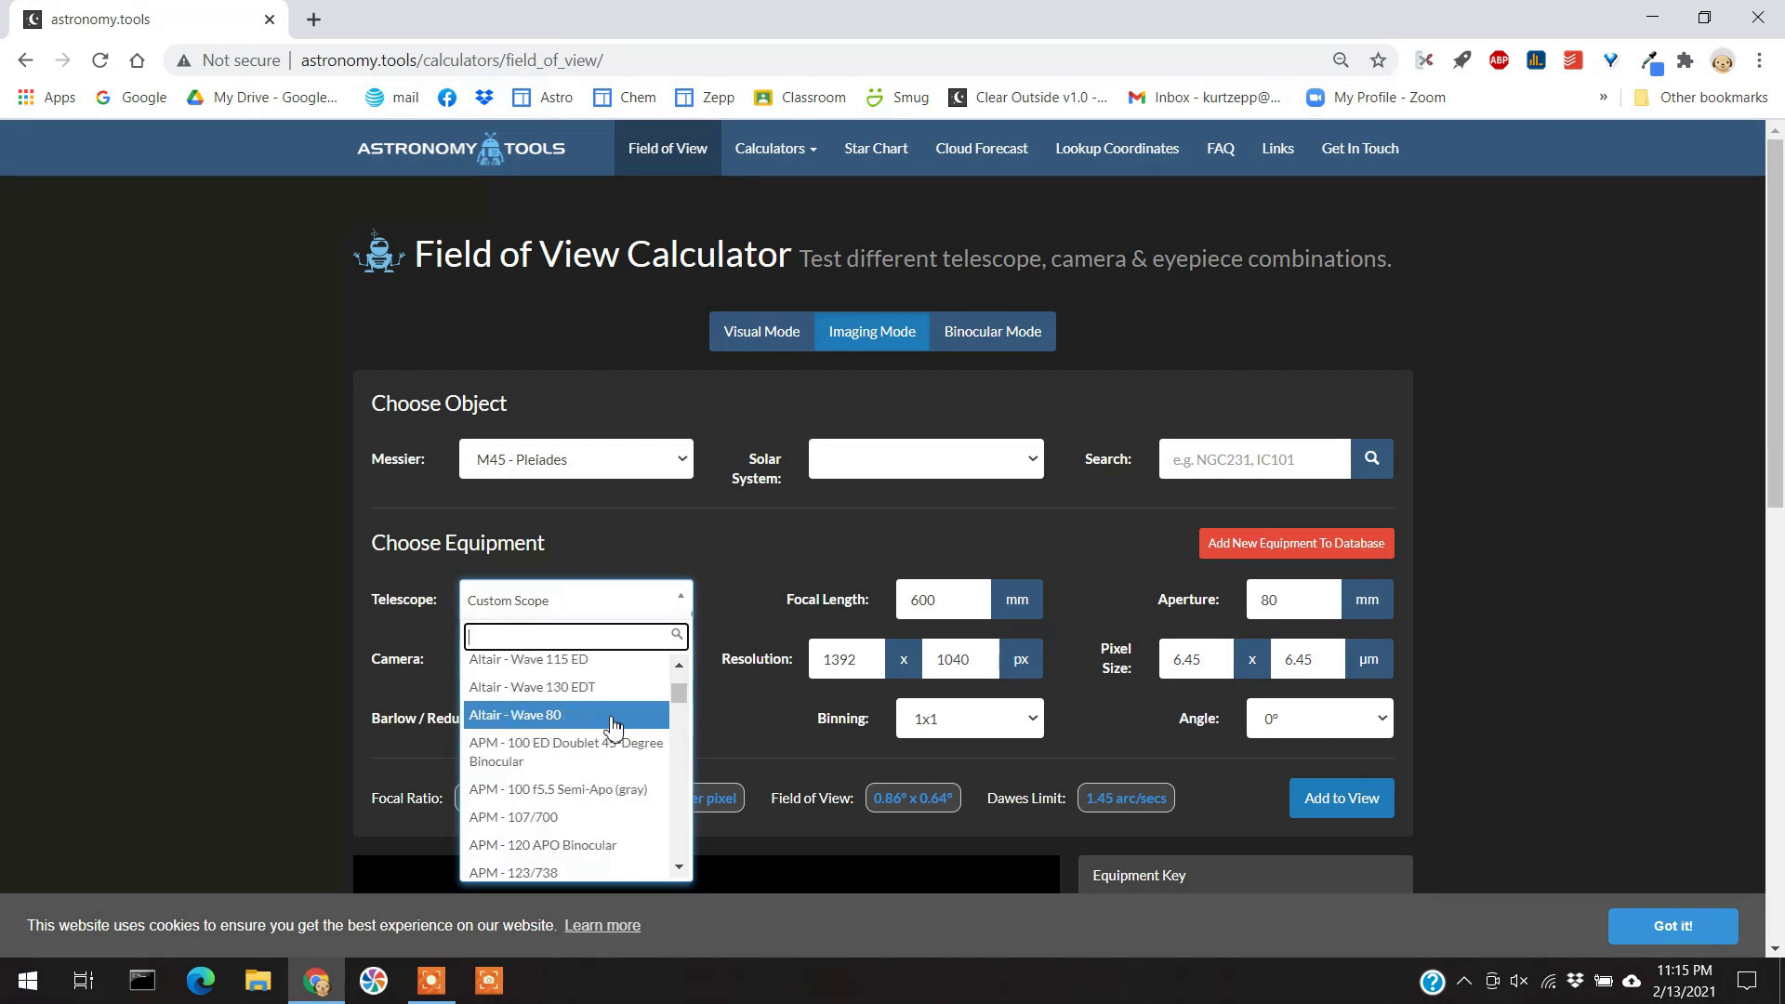
click(531, 715)
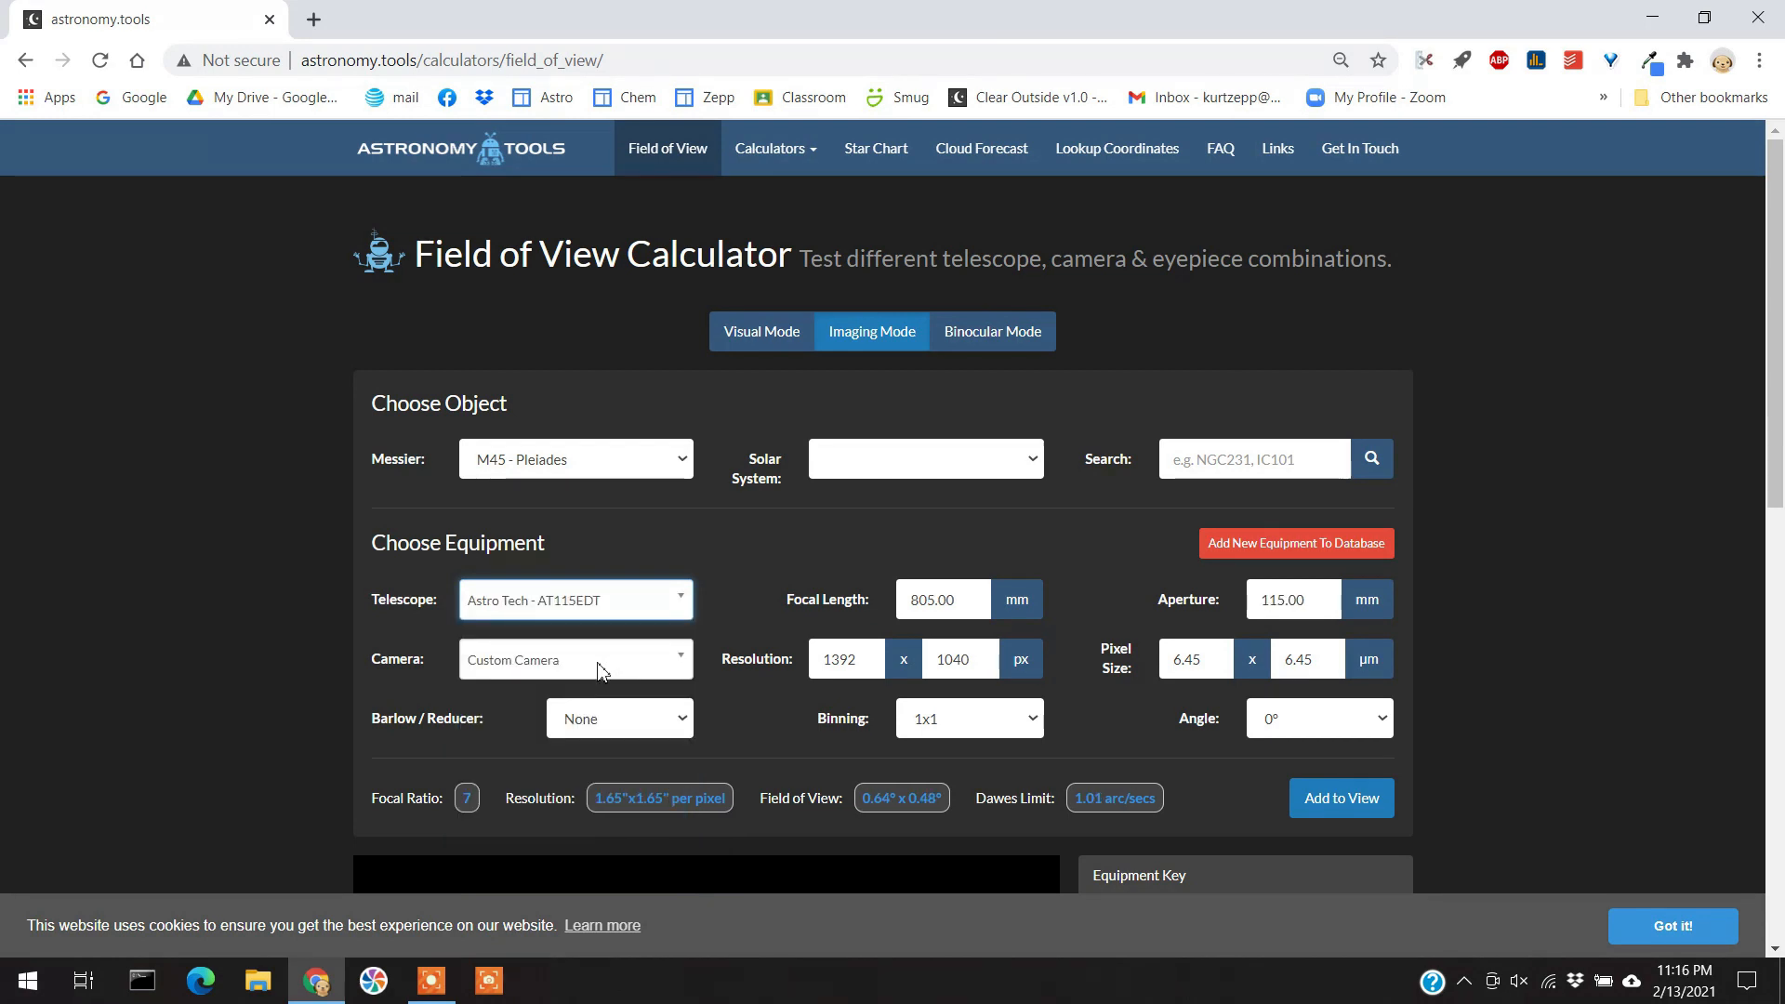
click(575, 660)
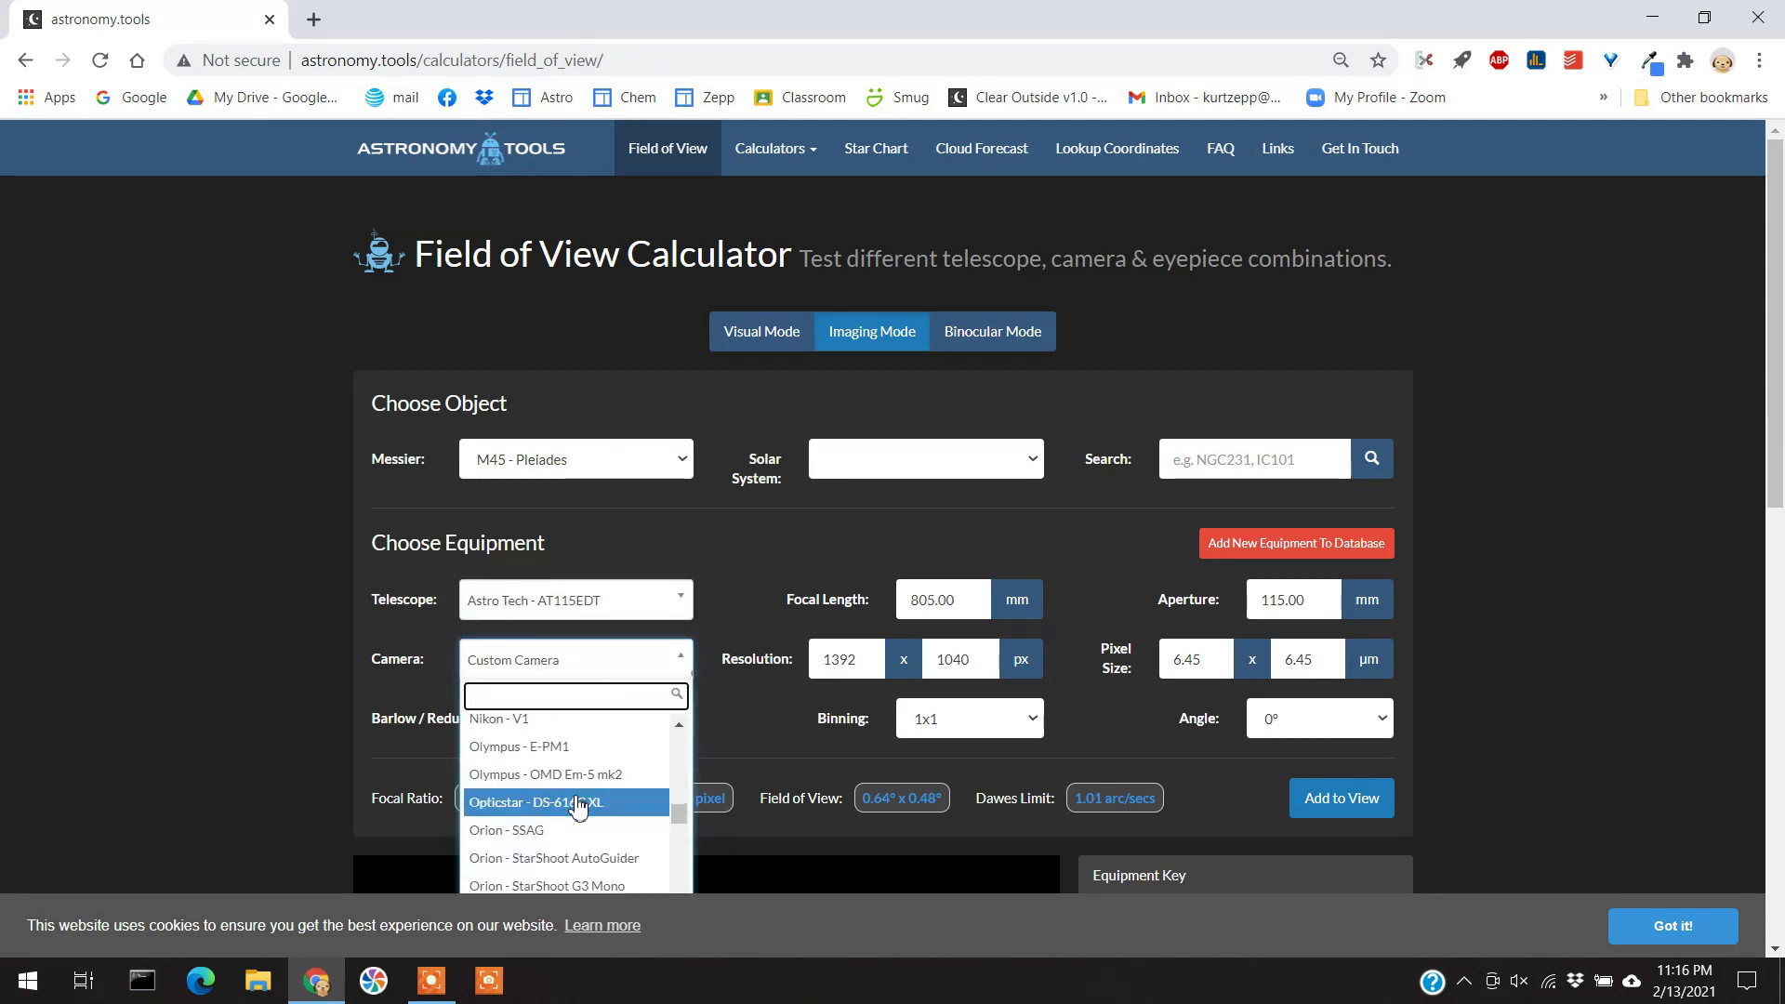
scroll(down, 3)
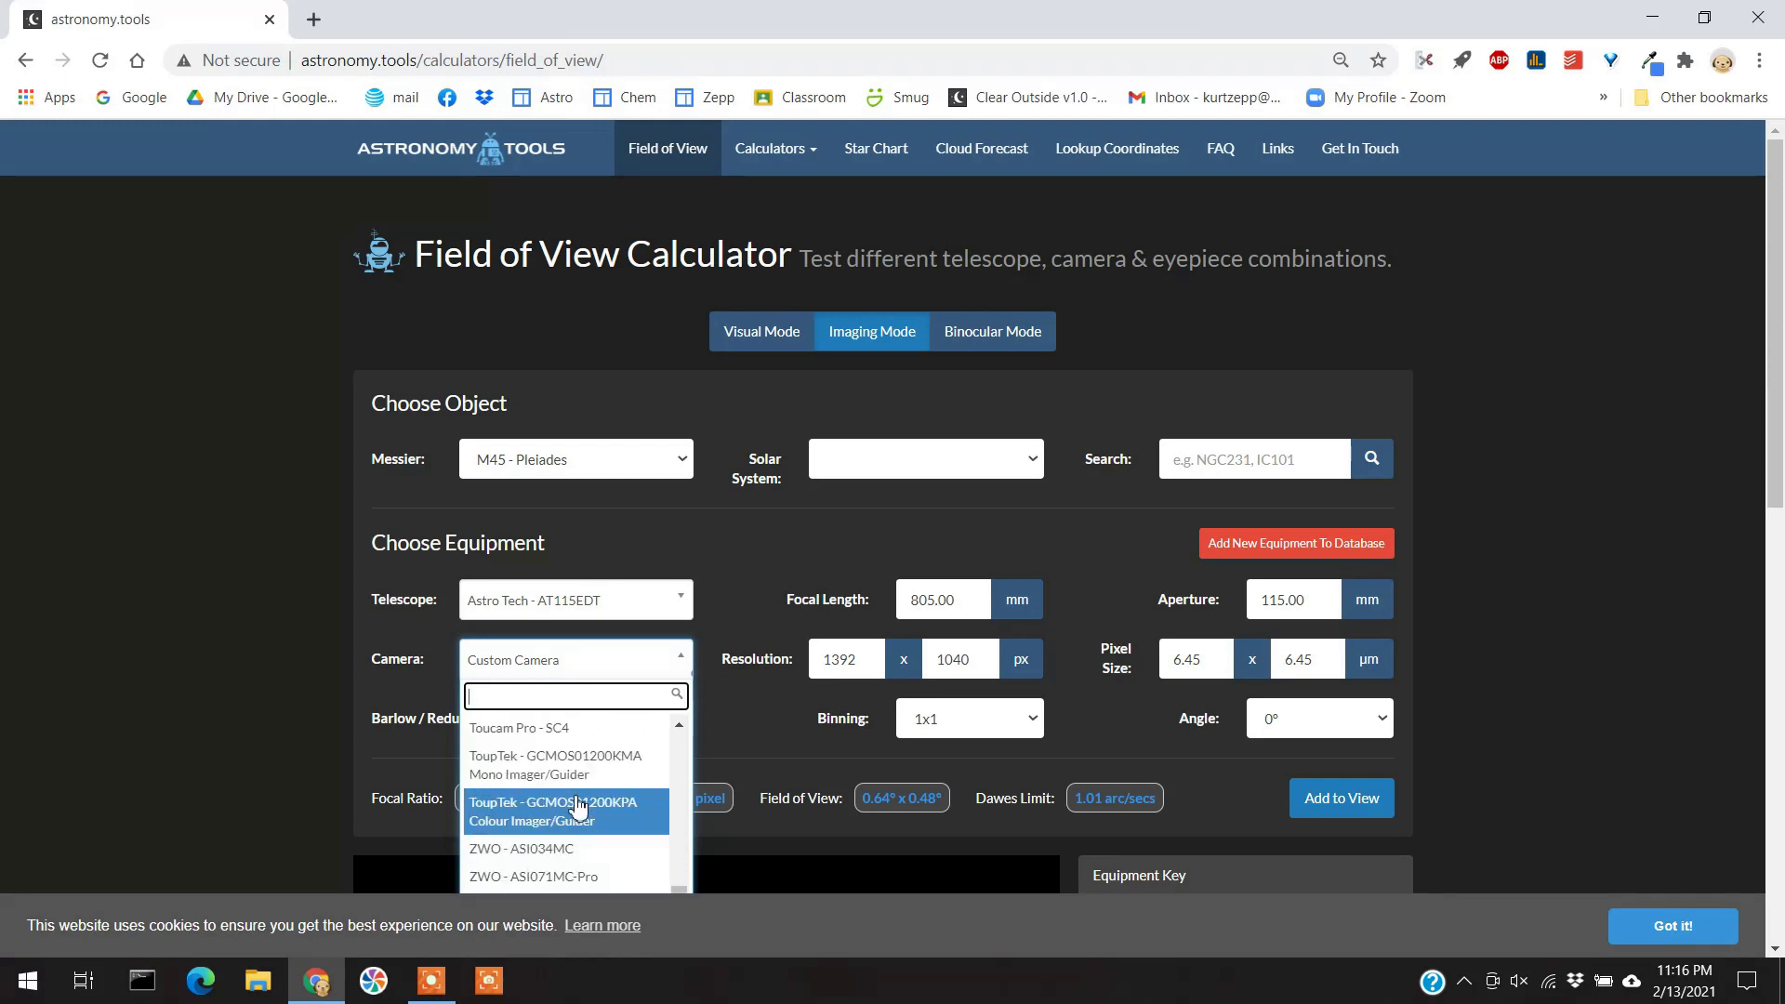
scroll(down, 3)
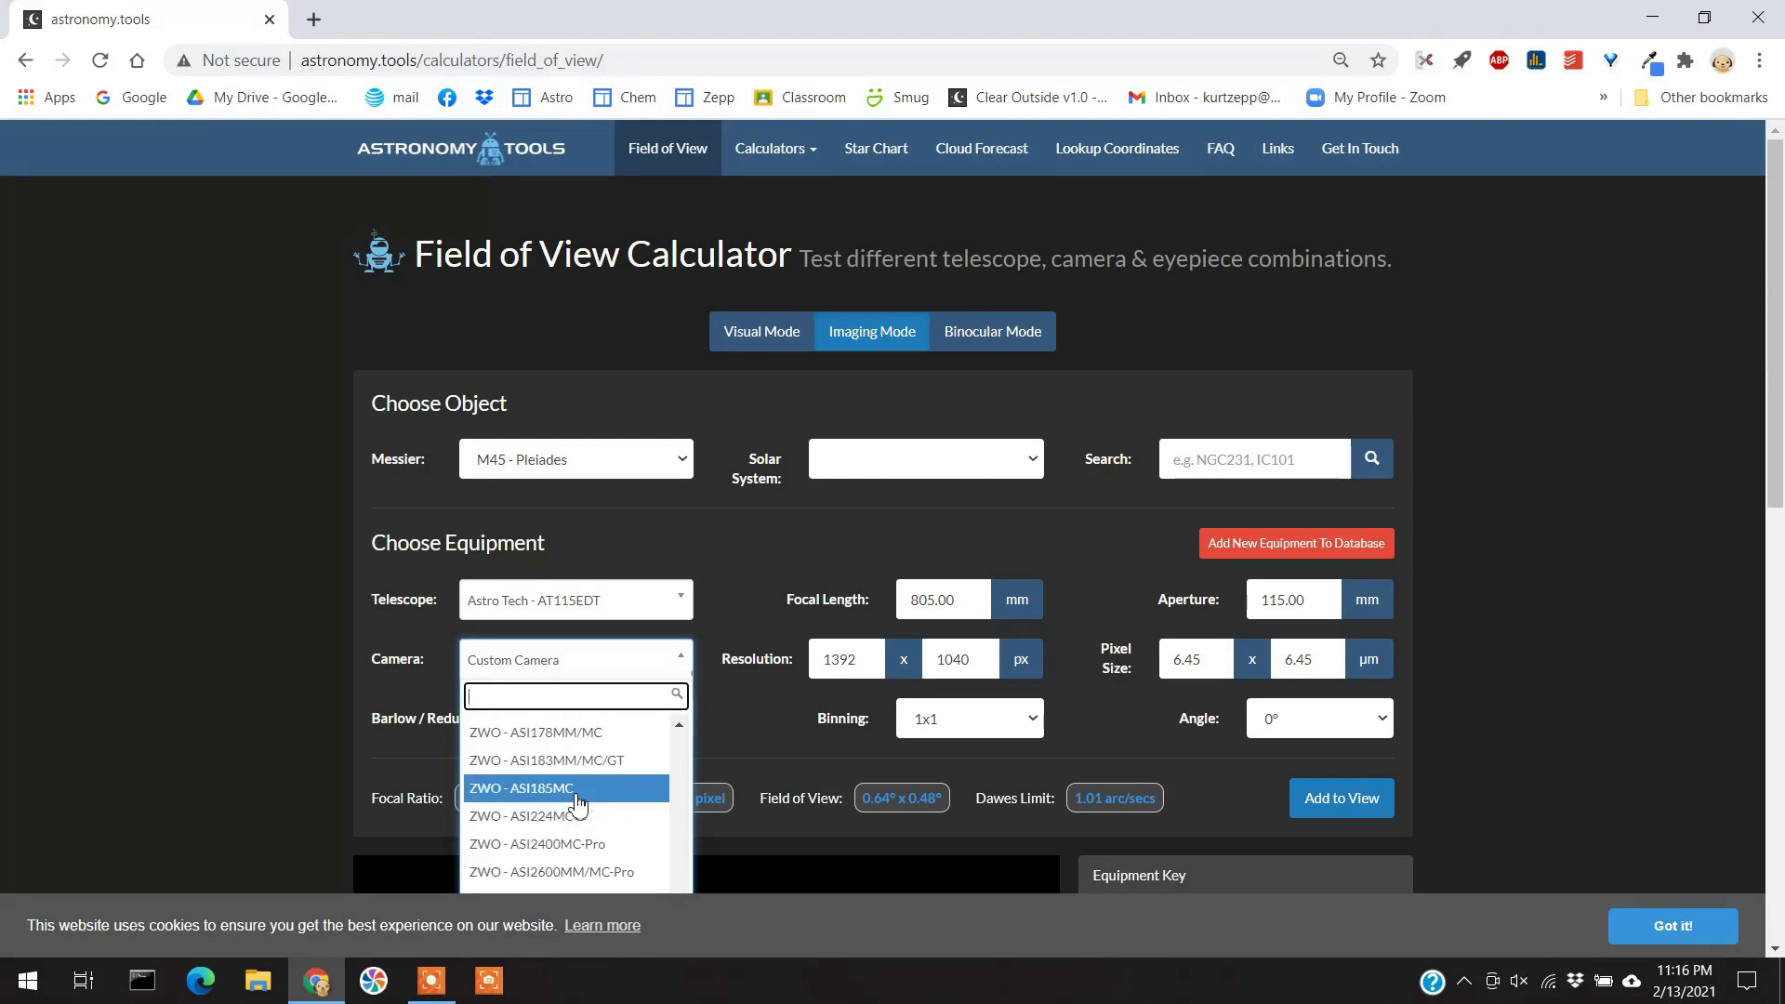
click(545, 761)
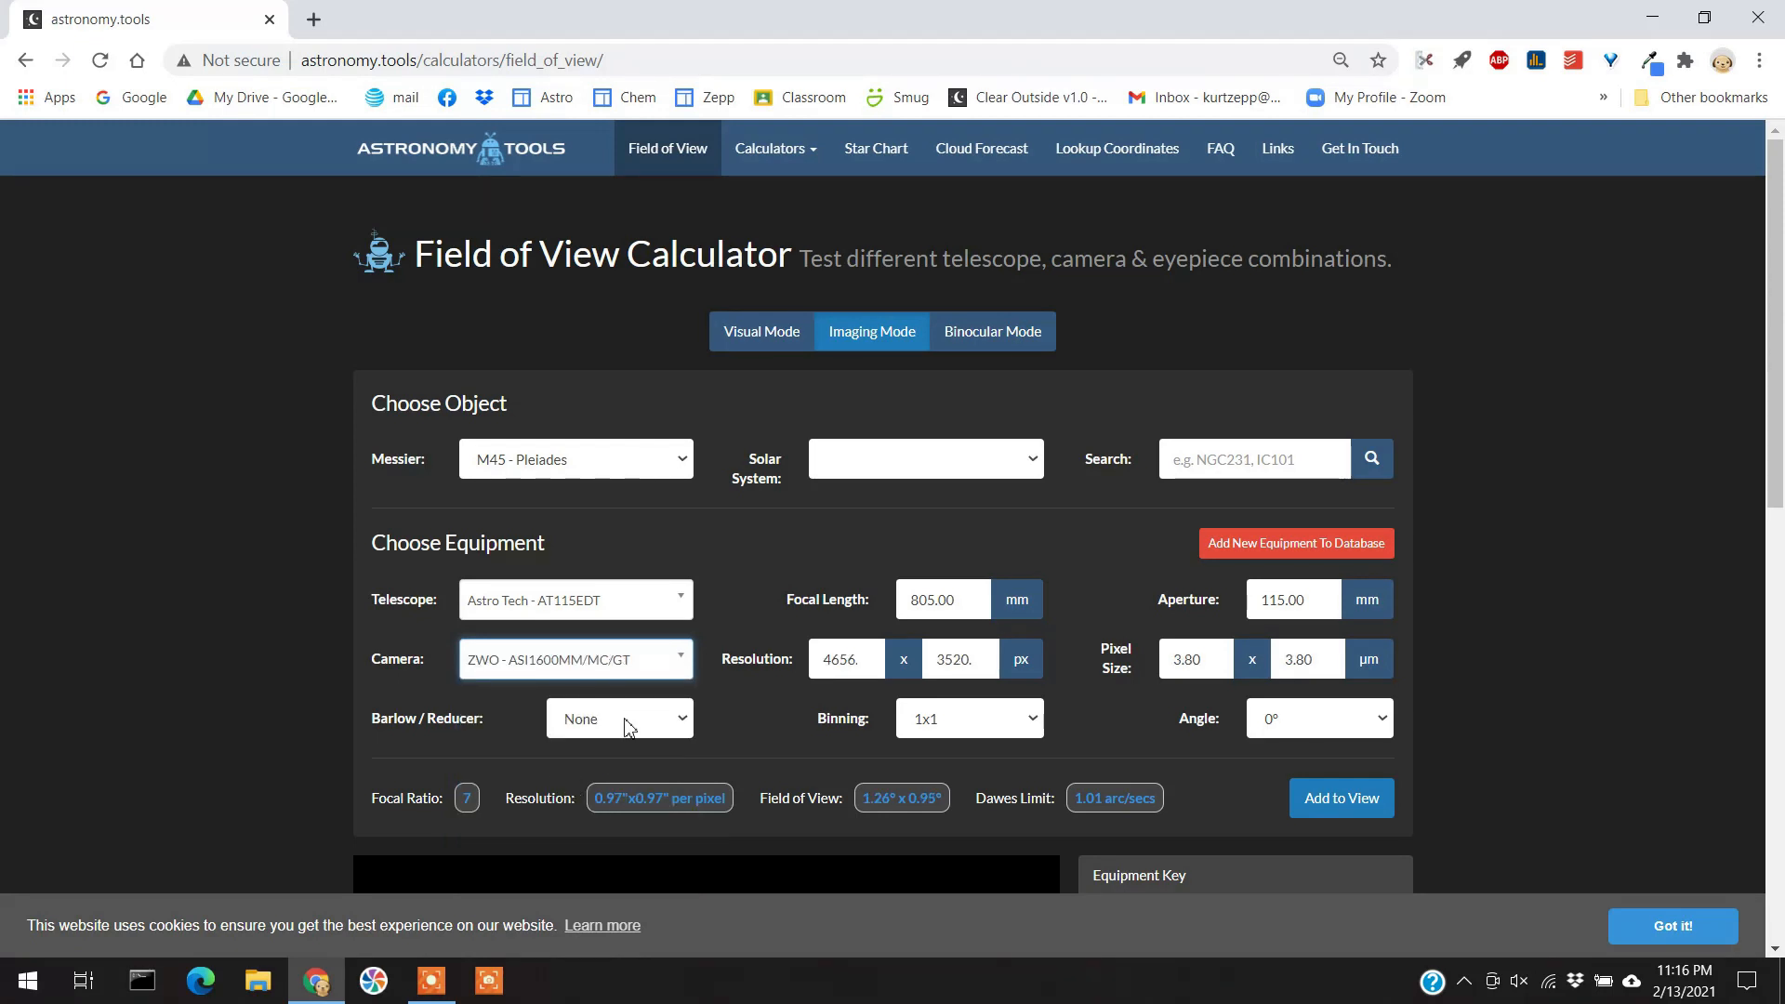
click(620, 719)
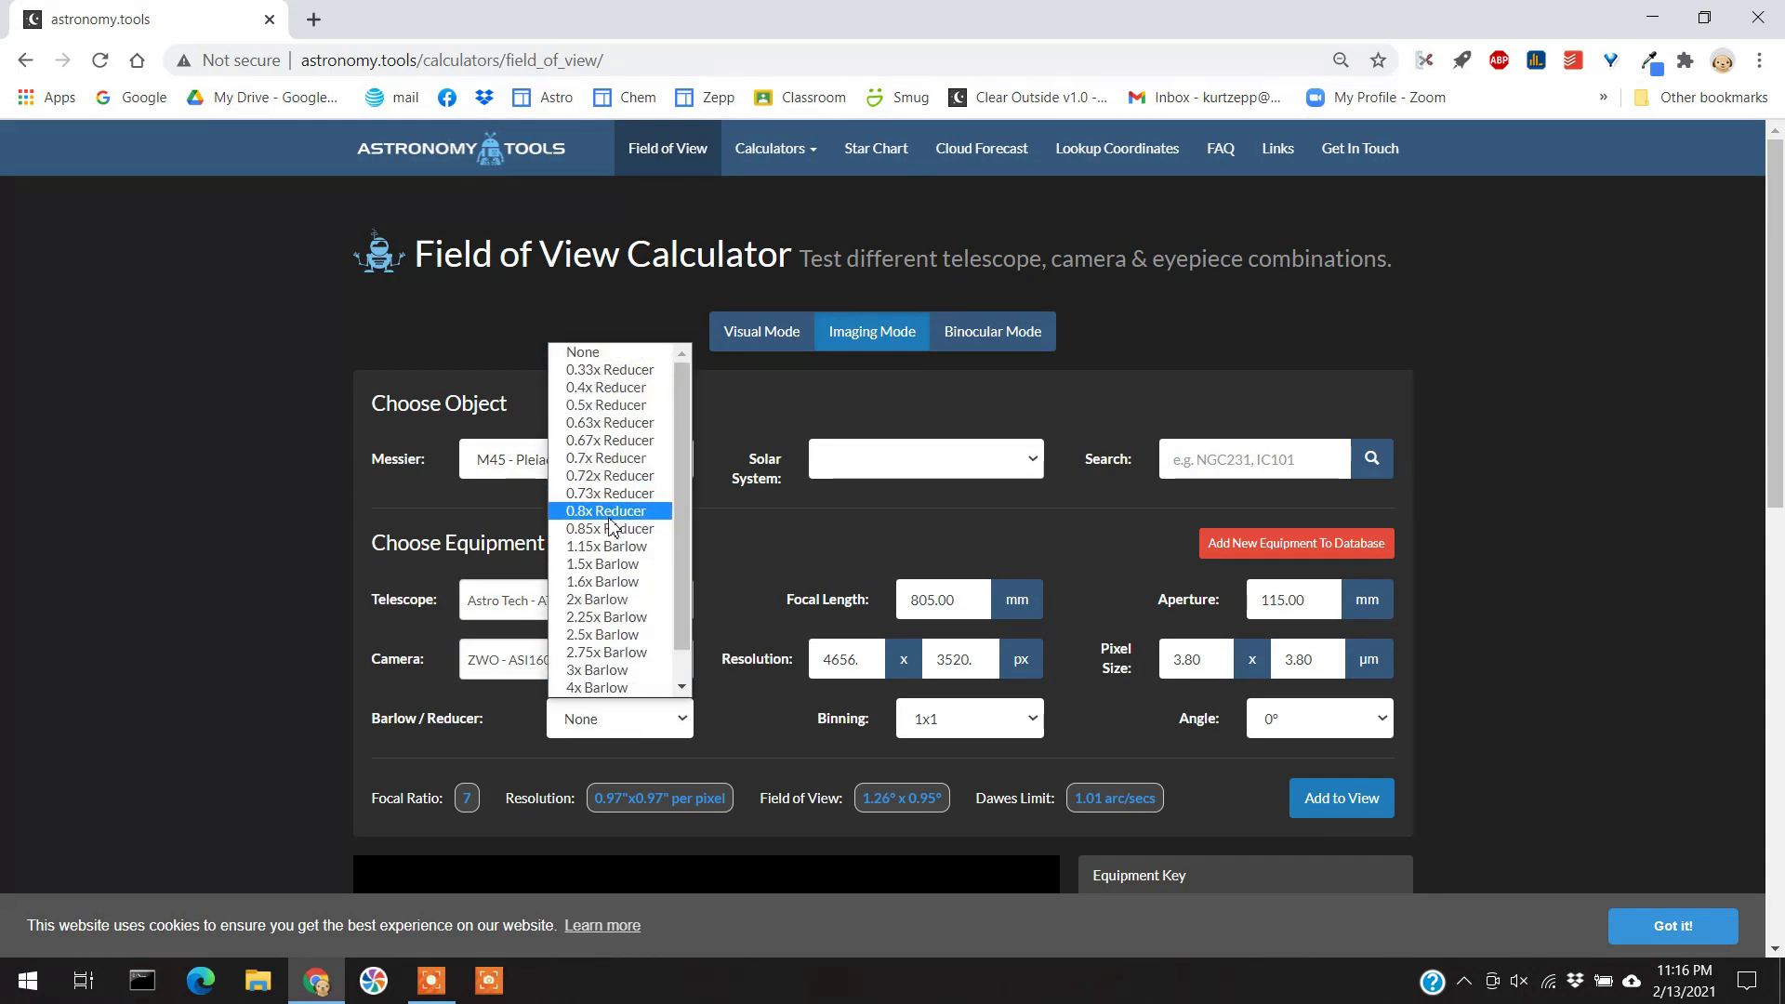
click(606, 510)
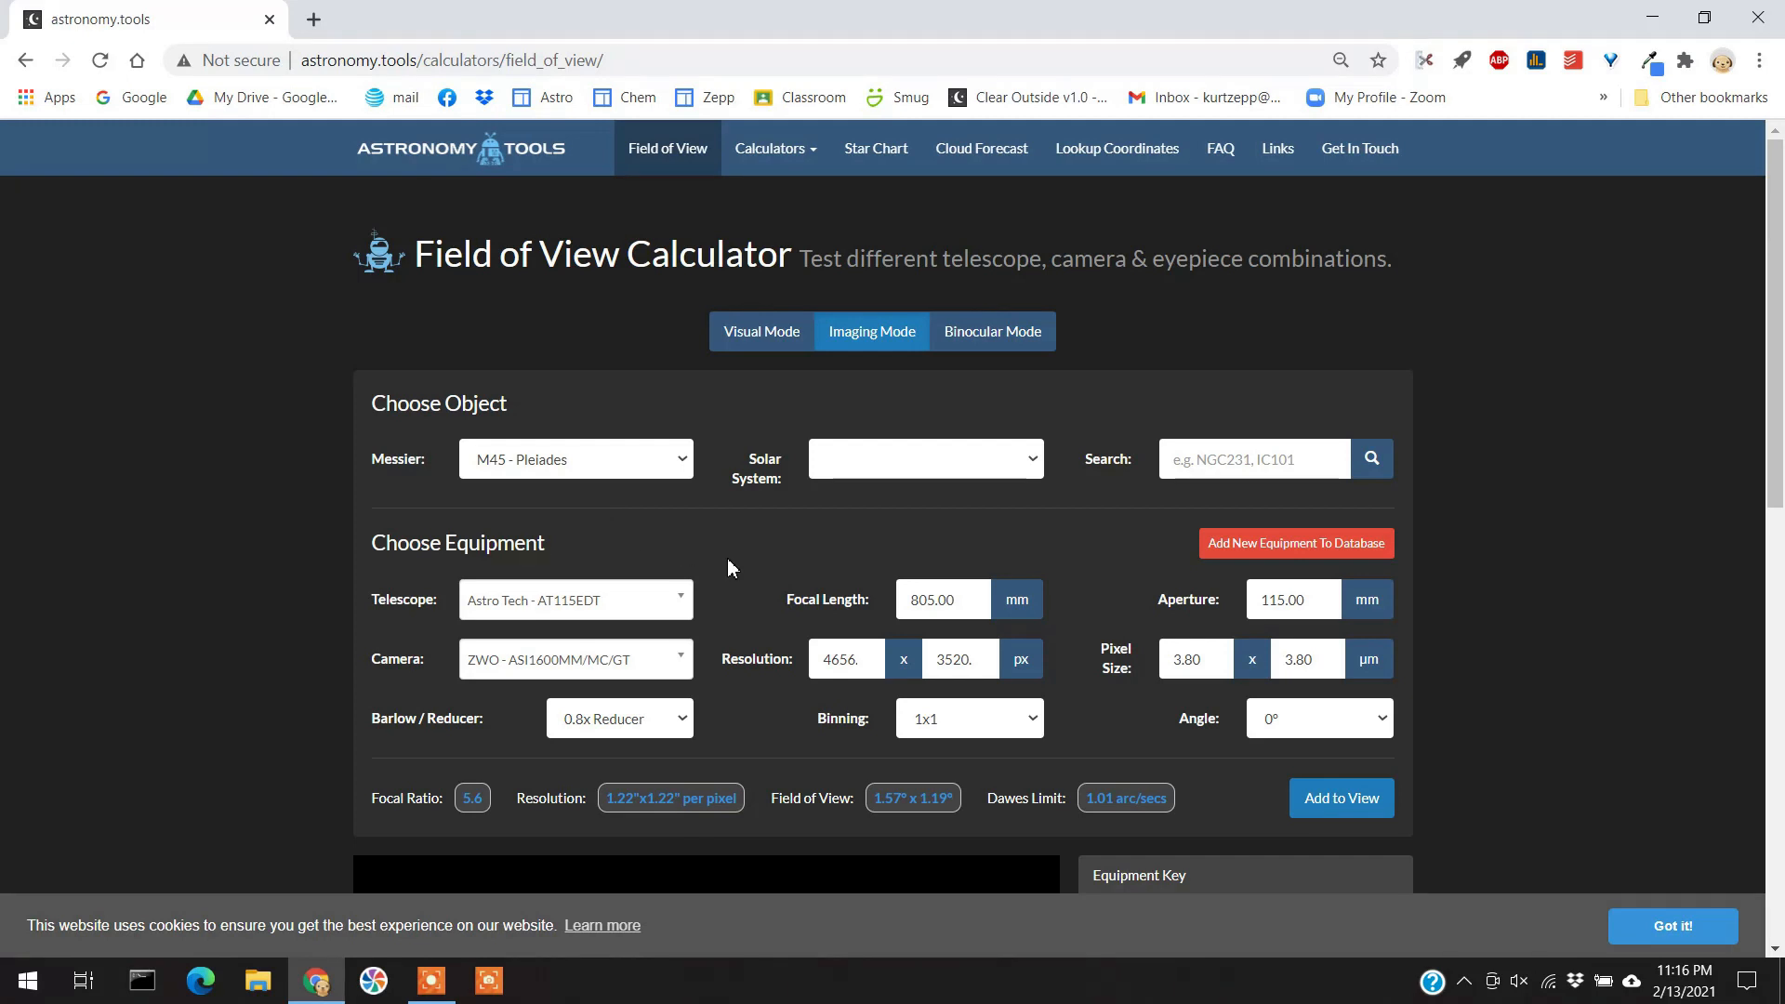
mouse_move(866, 613)
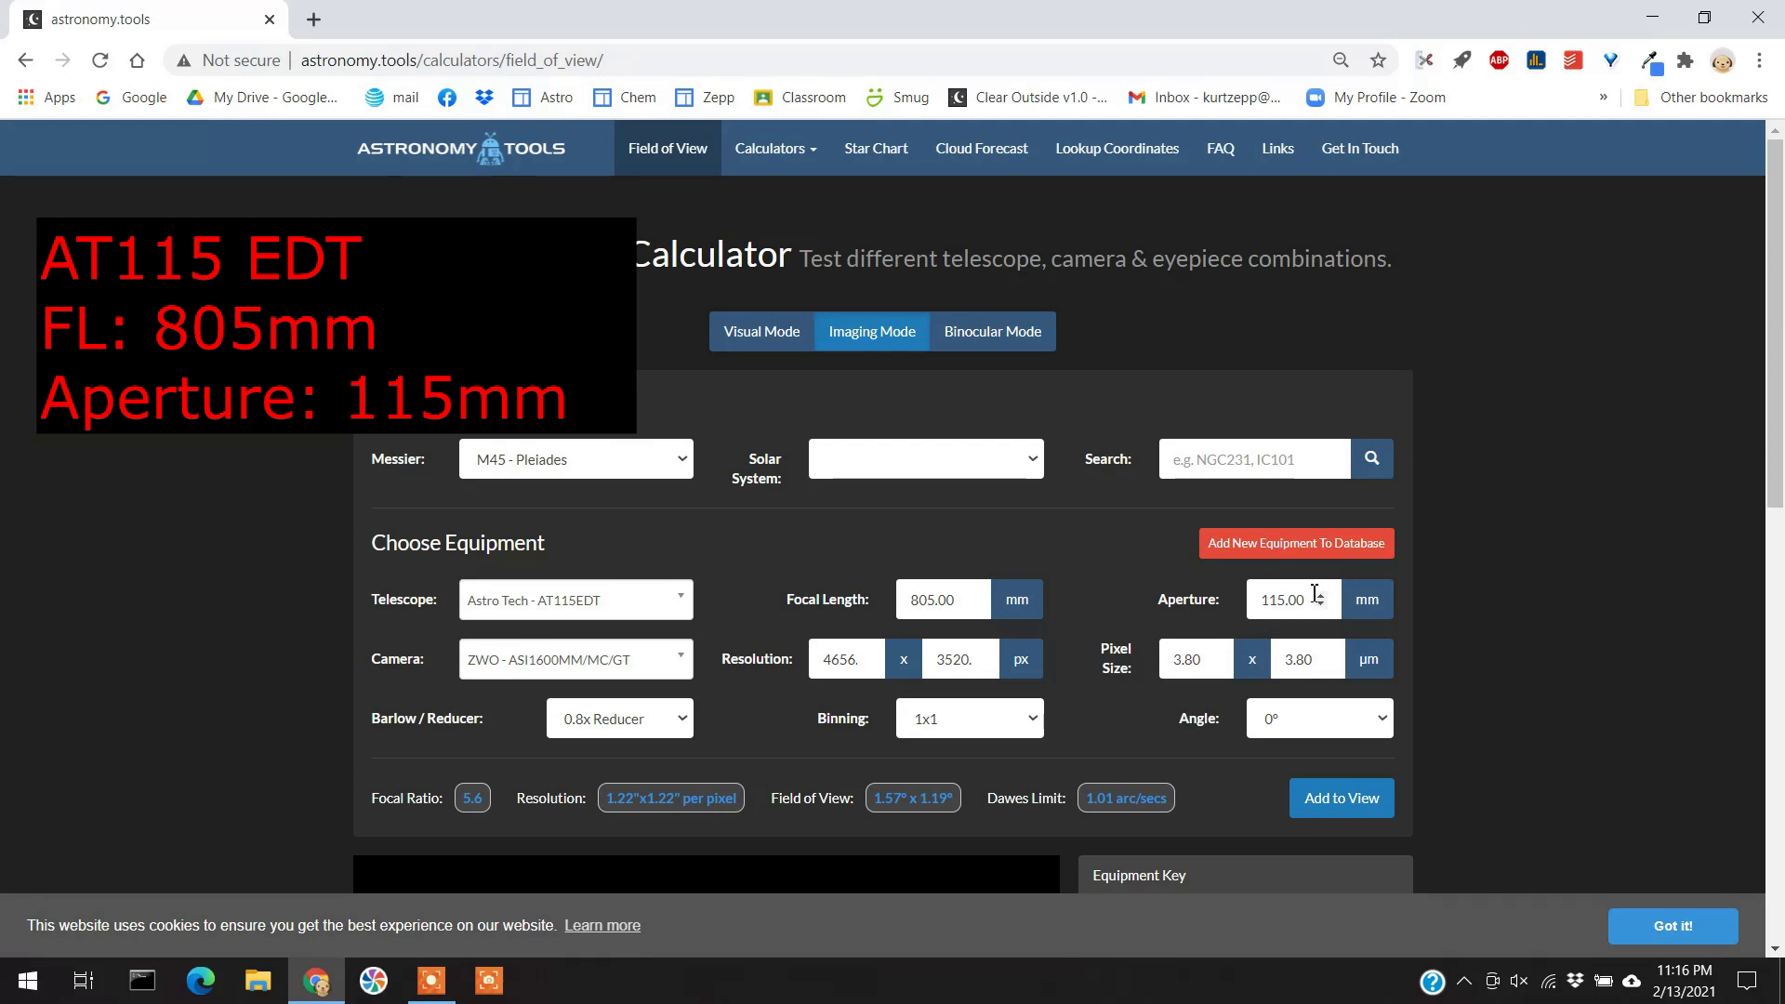
mouse_move(642, 669)
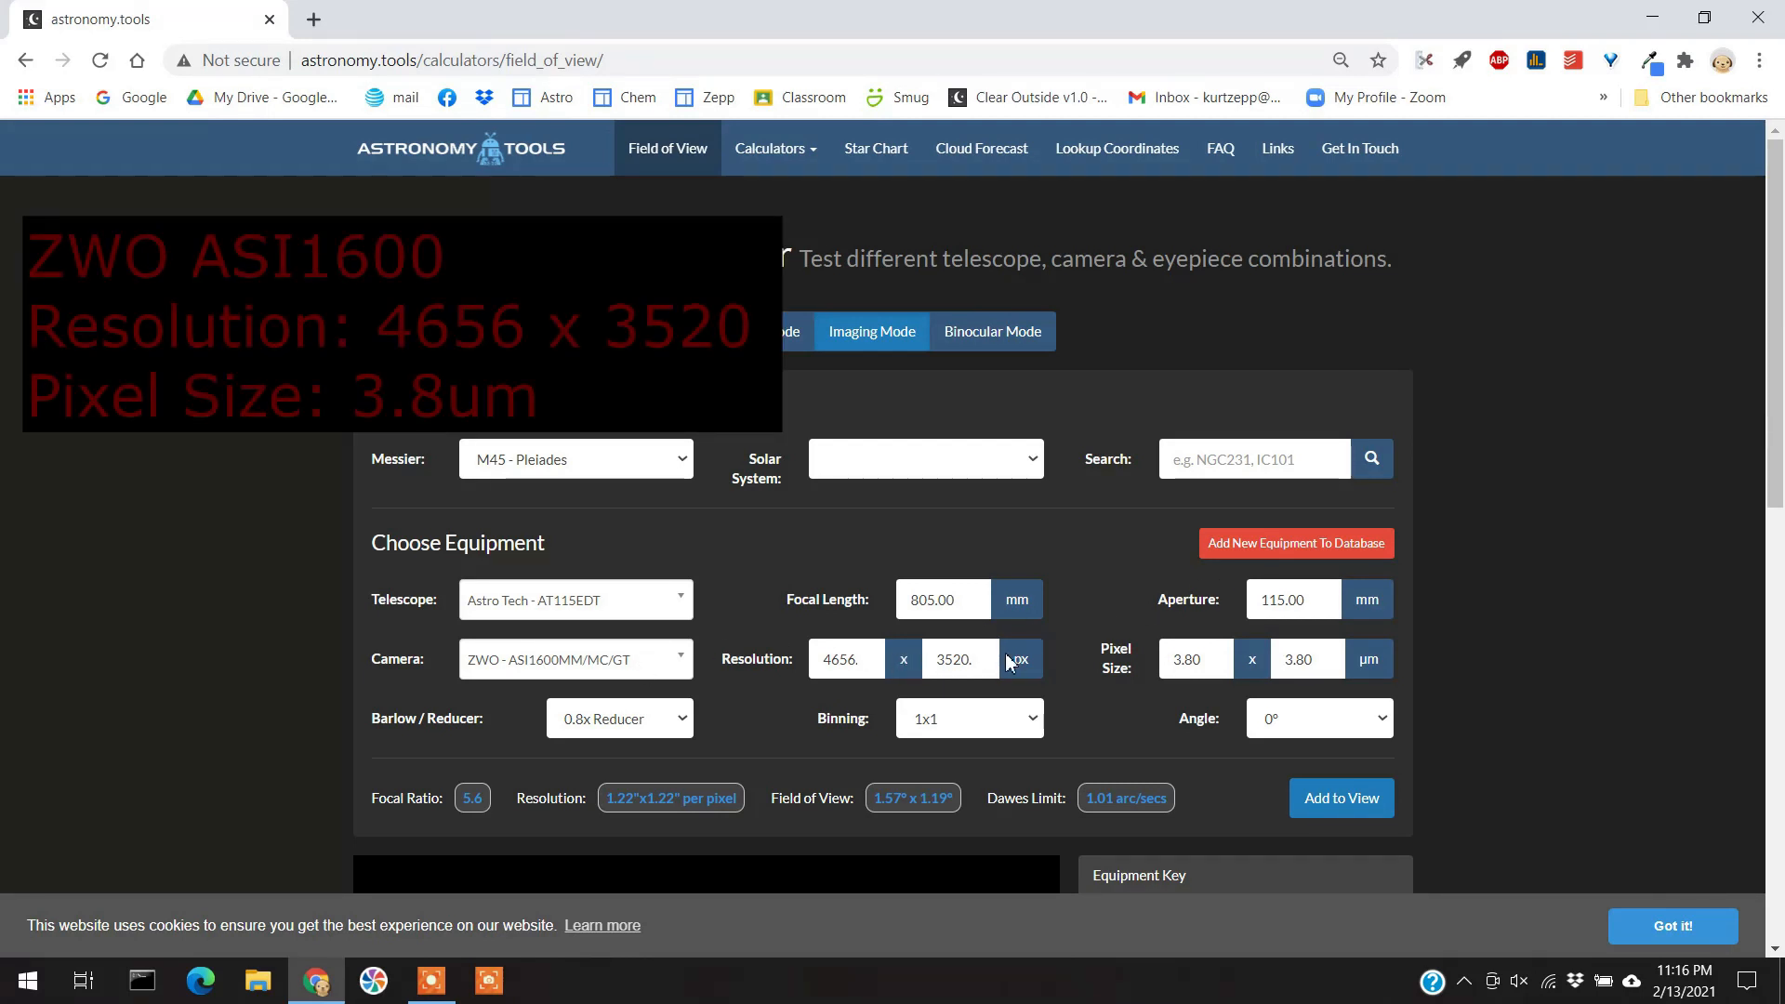
mouse_move(1352, 688)
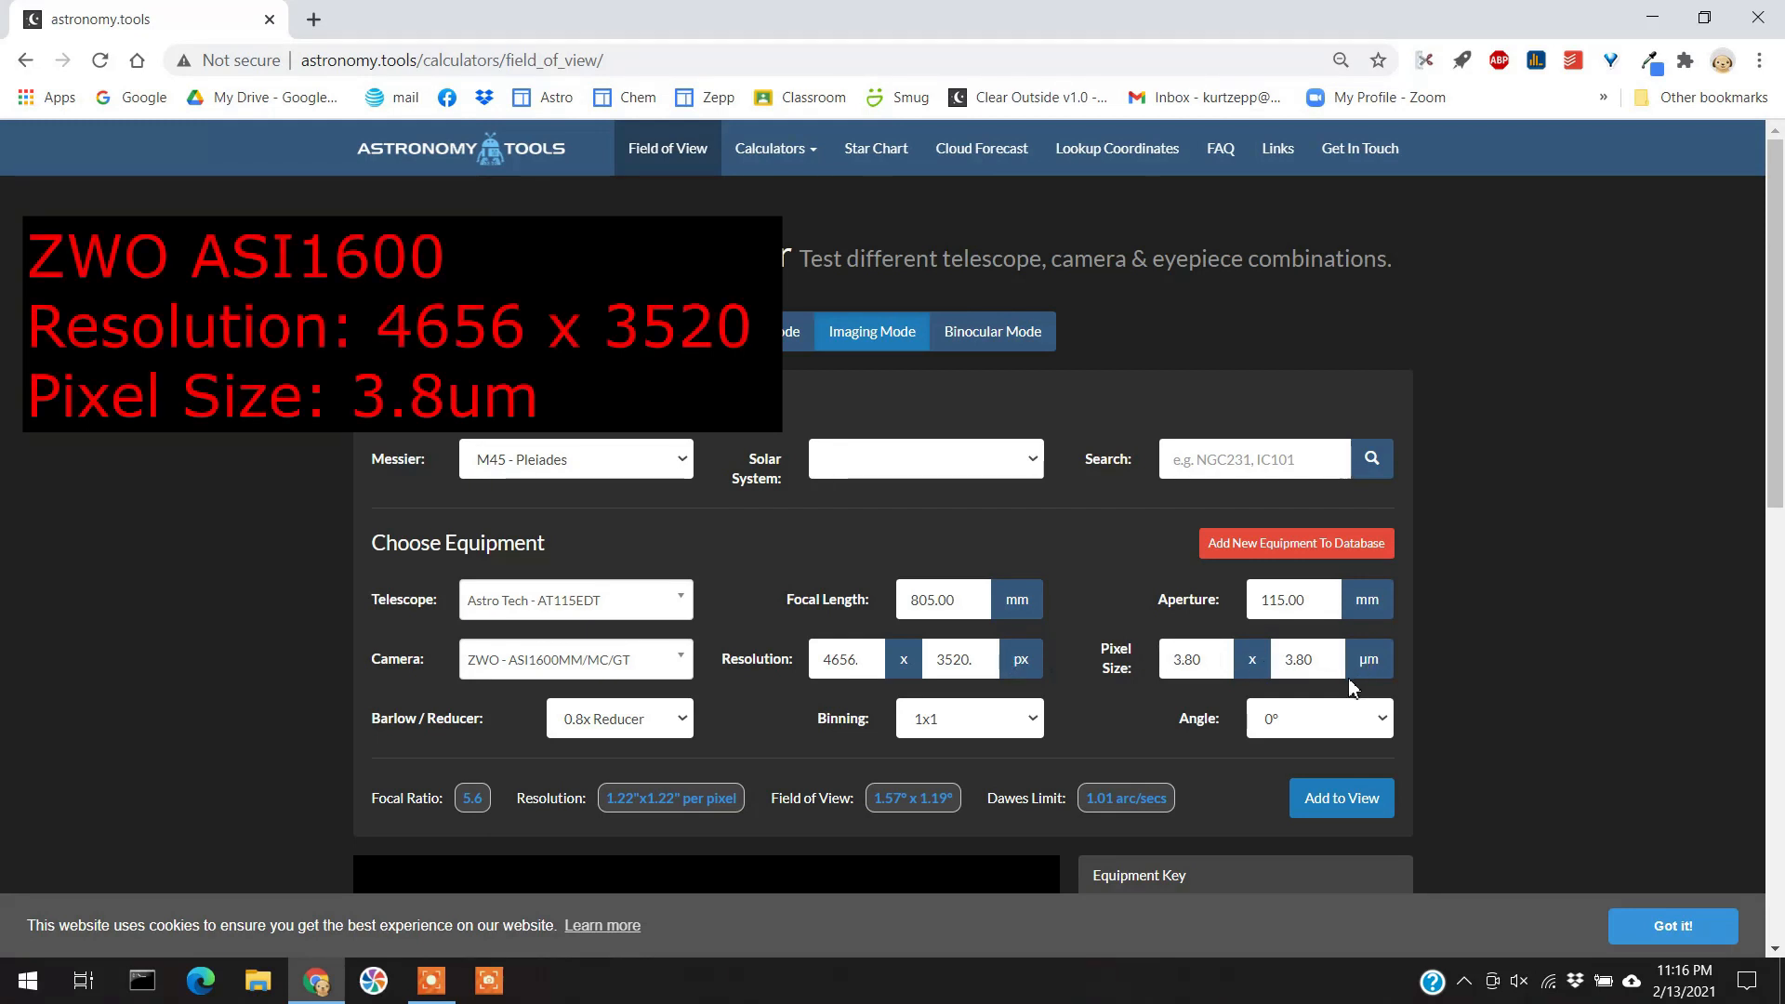
click(1192, 660)
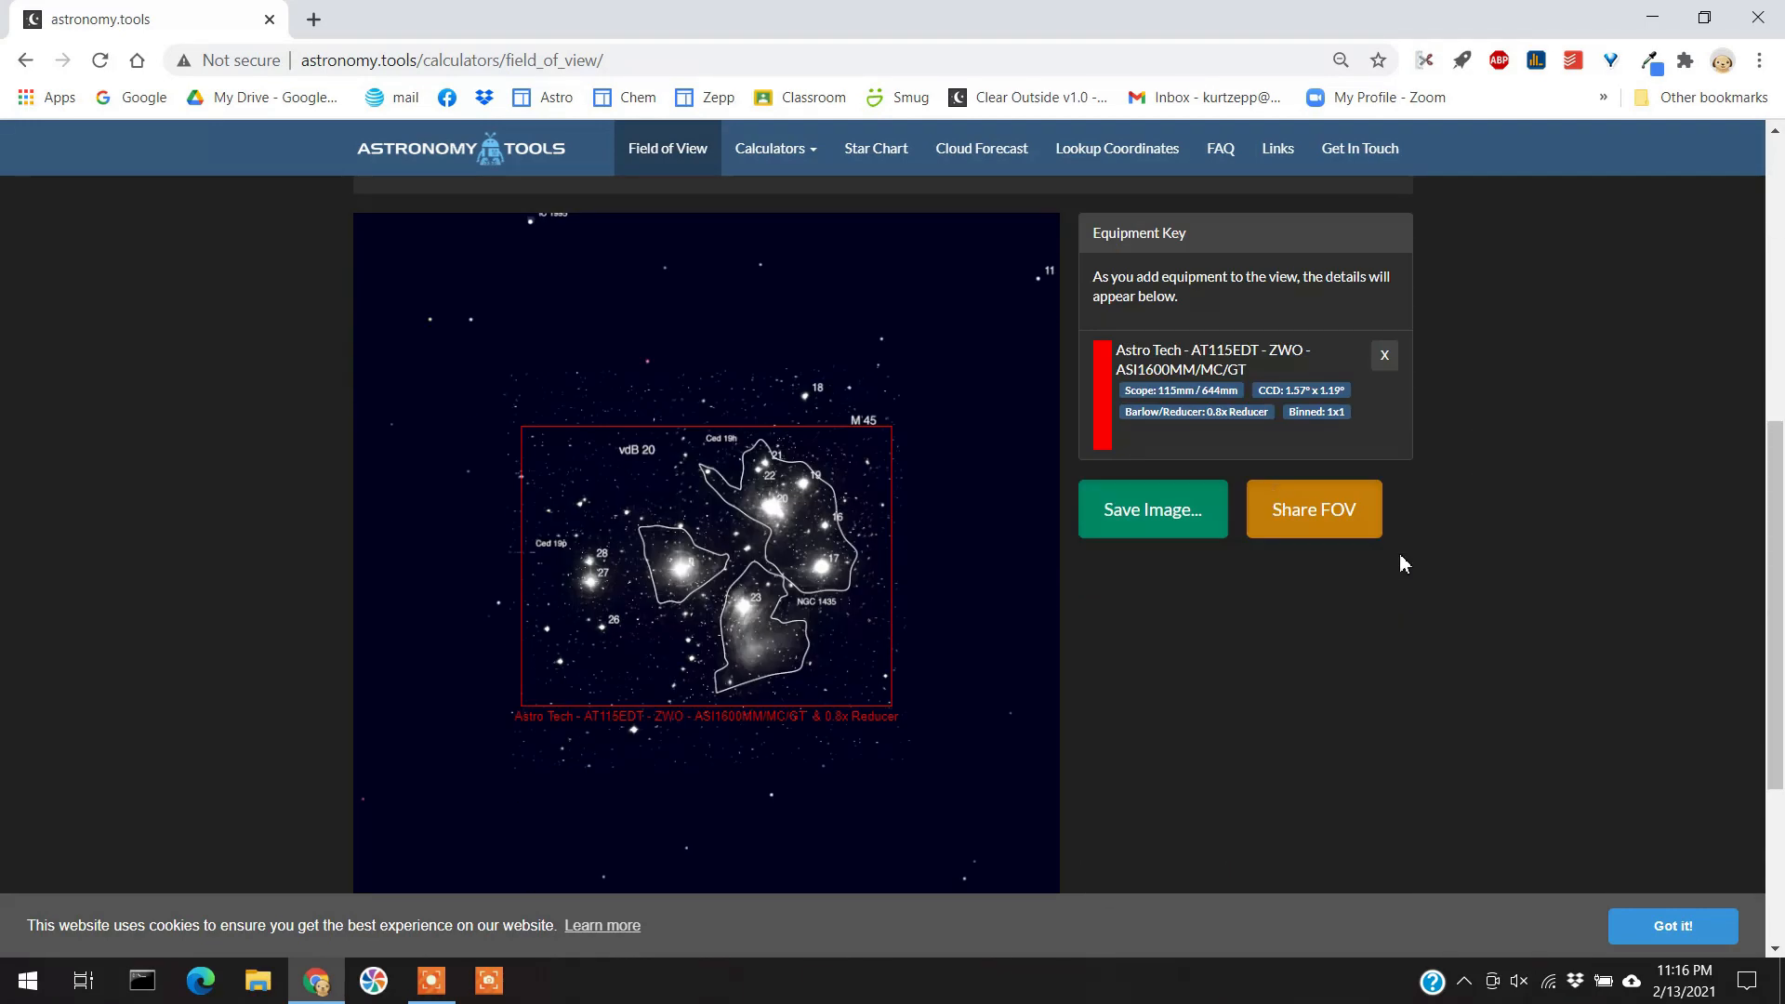
mouse_move(533, 466)
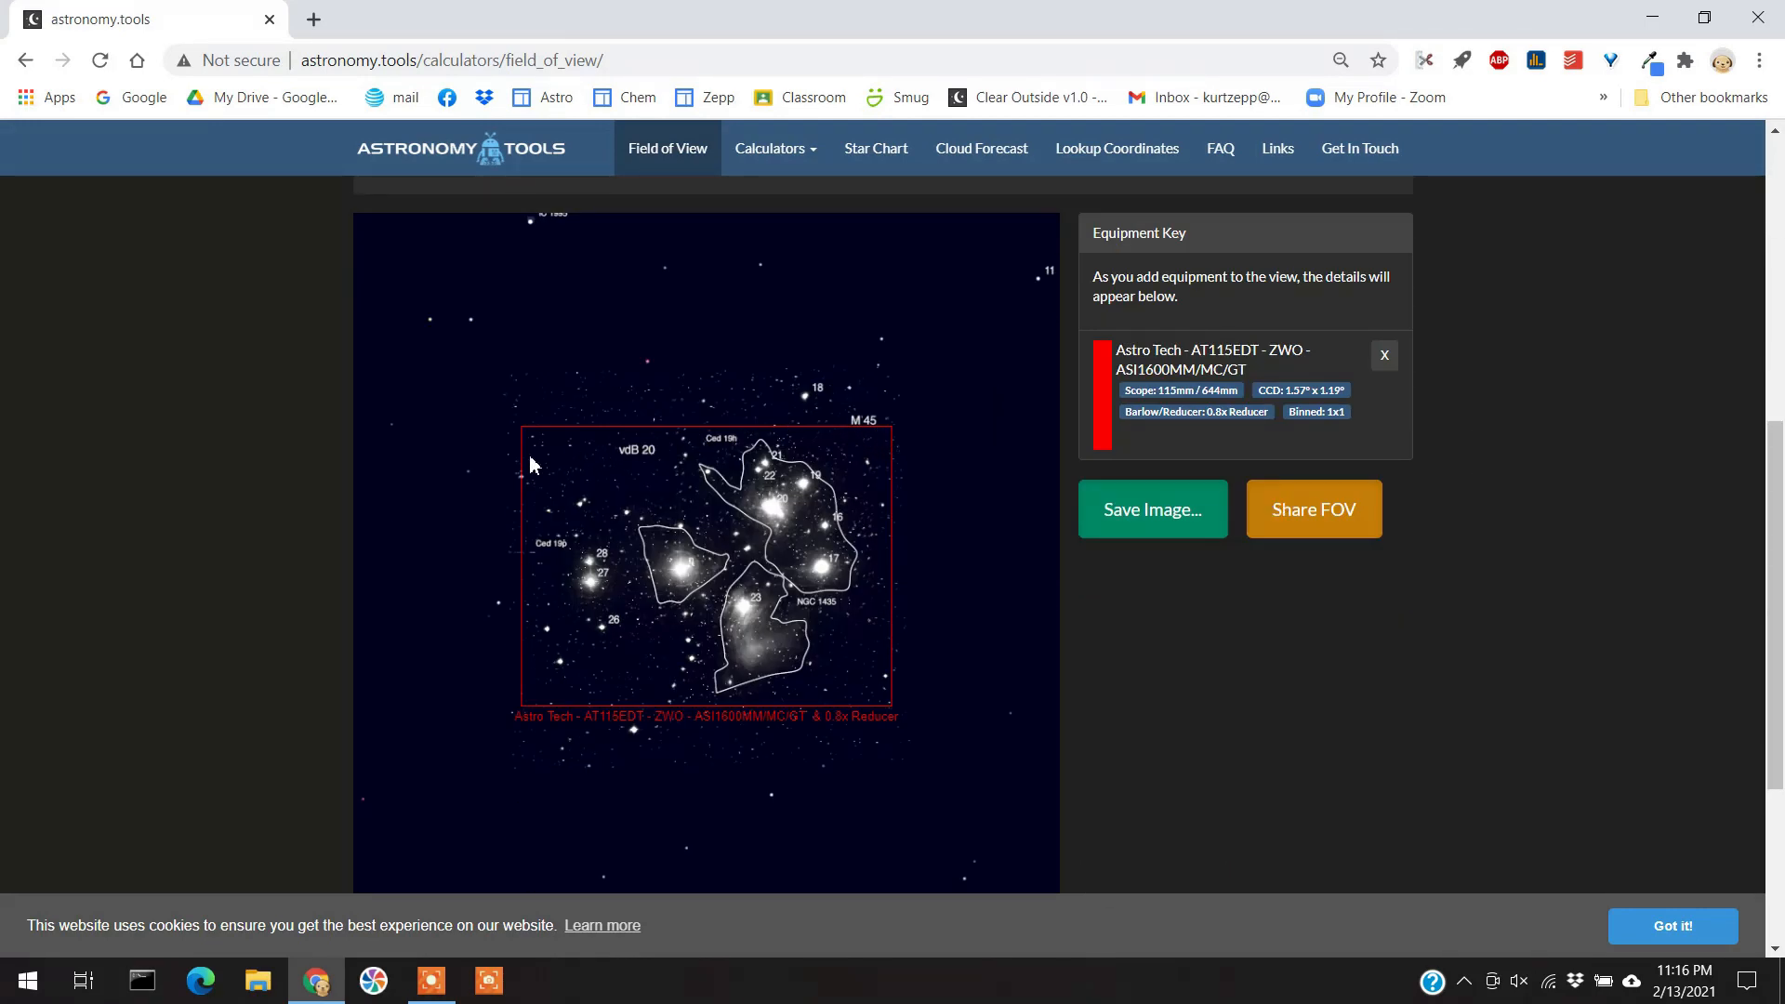
mouse_move(865, 718)
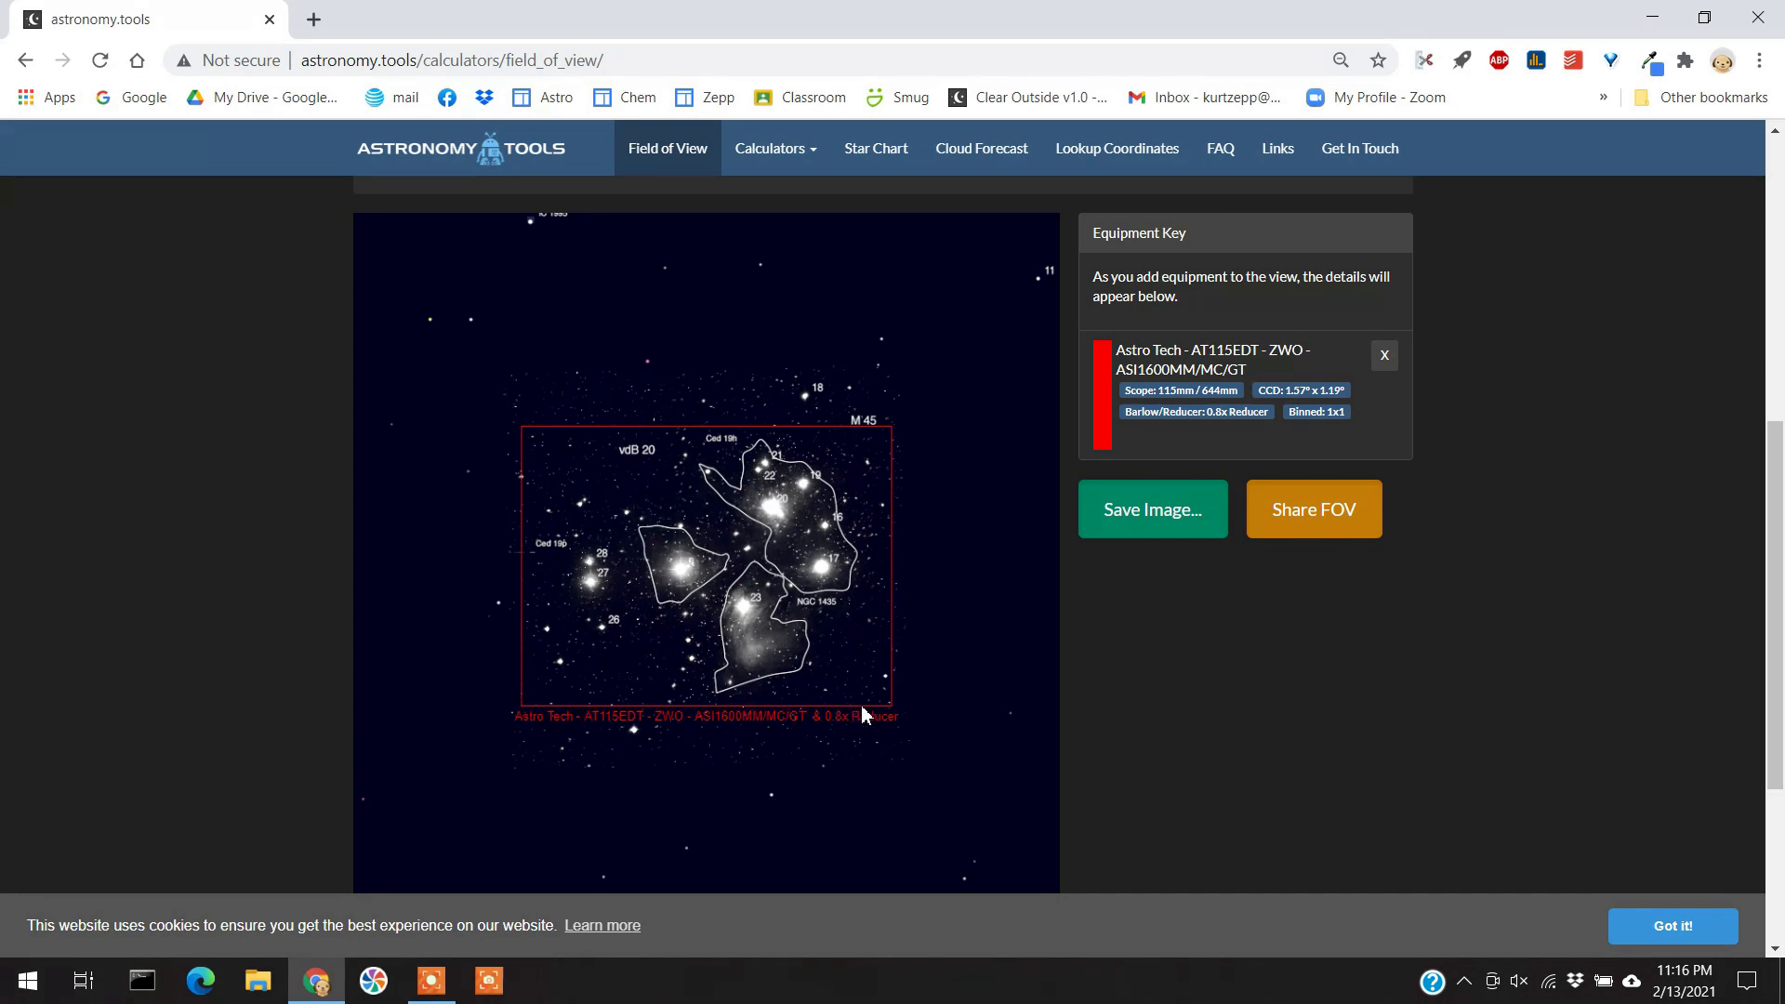
mouse_move(756, 436)
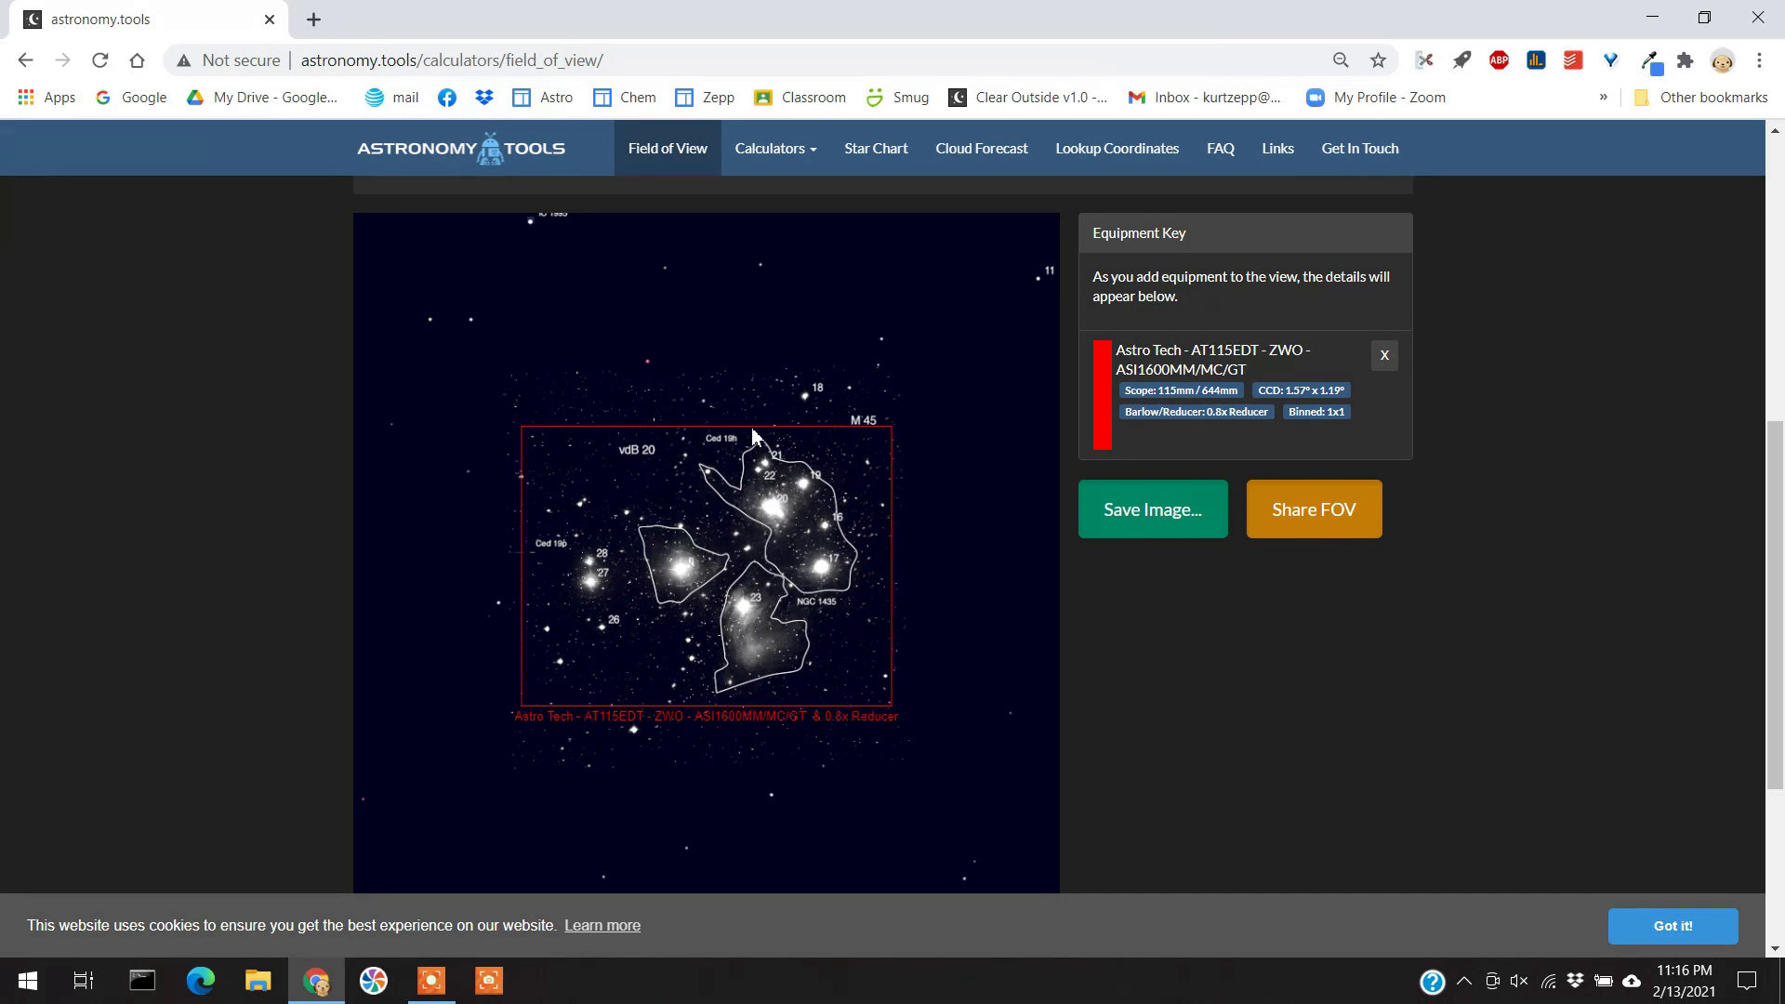
mouse_move(592, 641)
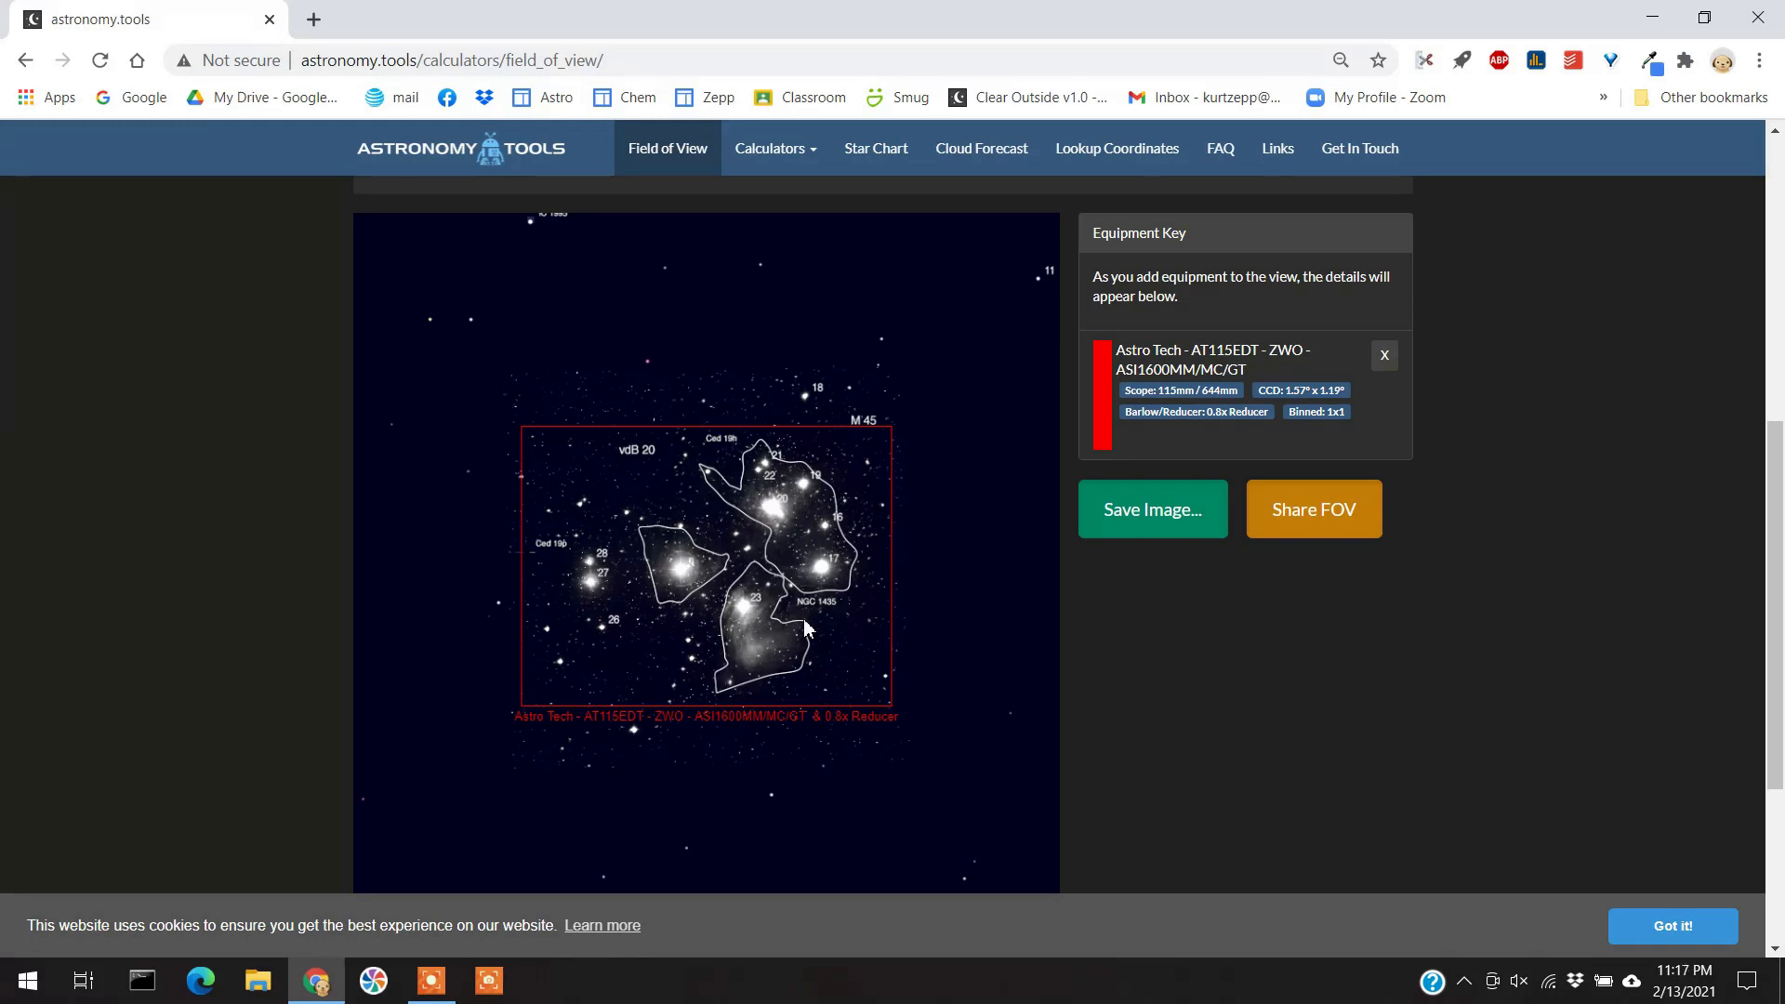
mouse_move(853, 591)
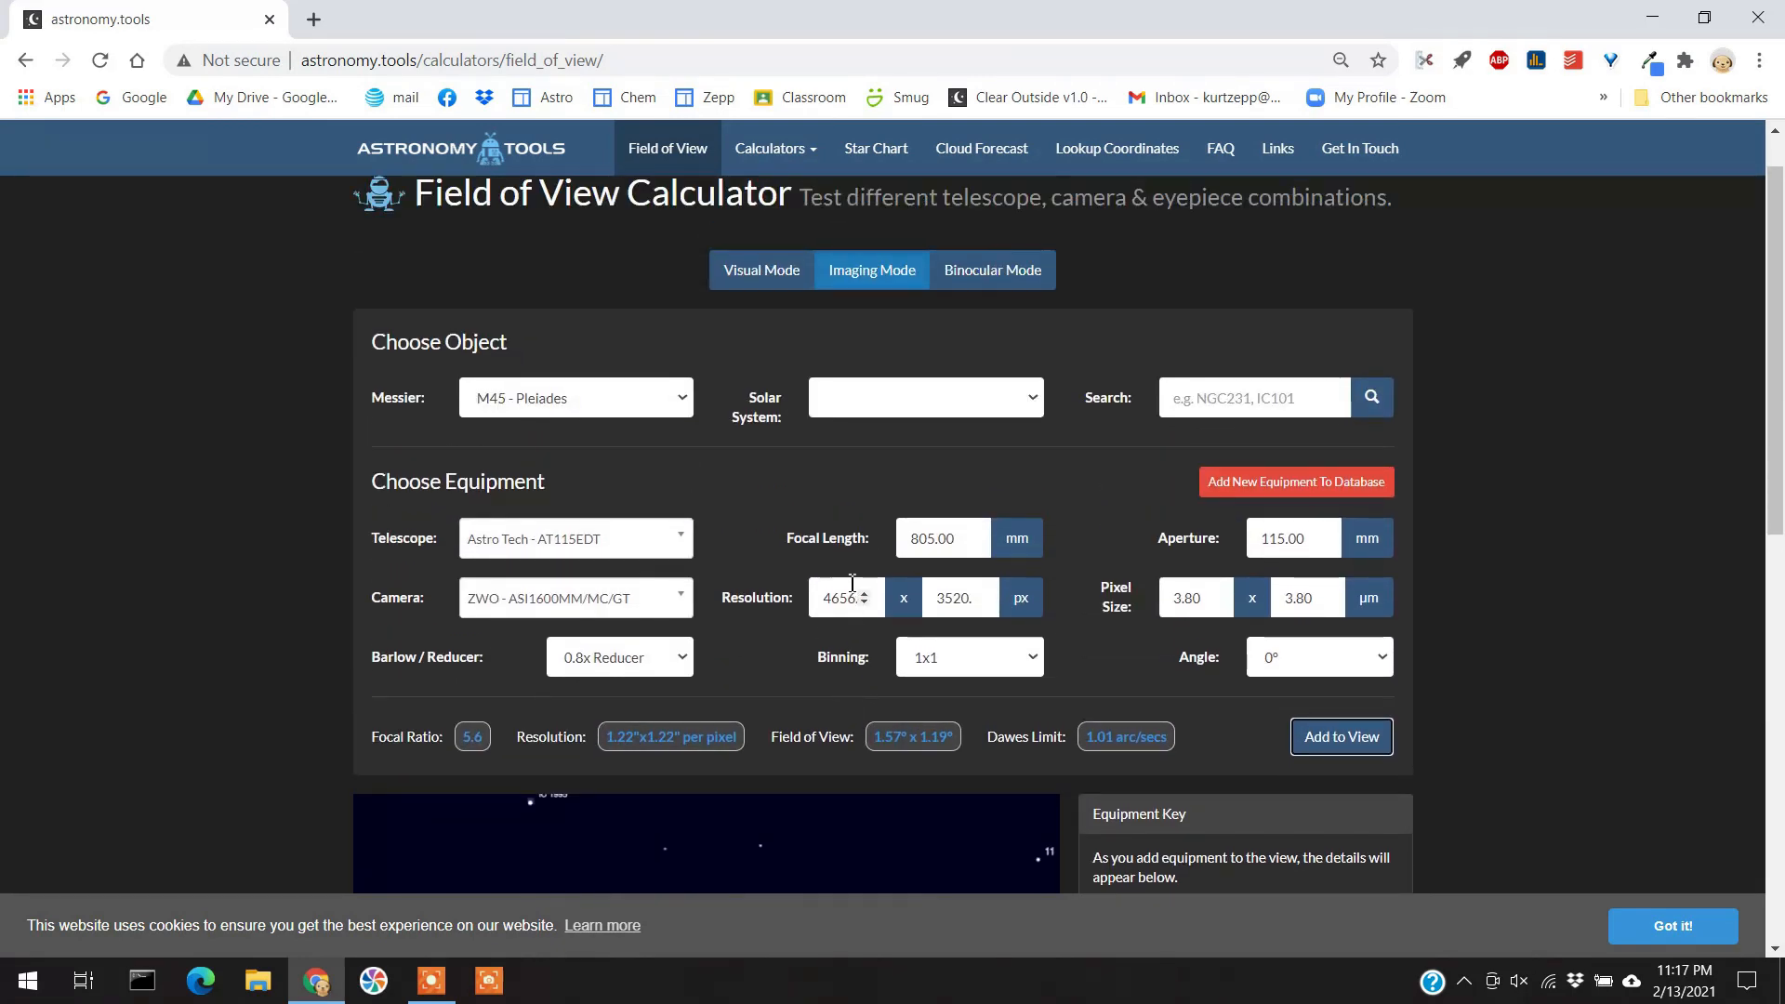
mouse_move(744, 476)
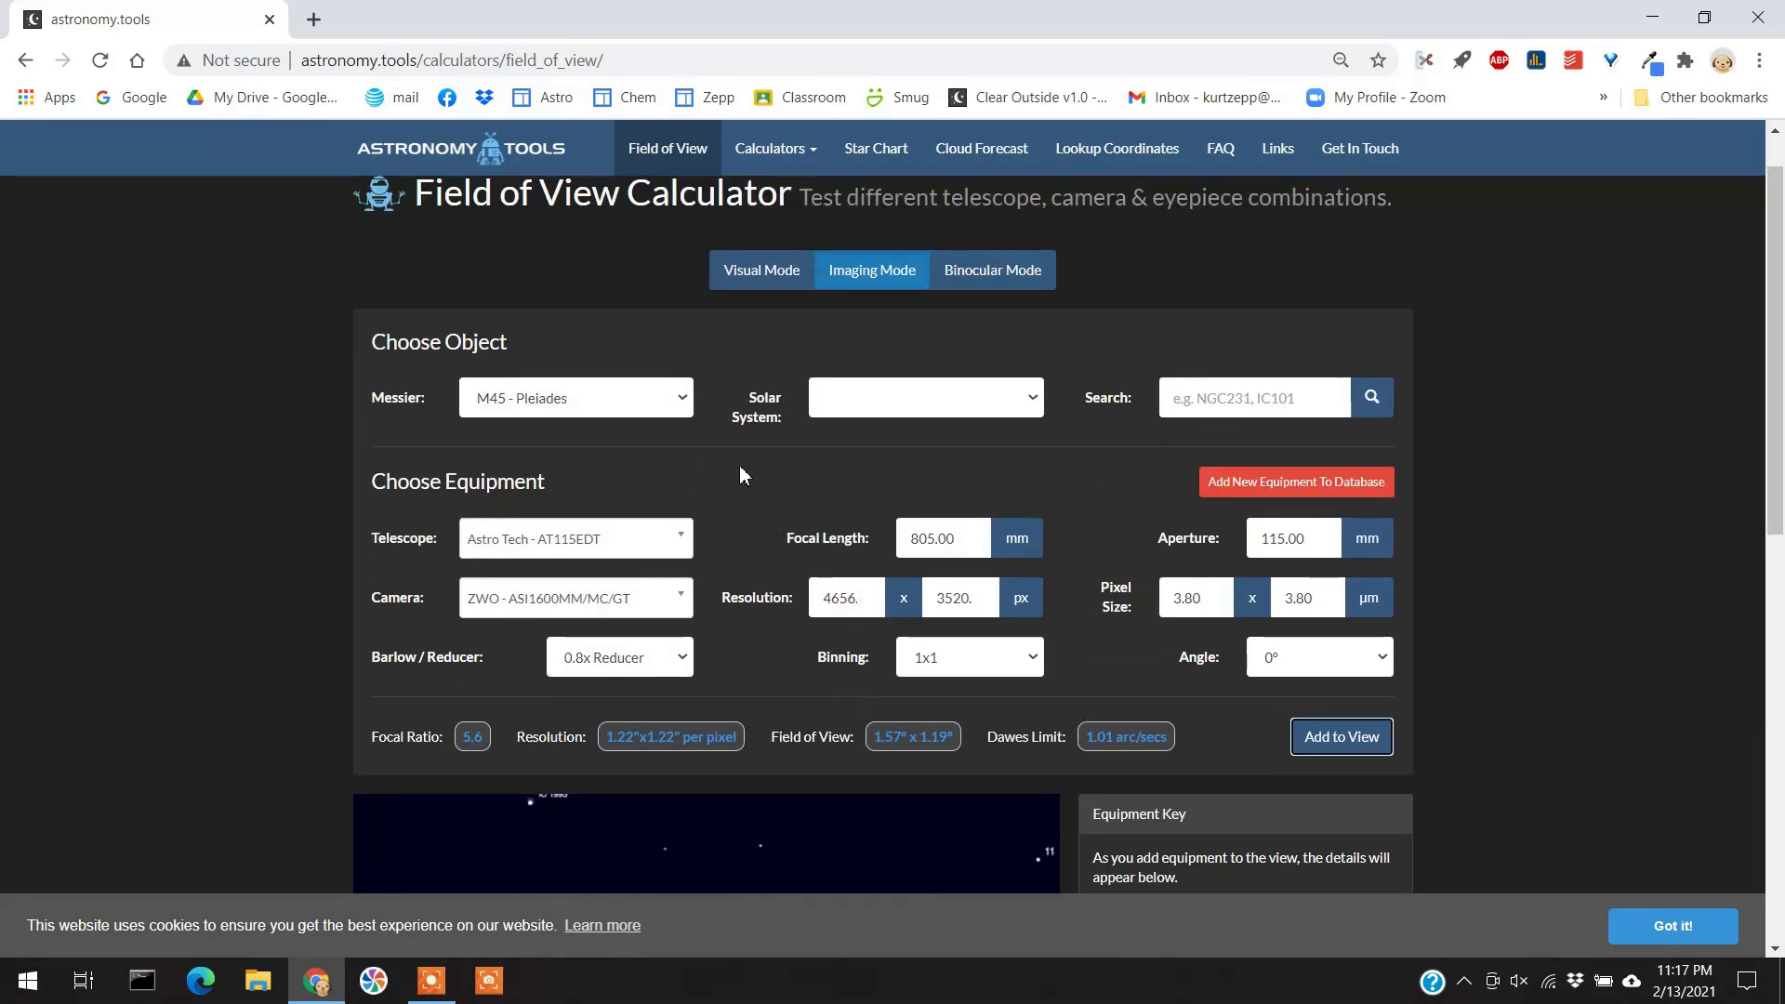
Switch the Messier target to M104 Sombrero Galaxy.
click(576, 397)
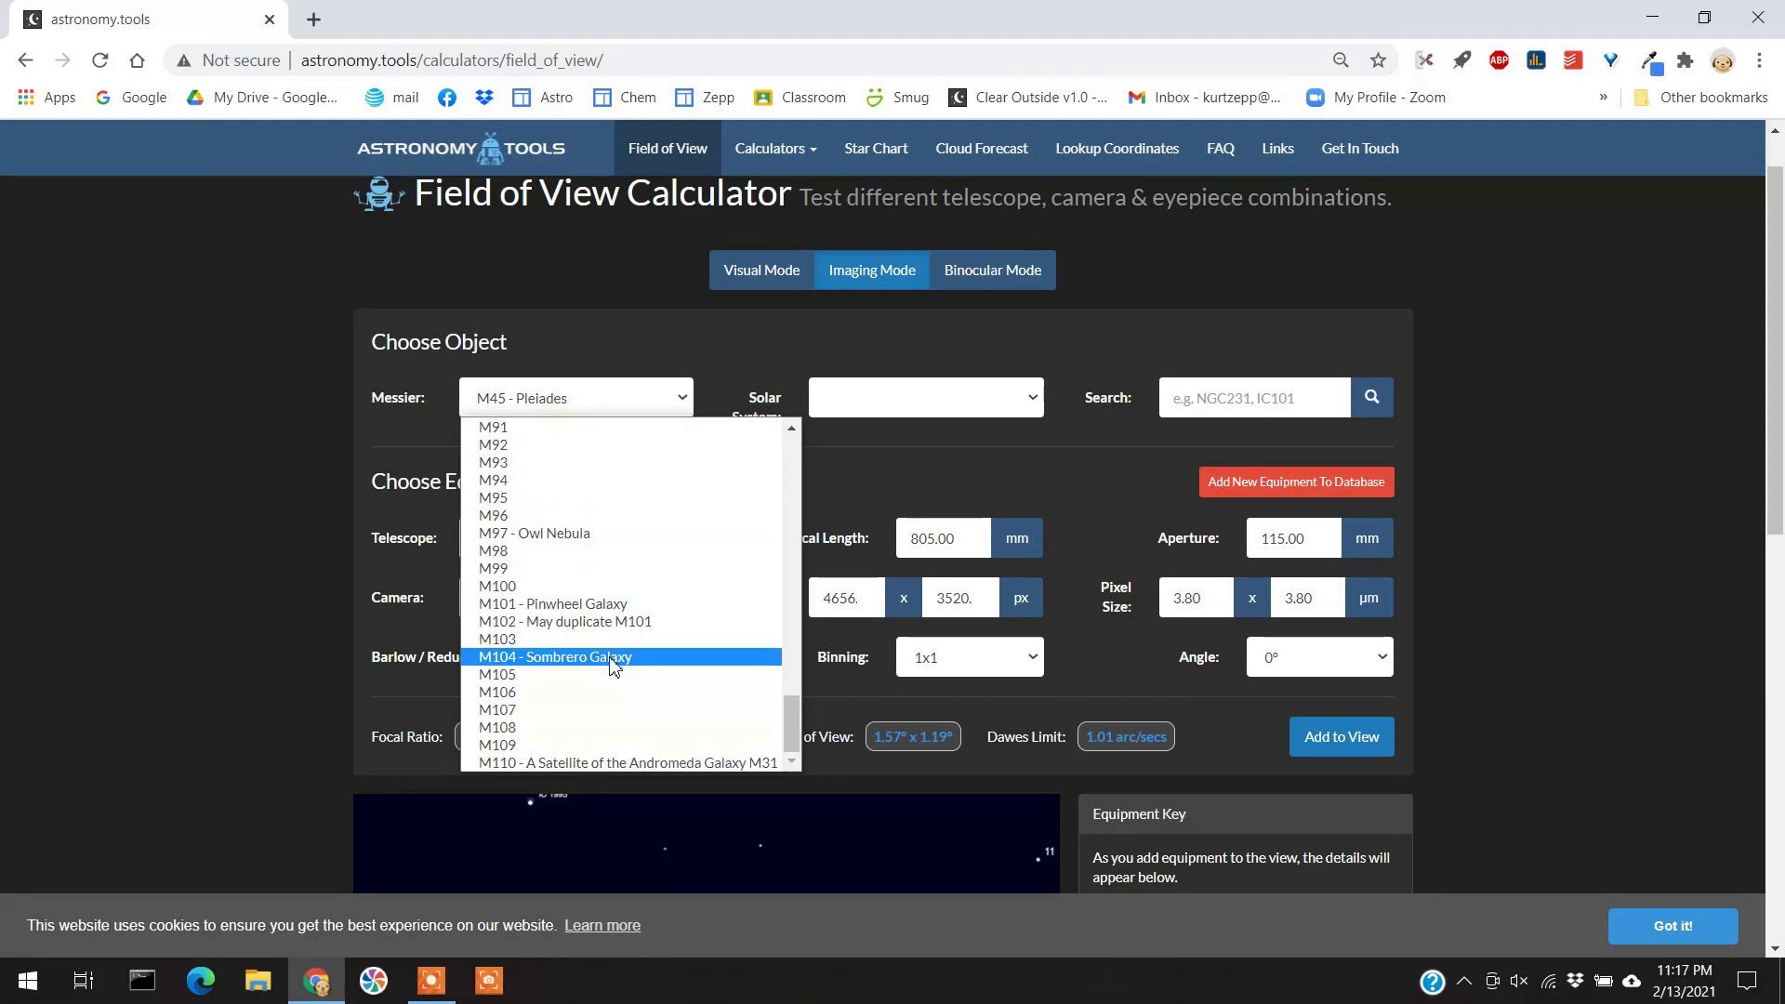
click(554, 658)
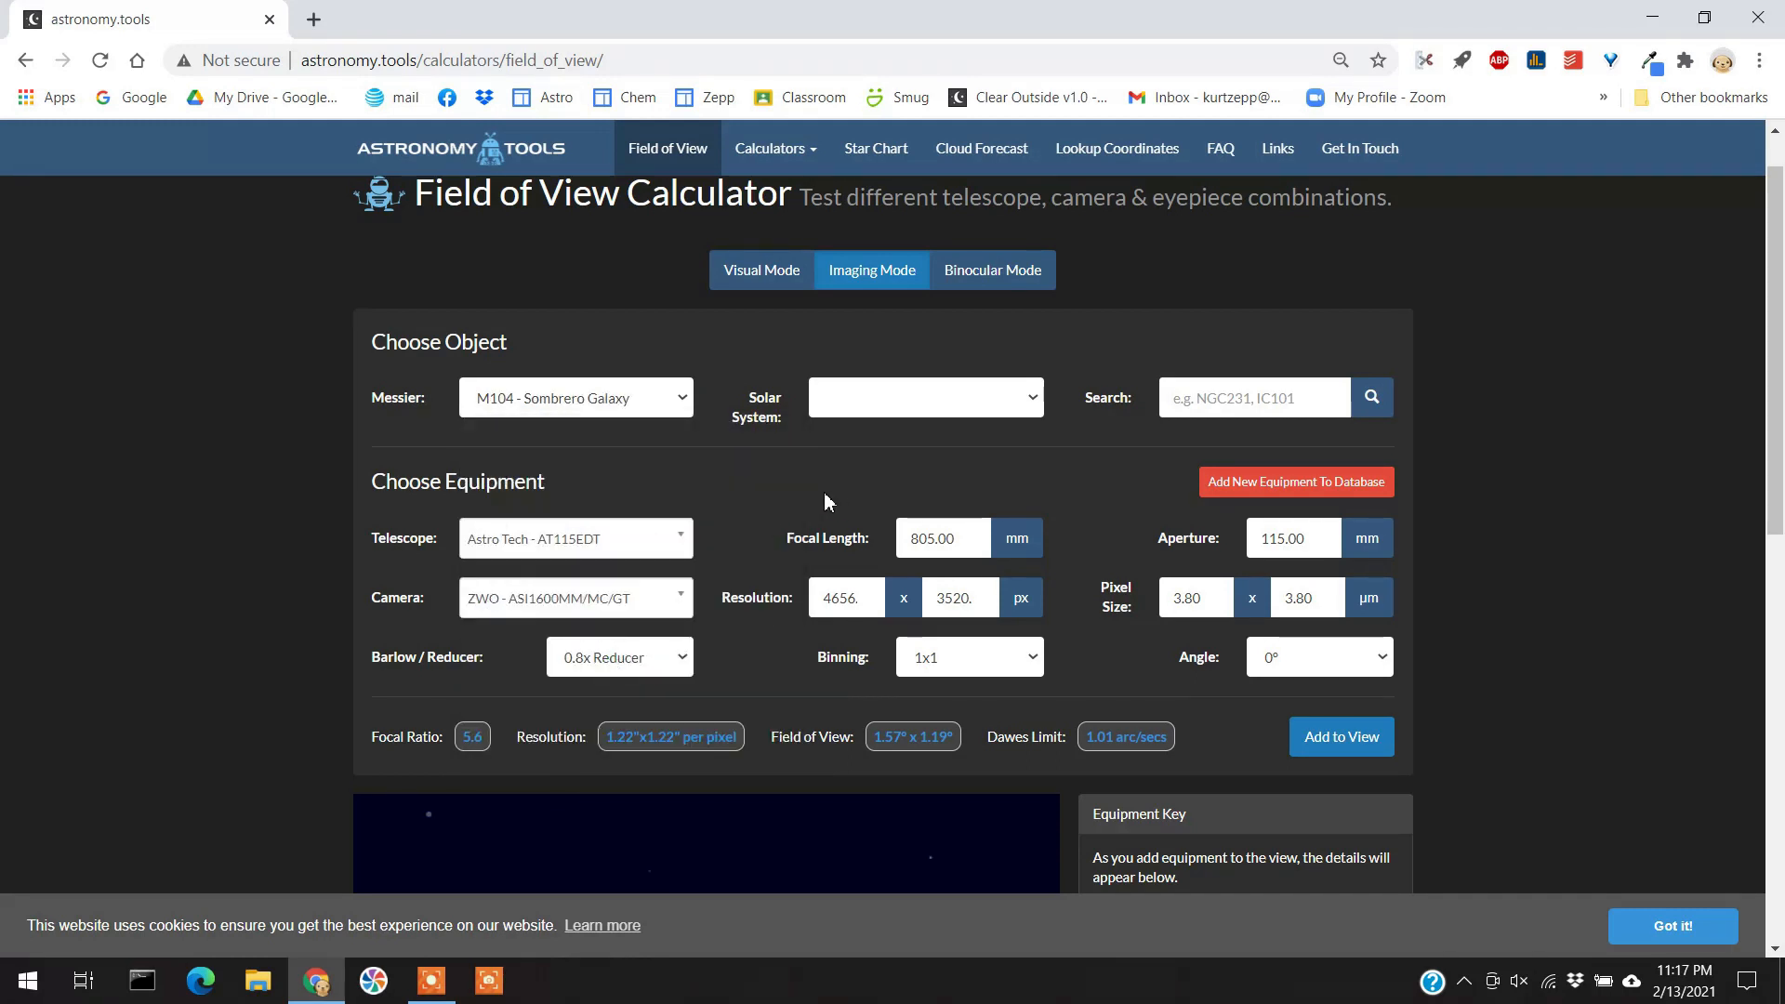
click(1341, 736)
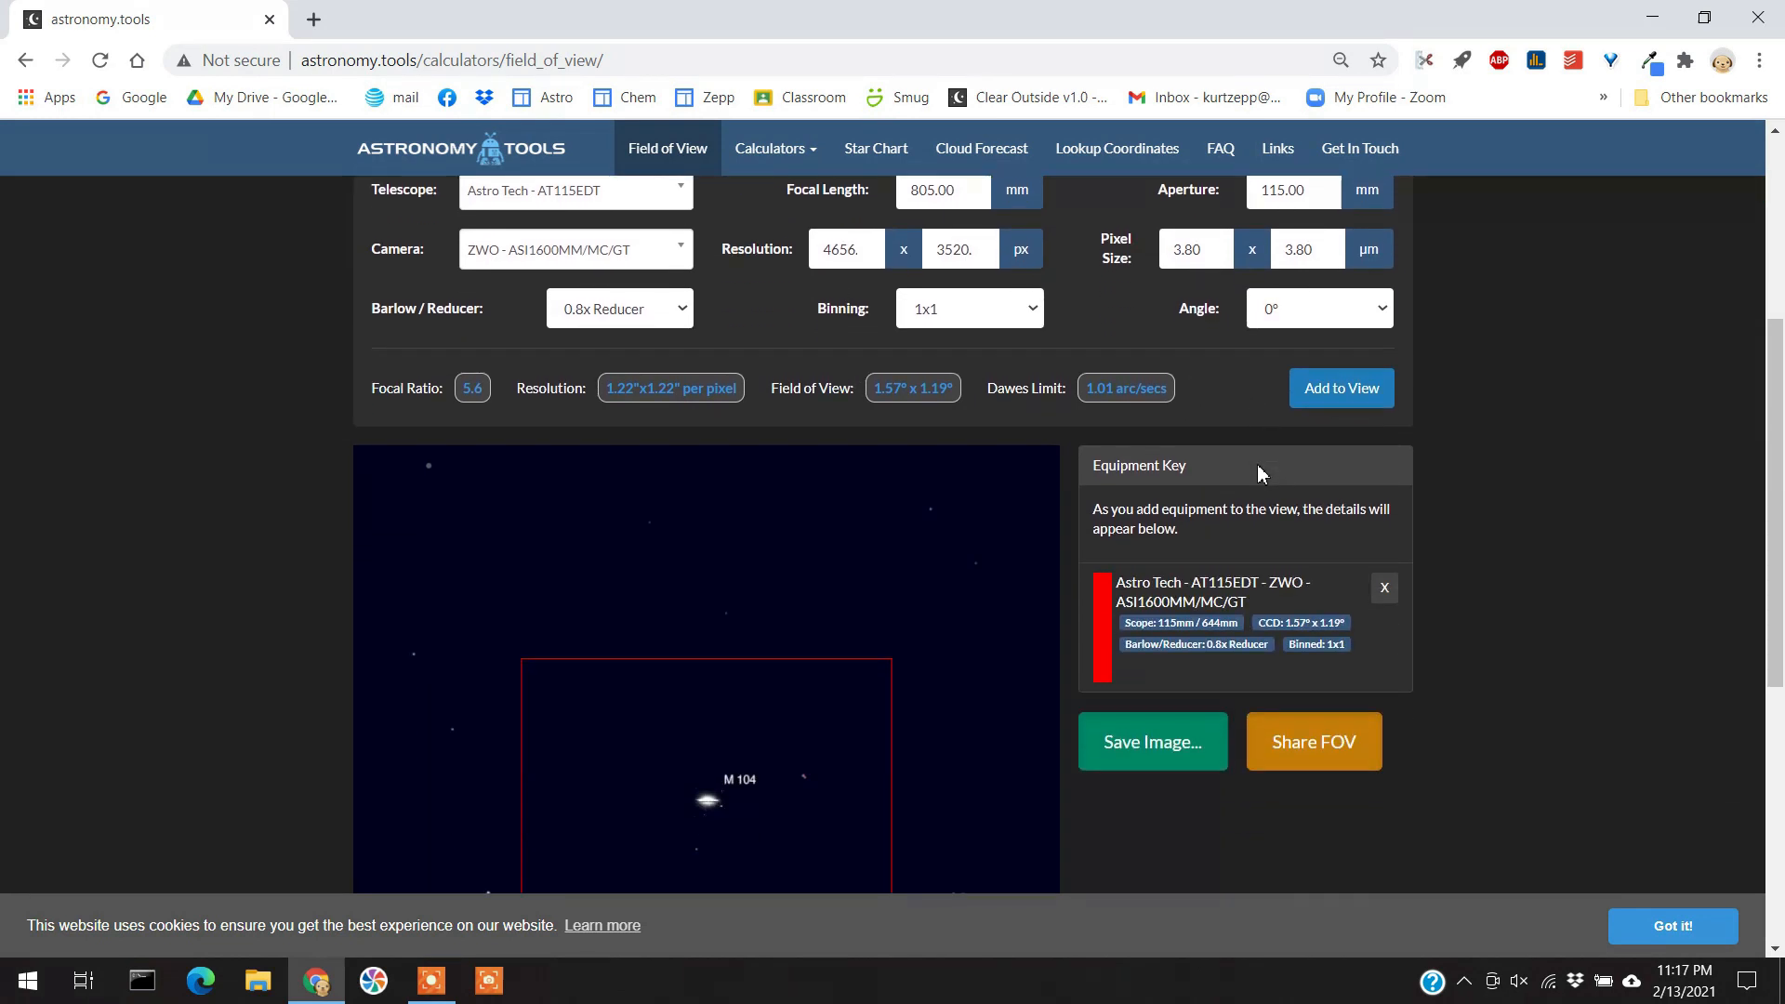
Scroll through the calculator page around the M104 preview.
scroll(down, 3)
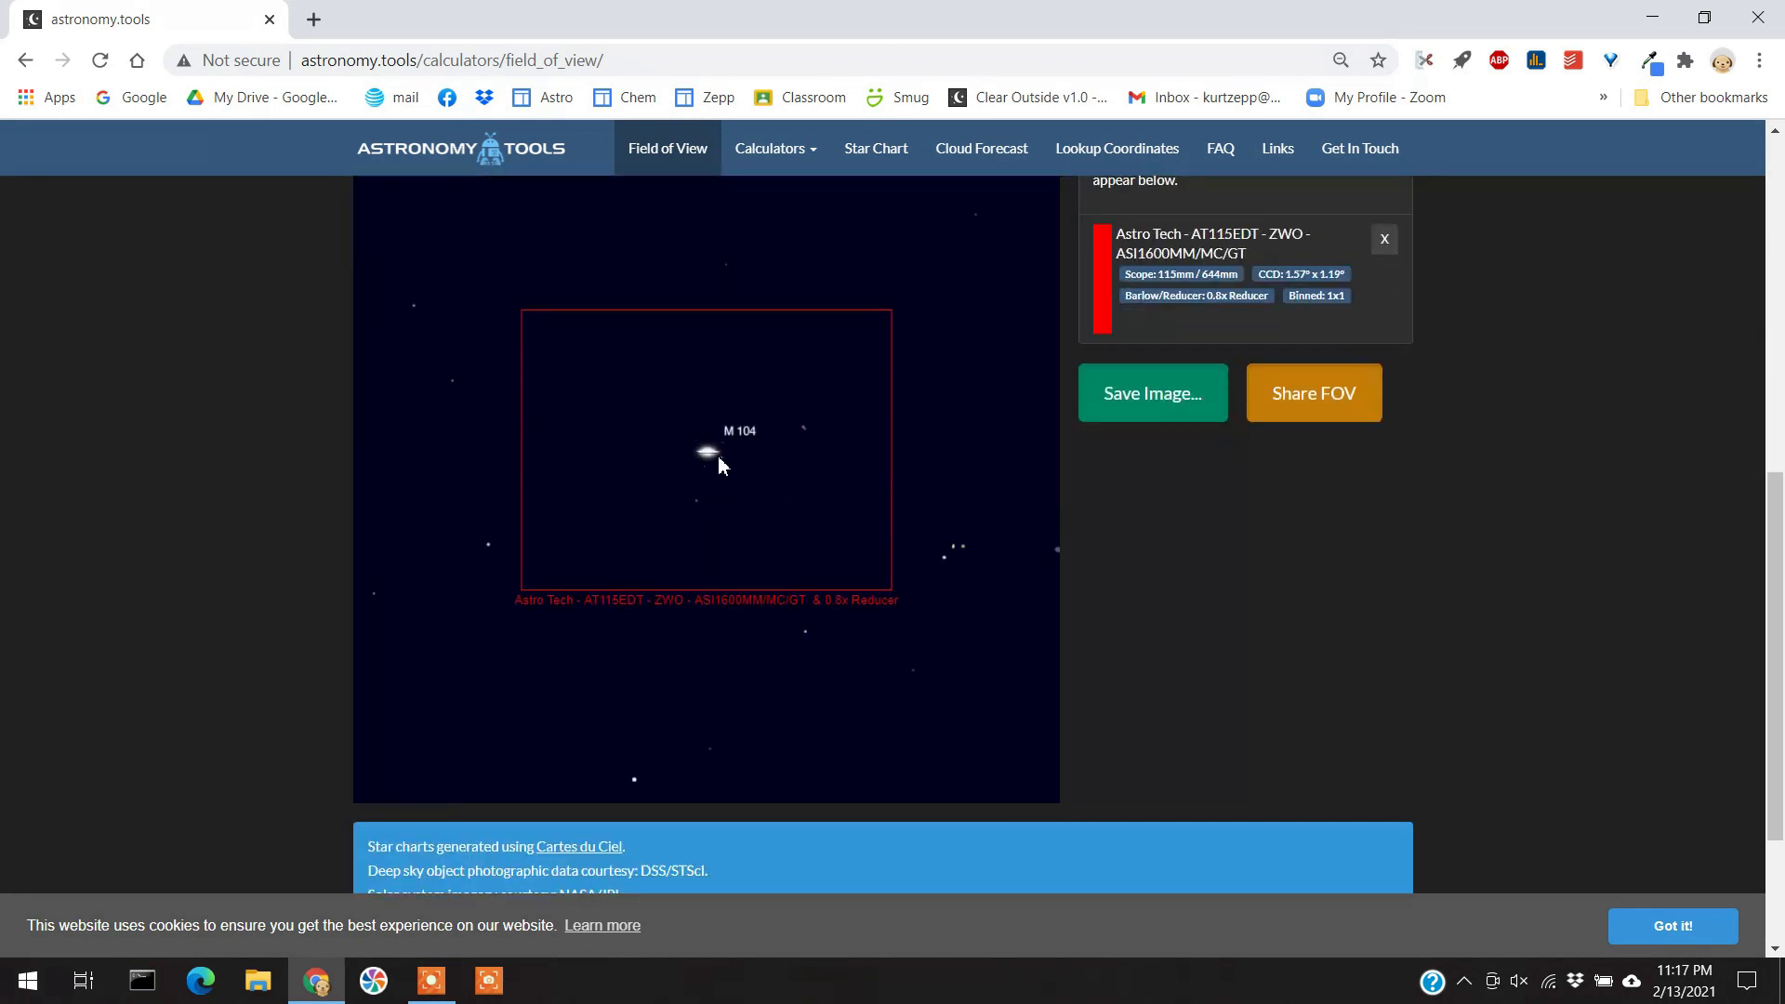
mouse_move(705, 455)
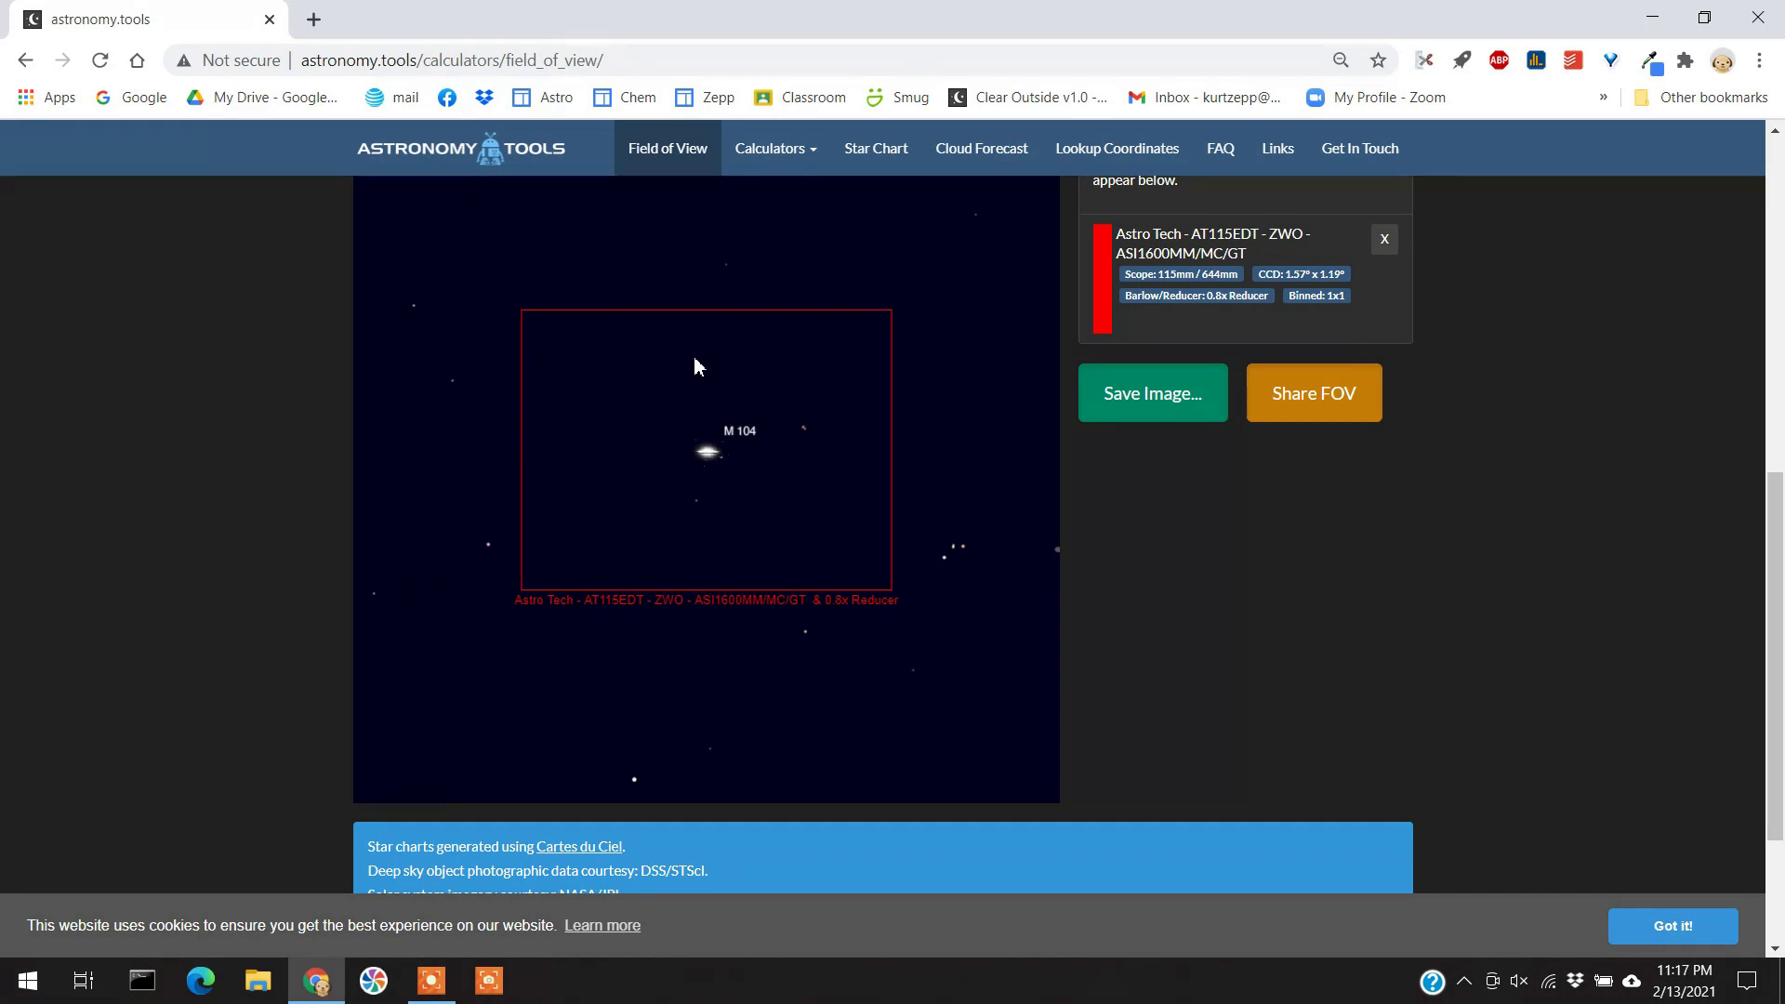
mouse_move(657, 399)
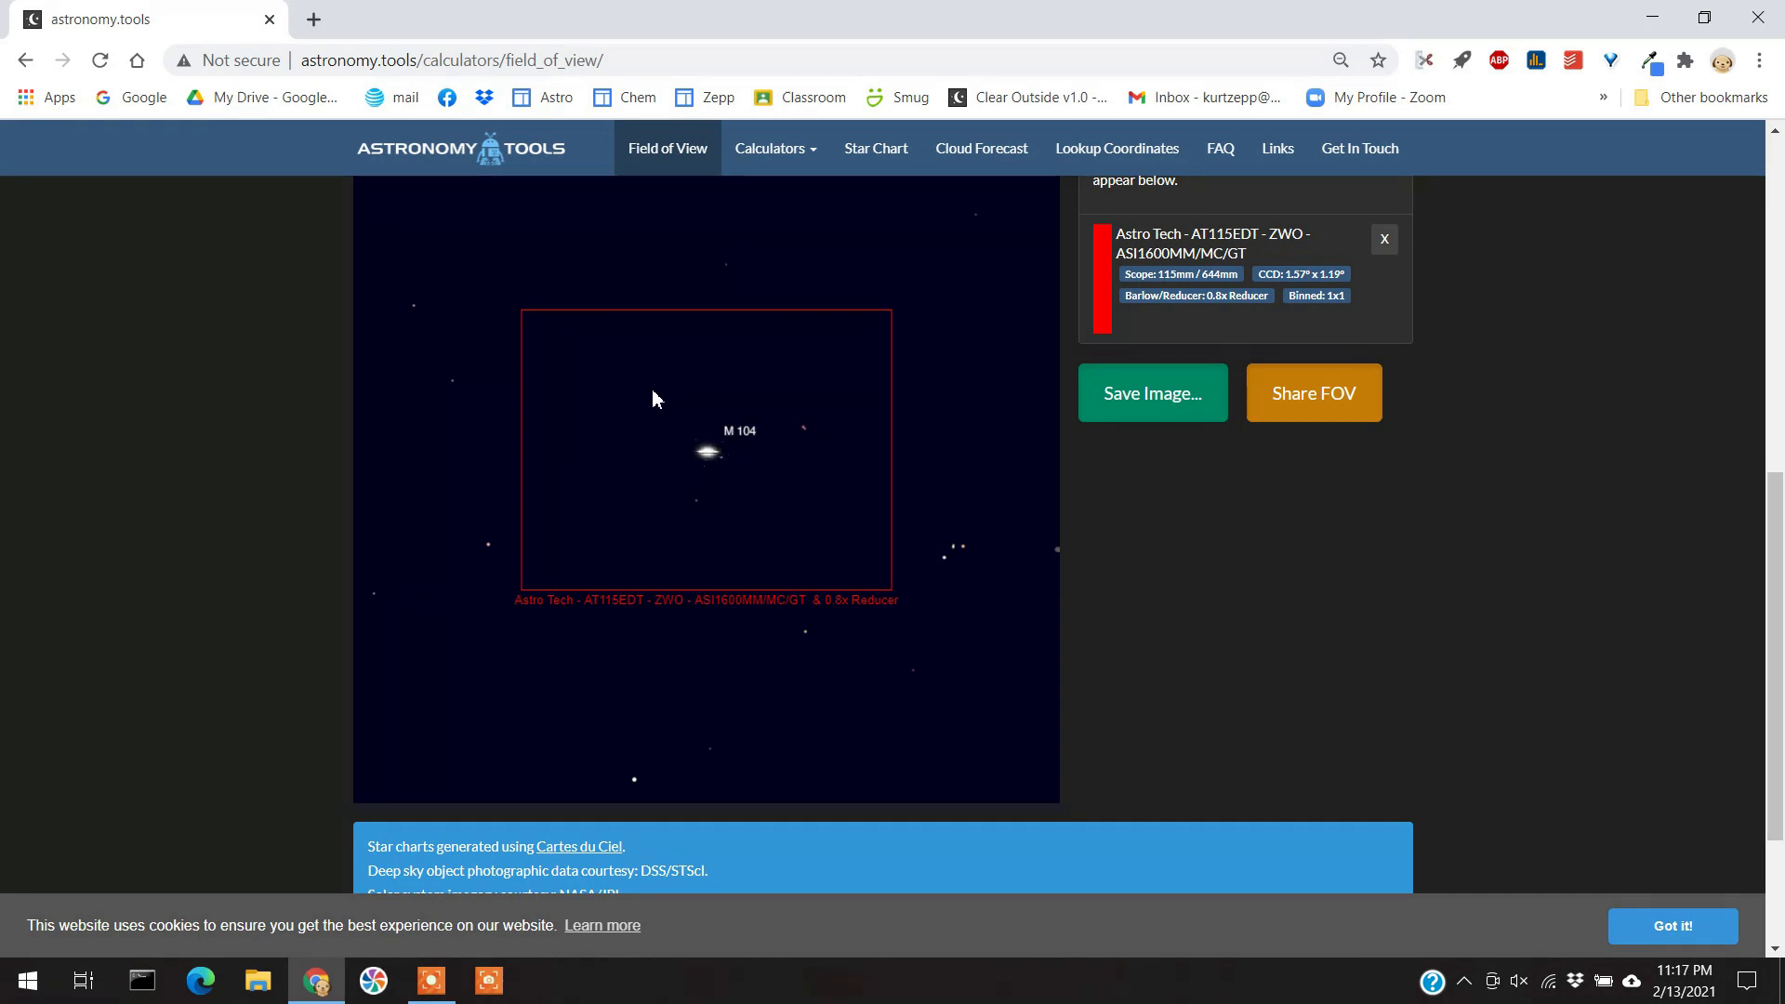
mouse_move(593, 478)
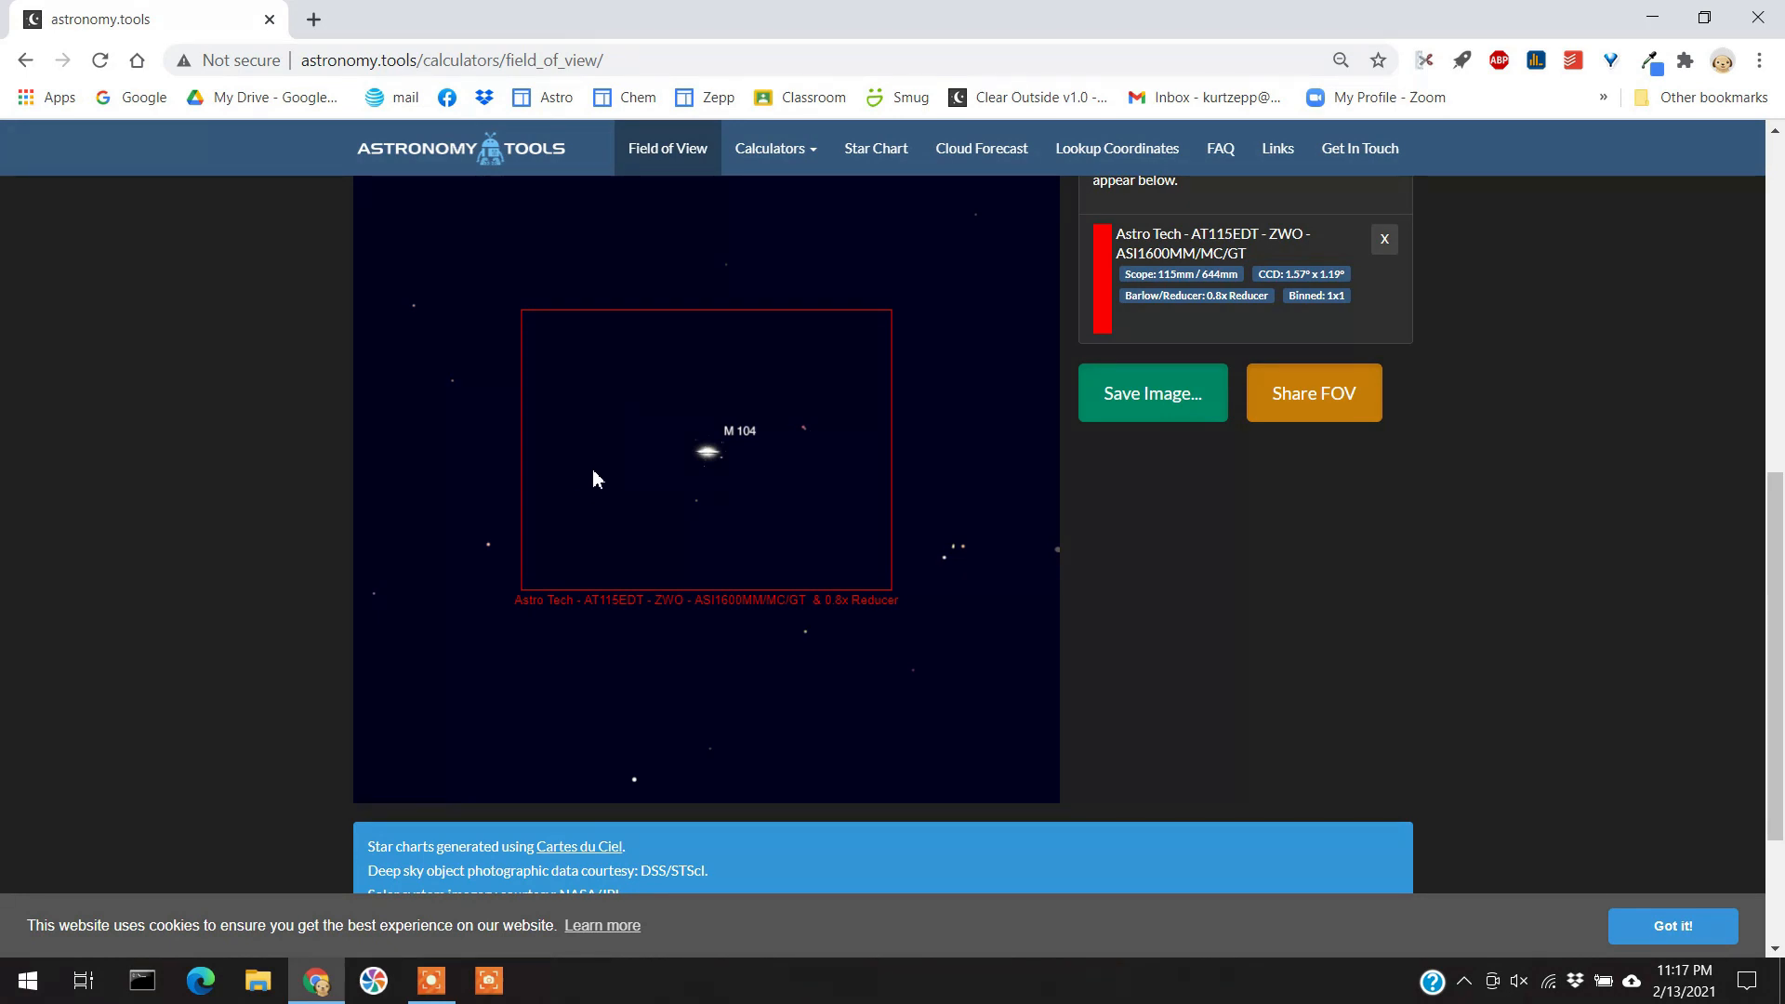
mouse_move(799, 358)
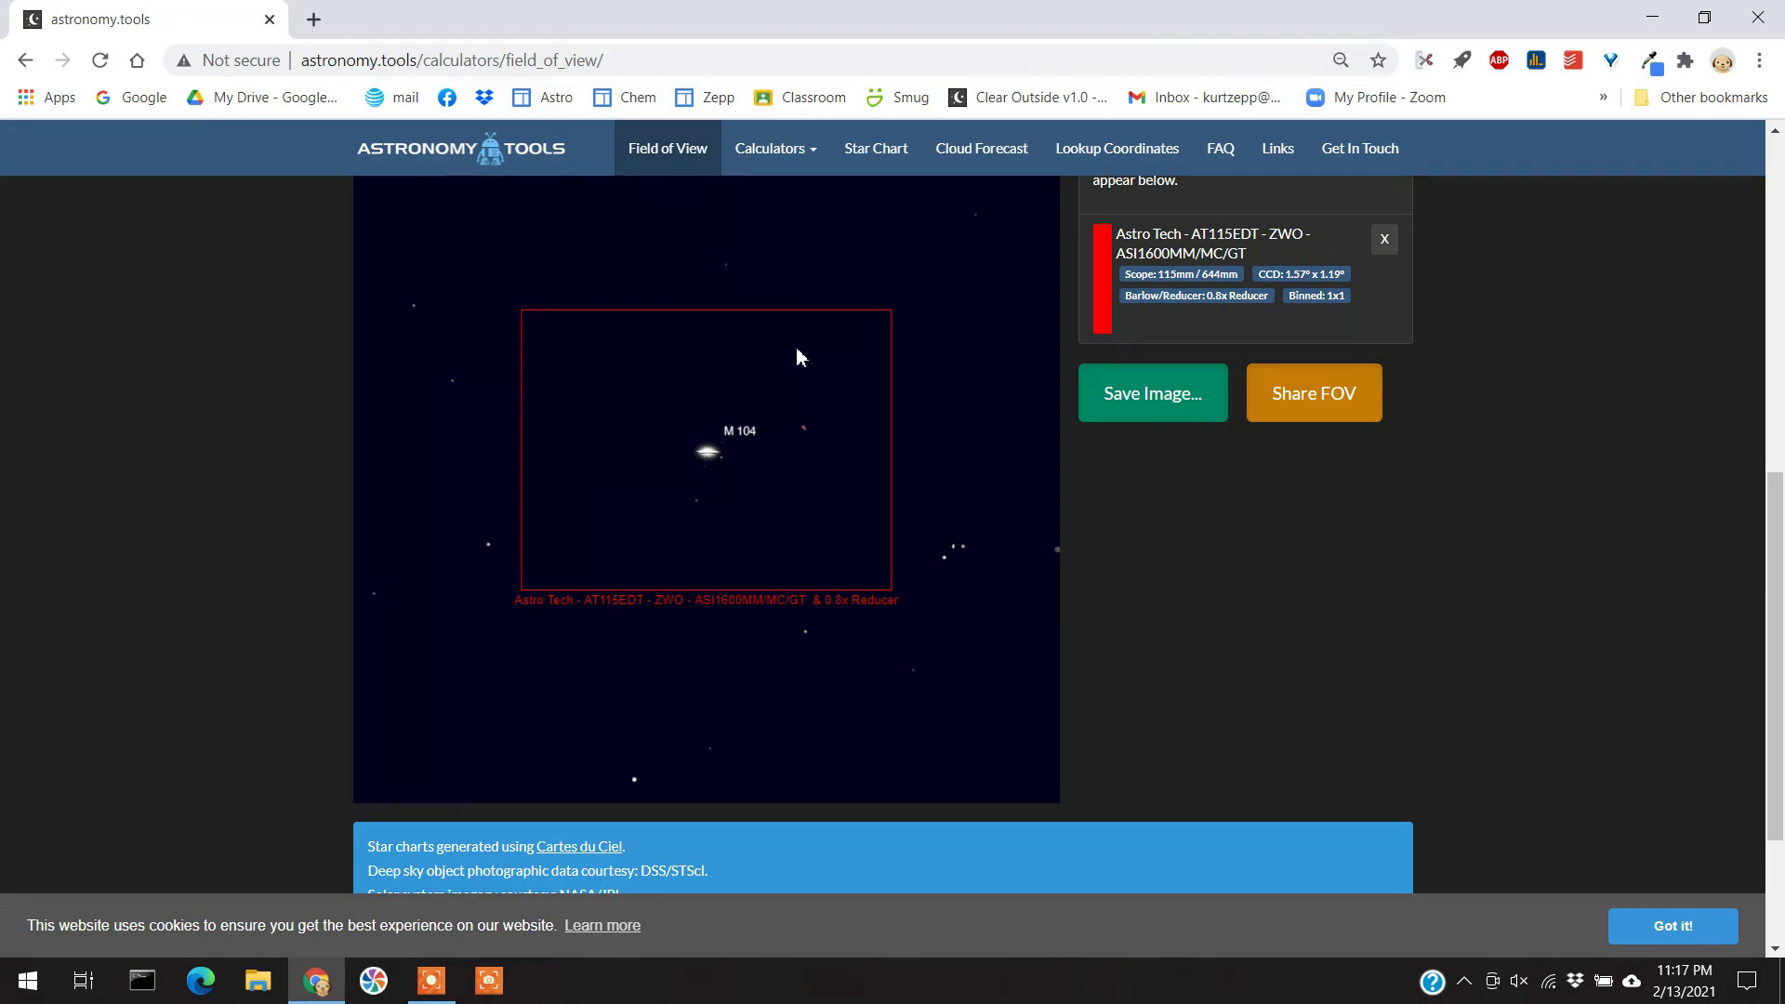
mouse_move(801, 412)
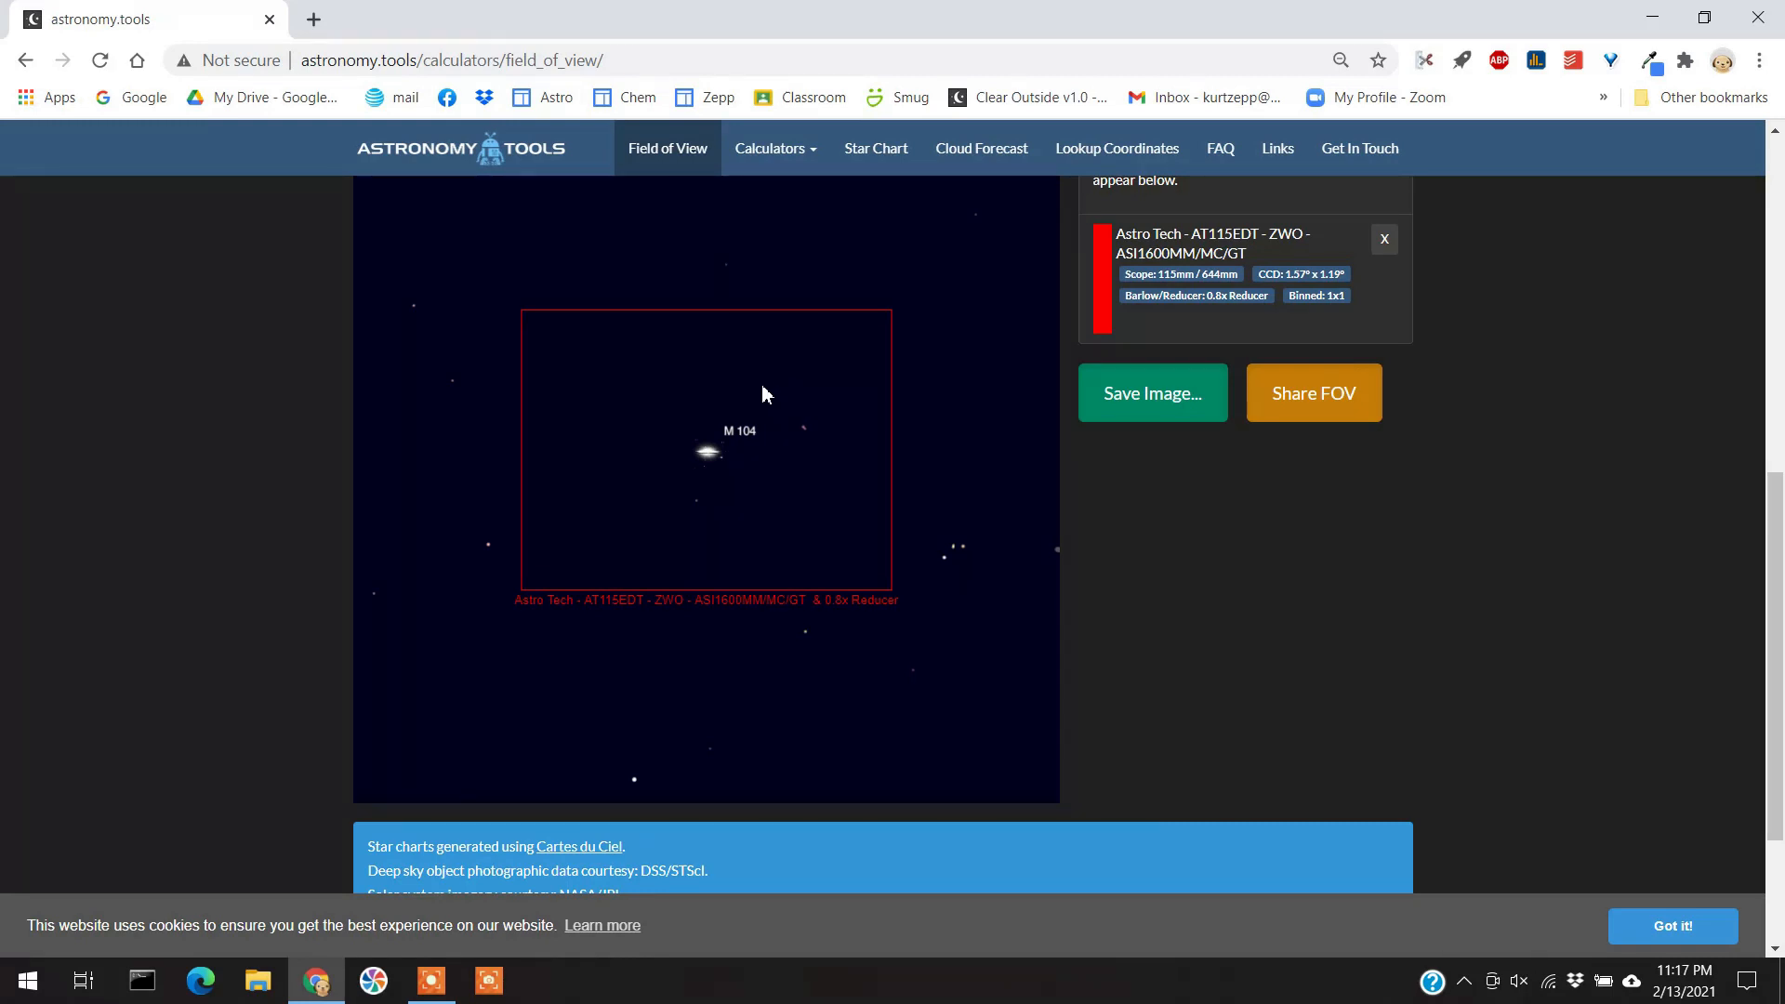
mouse_move(793, 445)
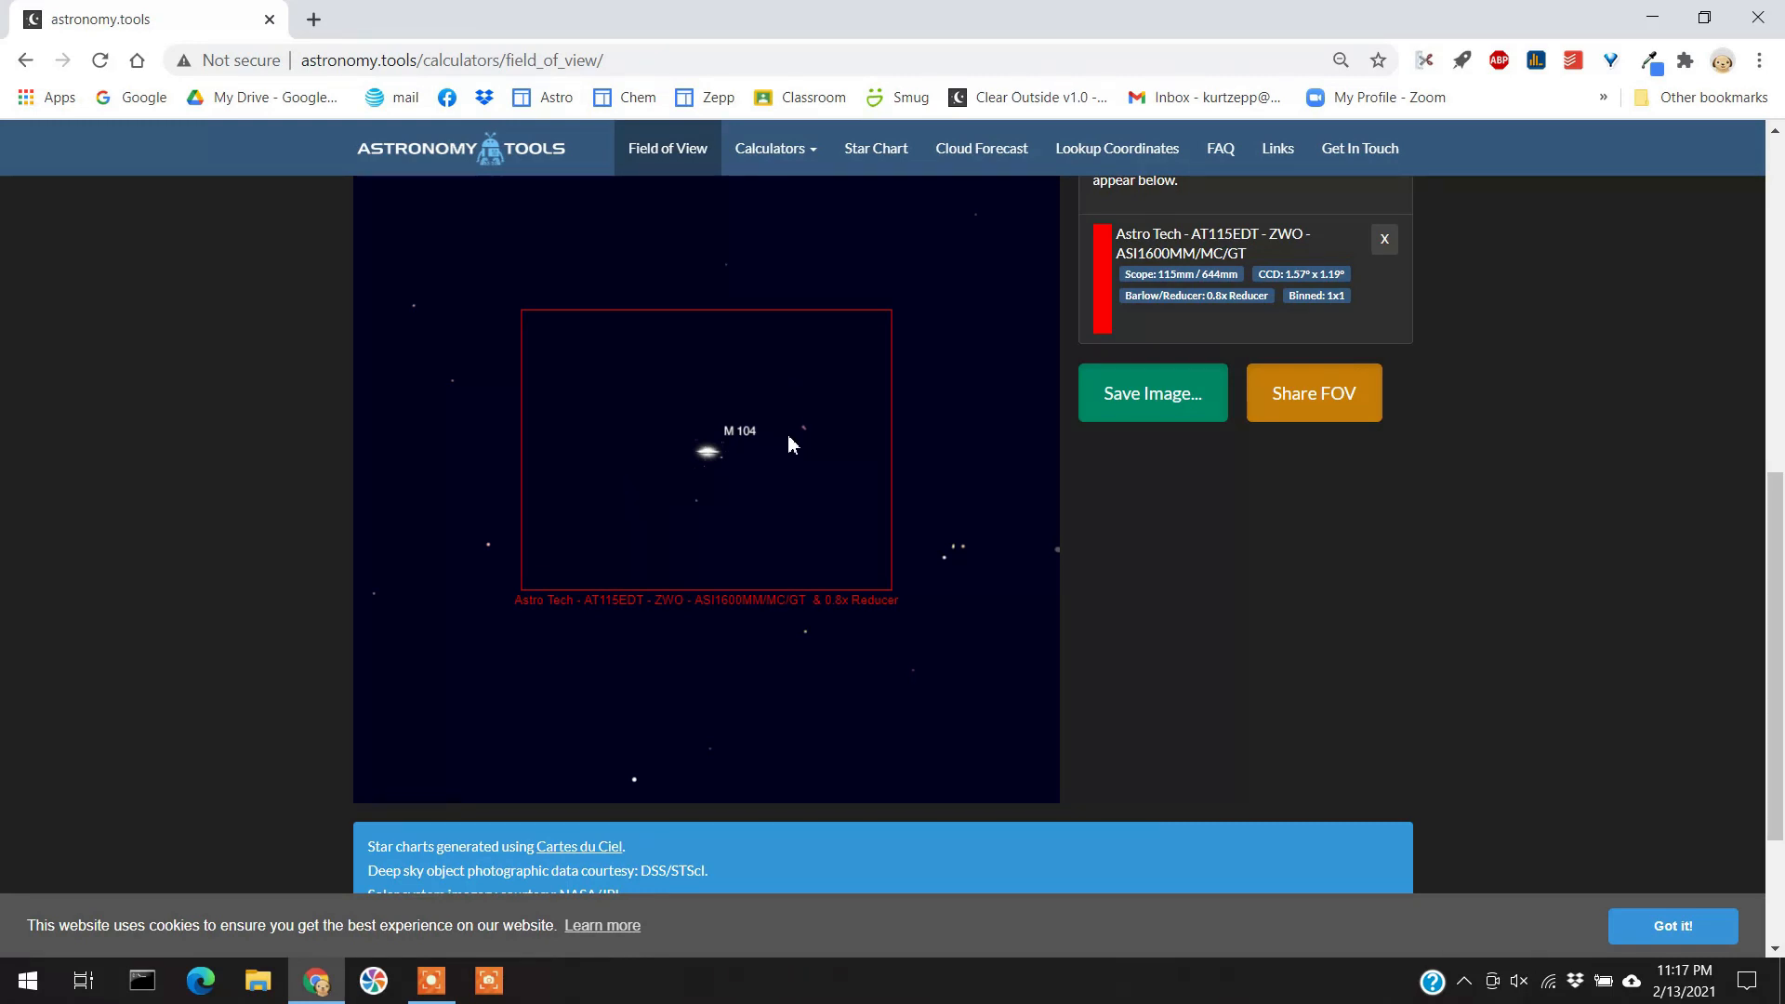
mouse_move(781, 453)
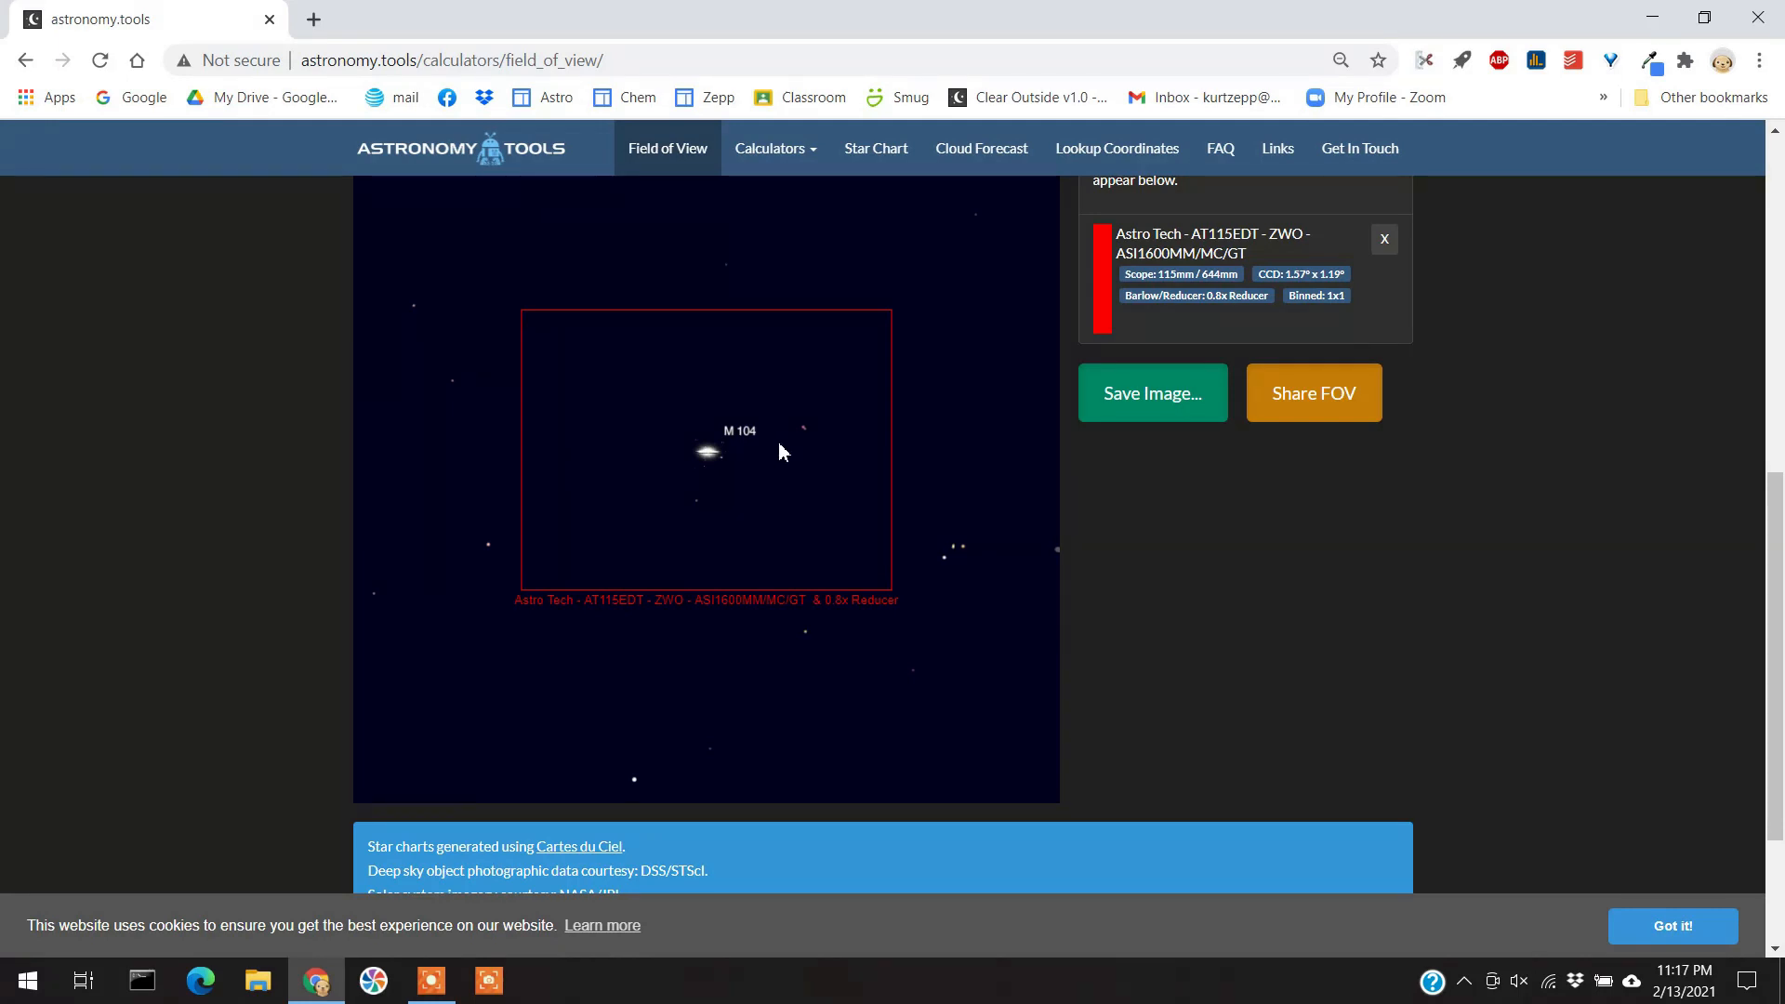
mouse_move(855, 382)
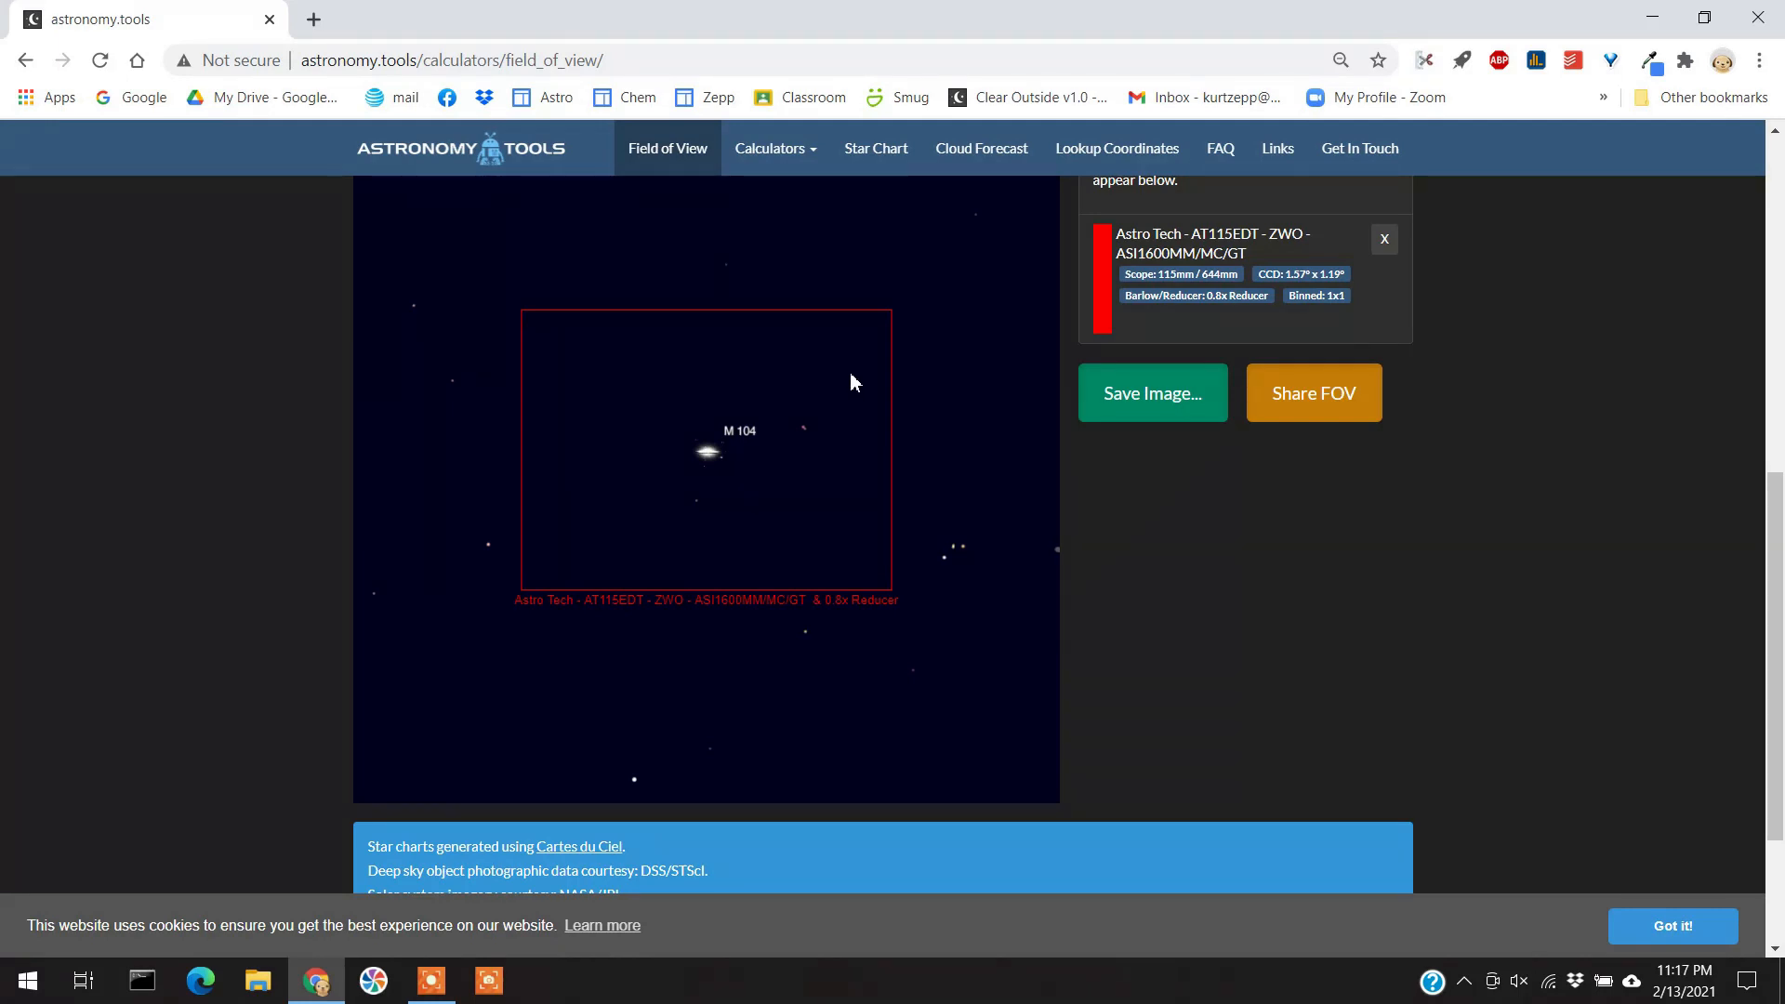
scroll(up, 3)
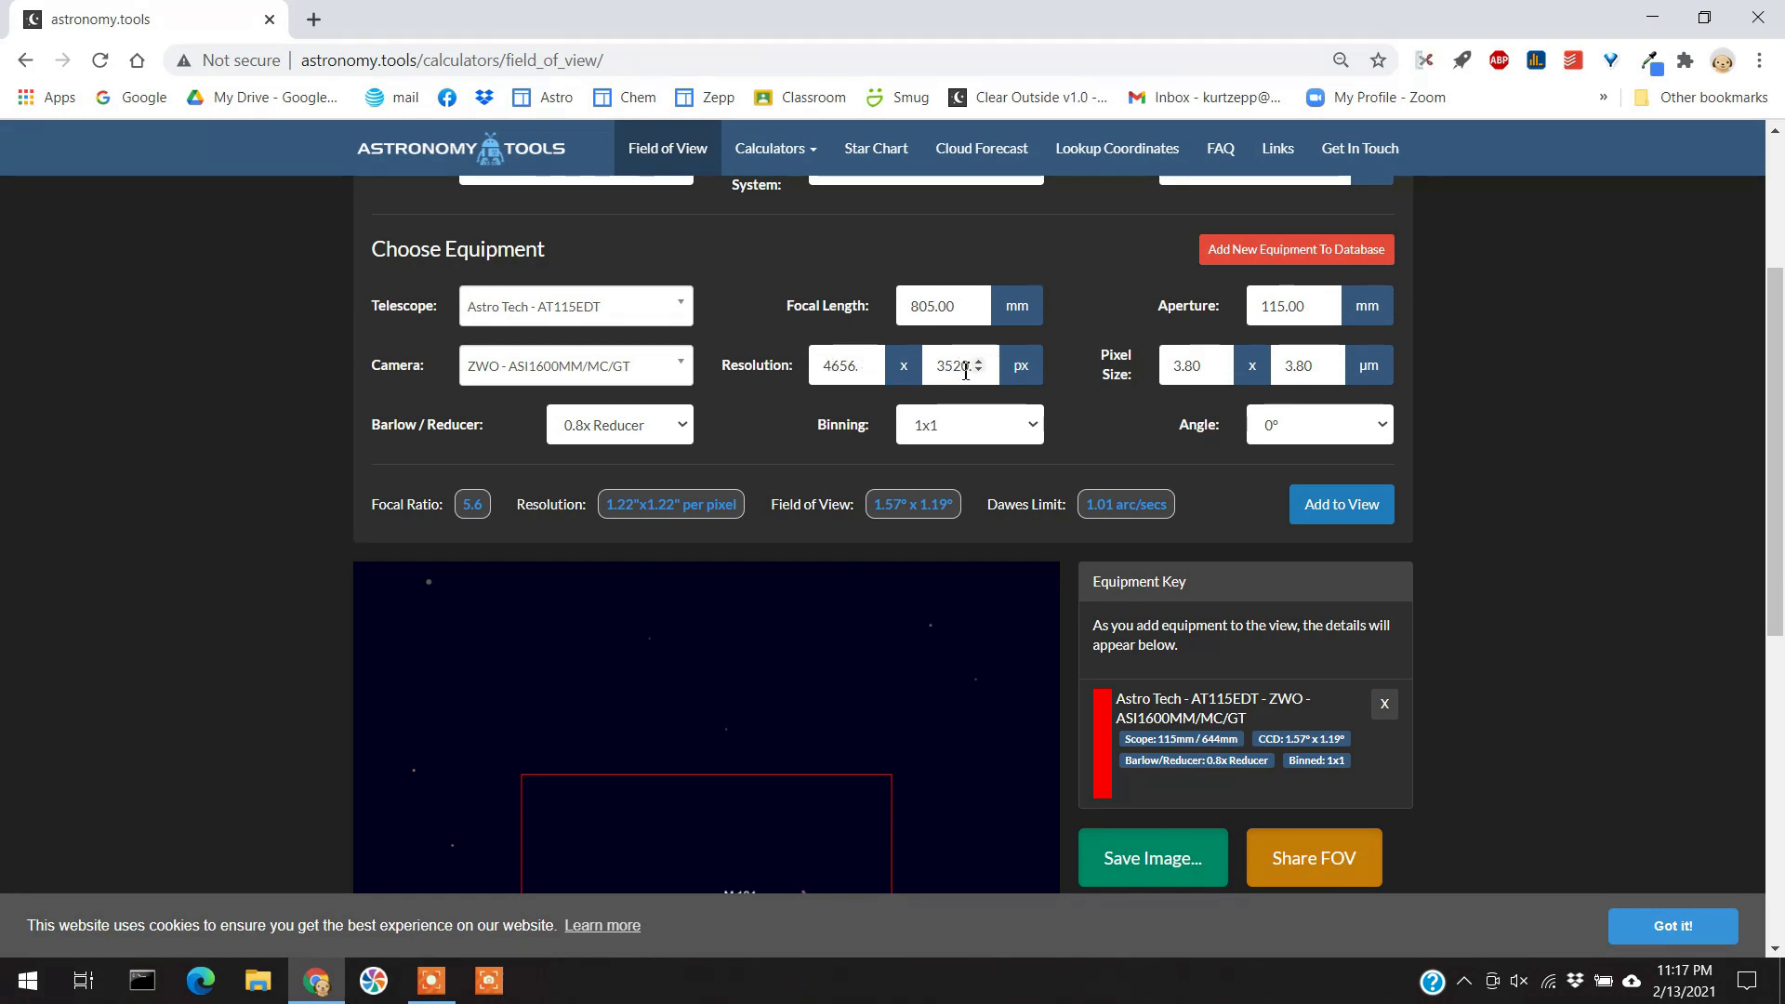
scroll(down, 3)
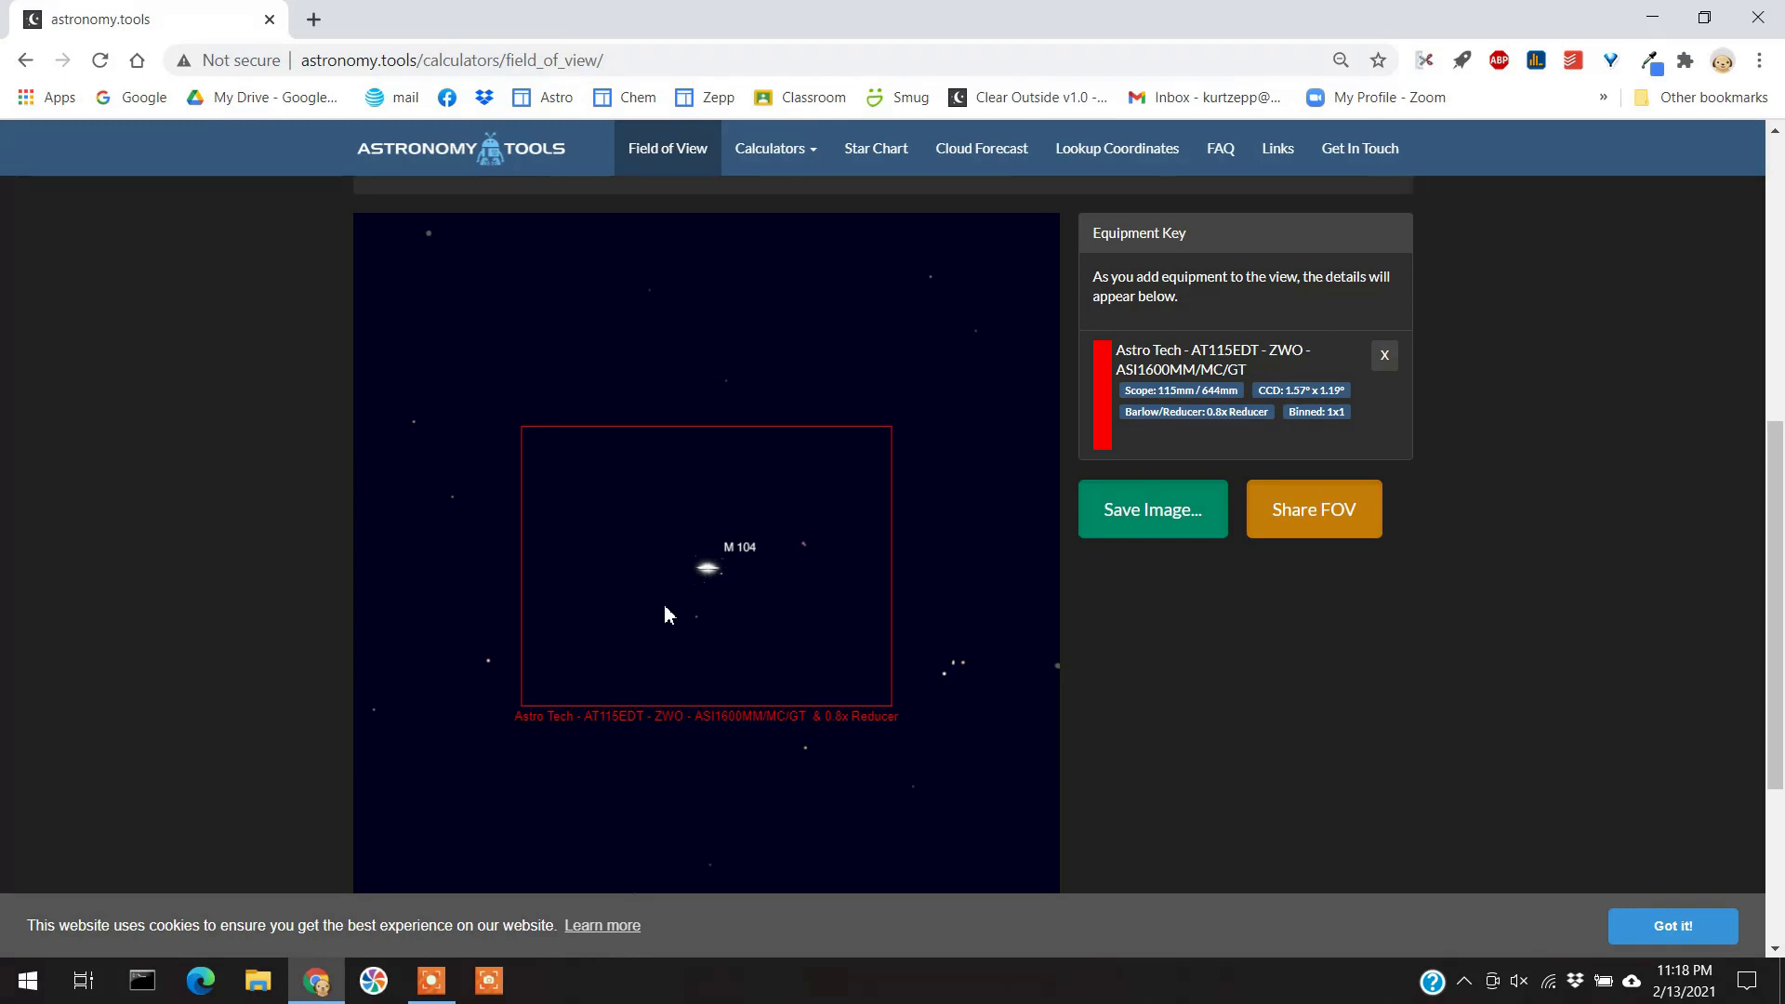
mouse_move(625, 578)
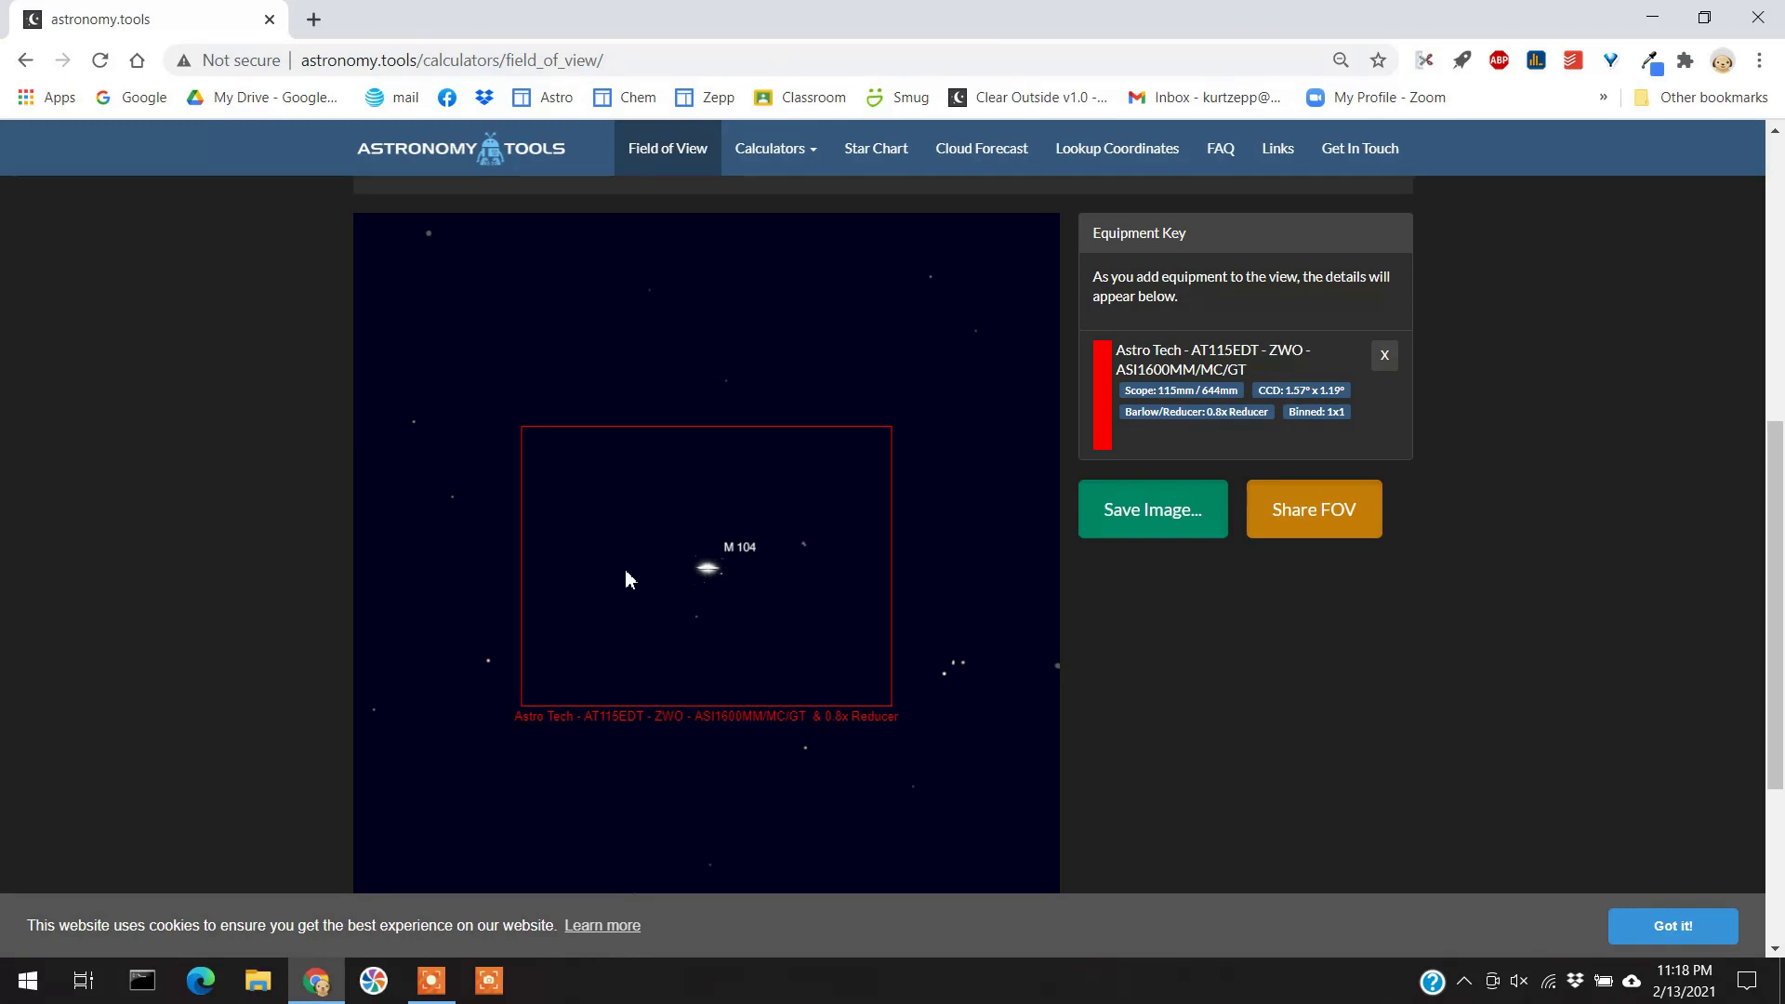
mouse_move(666, 532)
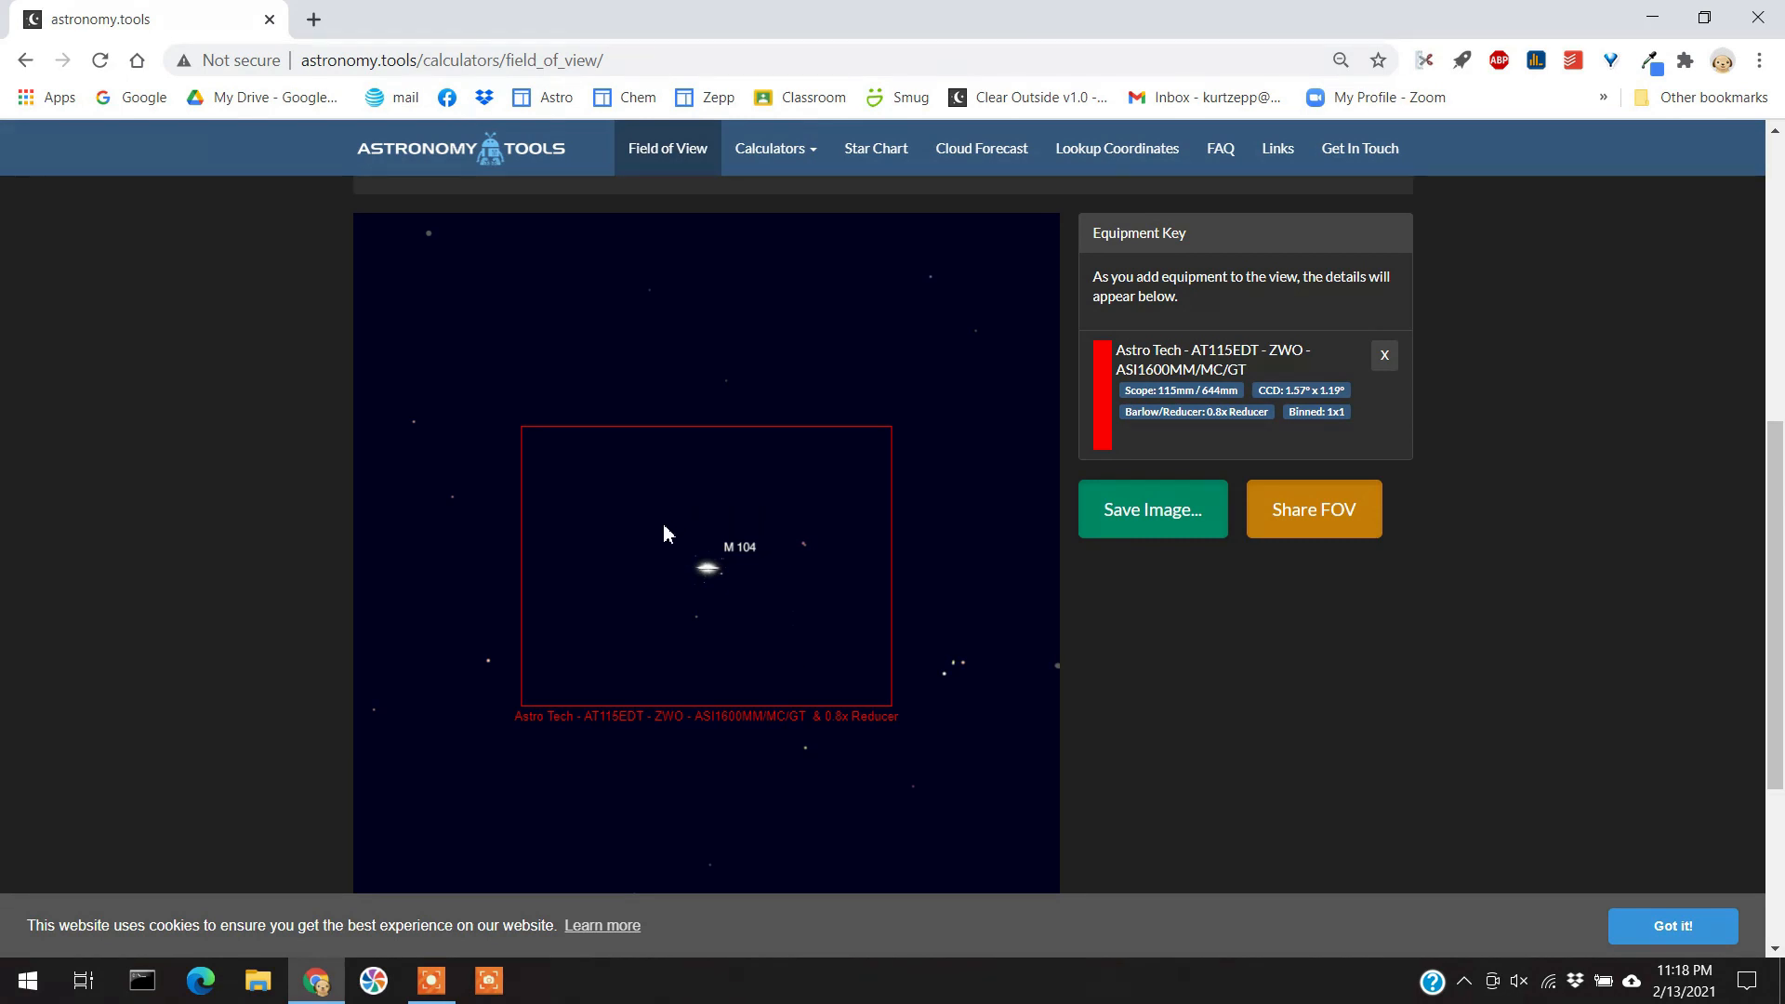
mouse_move(796, 520)
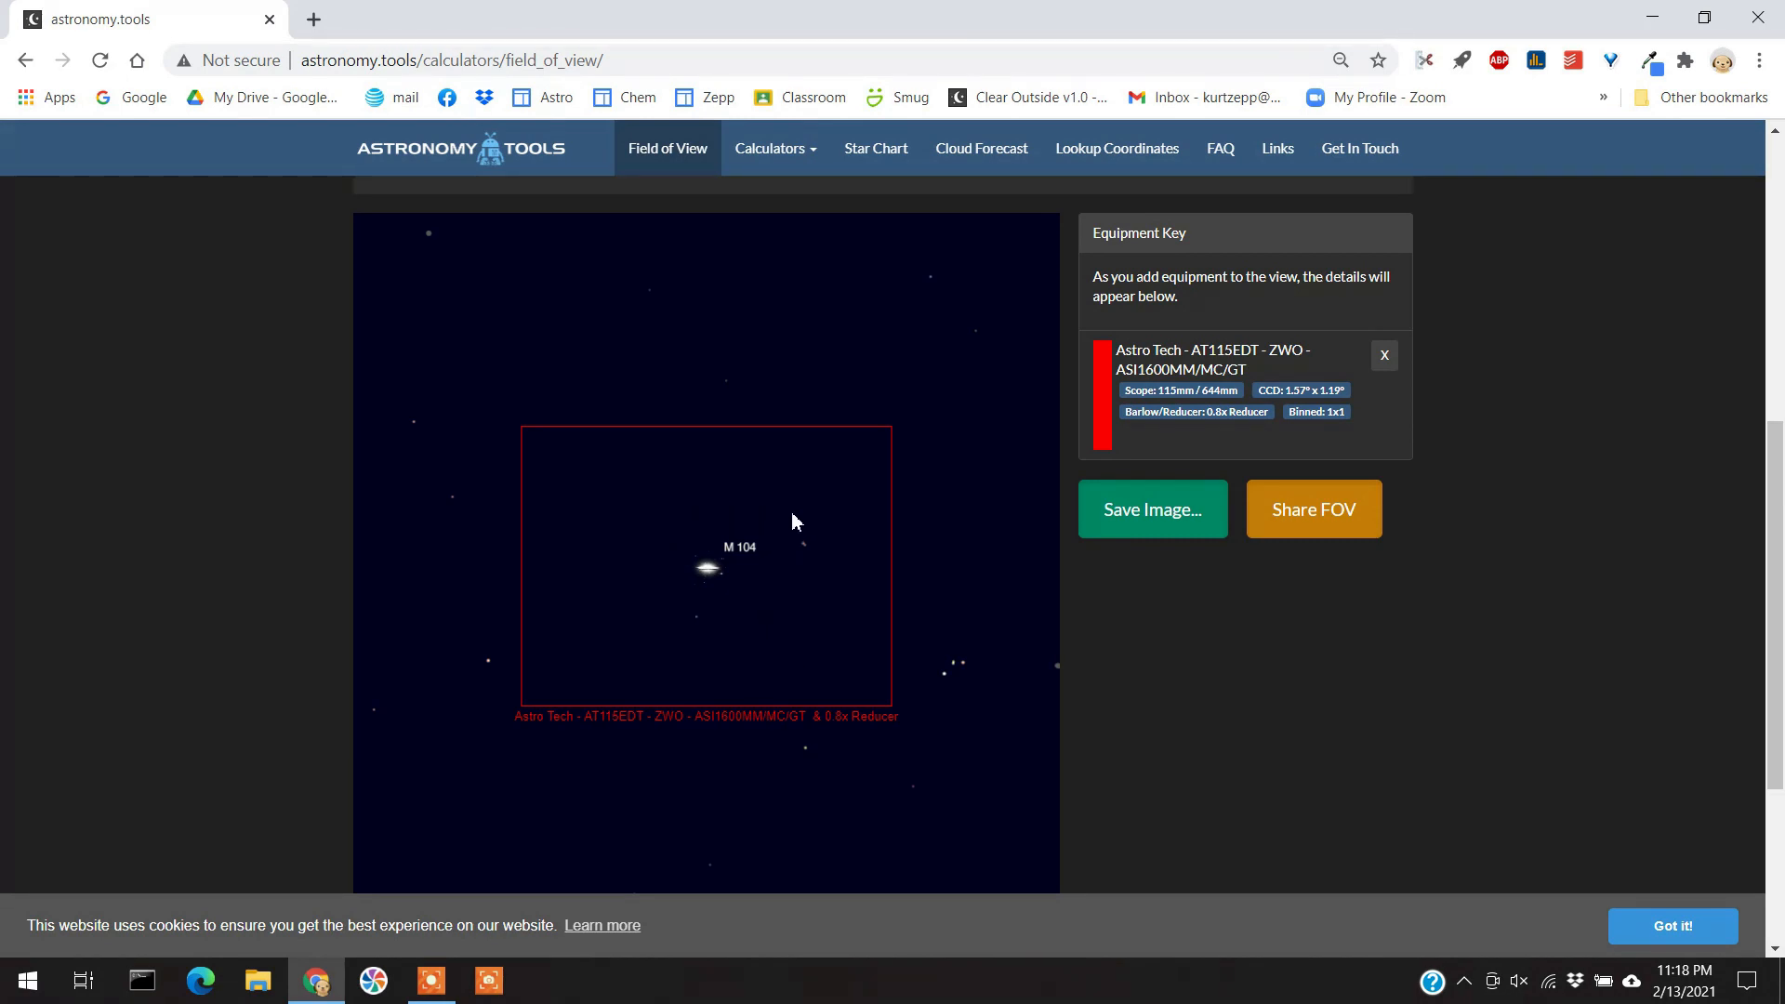
mouse_move(631, 541)
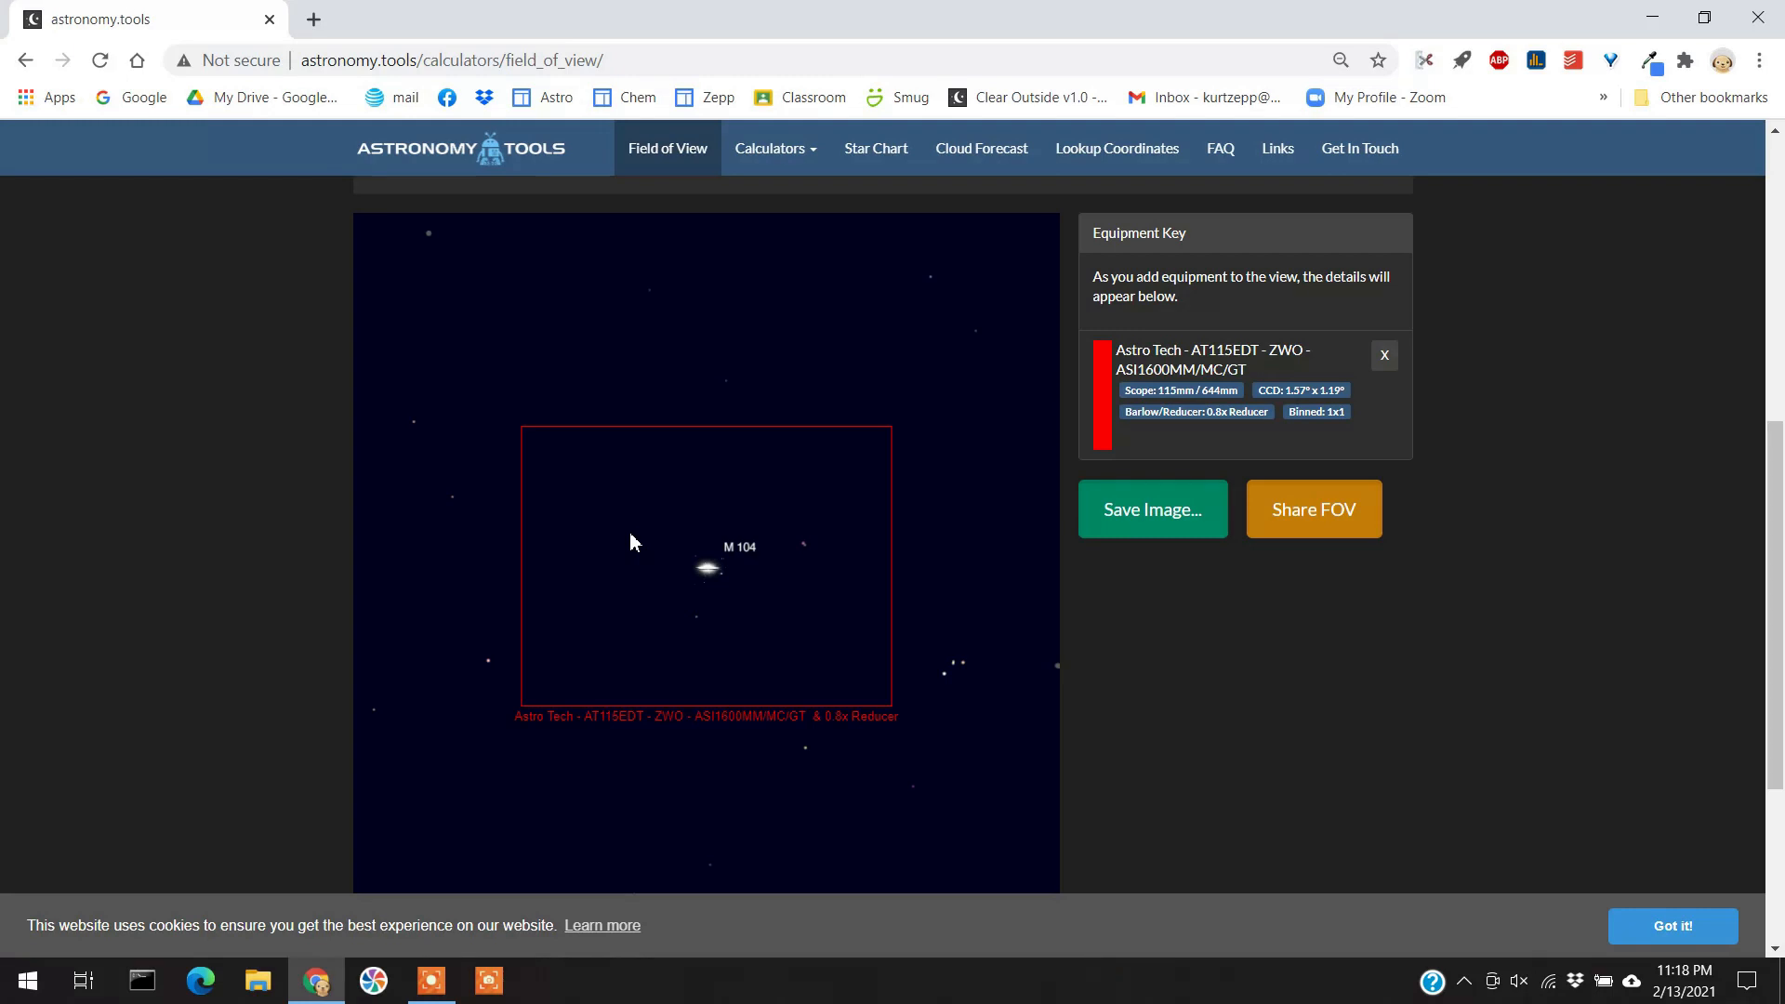
mouse_move(781, 512)
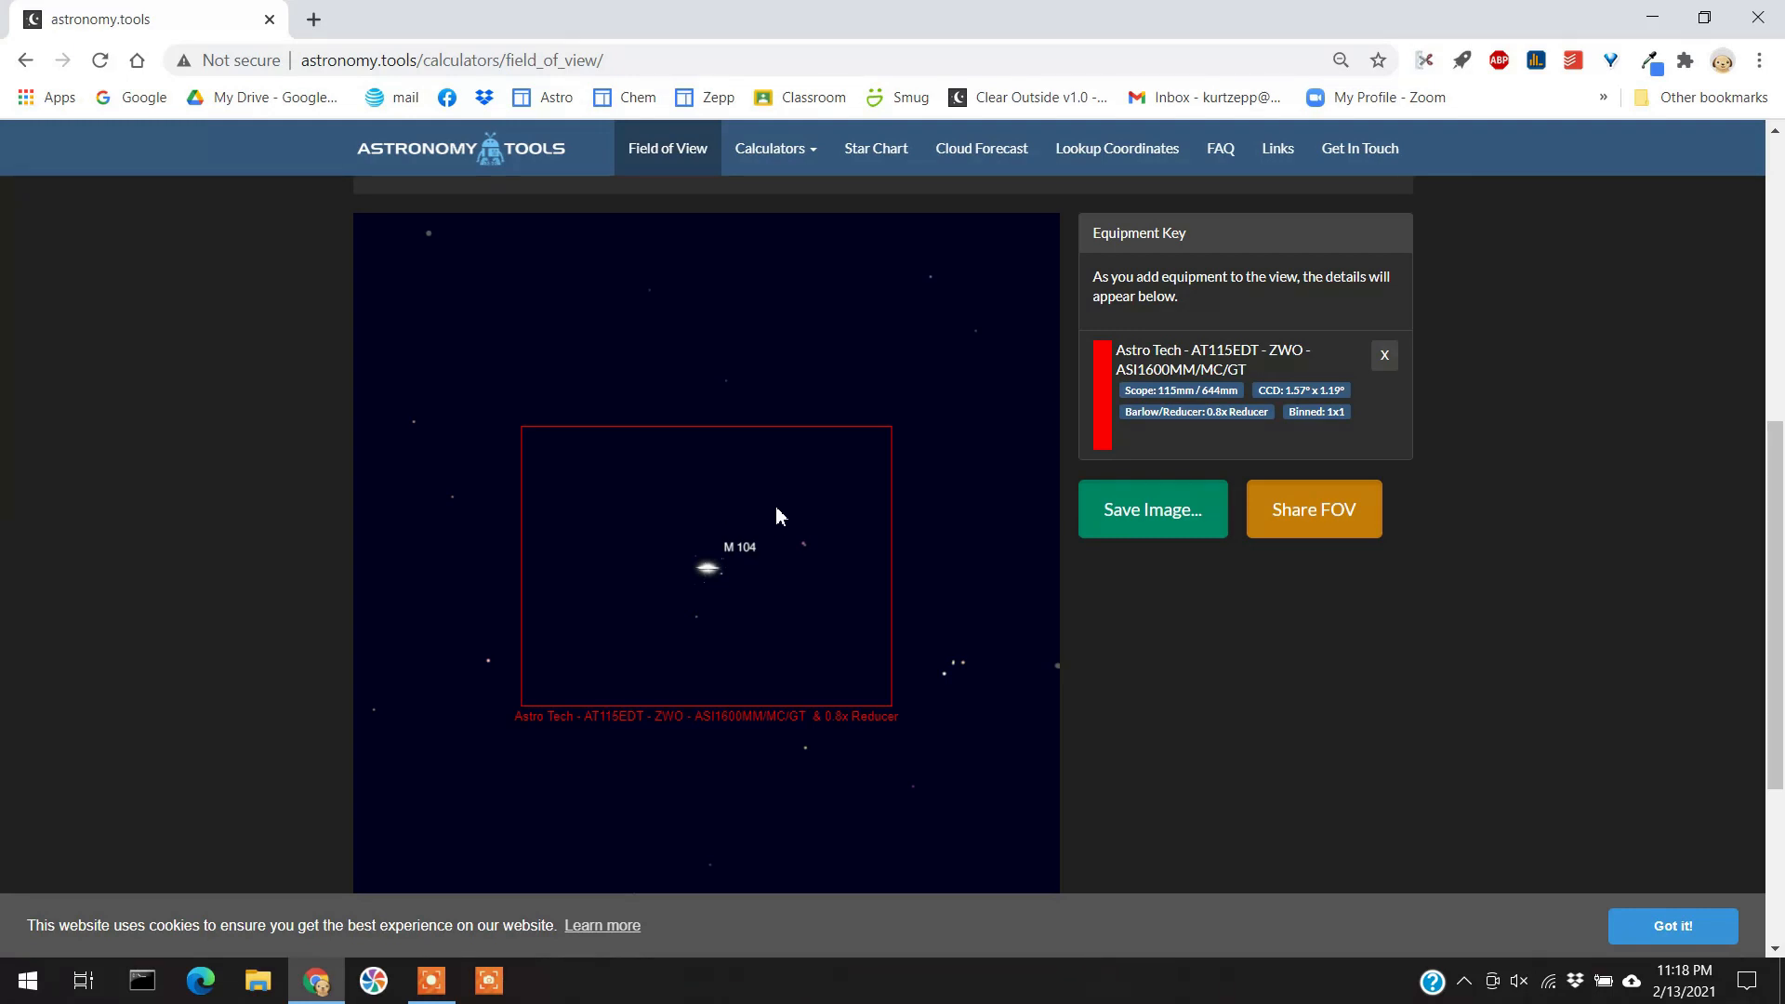
mouse_move(878, 398)
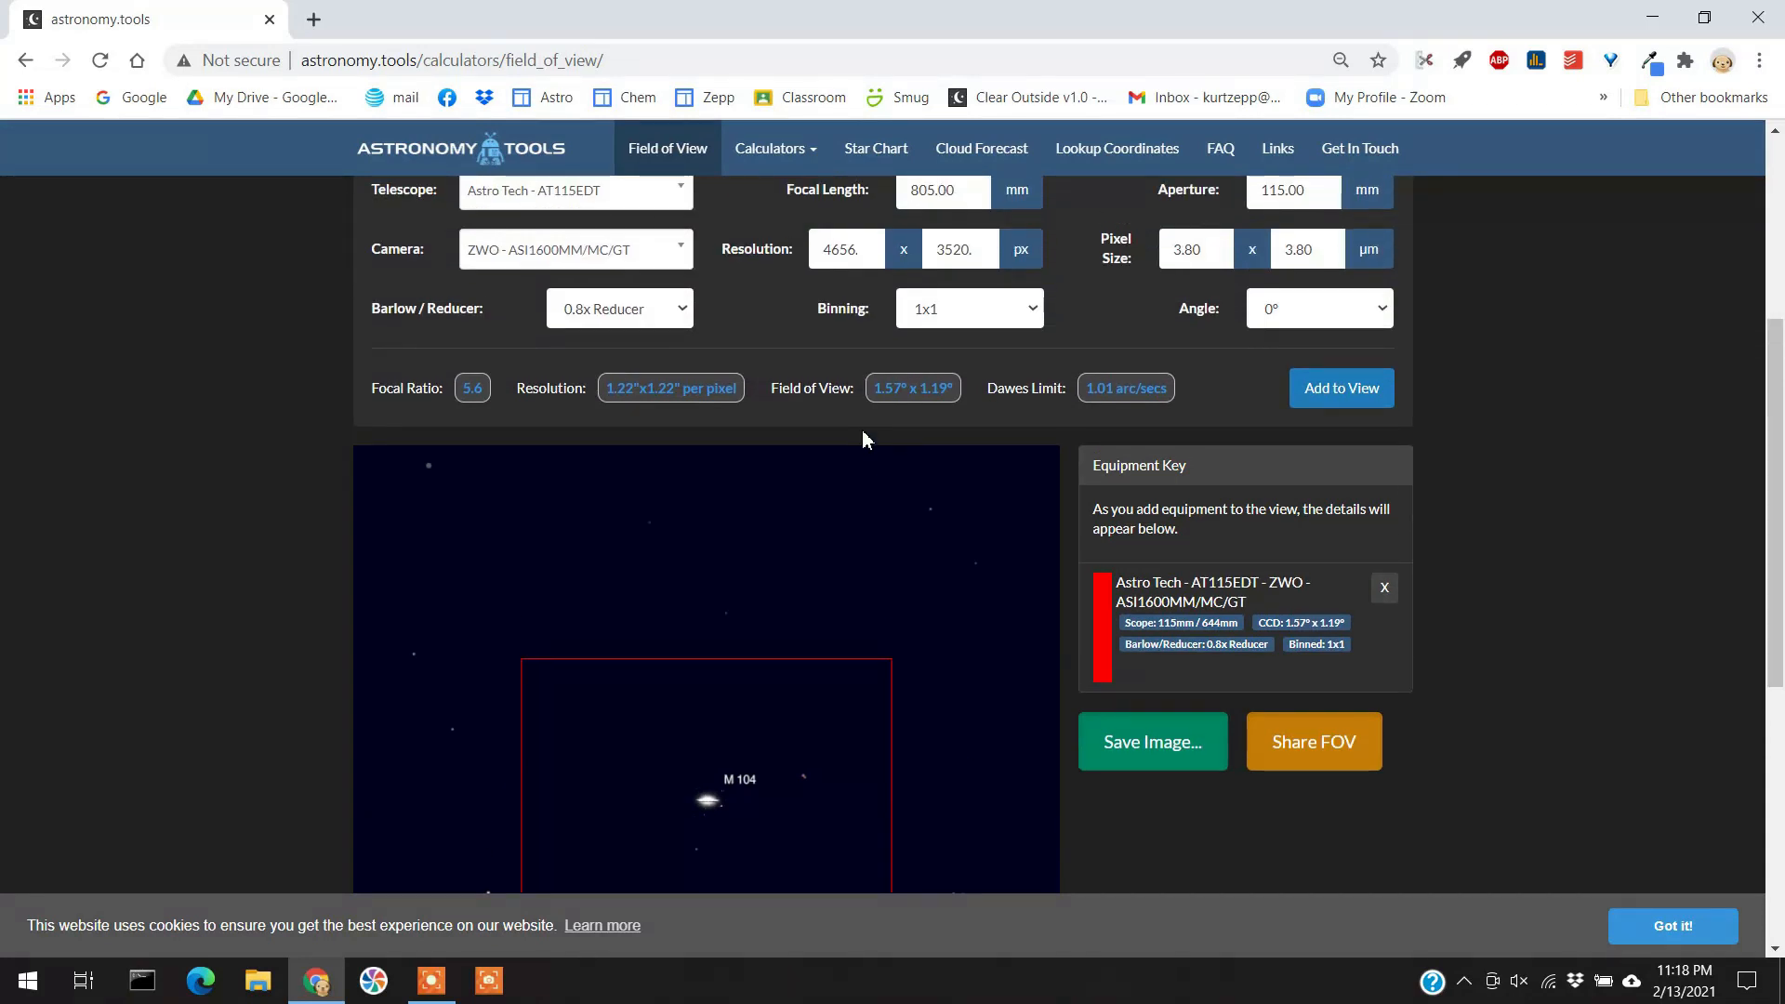
Select the Celestron C8 EDGE HD with a 0.7x reducer for a 0.71° x 0.54° field.
scroll(up, 3)
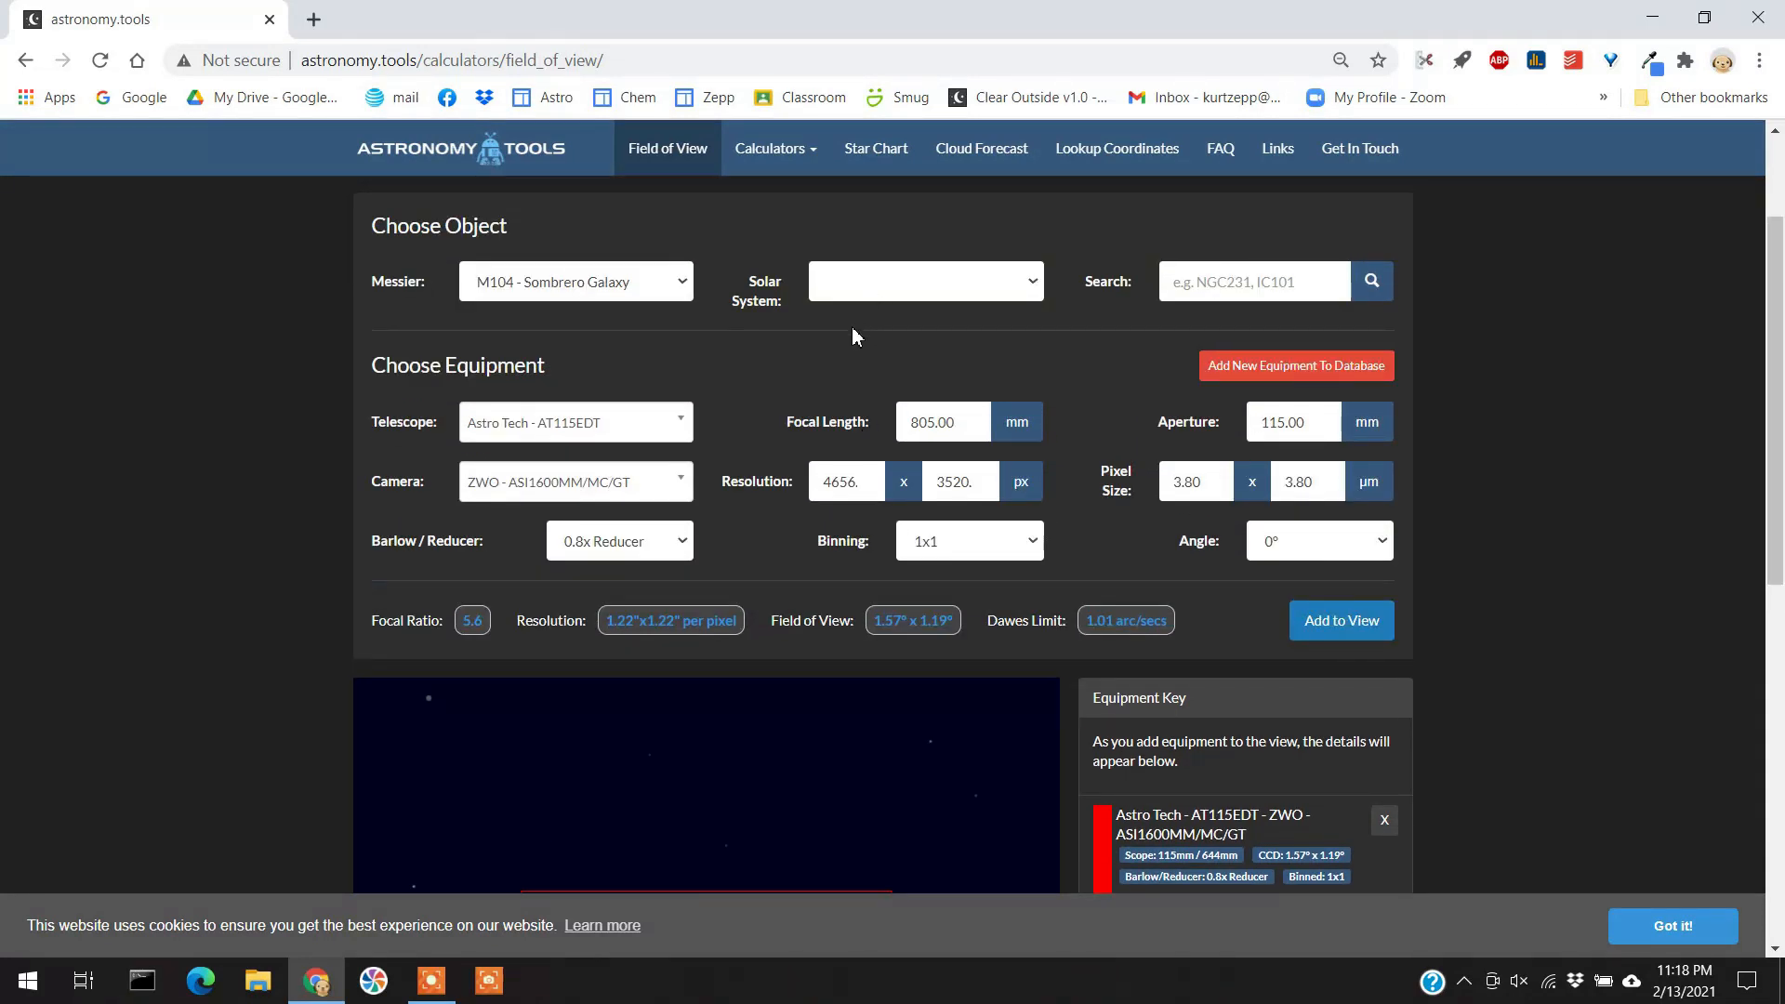
mouse_move(759, 289)
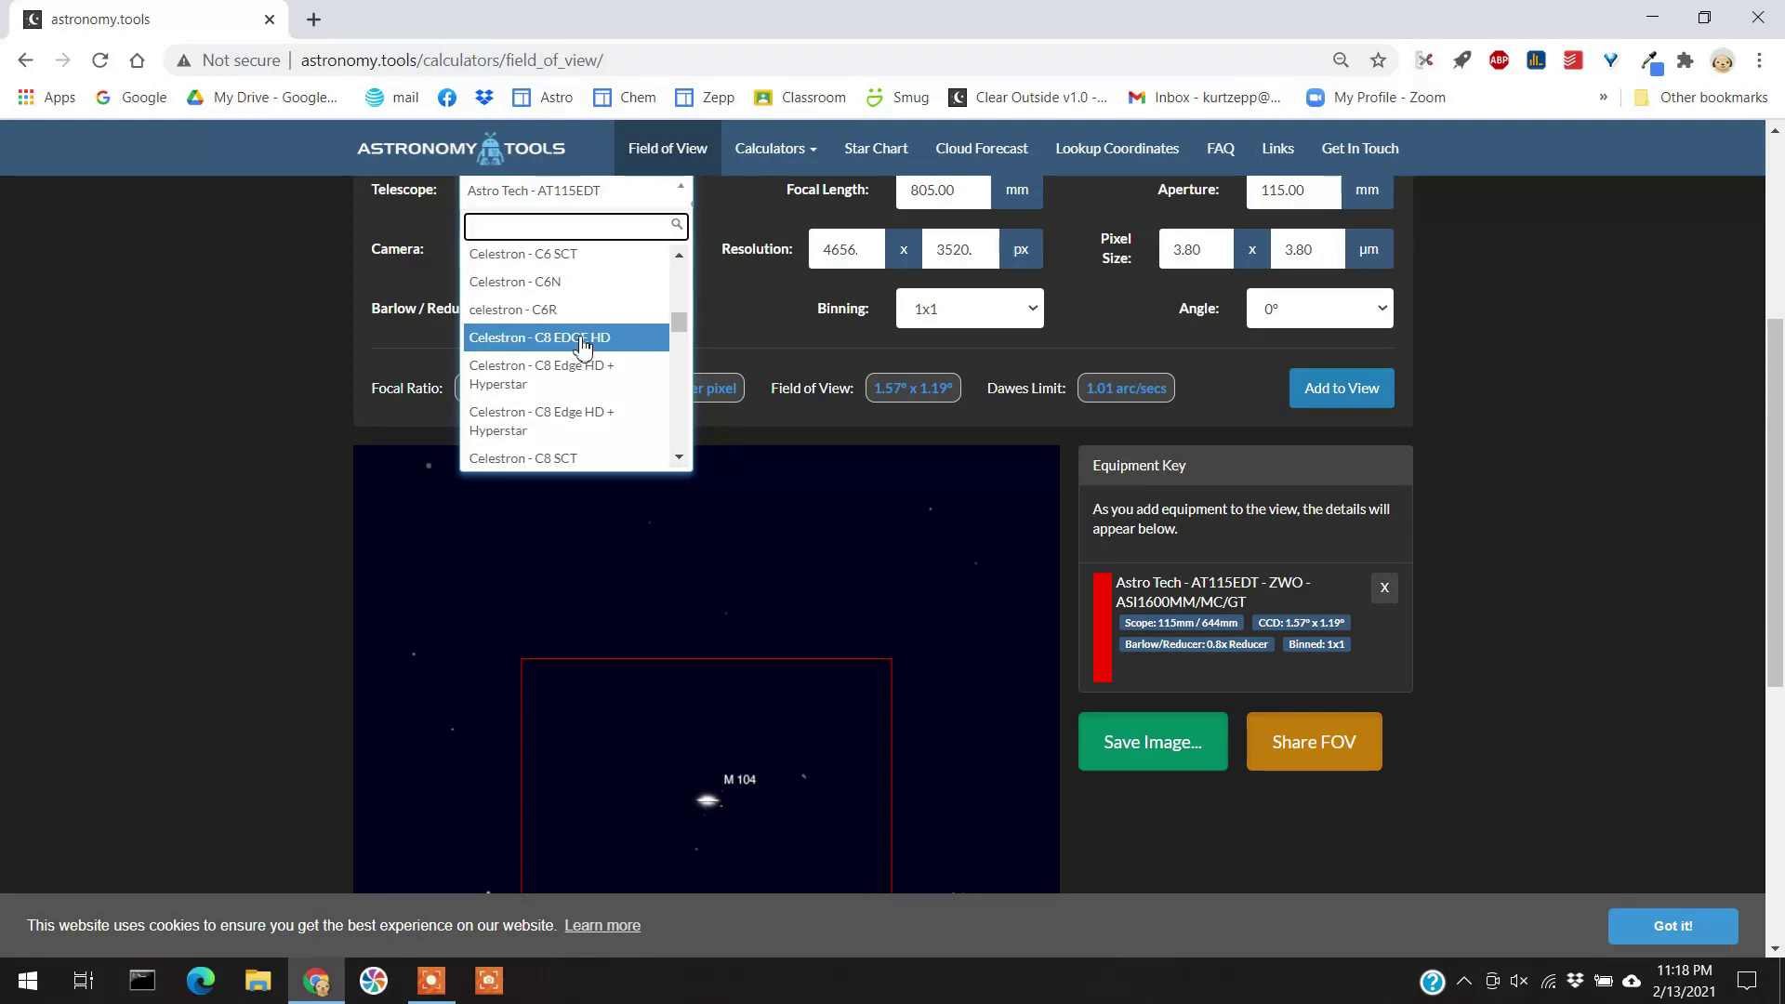
click(567, 337)
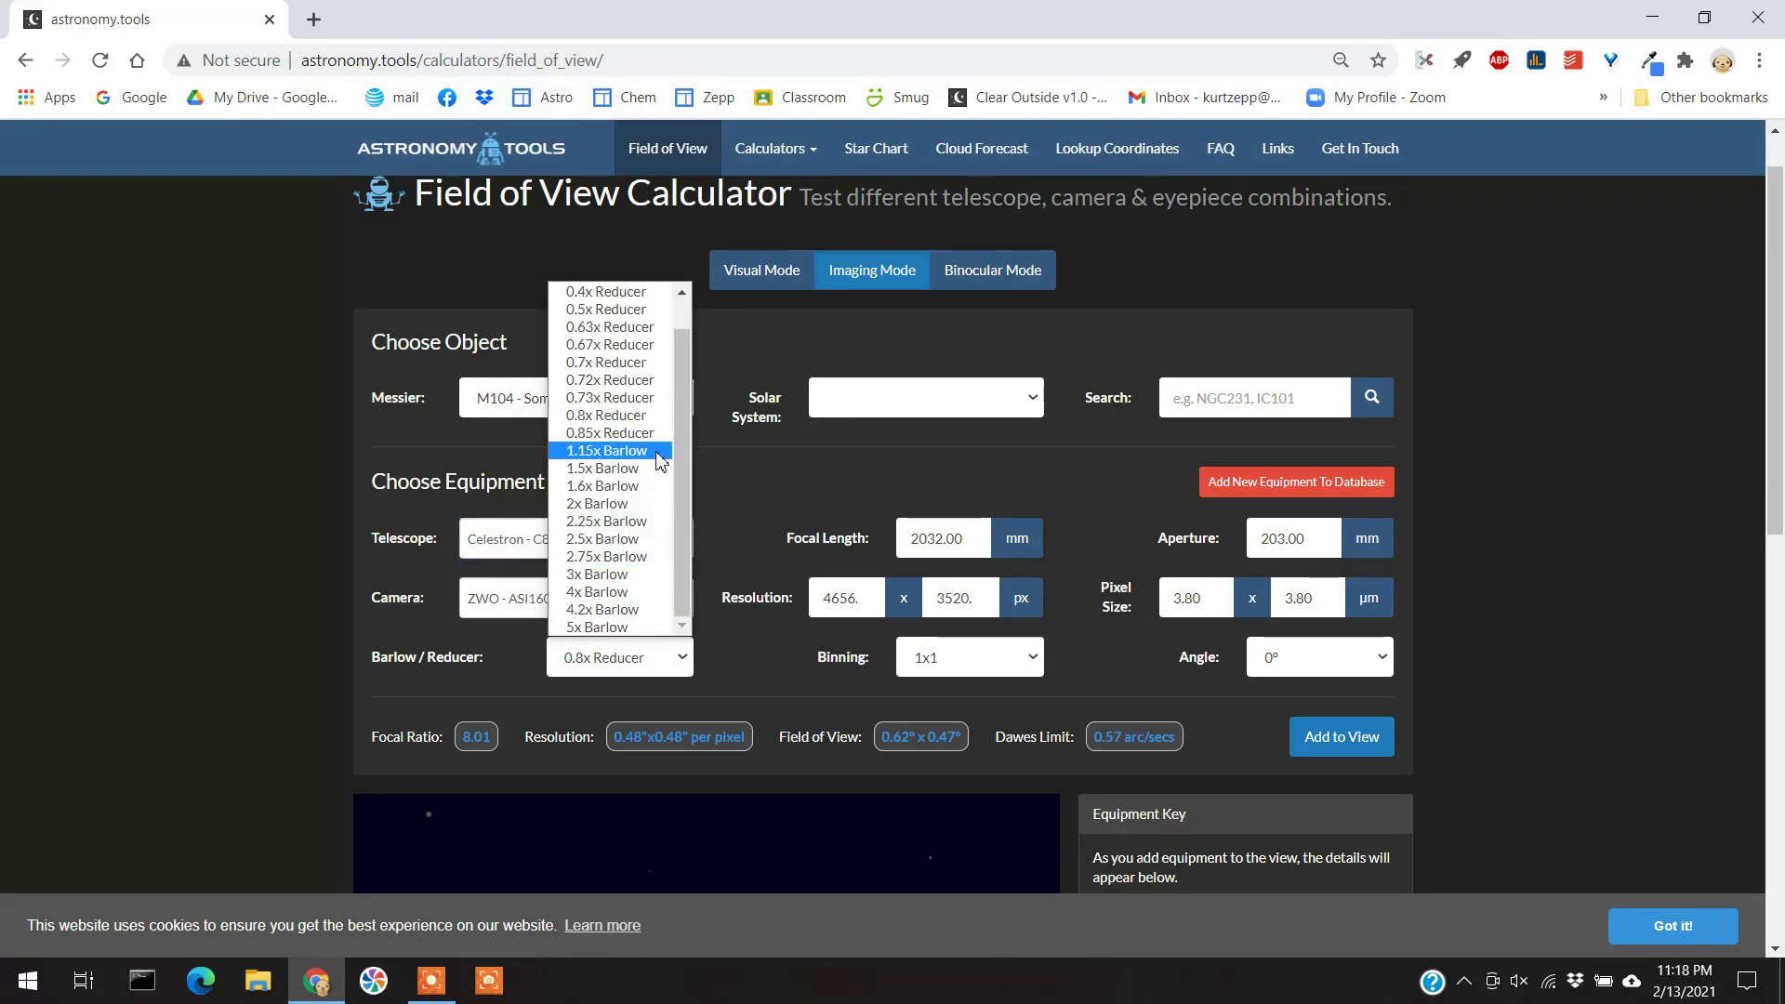
mouse_move(609, 361)
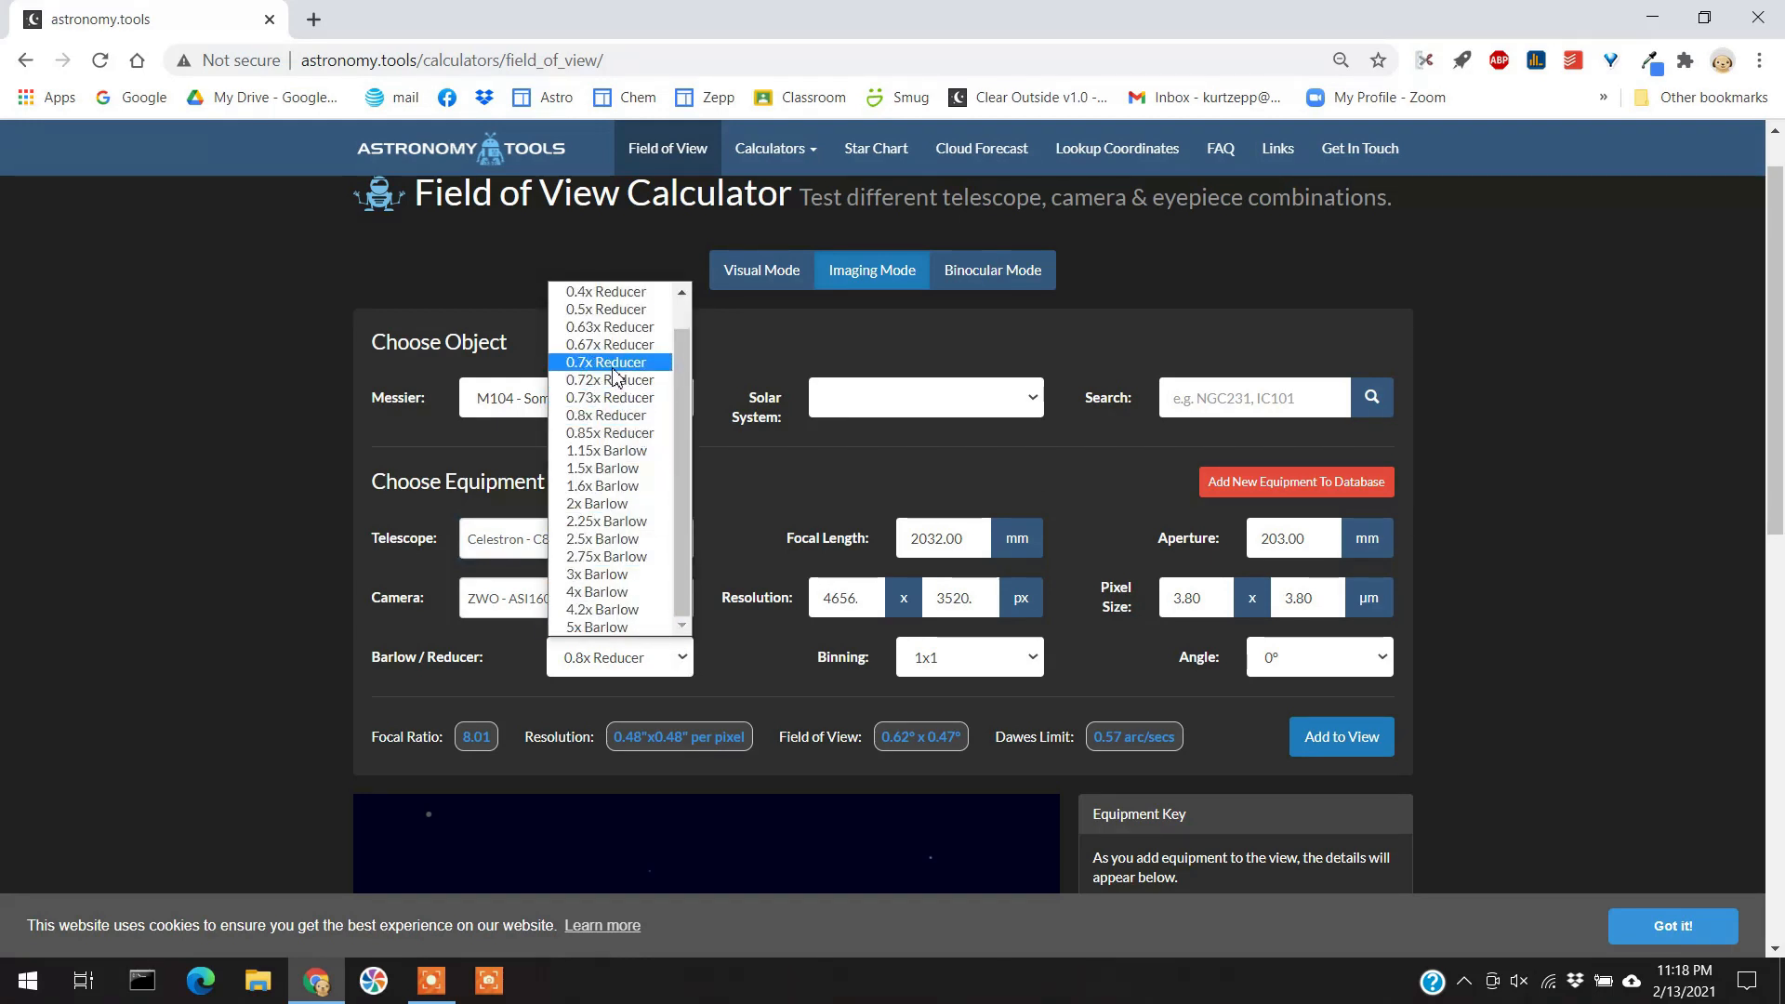
click(605, 362)
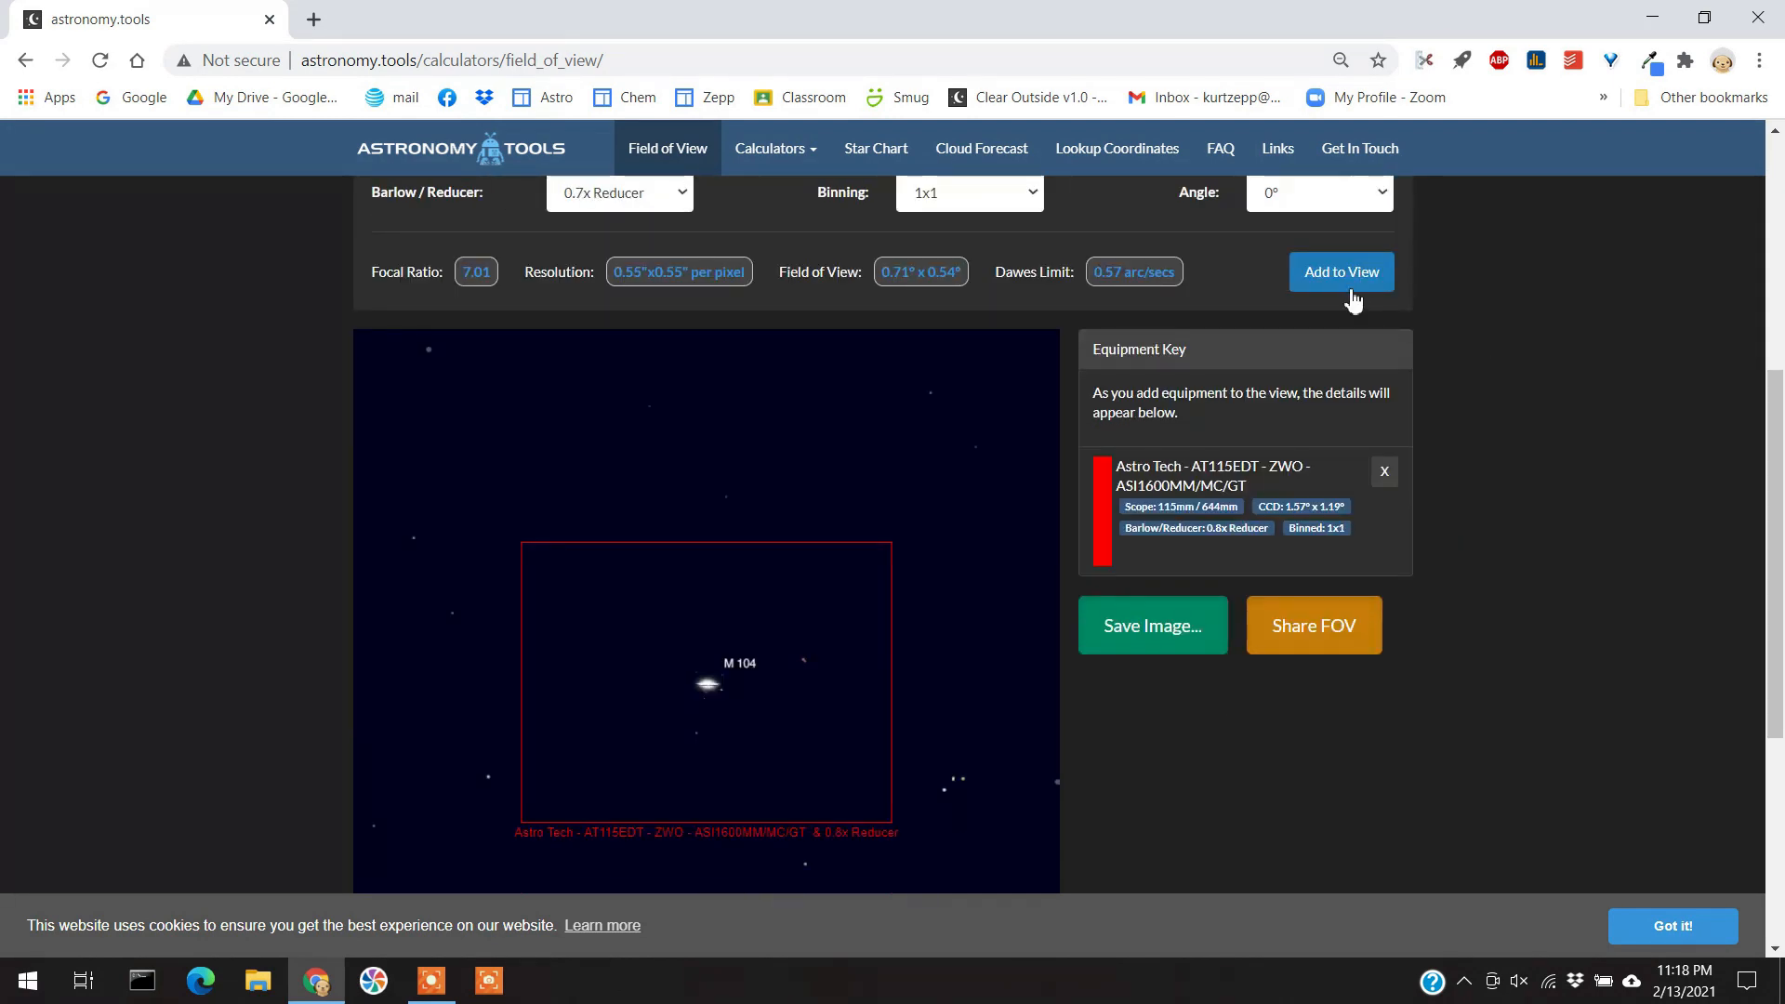
Overlay the C8 EDGE HD field as a yellow frame on the M104 chart.
click(1341, 271)
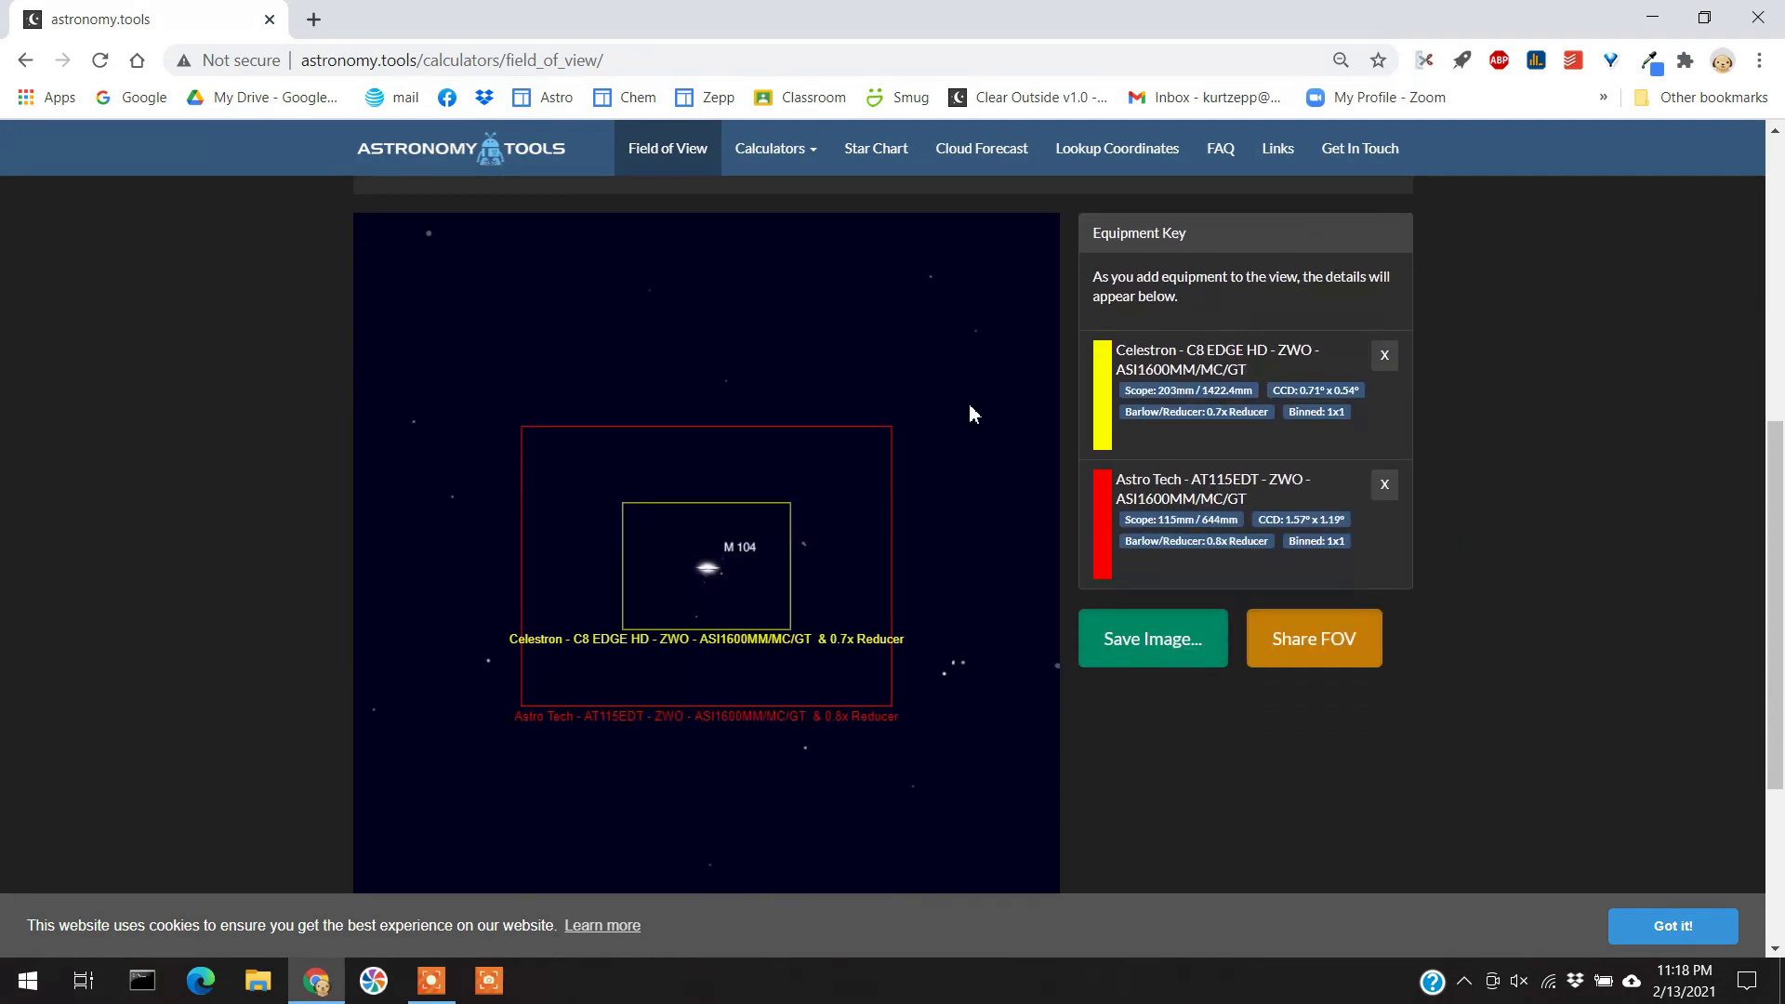
mouse_move(771, 628)
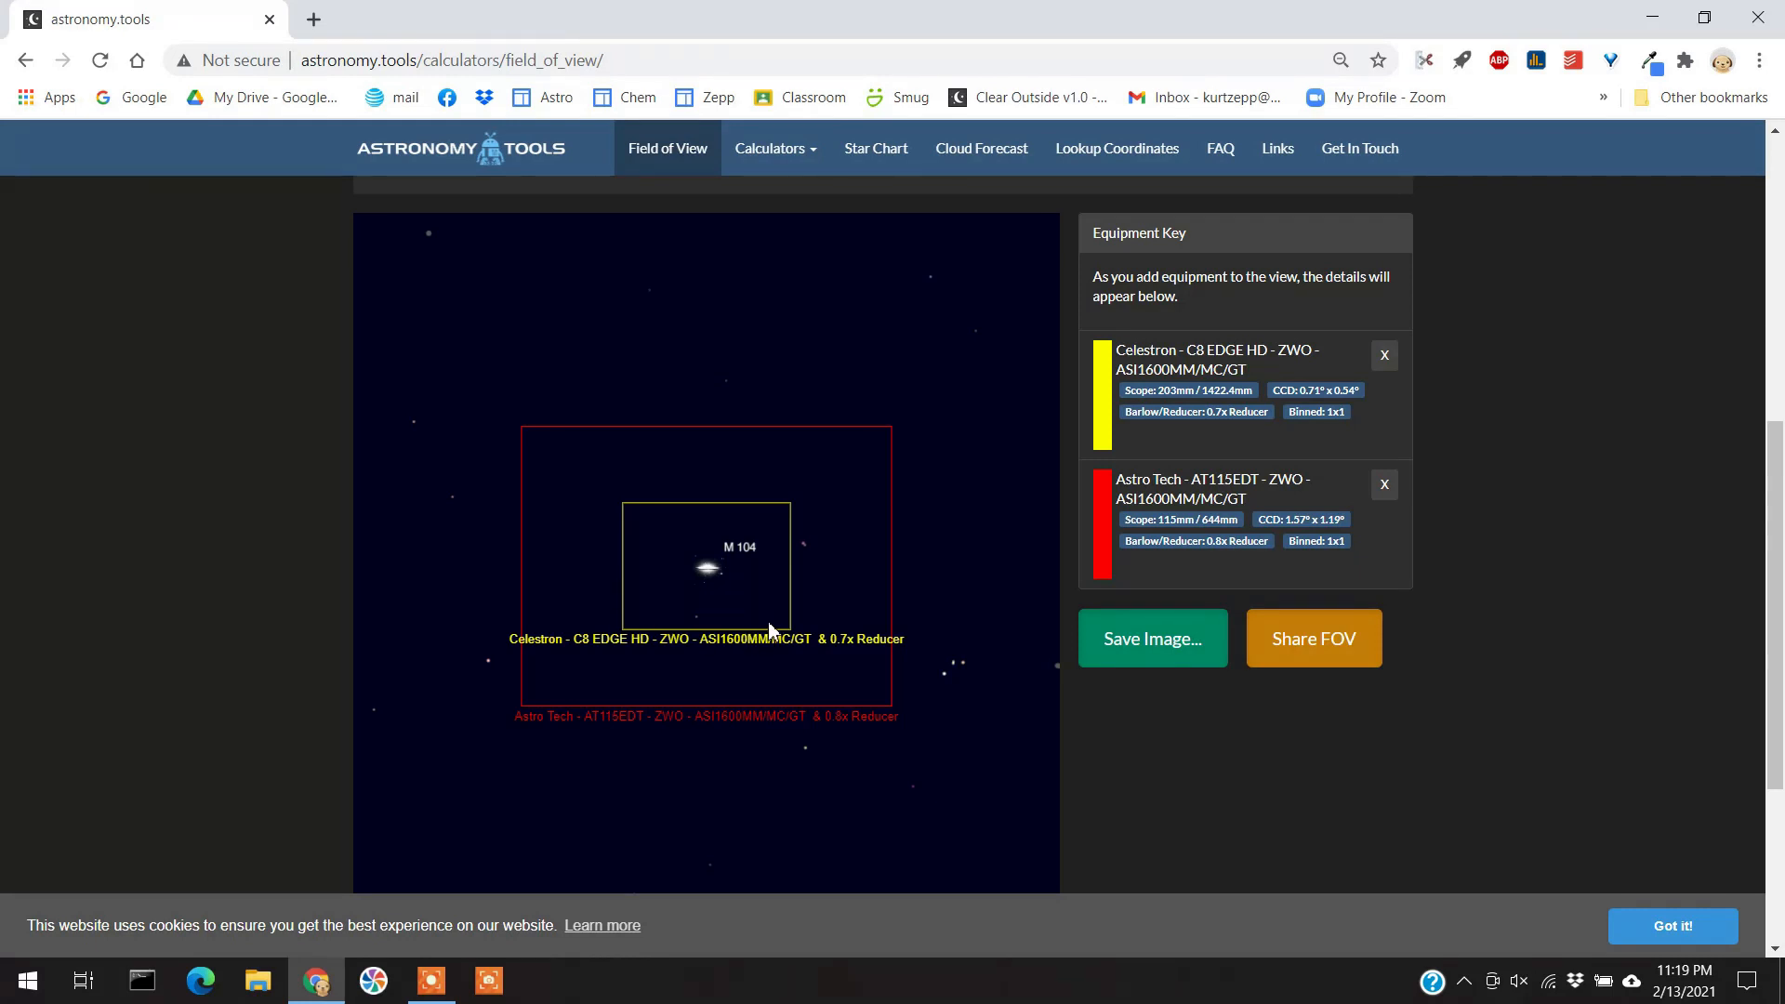
mouse_move(844, 506)
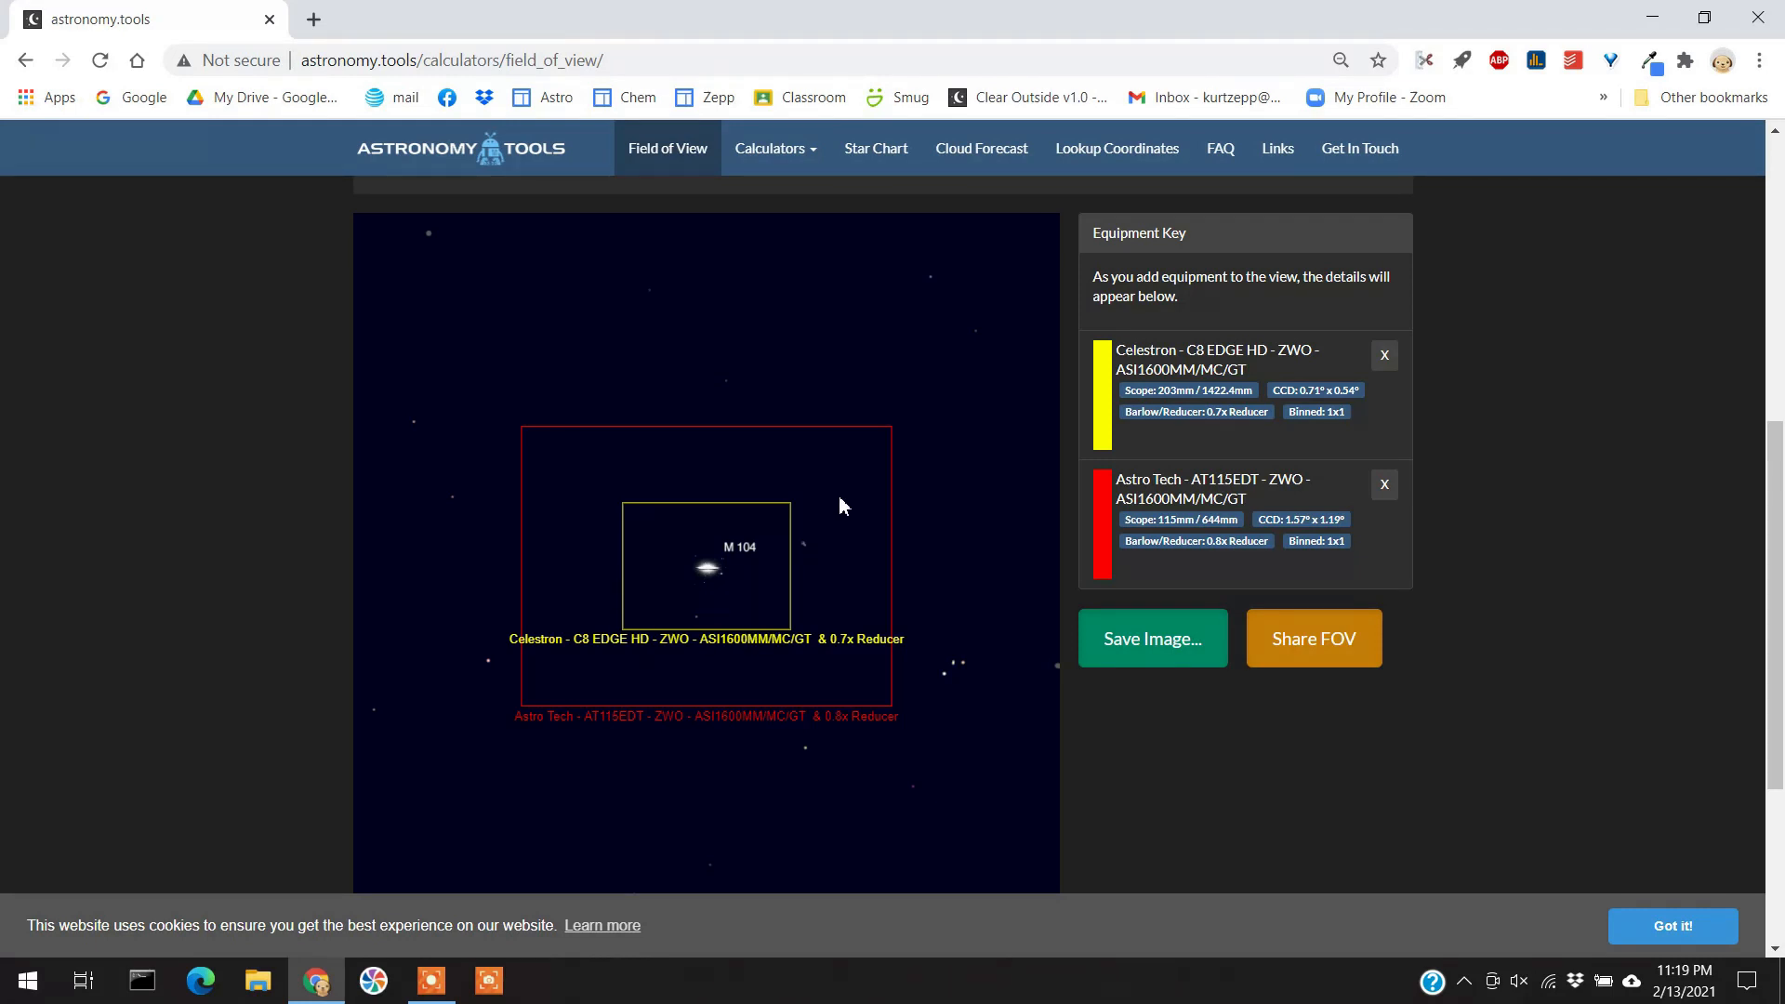
mouse_move(707, 526)
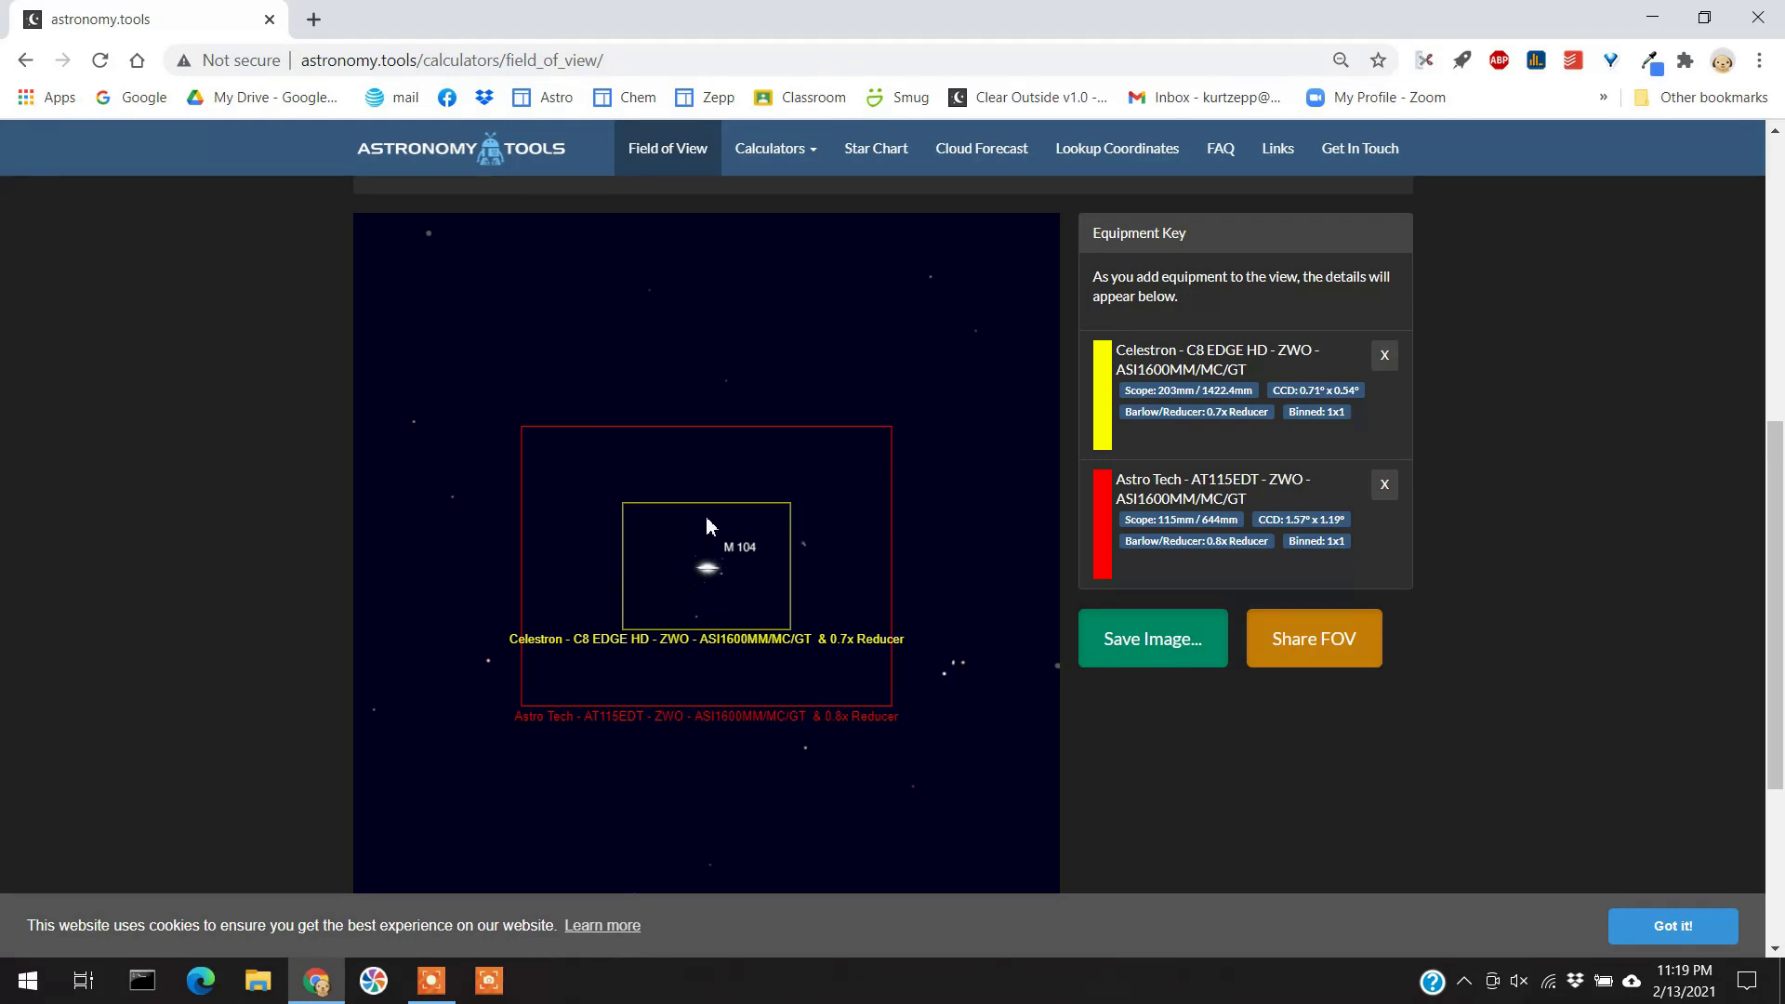
mouse_move(694, 525)
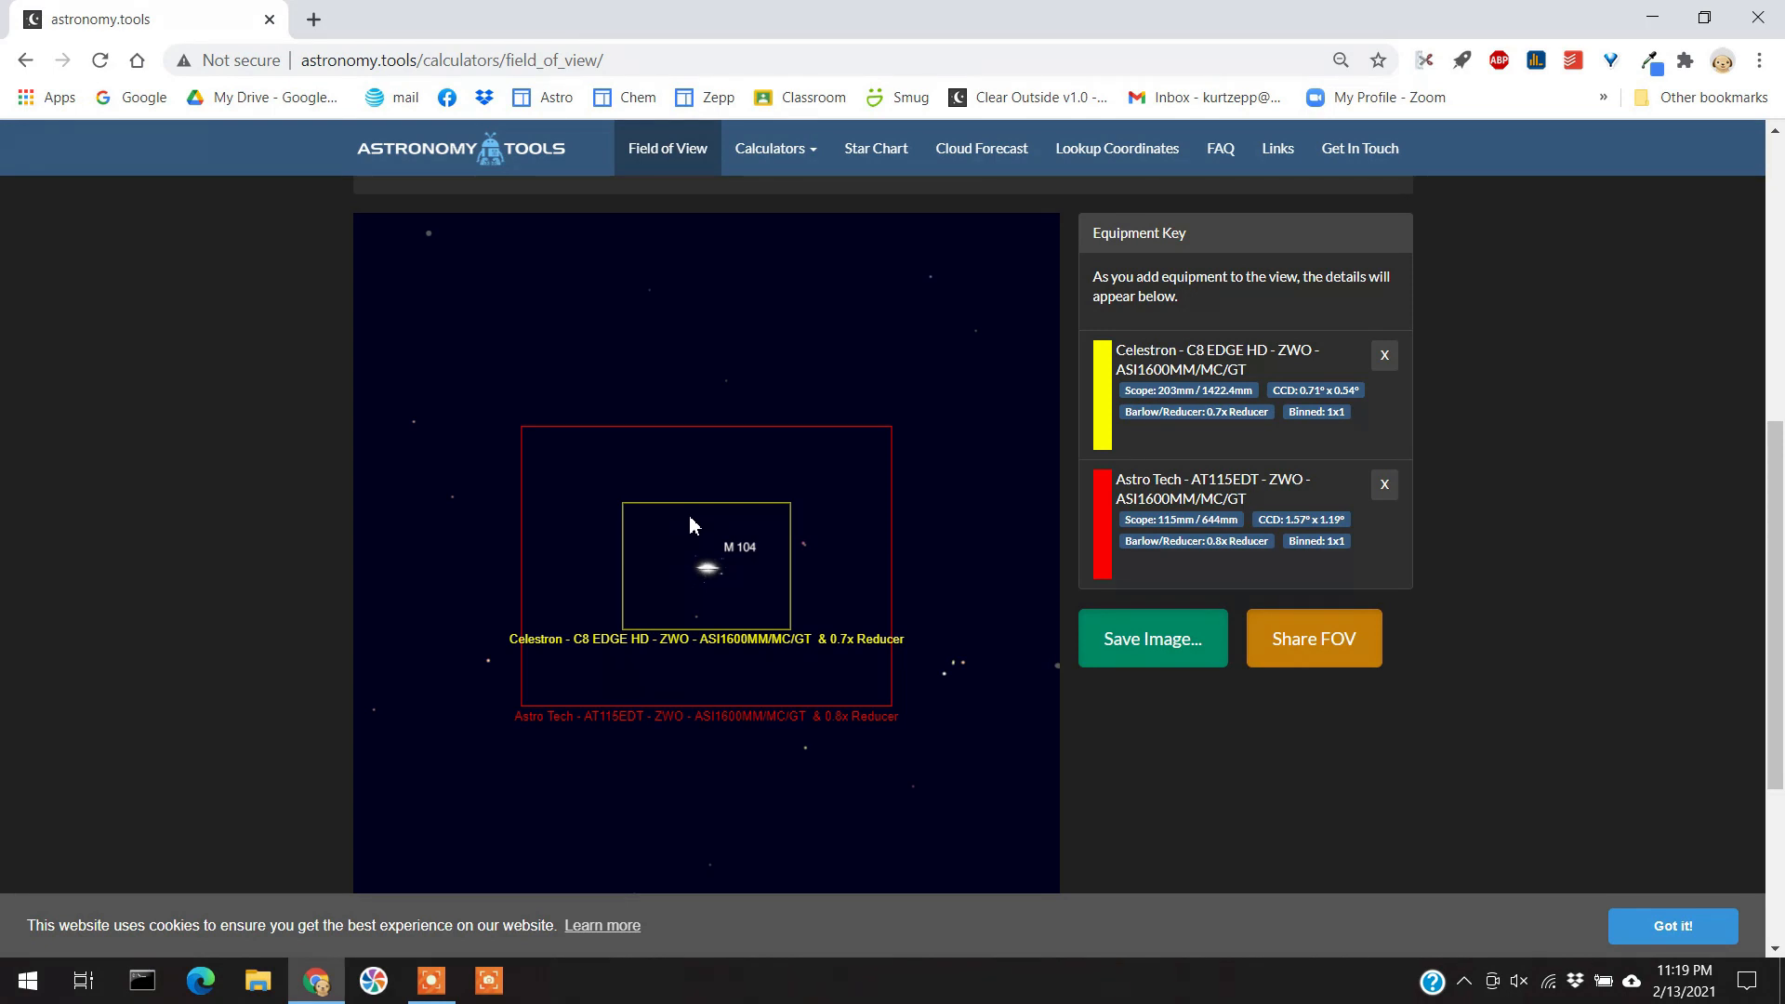
mouse_move(750, 437)
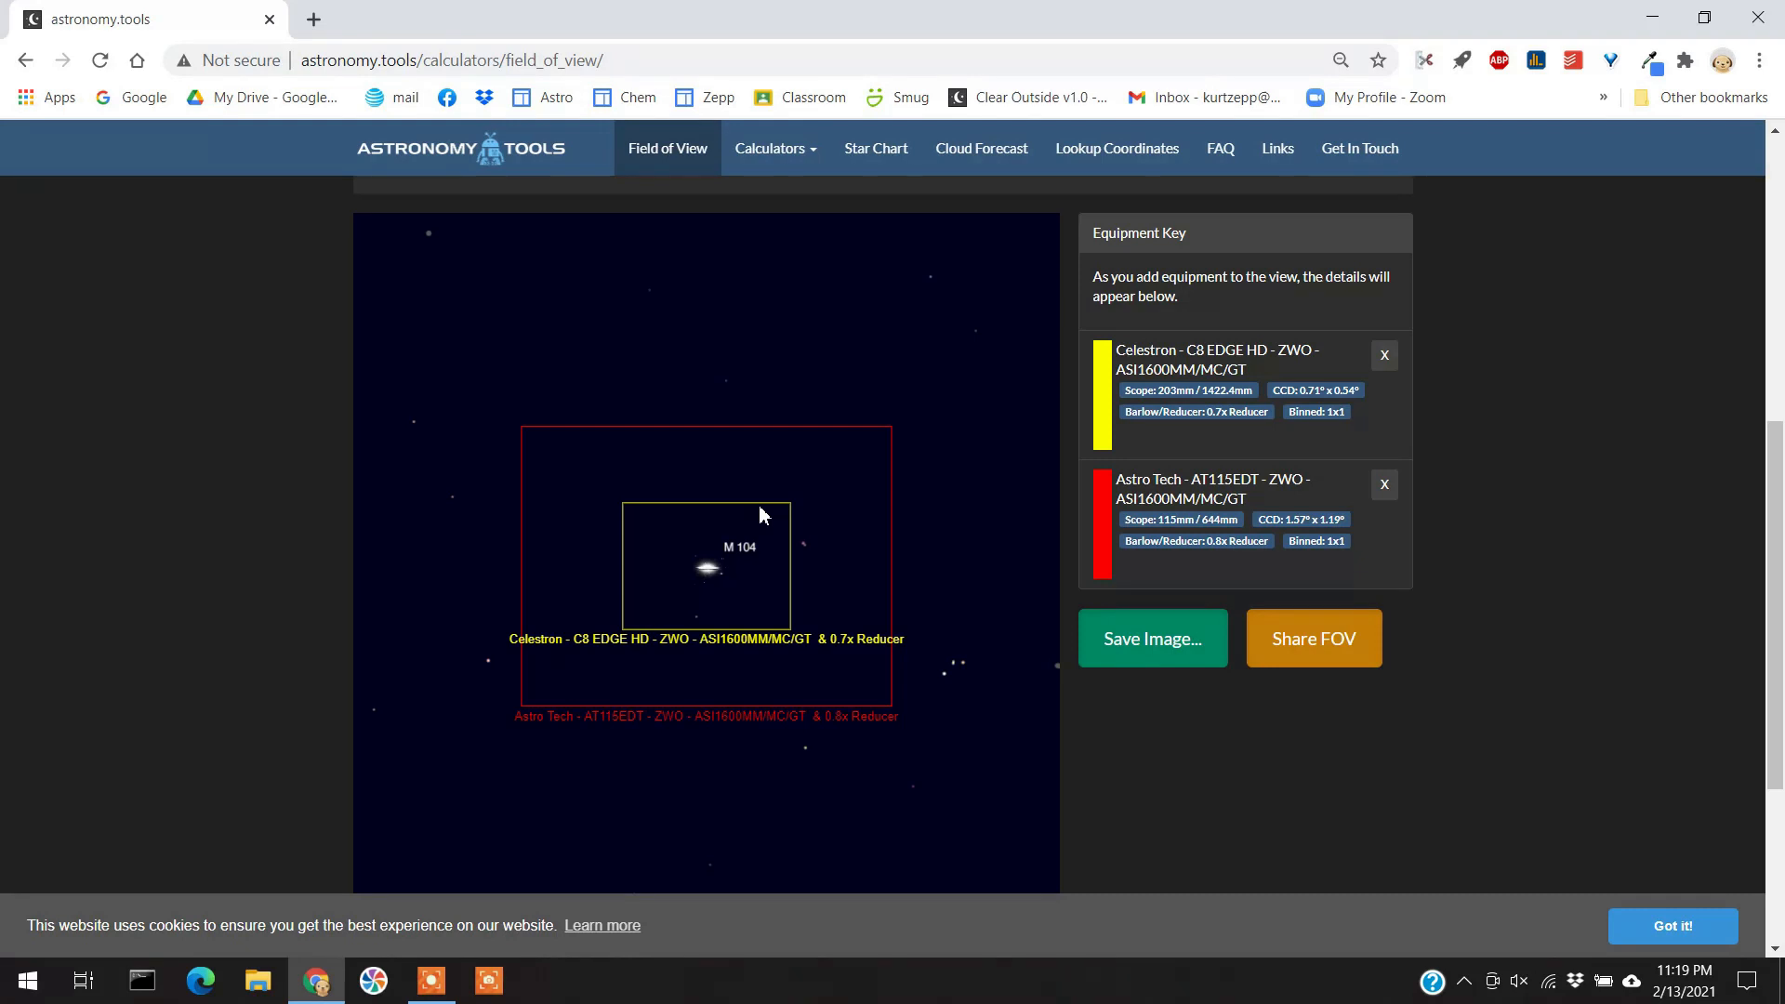
mouse_move(772, 524)
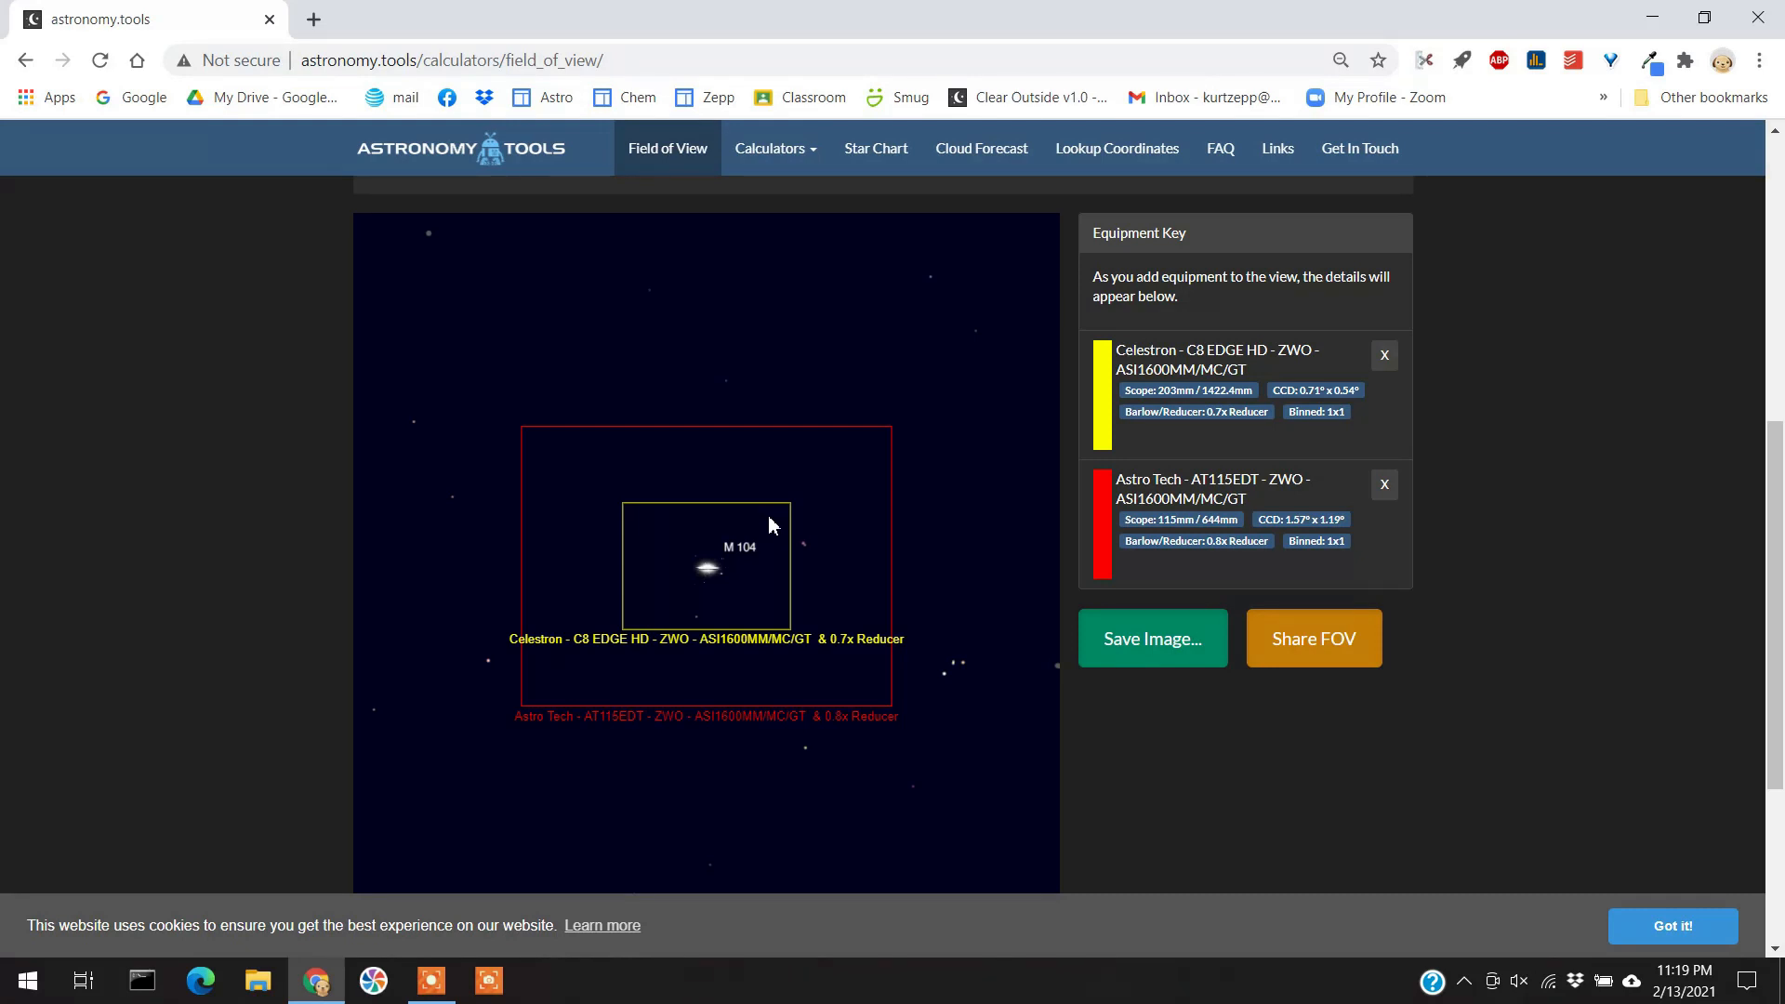
mouse_move(738, 623)
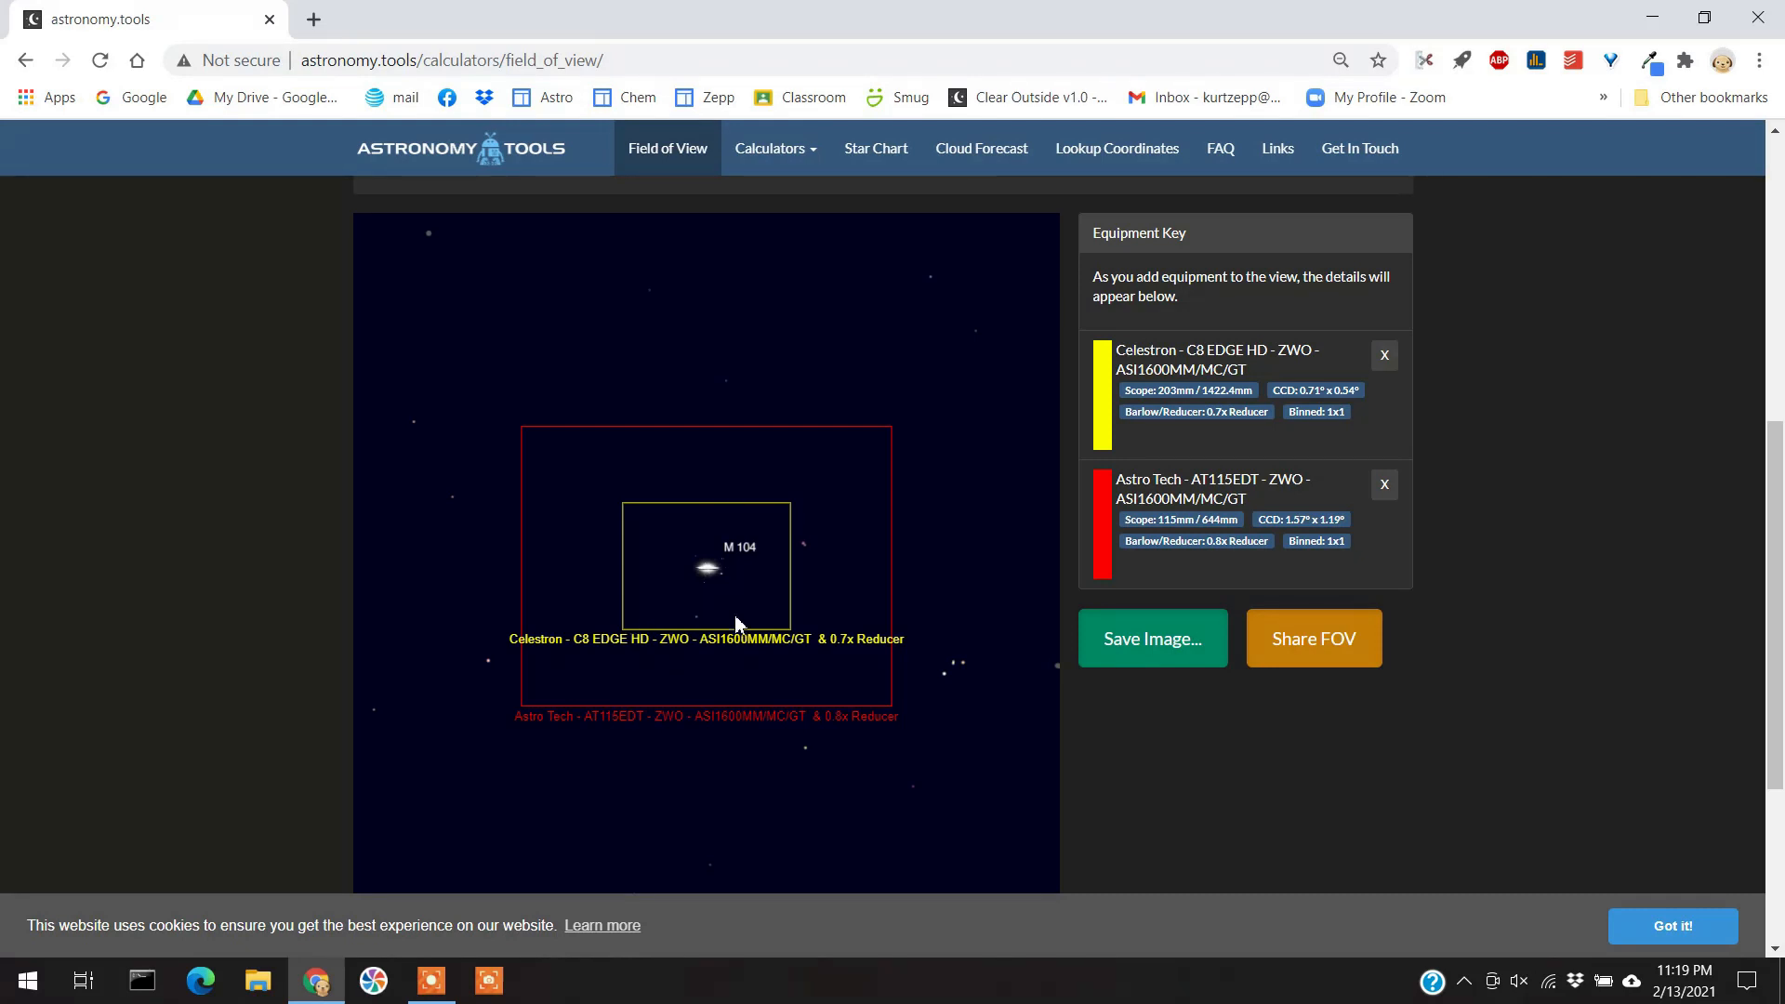
mouse_move(684, 565)
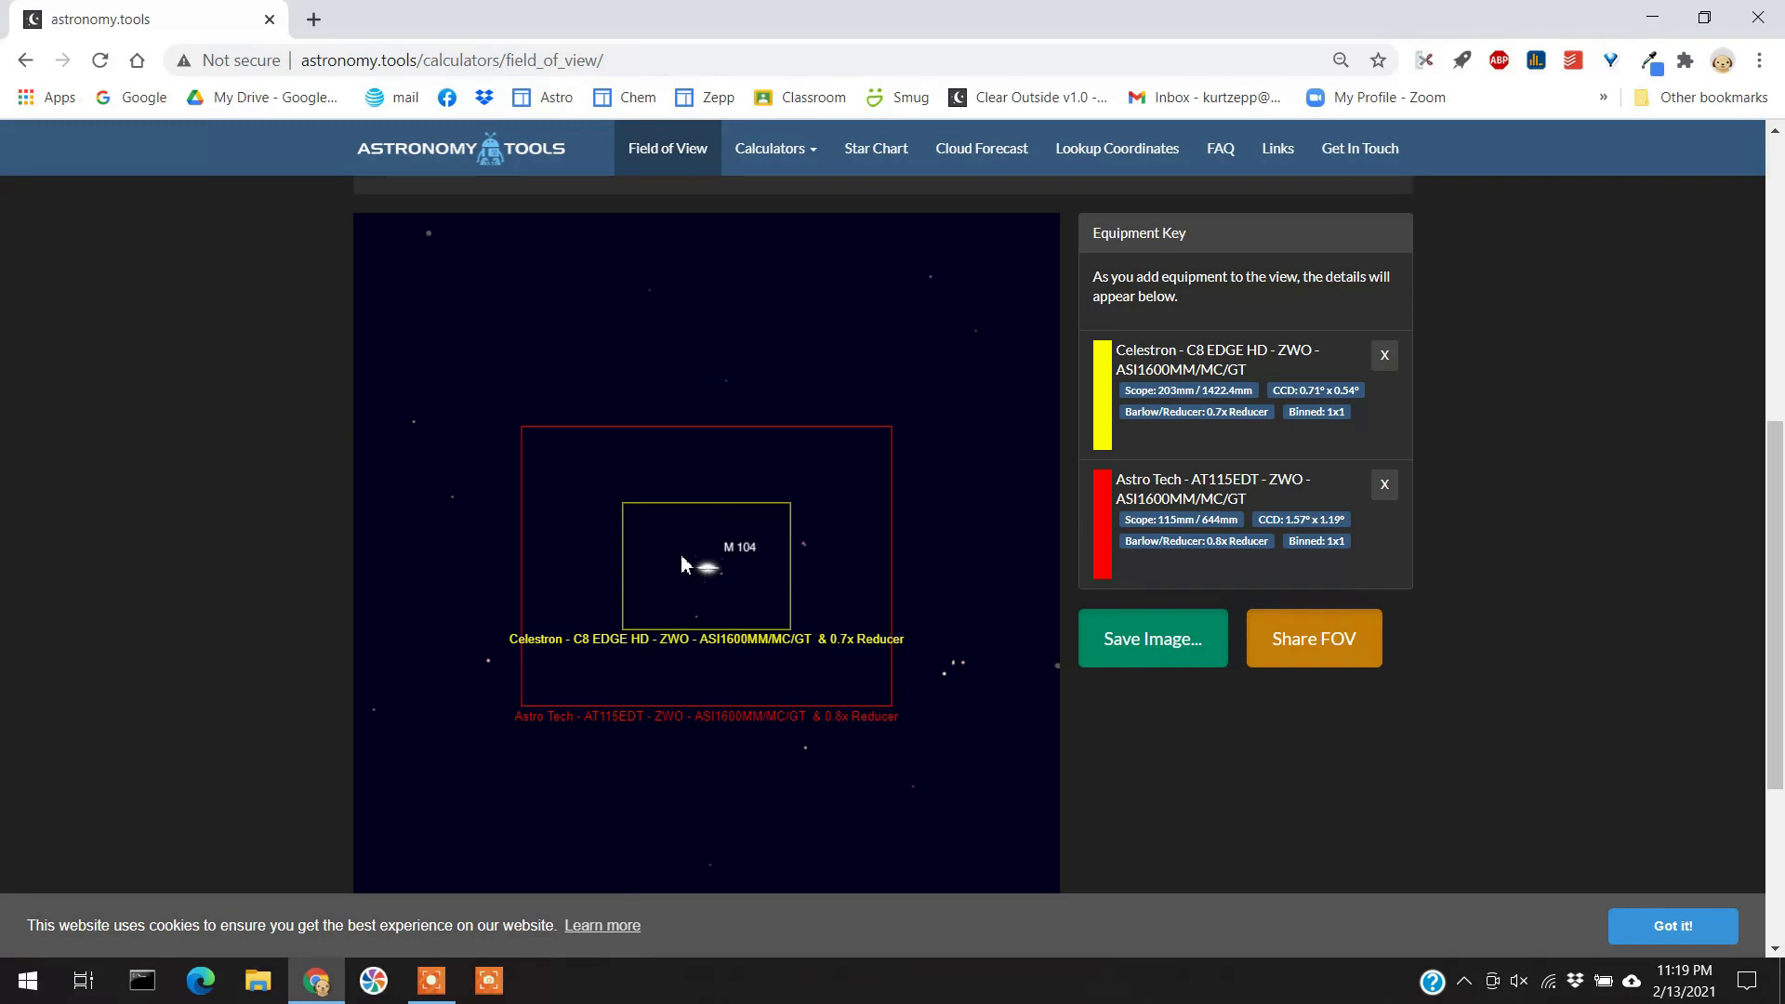
mouse_move(747, 564)
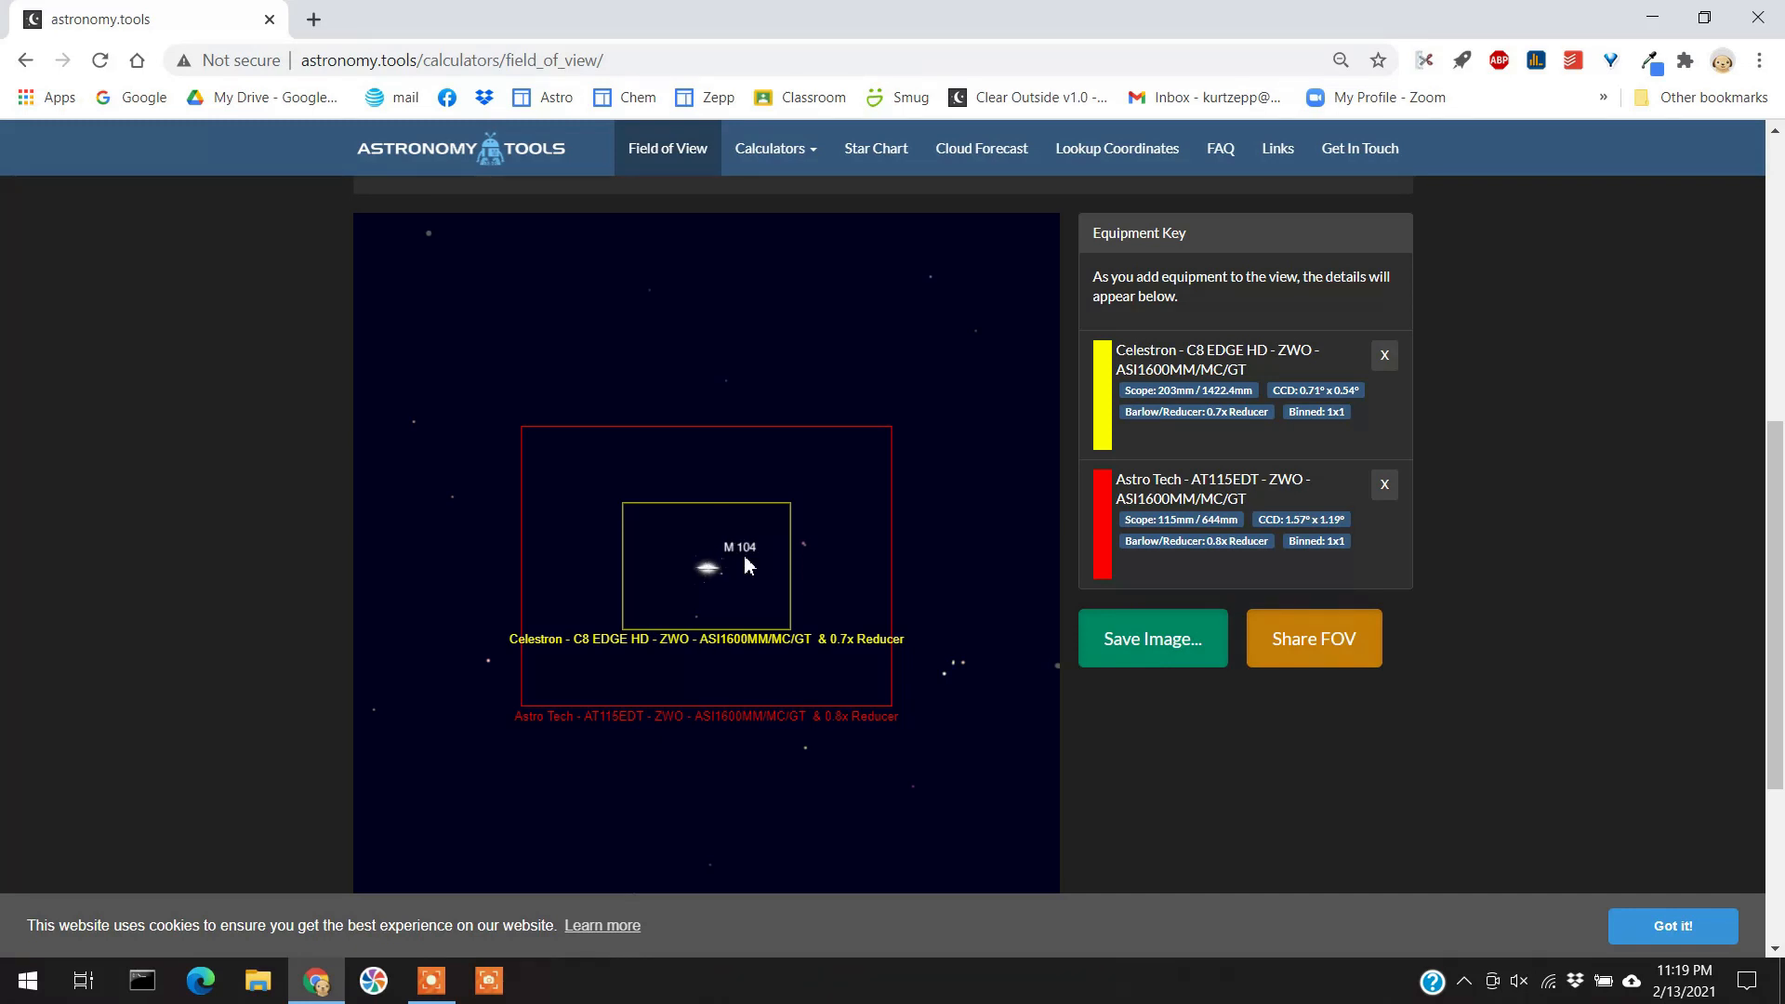
mouse_move(1447, 460)
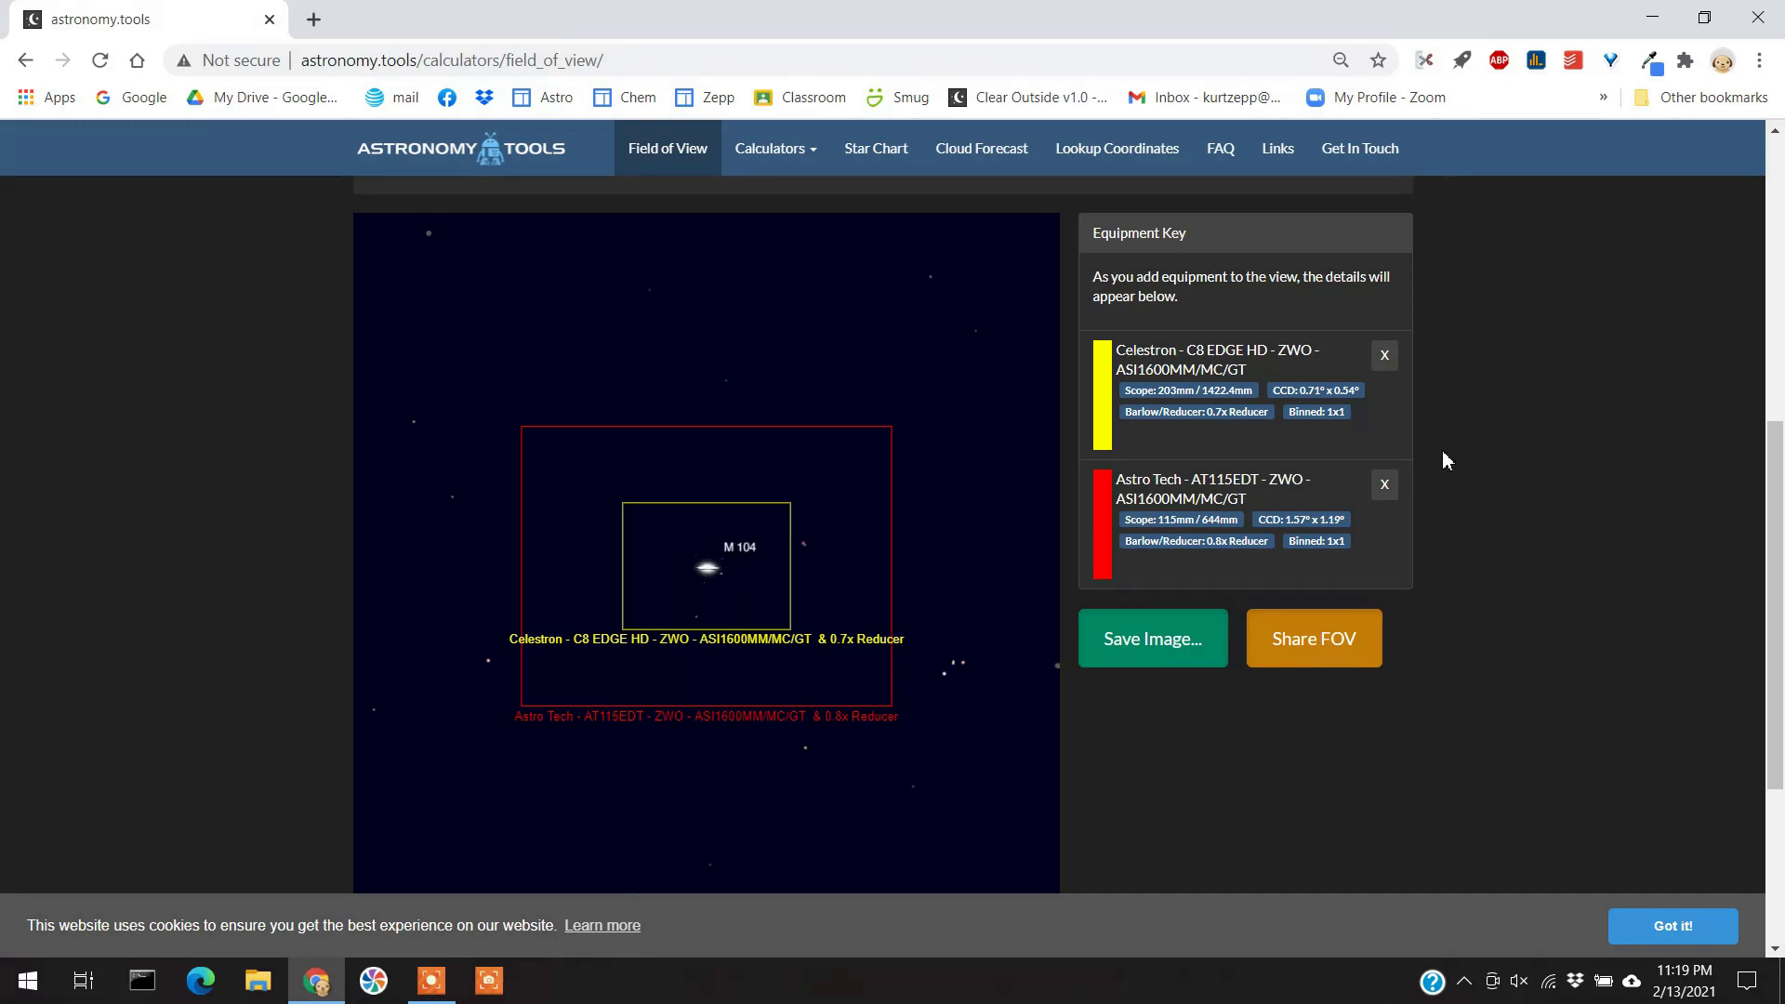
mouse_move(1380, 437)
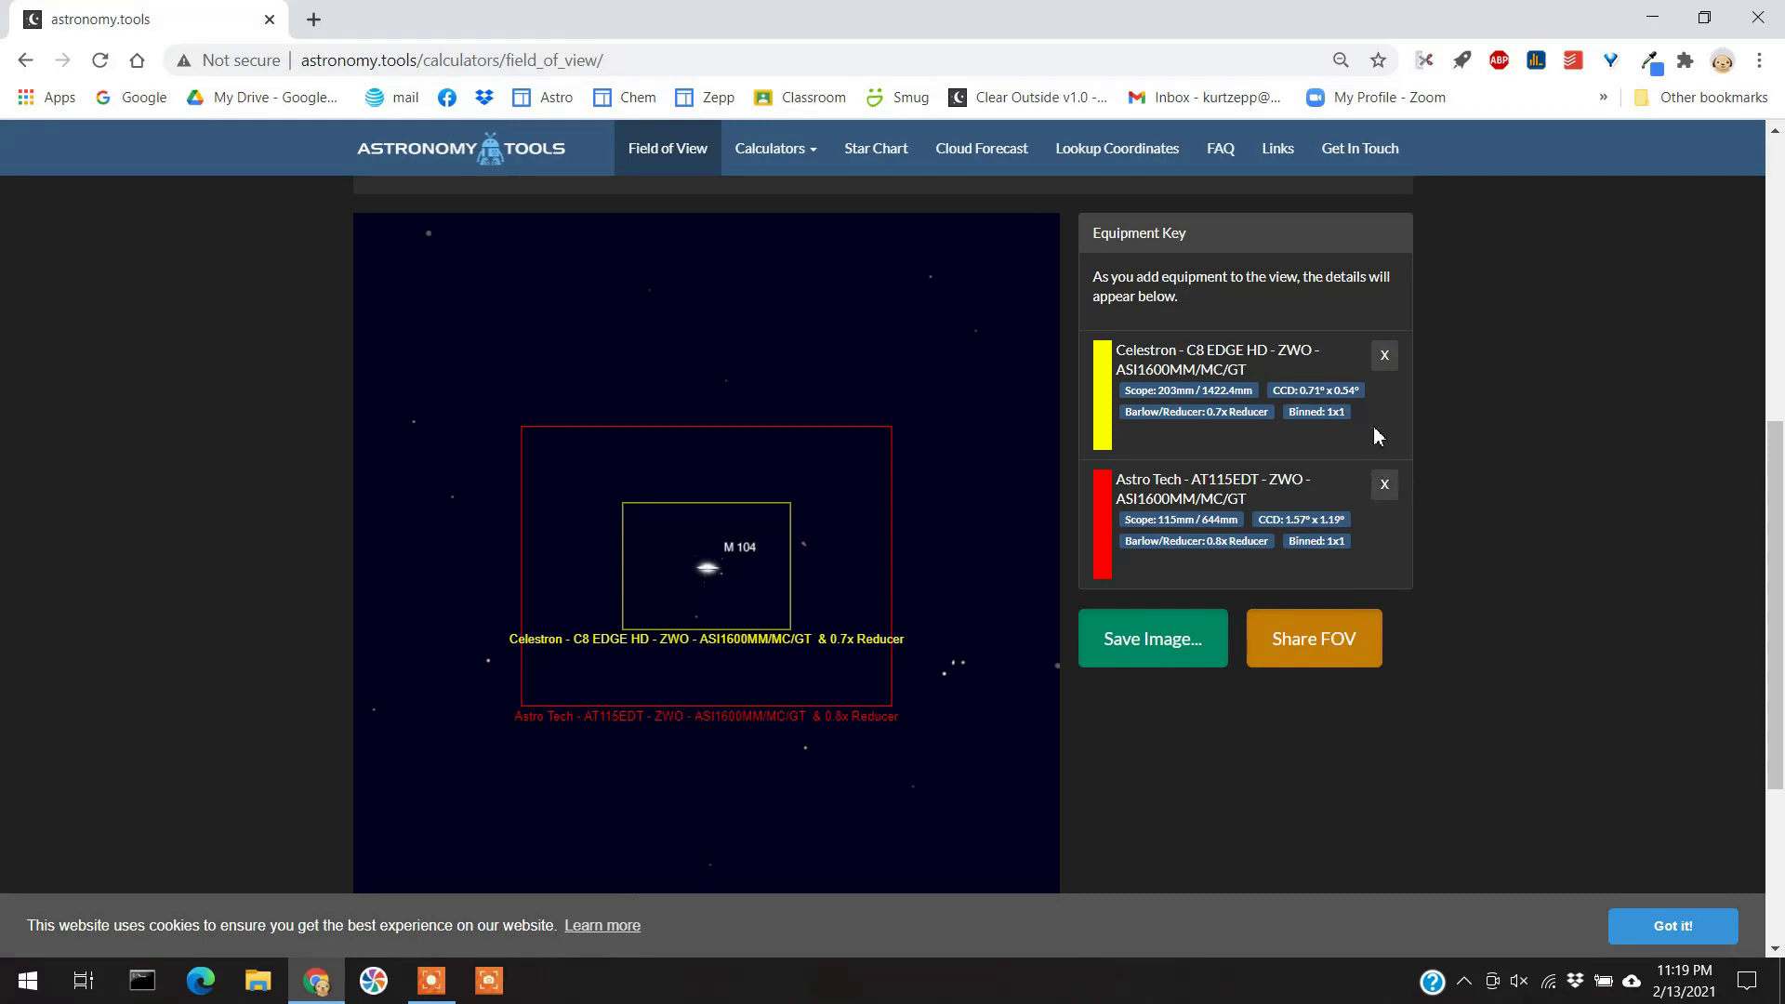
Delete the Astro Tech AT115EDT entry from the equipment key.
click(1385, 484)
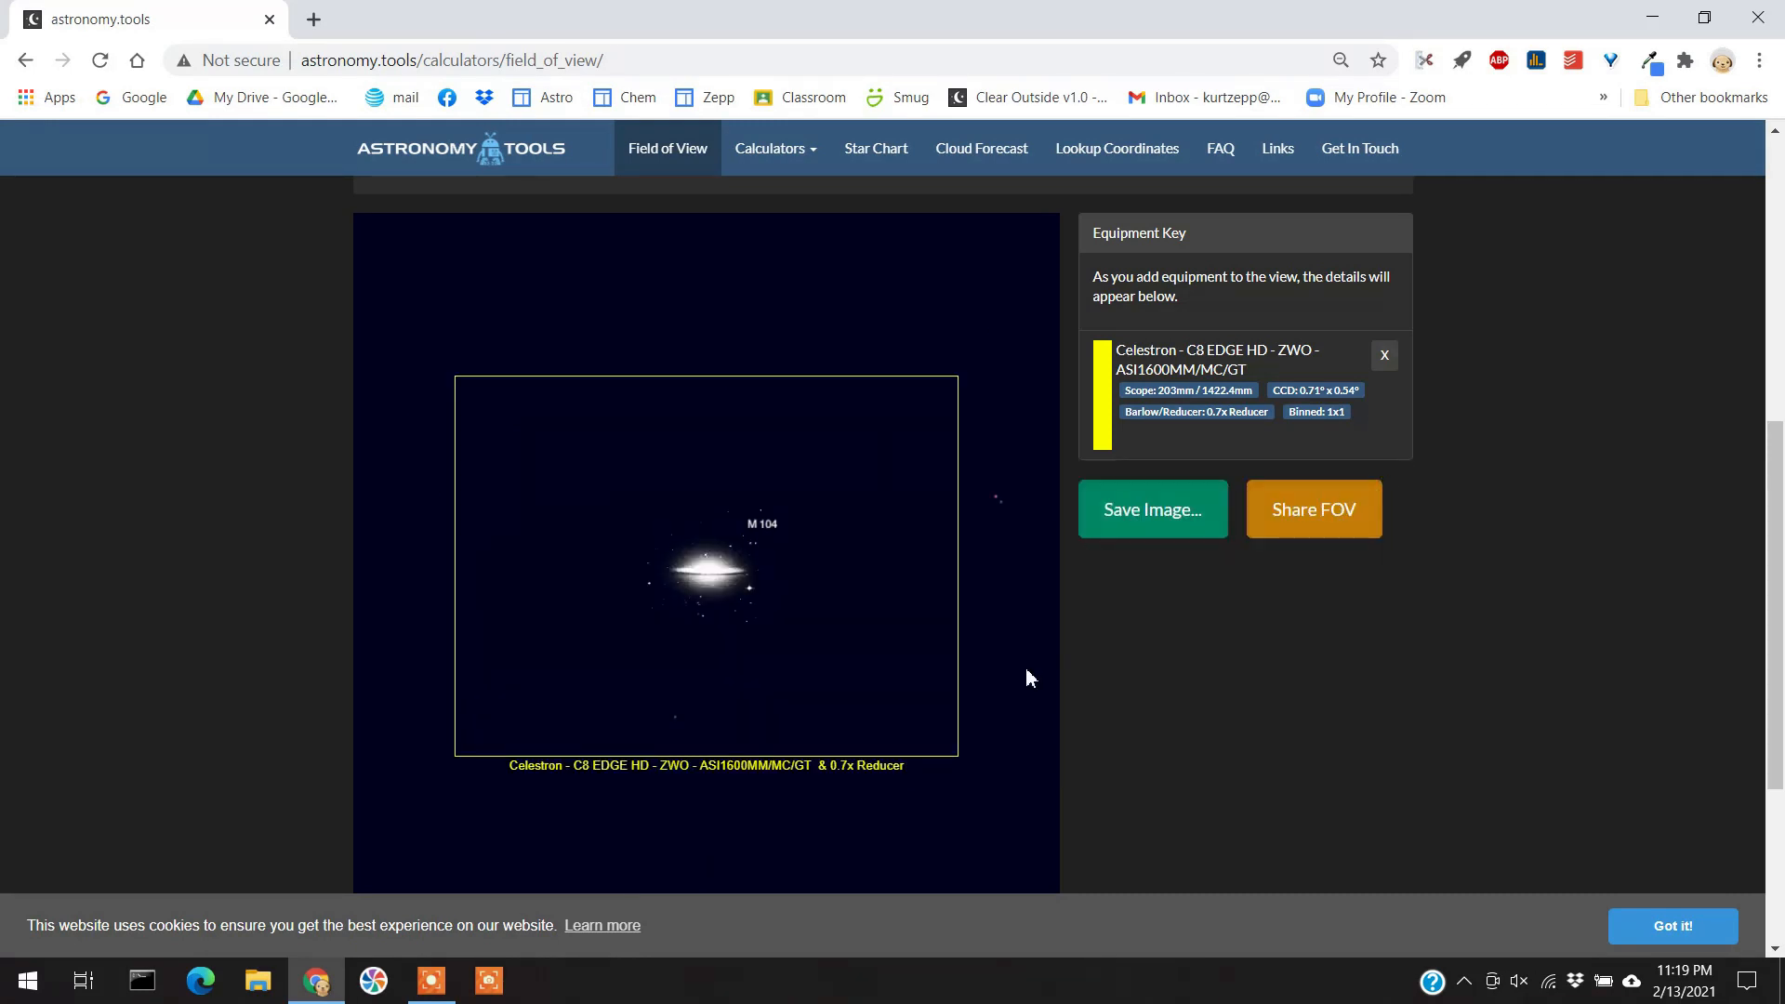
mouse_move(706, 559)
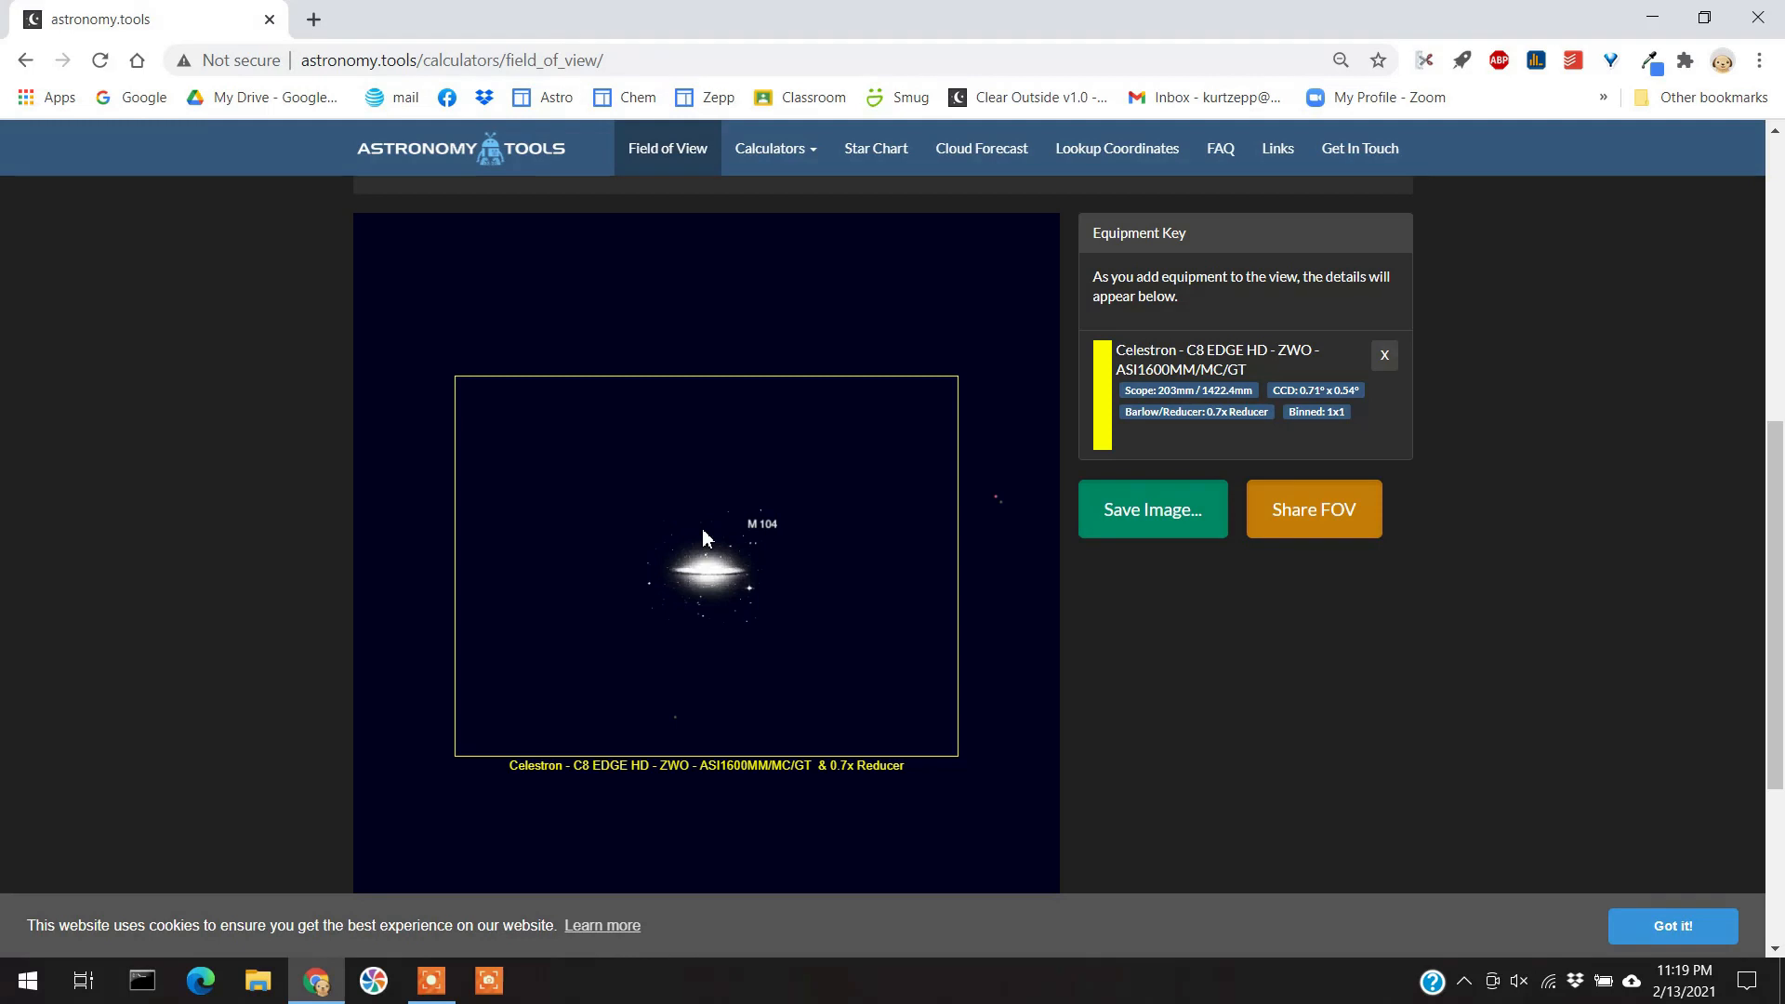
mouse_move(773, 529)
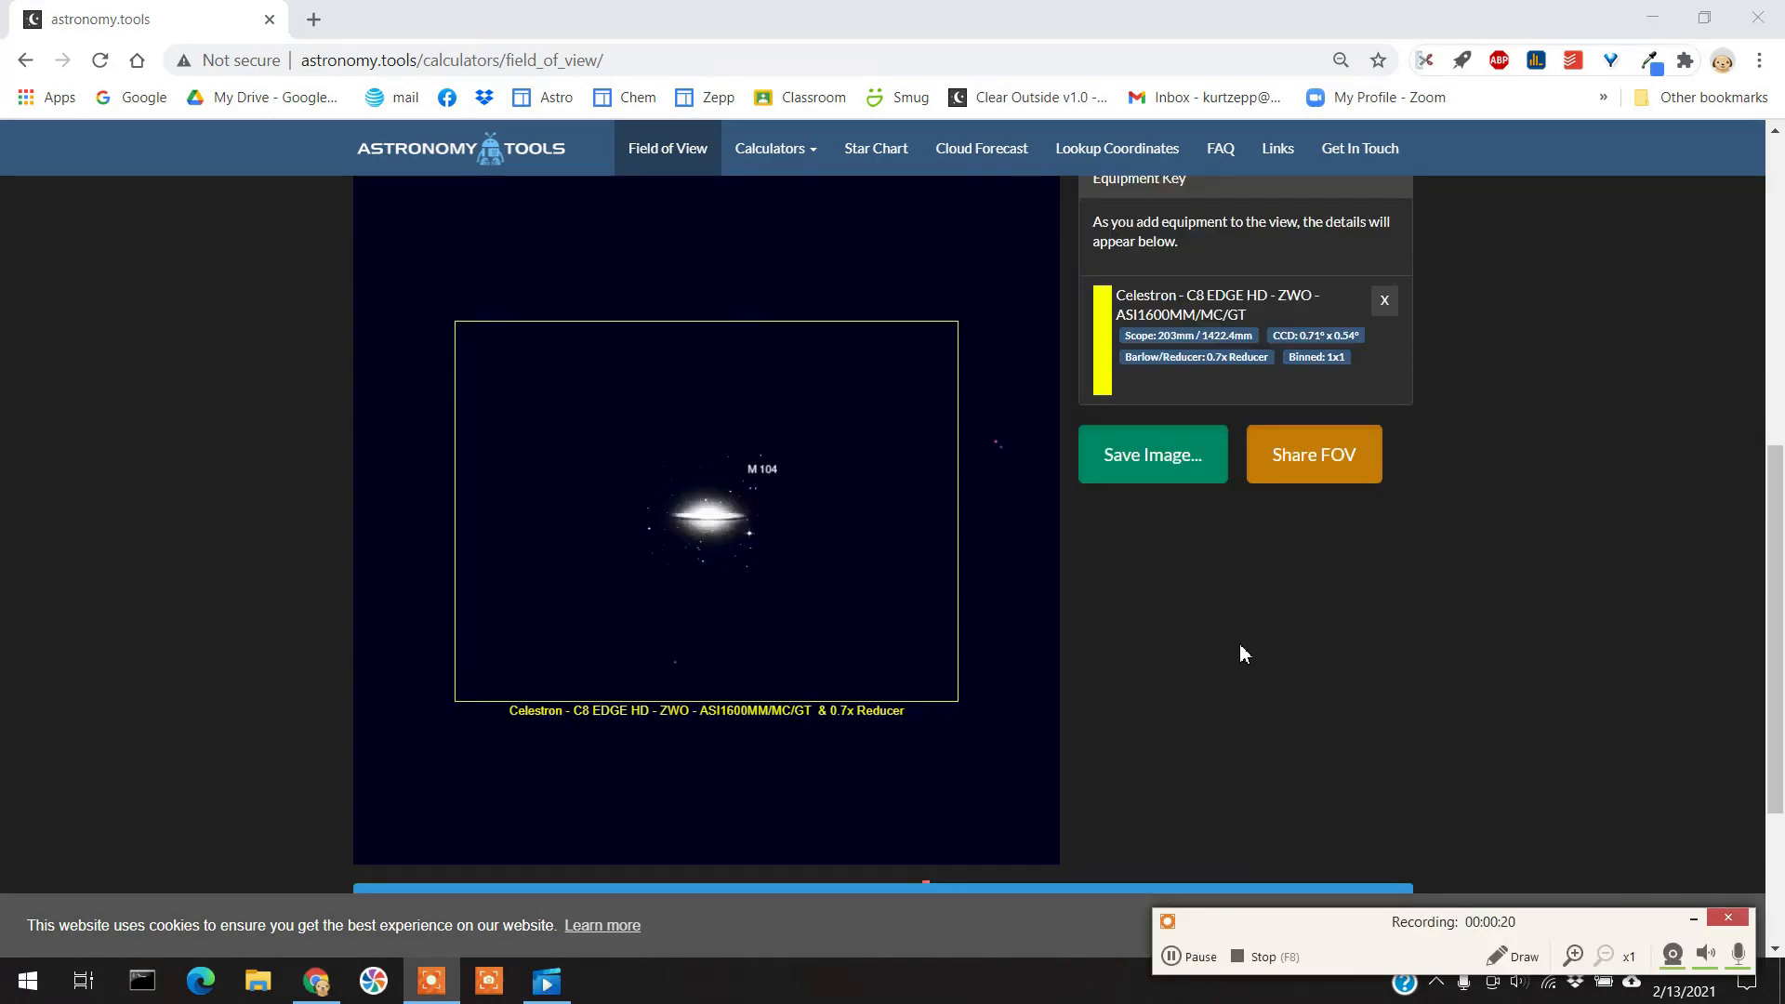
Change the Messier target to M42 Orion Nebula.
scroll(up, 3)
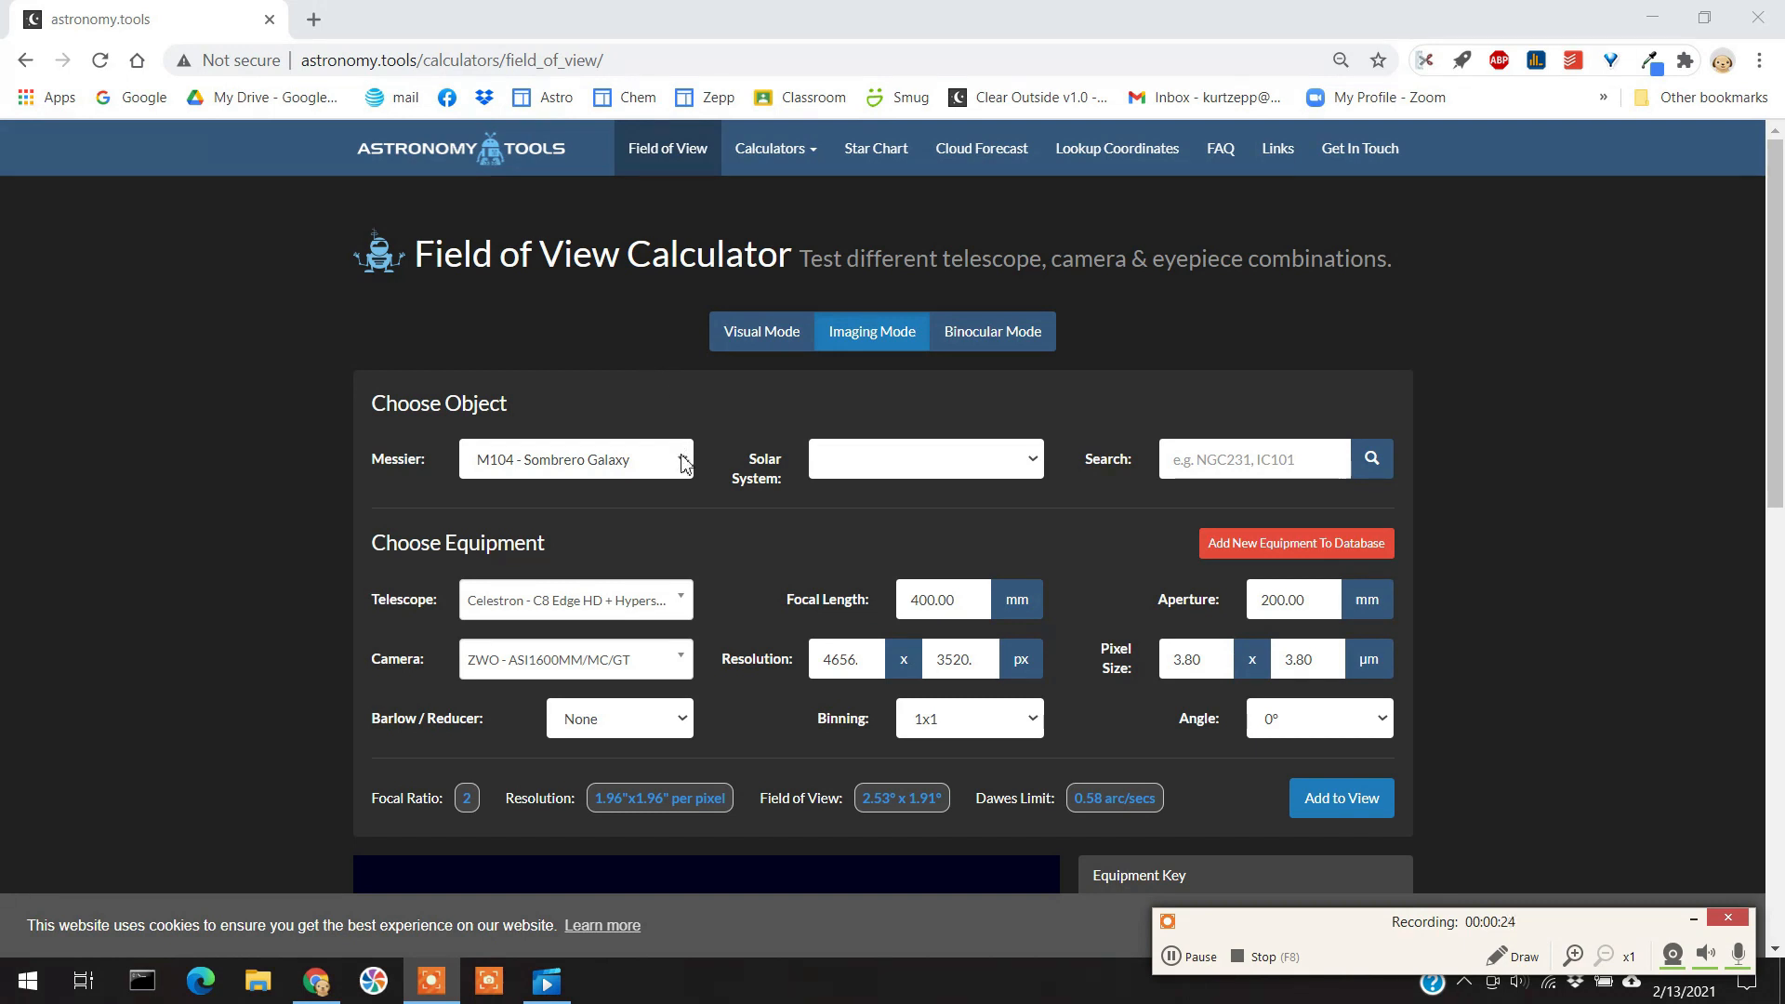
click(575, 459)
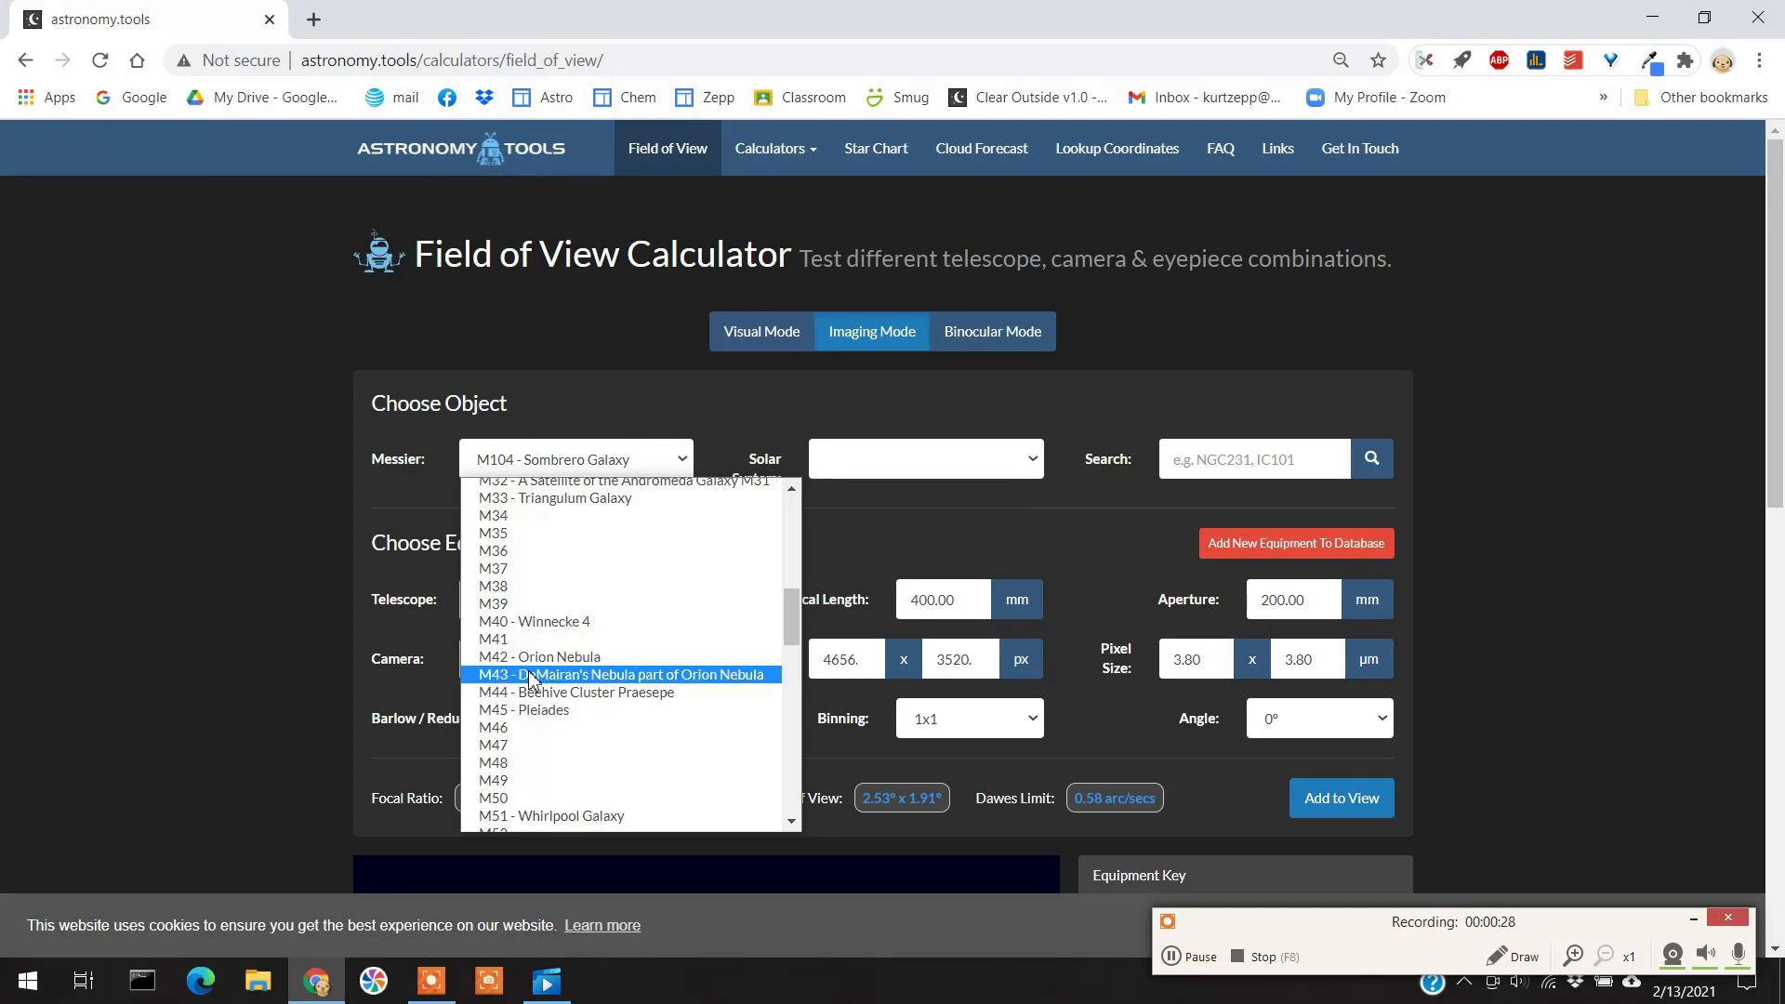
click(539, 657)
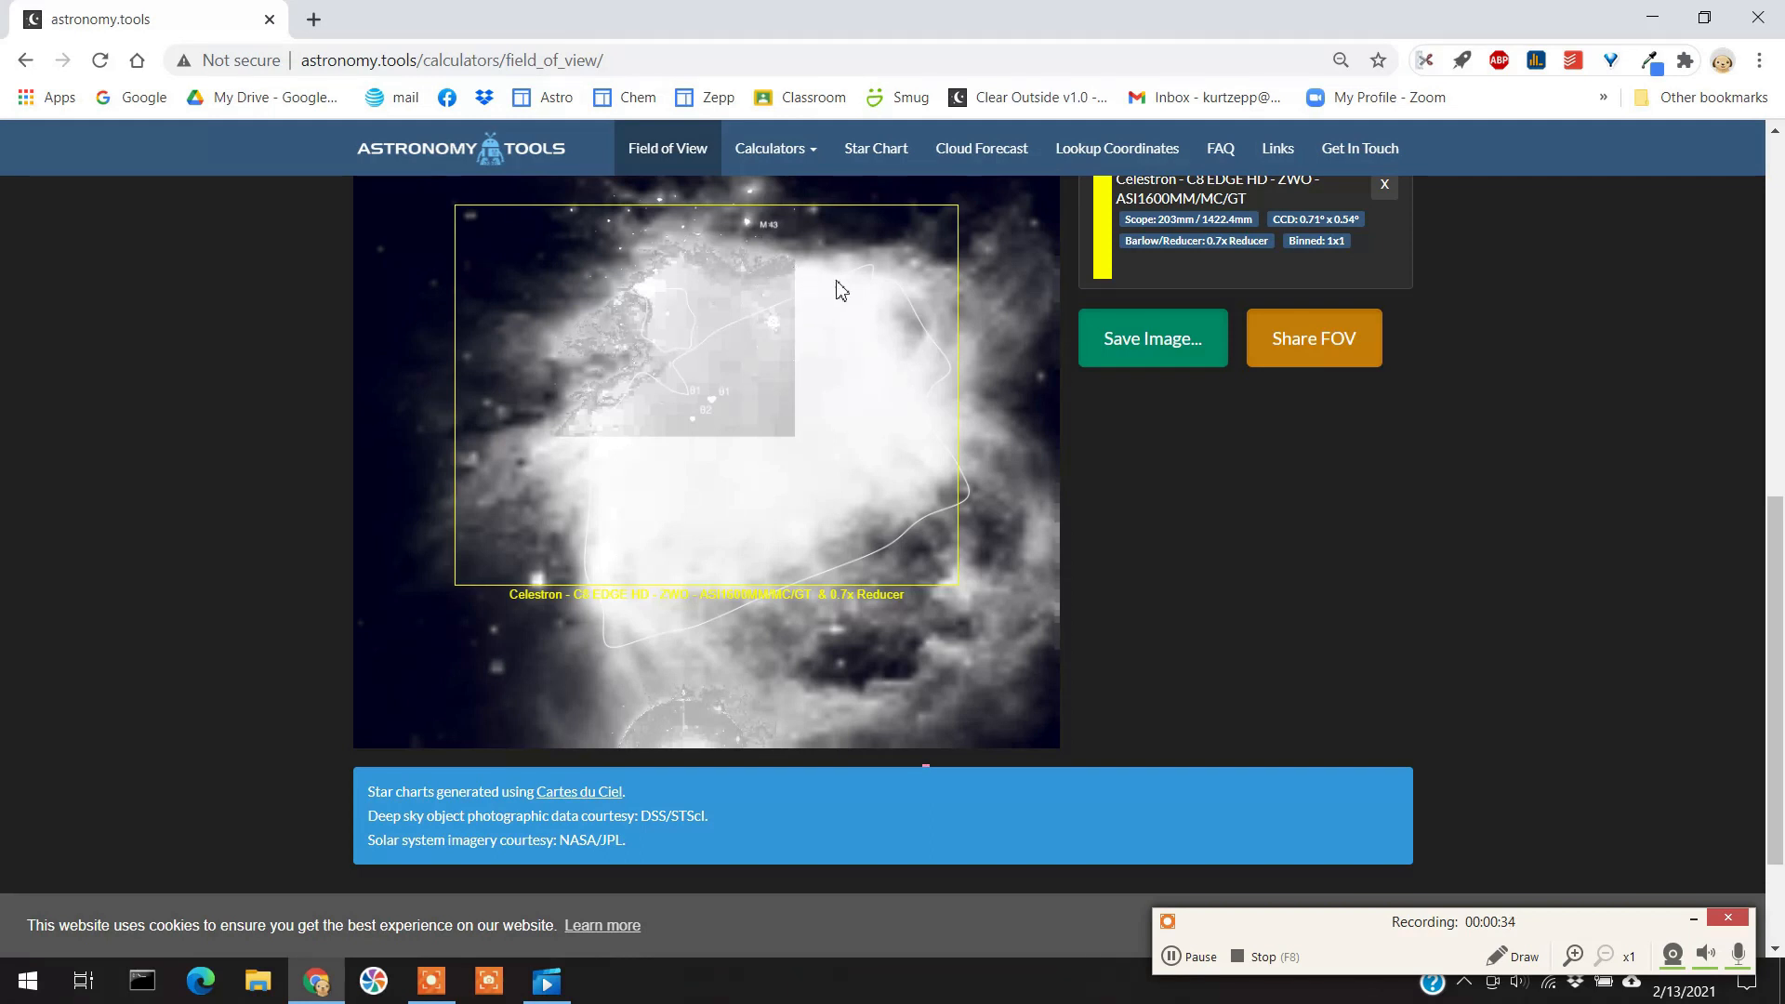
mouse_move(906, 279)
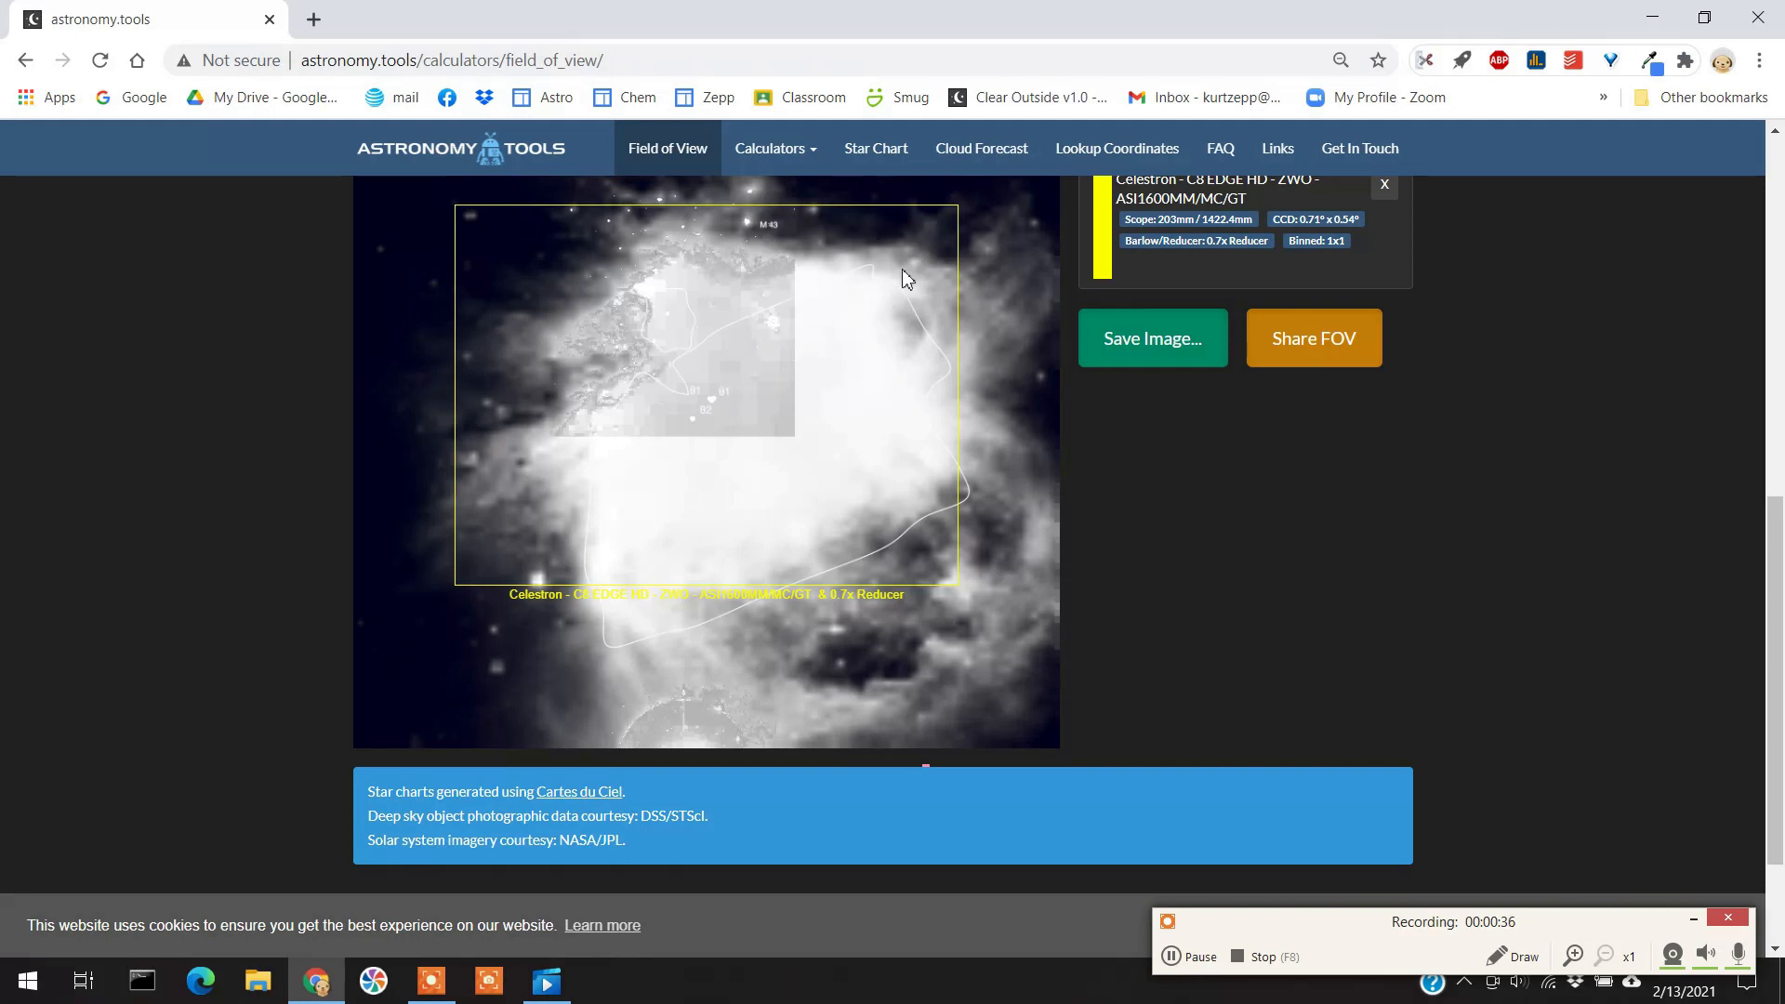
mouse_move(916, 305)
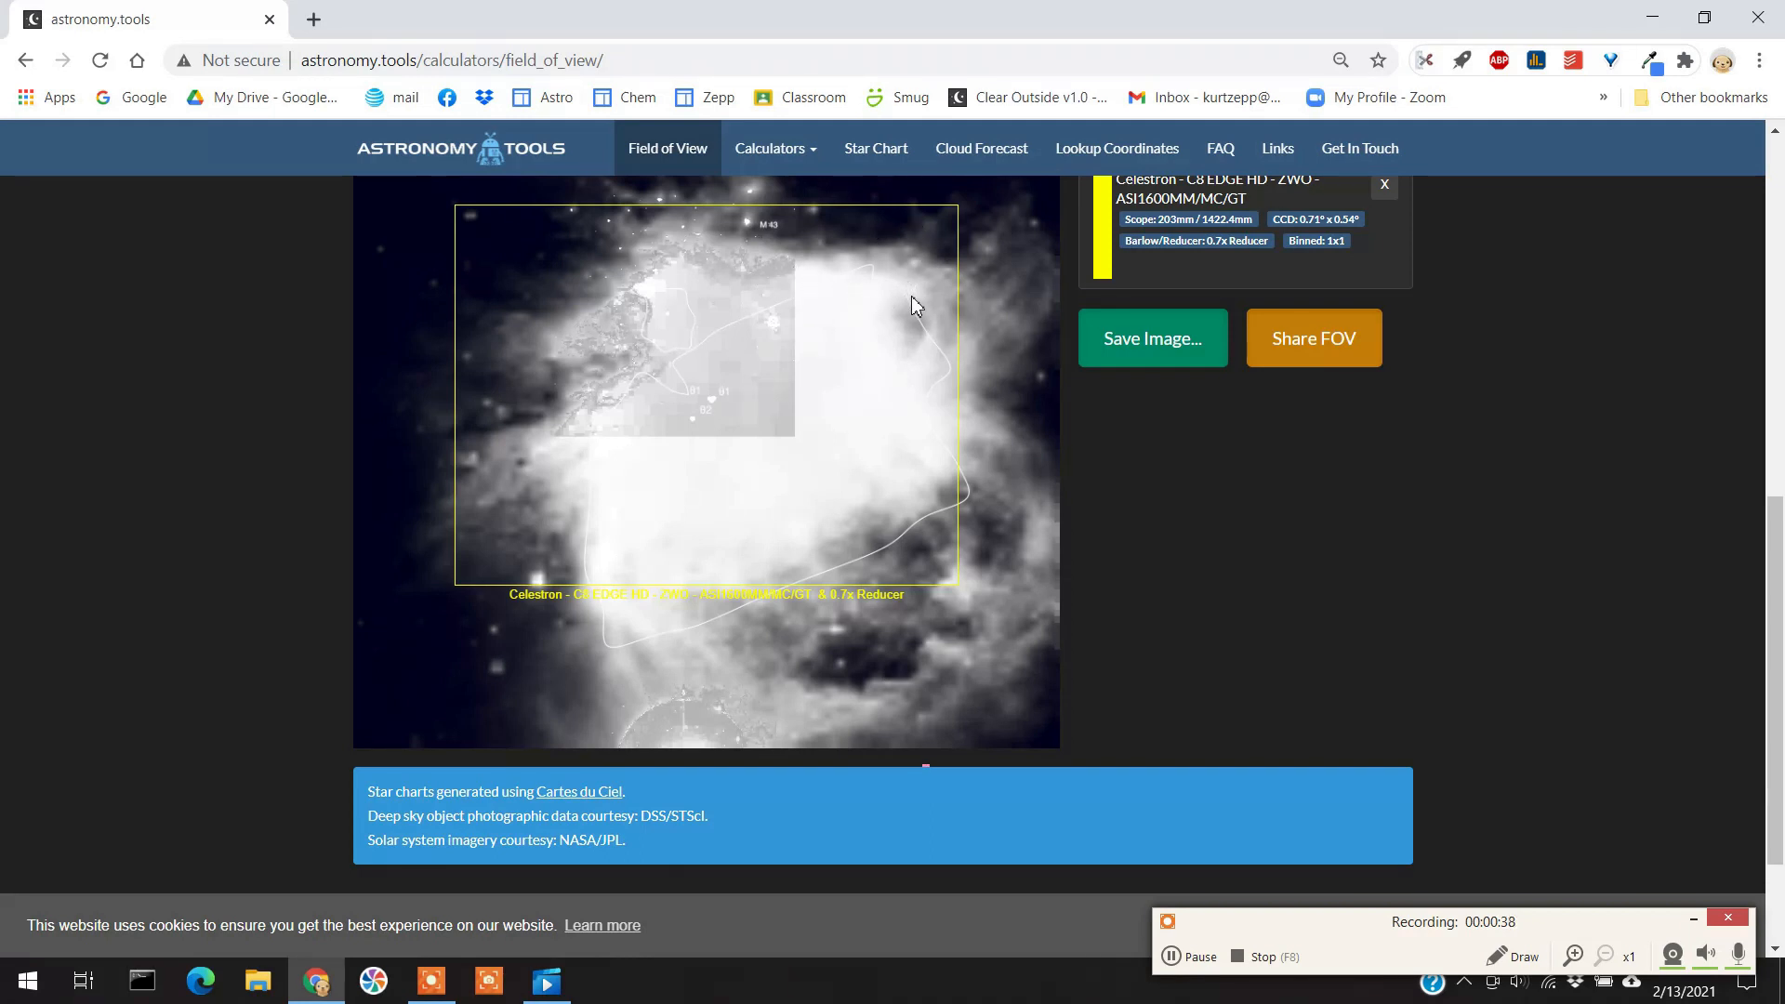
mouse_move(837, 369)
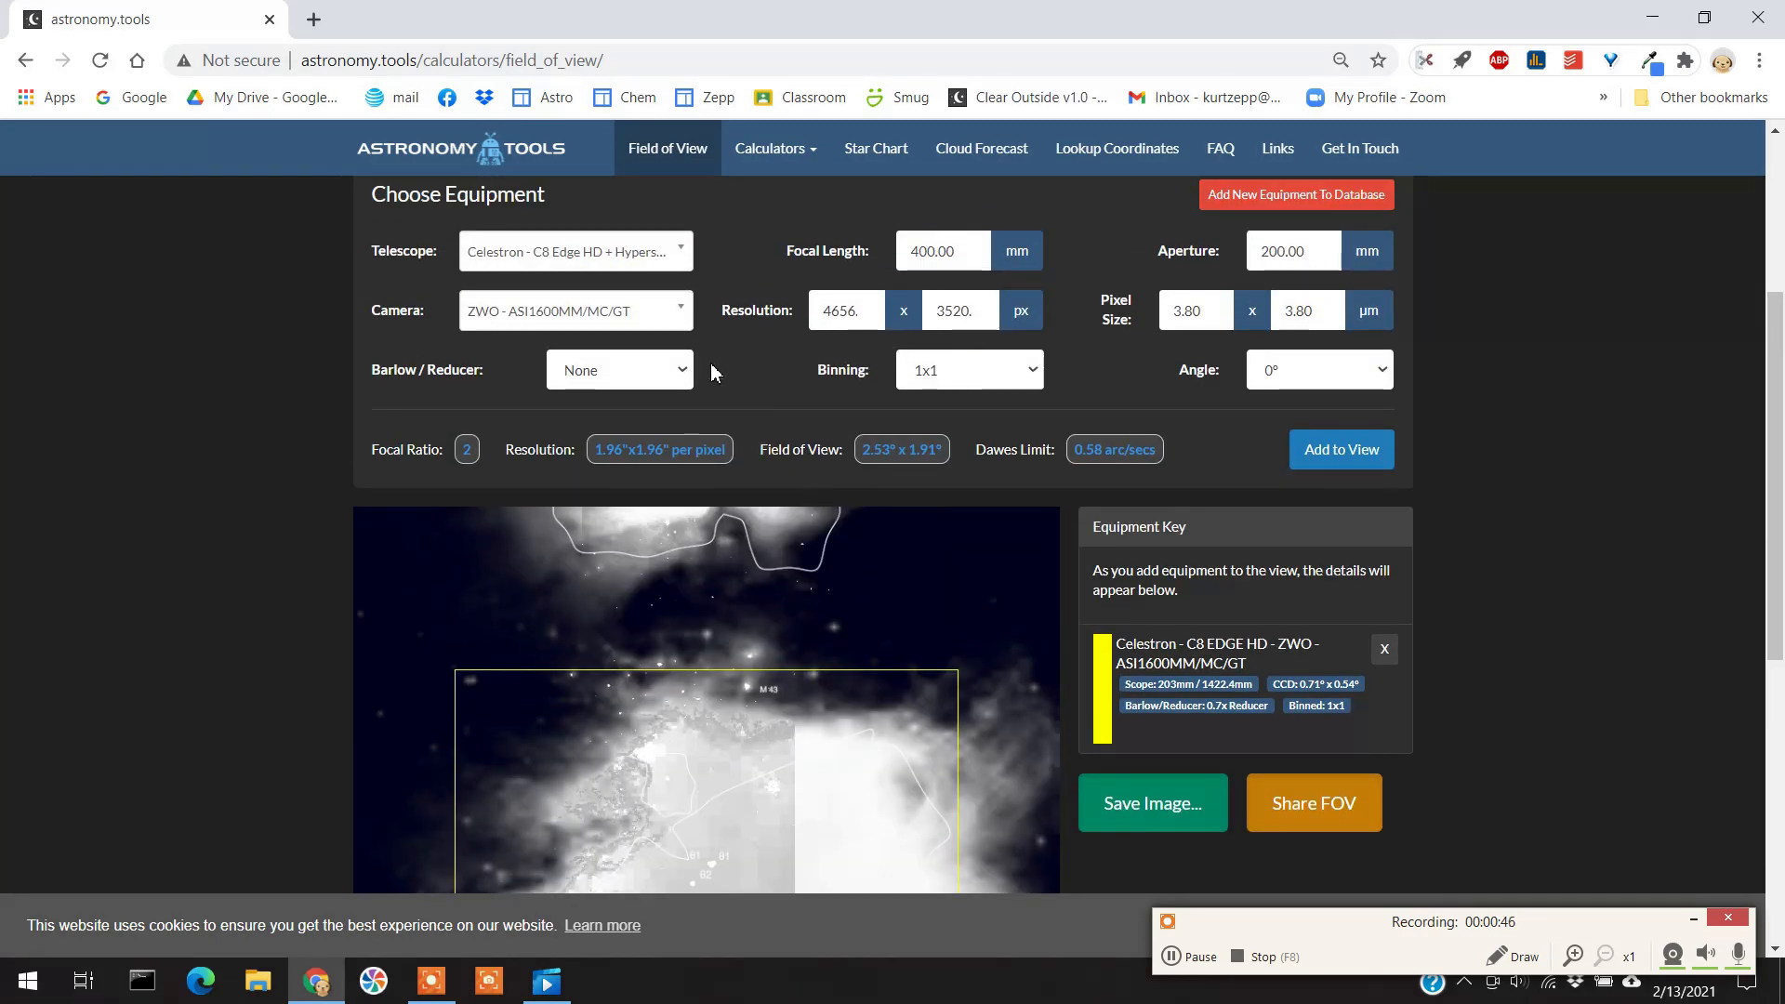
Add the Astro Tech AT115EDT with 0.8x reducer as a magenta frame over M42.
click(576, 310)
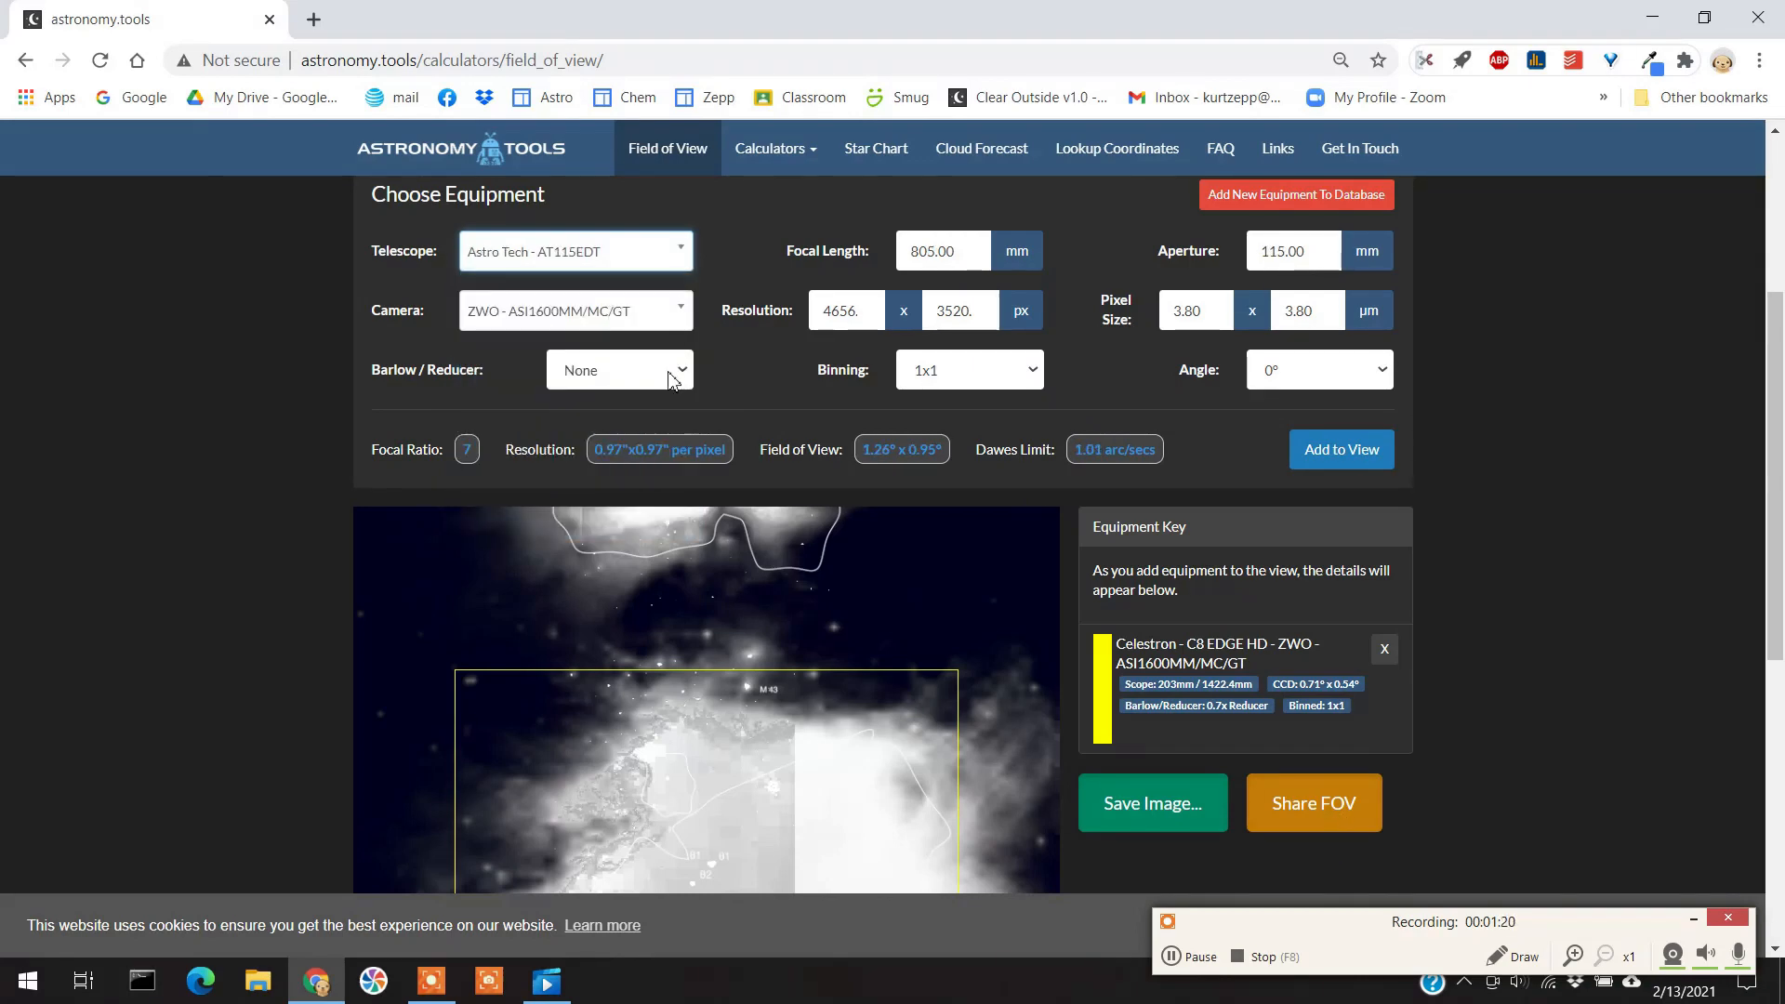
click(1341, 449)
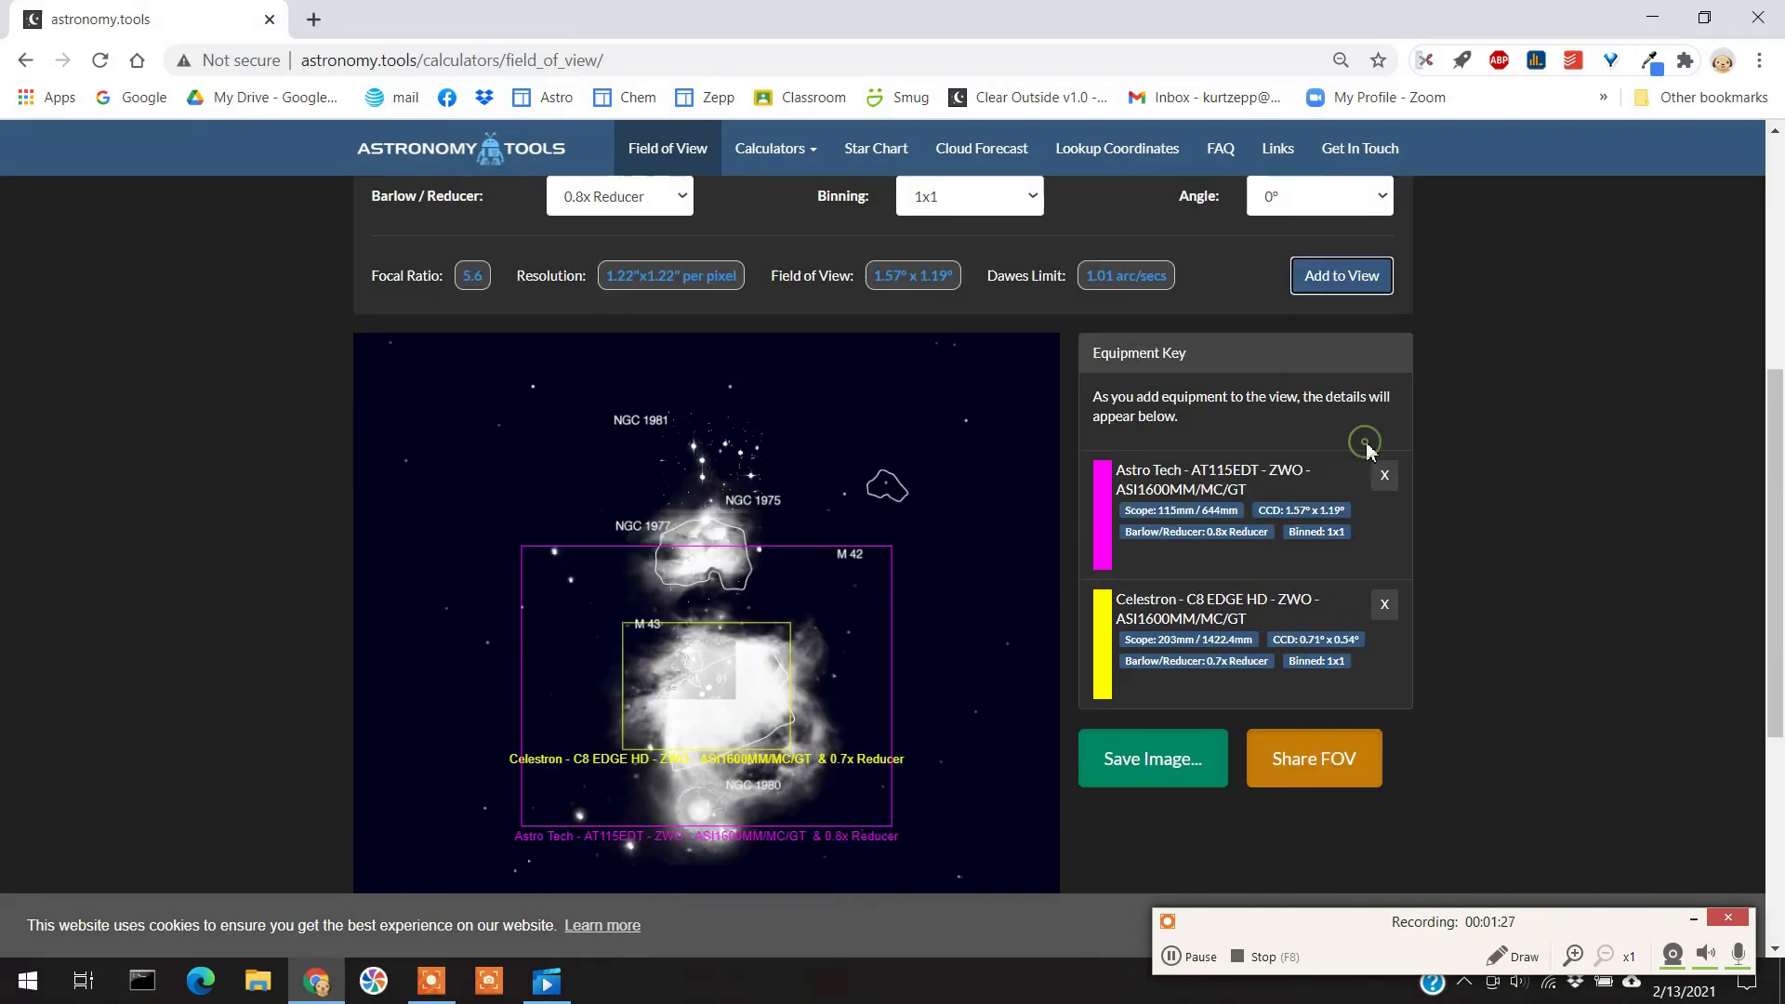
scroll(down, 3)
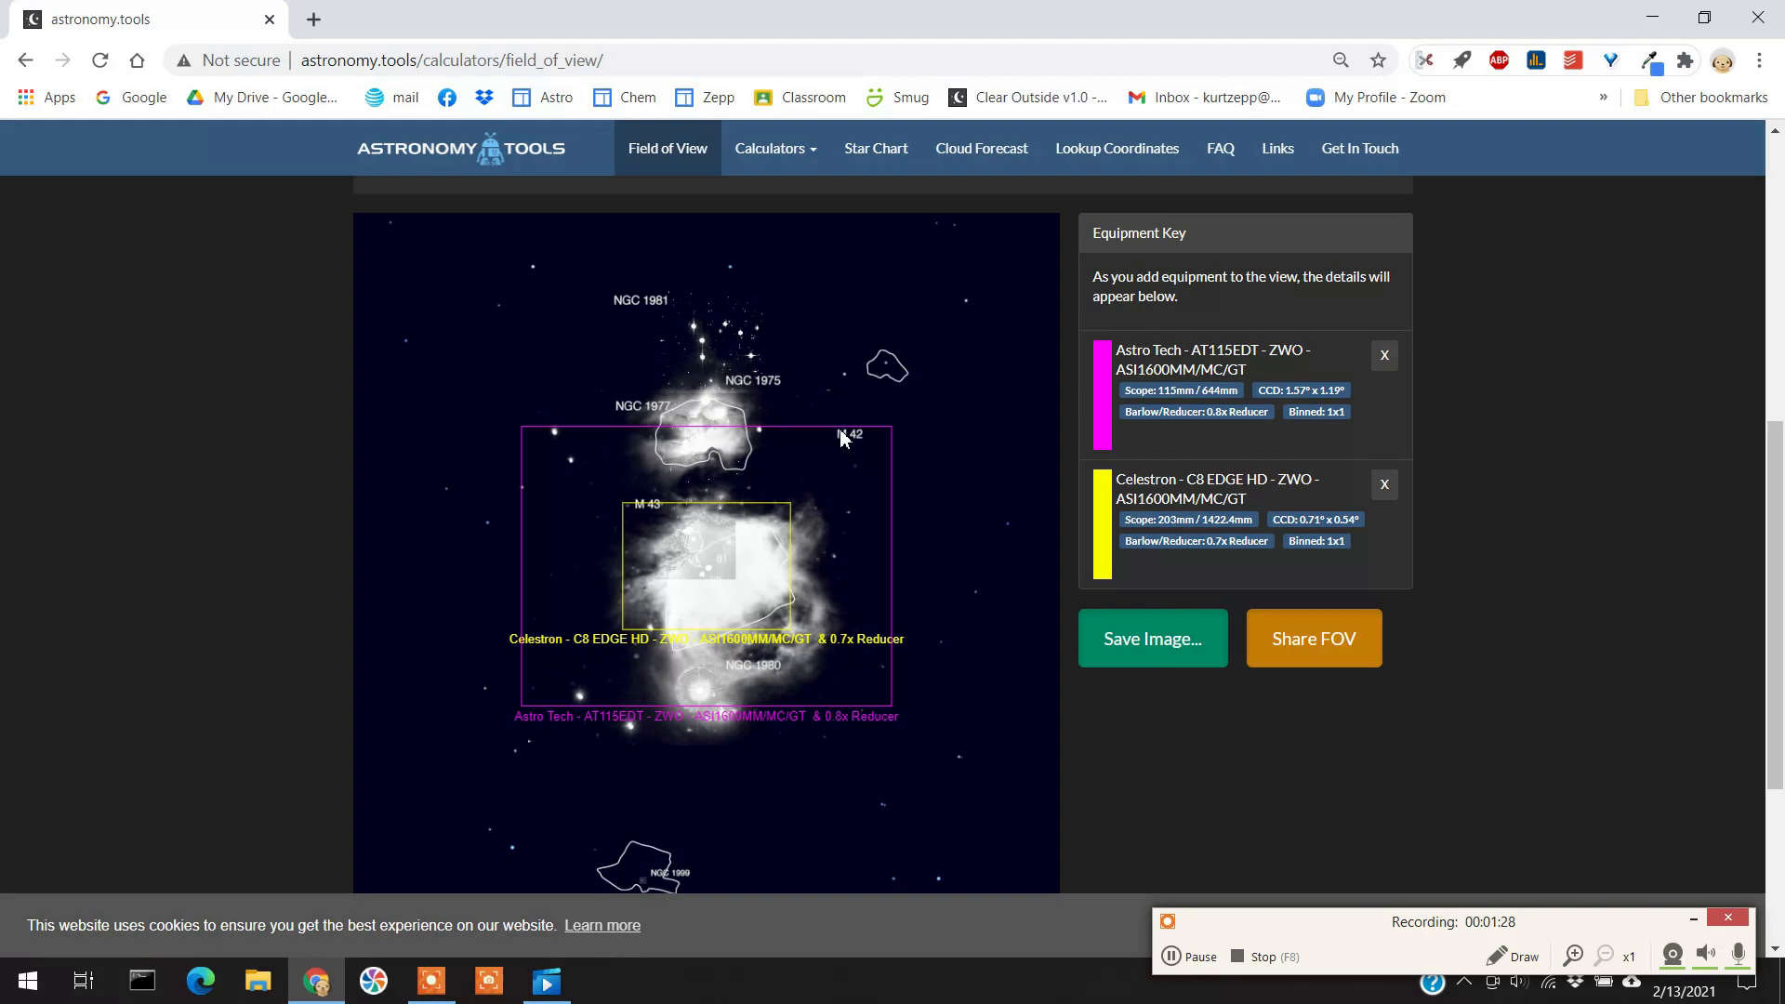
mouse_move(761, 509)
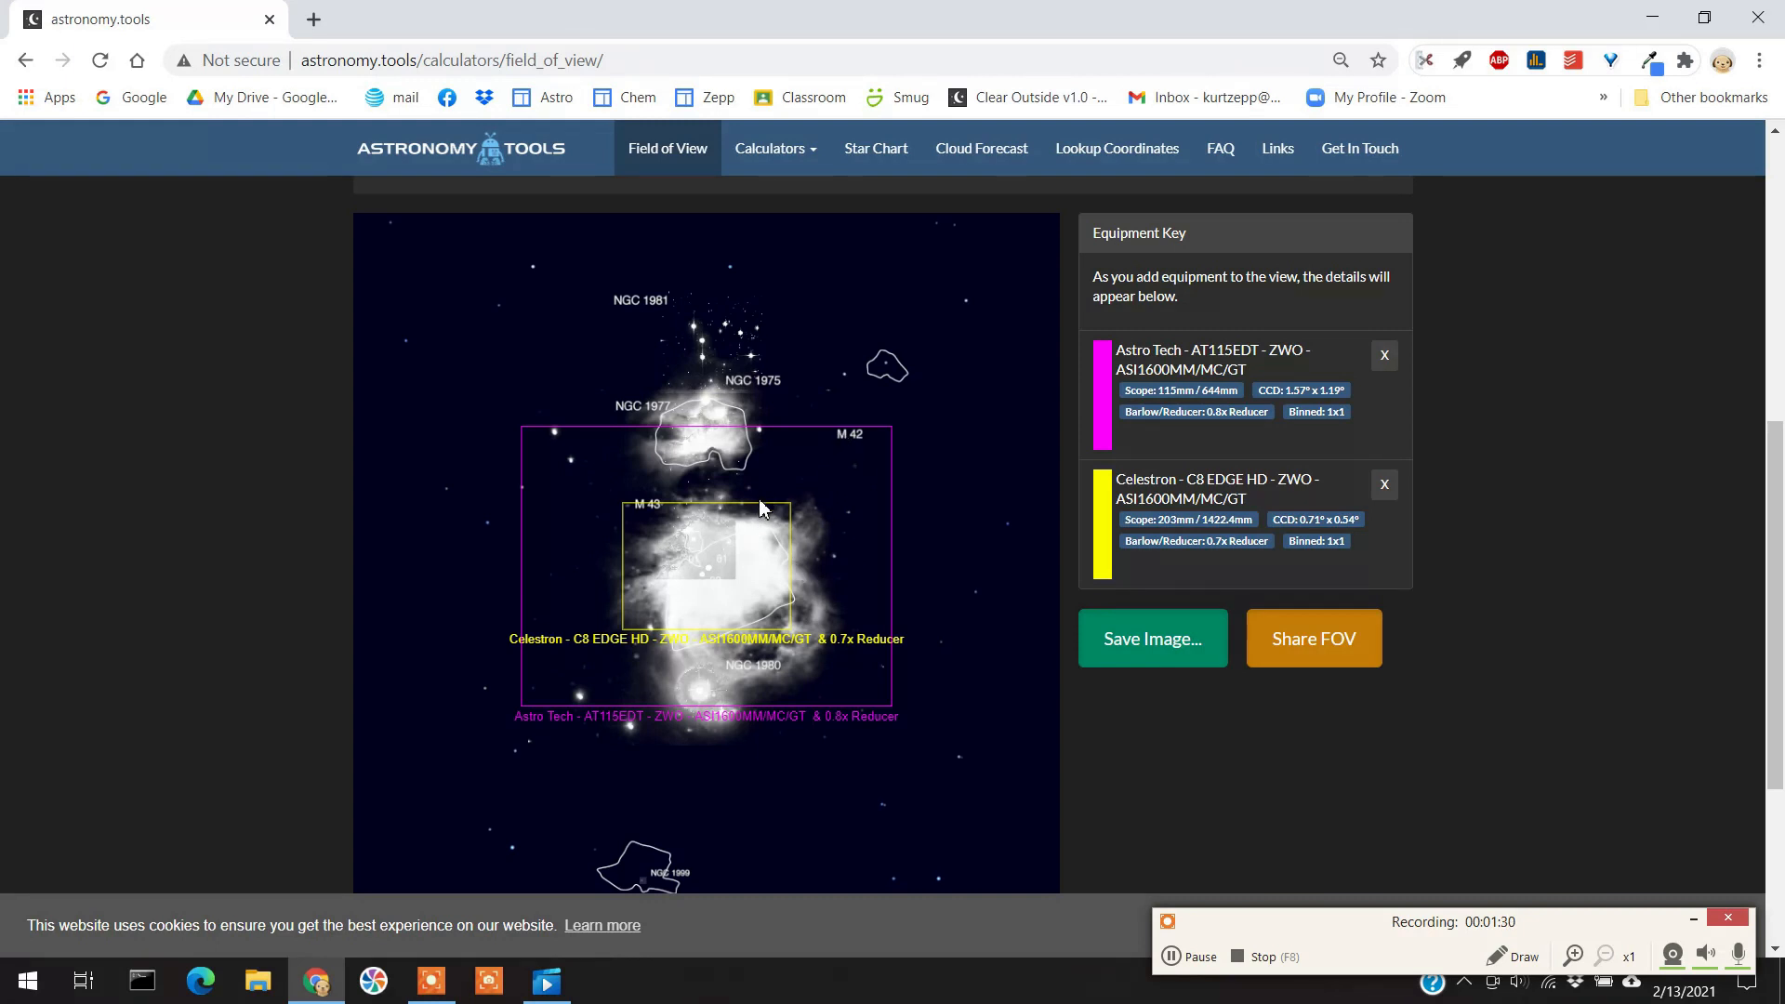
mouse_move(521, 489)
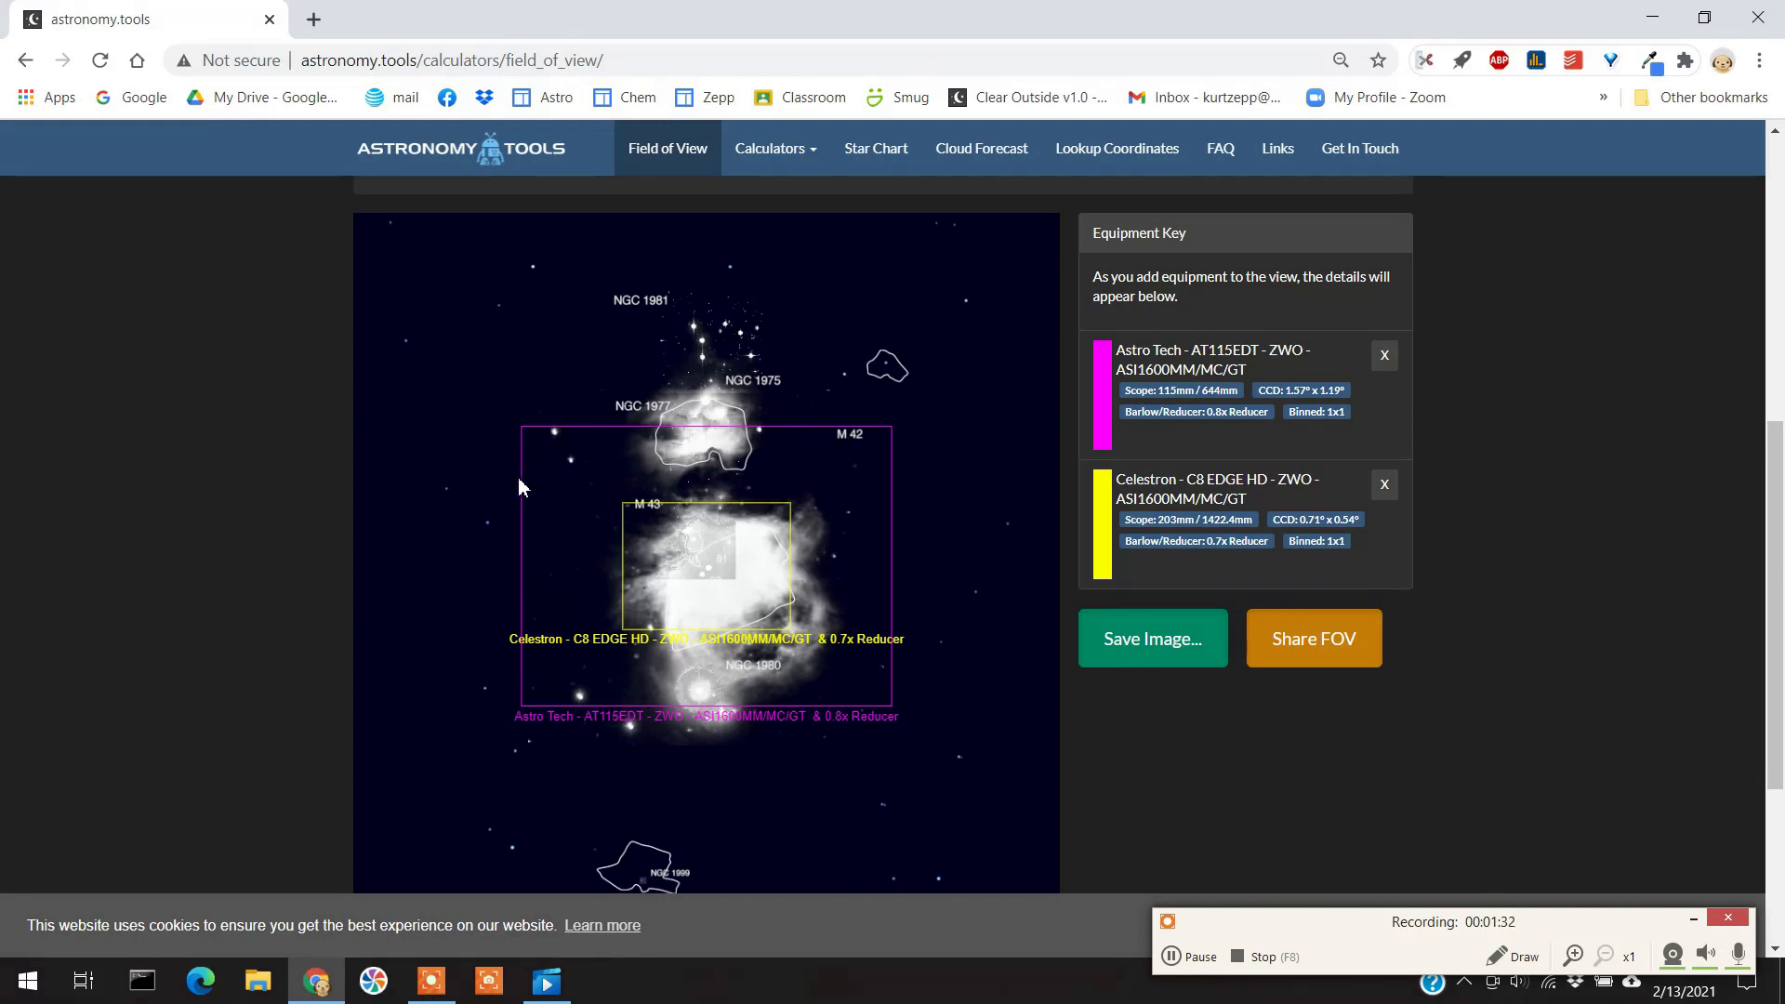
mouse_move(882, 448)
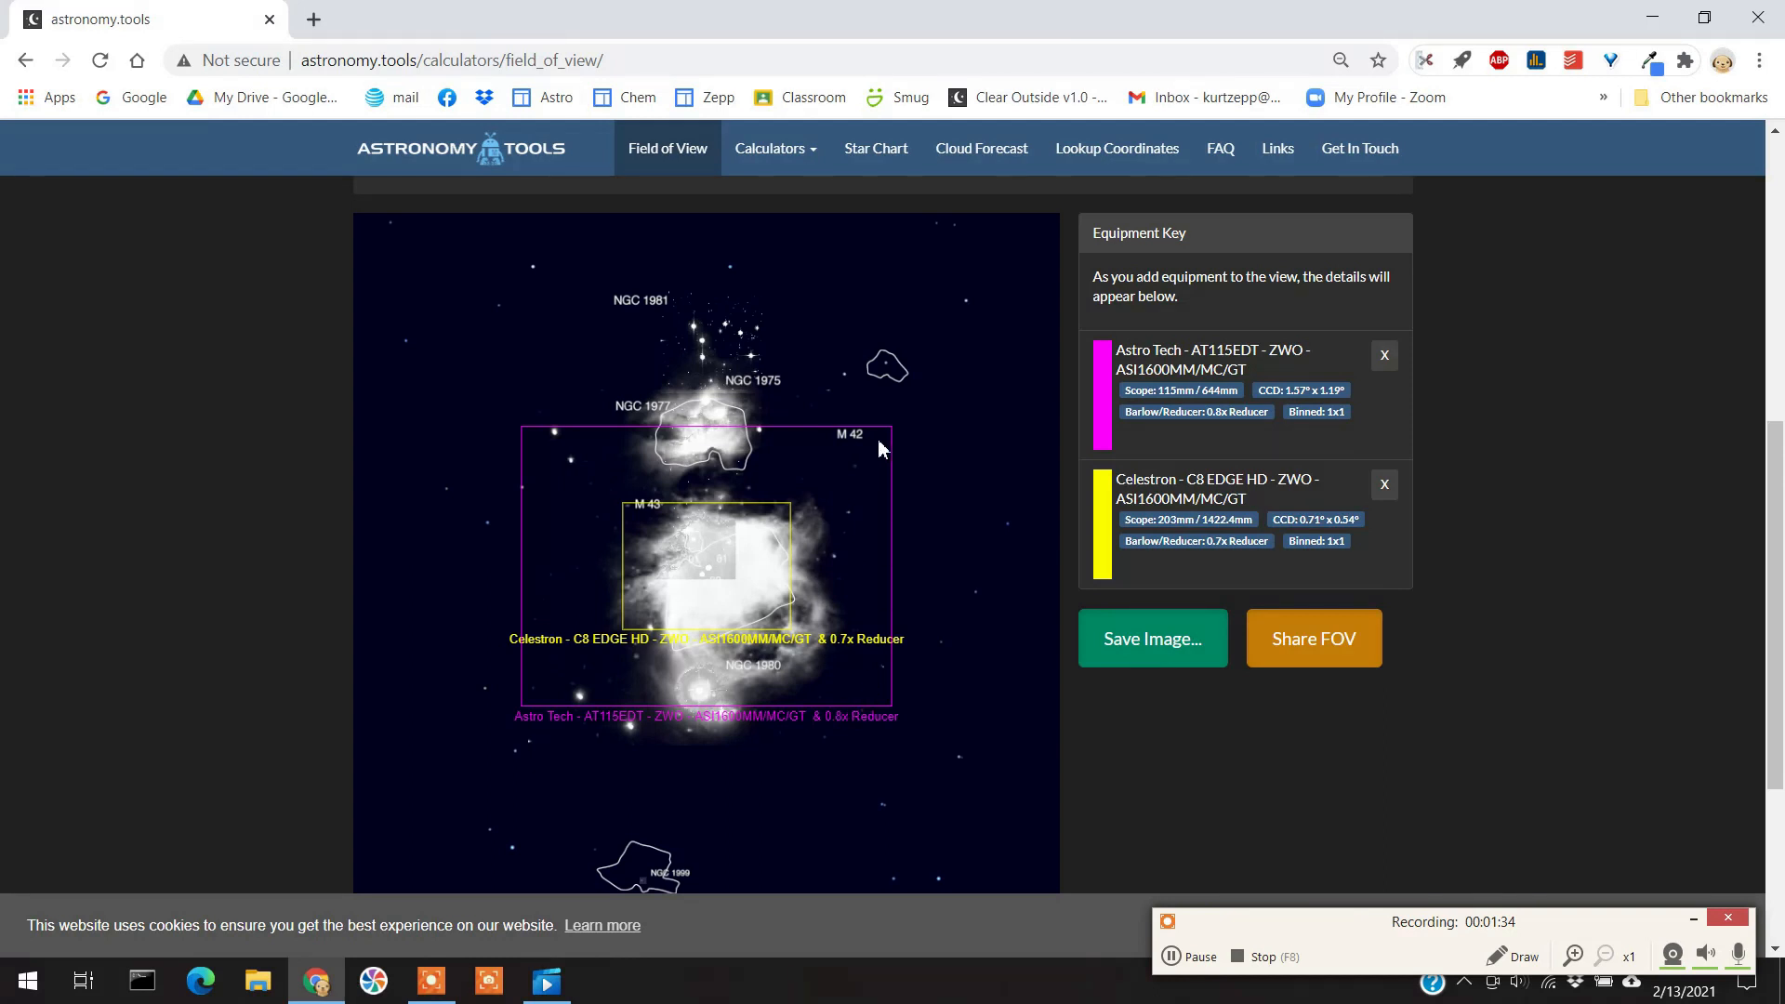
mouse_move(878, 632)
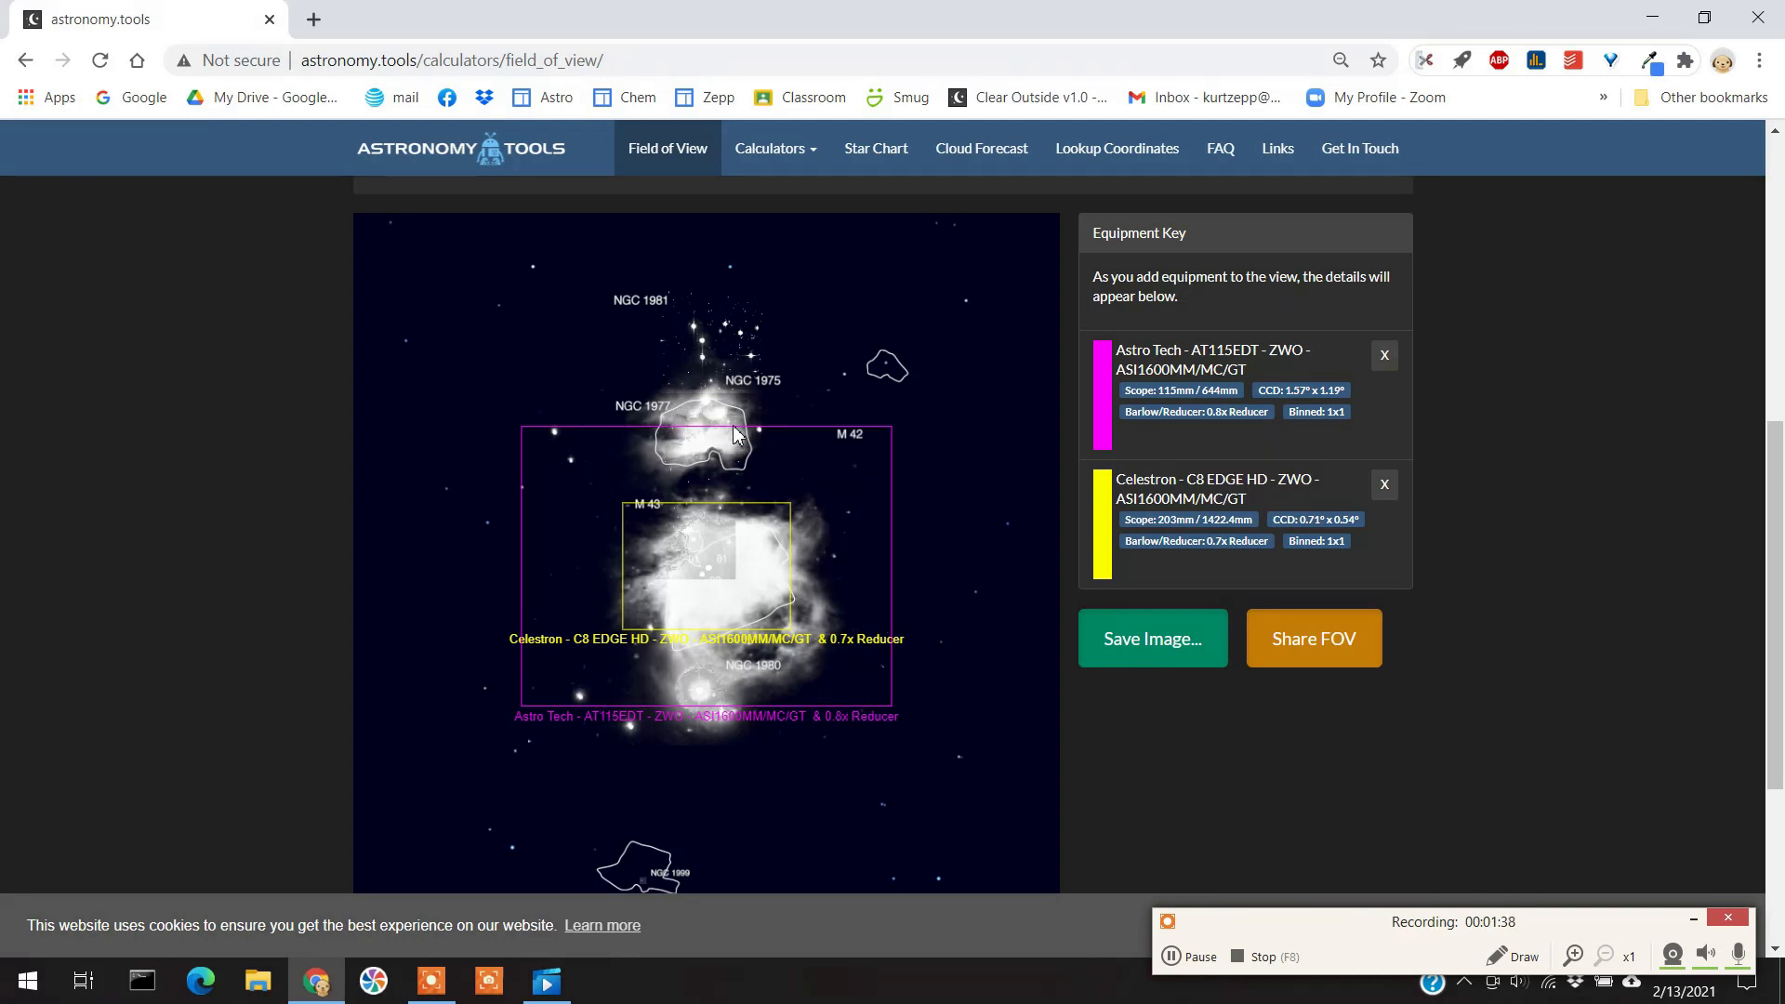
mouse_move(896, 466)
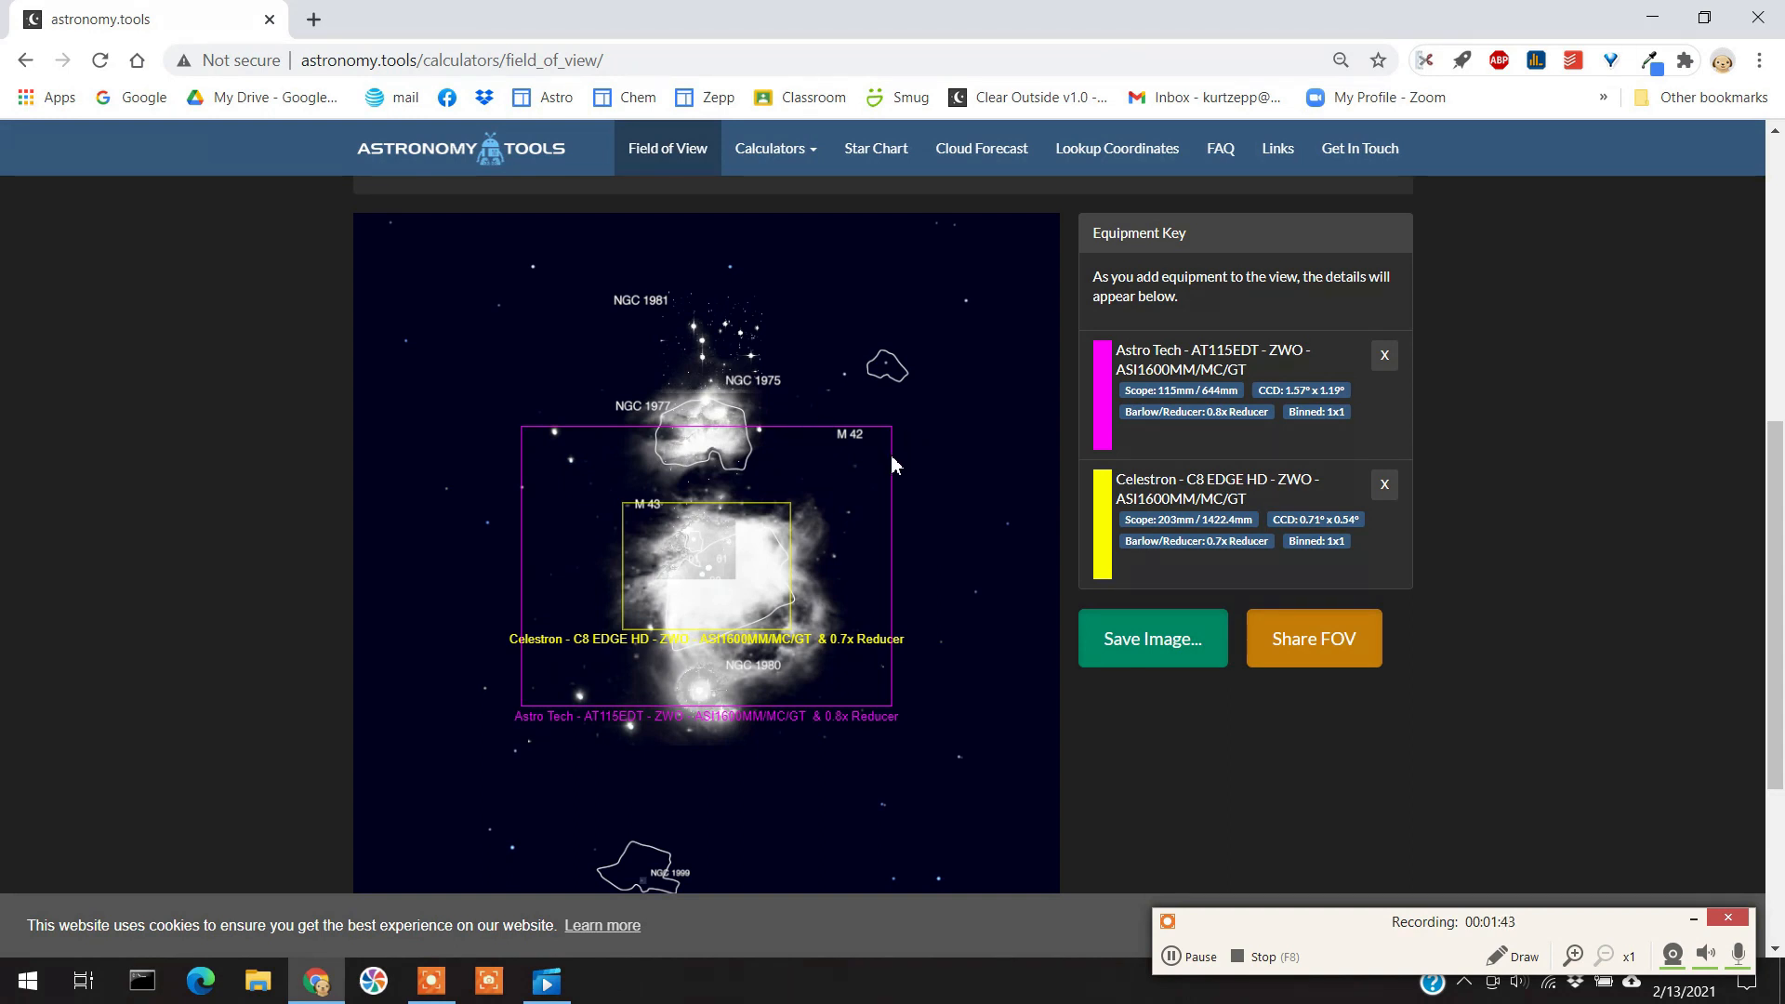
mouse_move(991, 284)
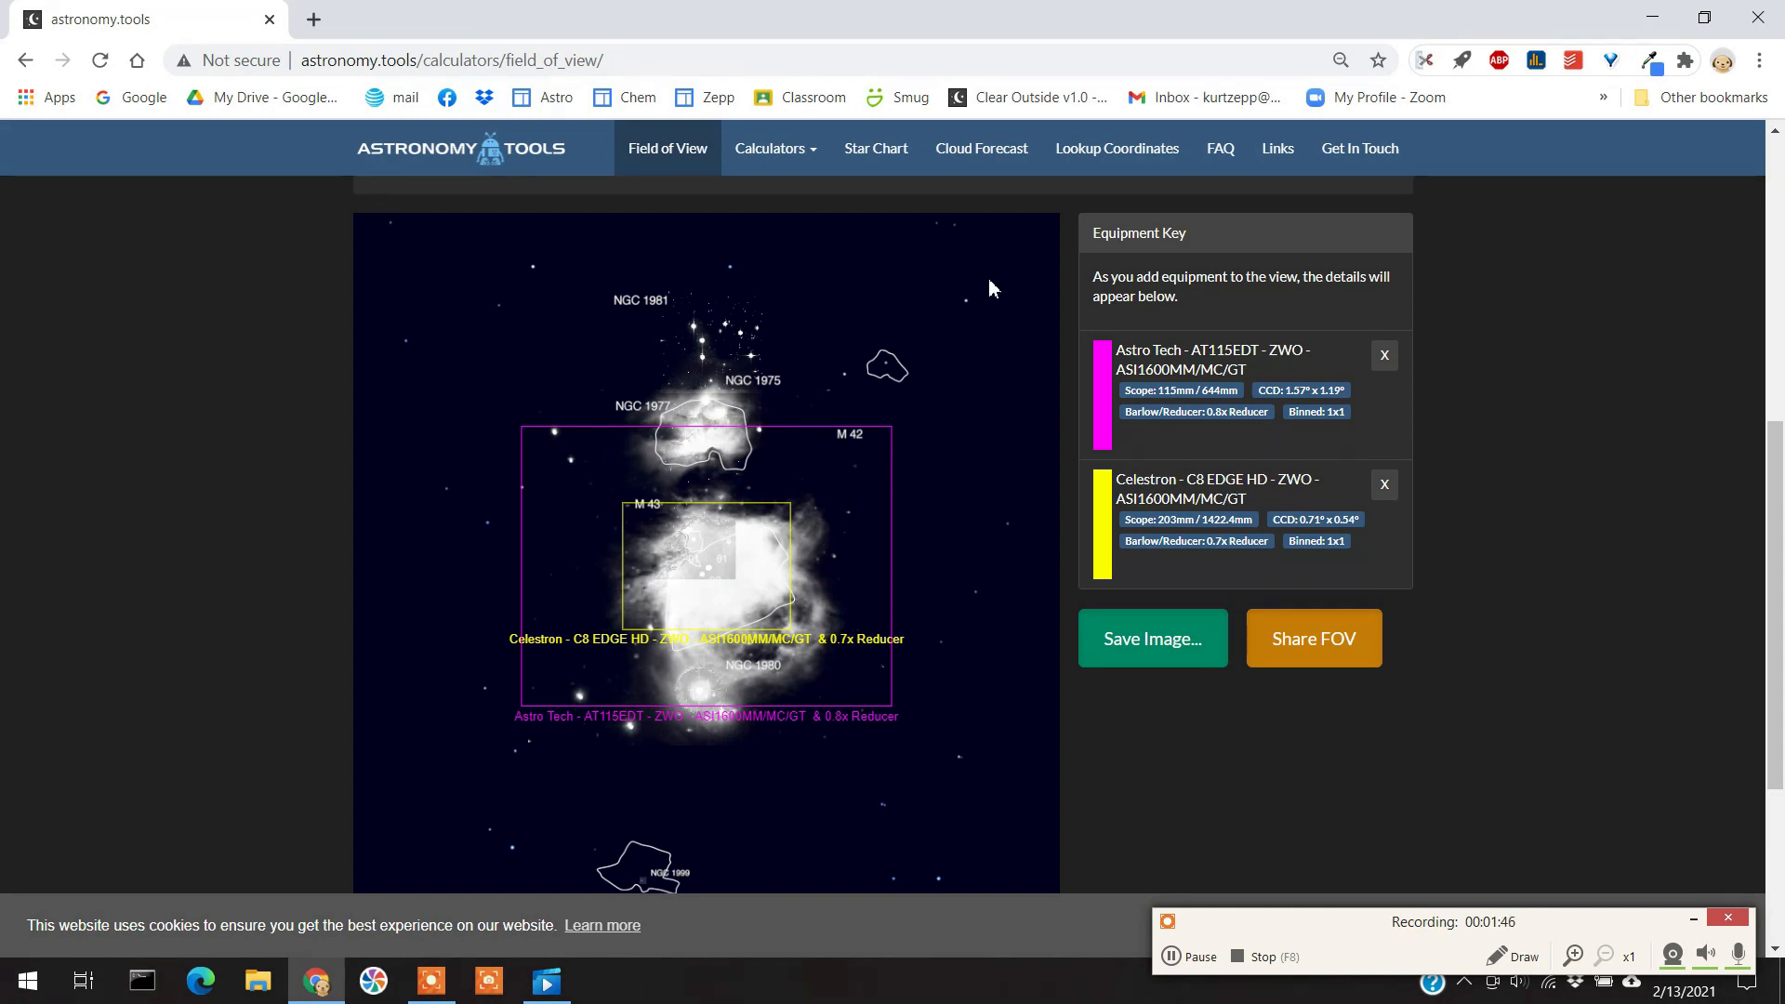
mouse_move(926, 156)
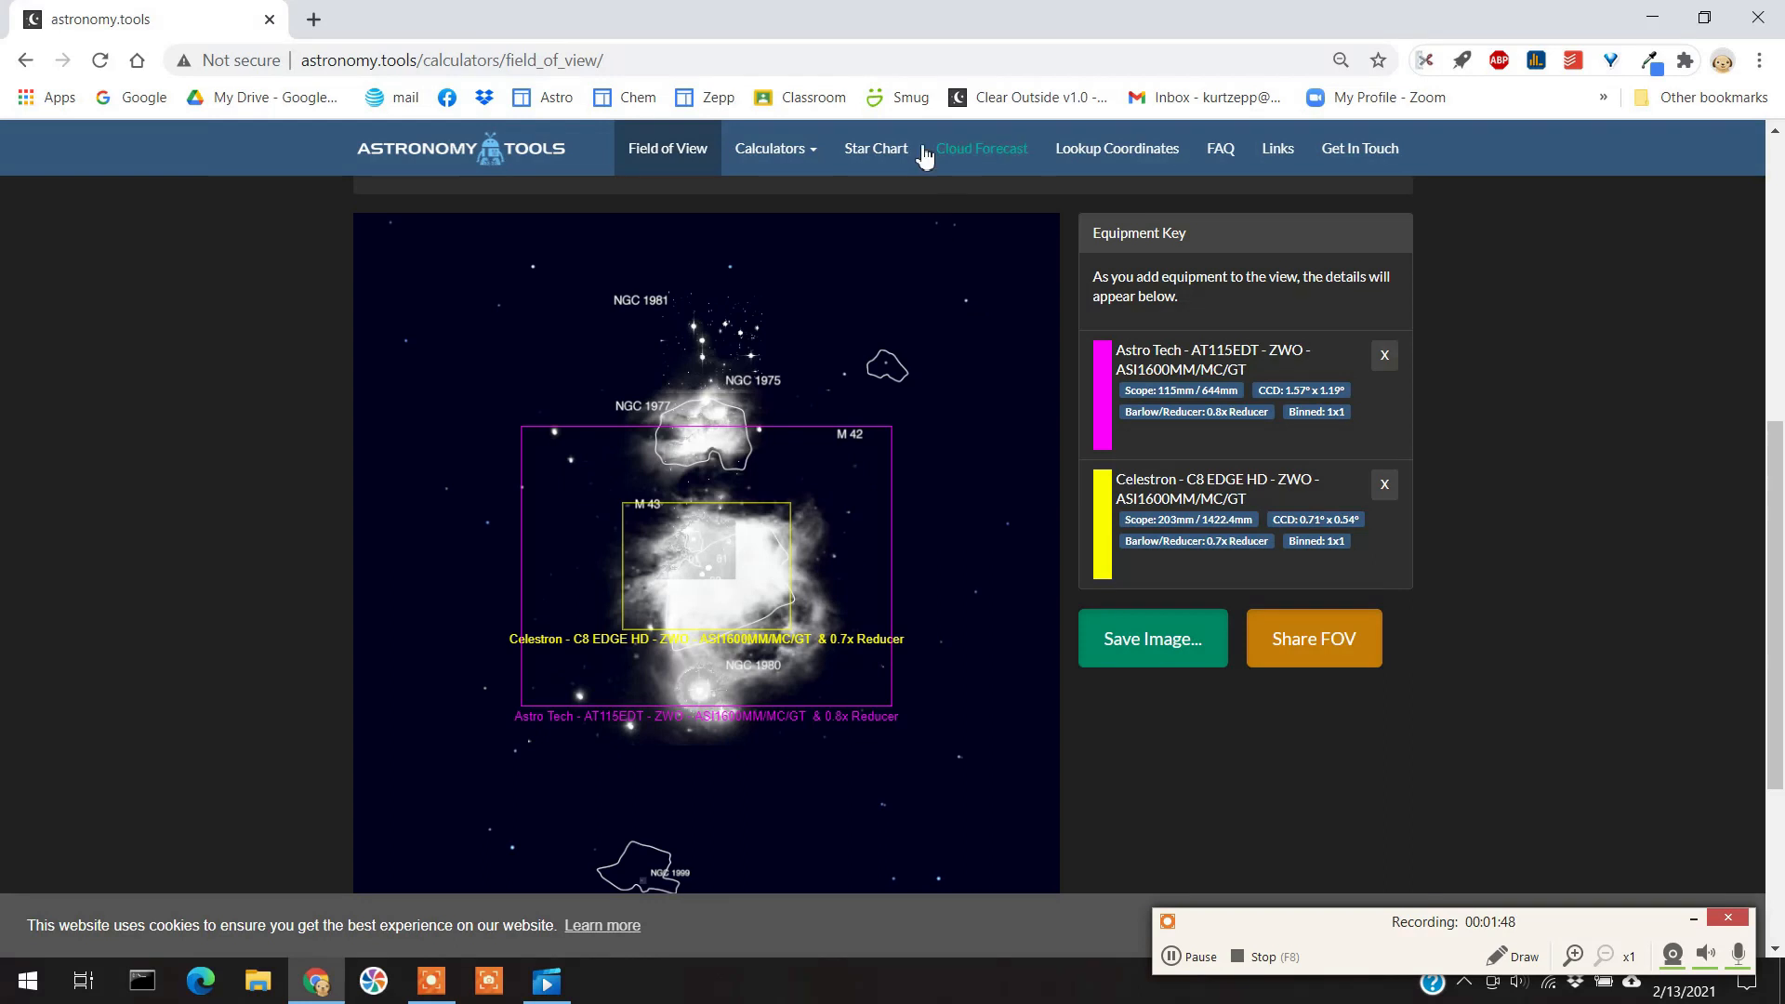
mouse_move(863, 49)
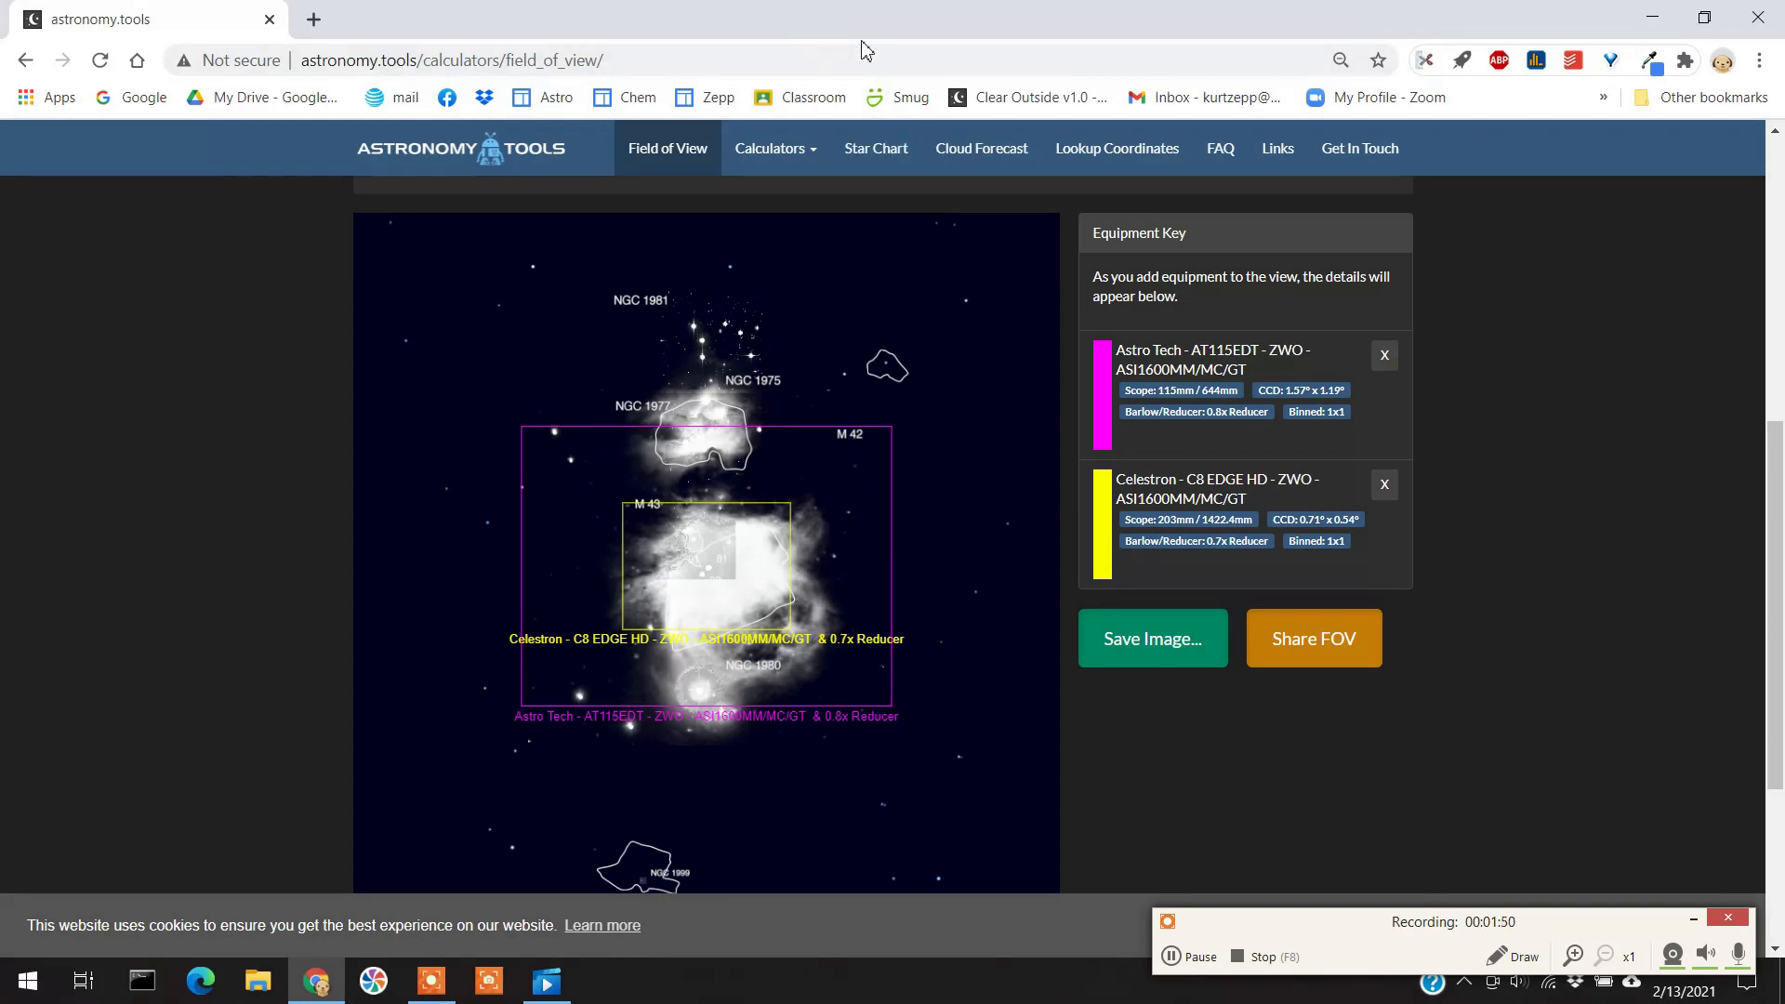
mouse_move(780, 158)
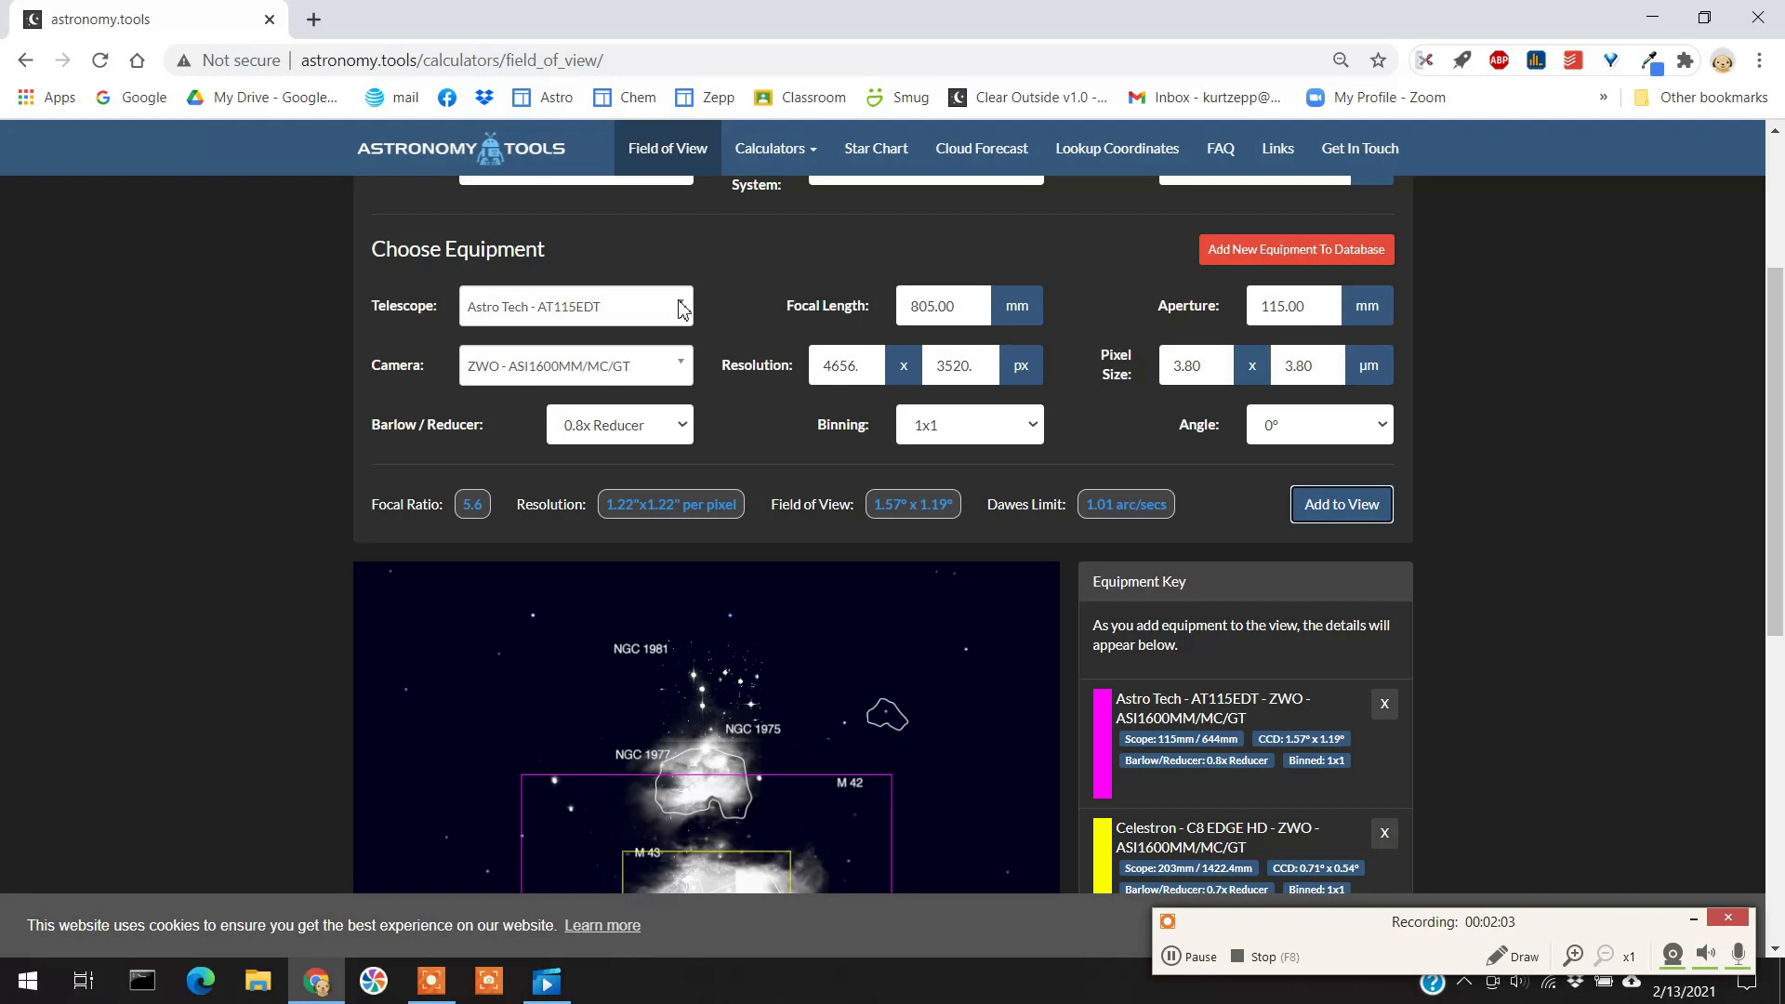
Select the Celestron C8 Edge HD + Hyperstar, giving 400 mm and a 3.16° x 2.39° field.
click(575, 305)
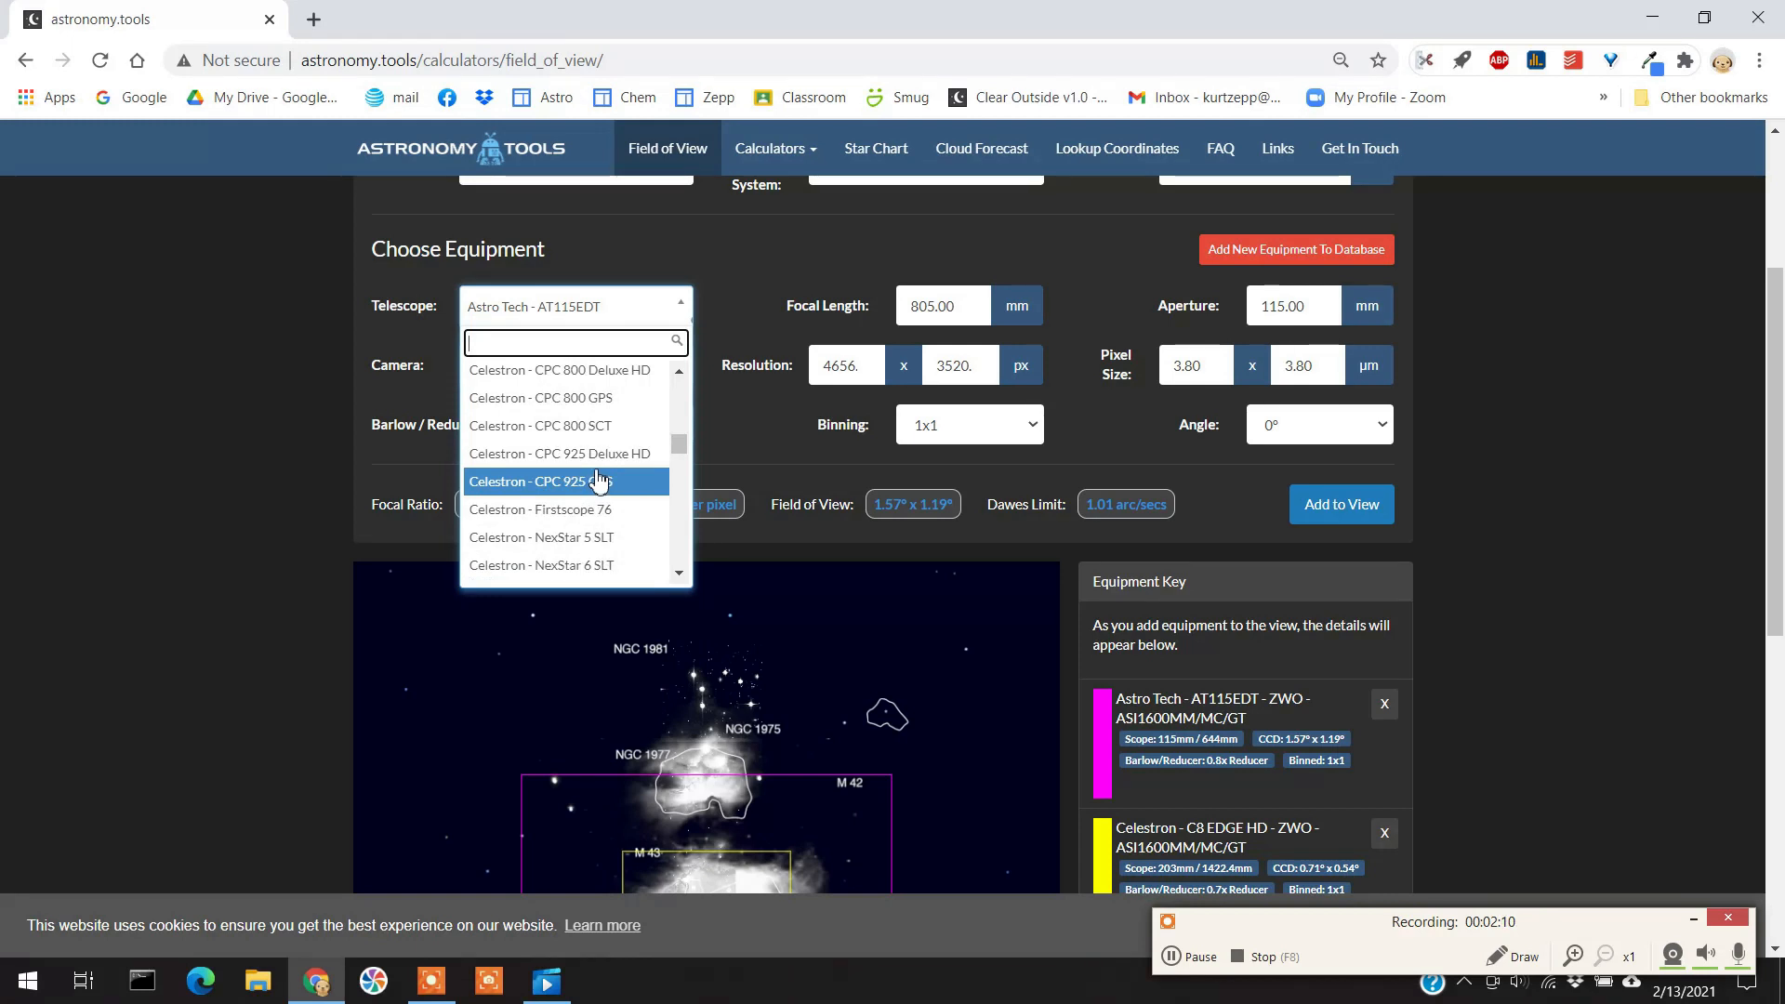
scroll(down, 3)
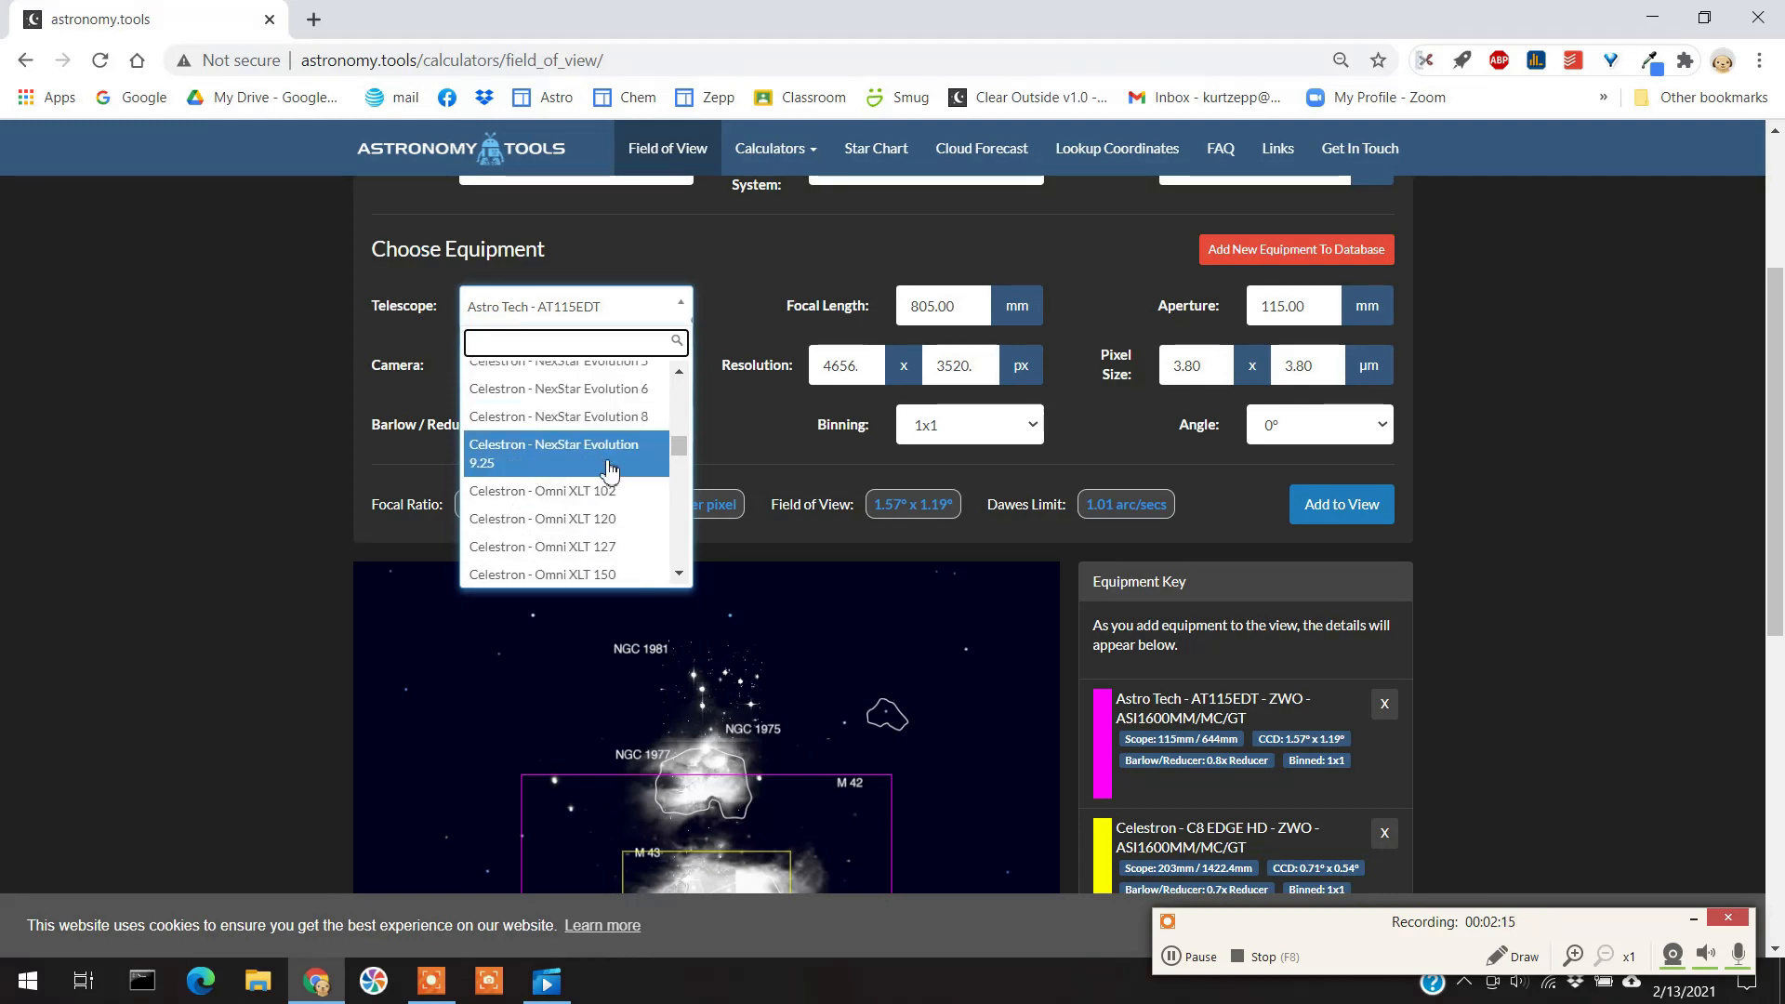
scroll(down, 3)
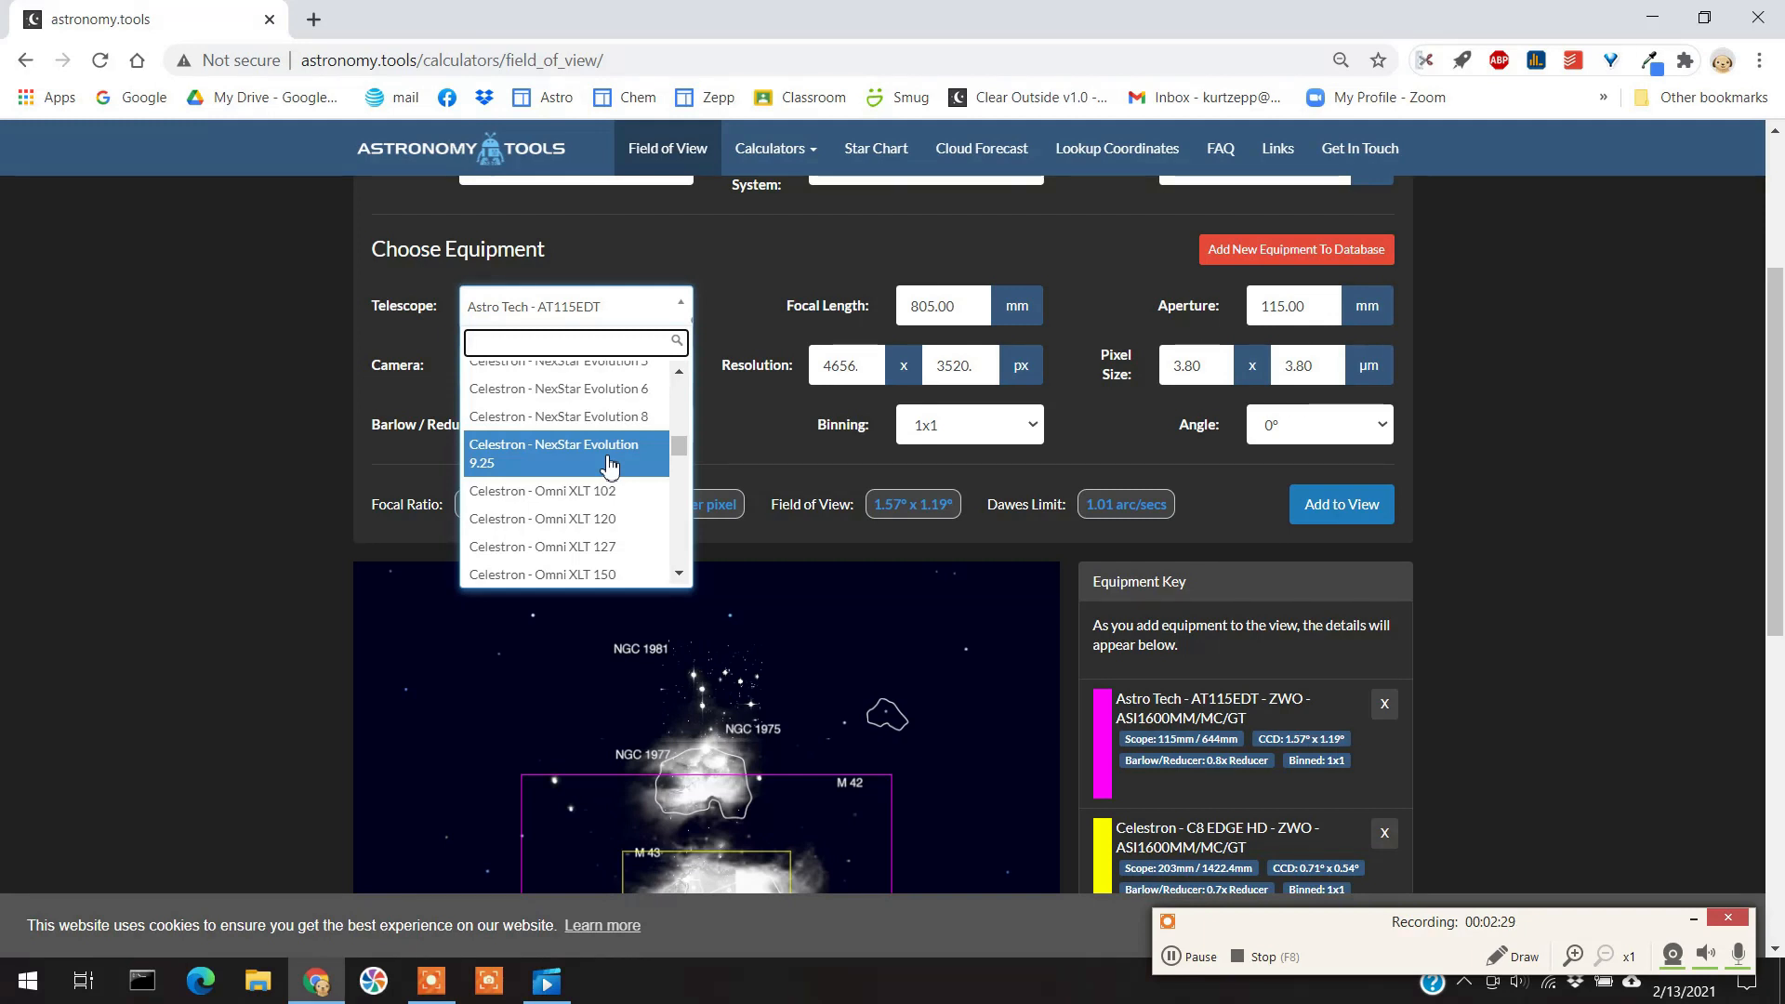
scroll(down, 3)
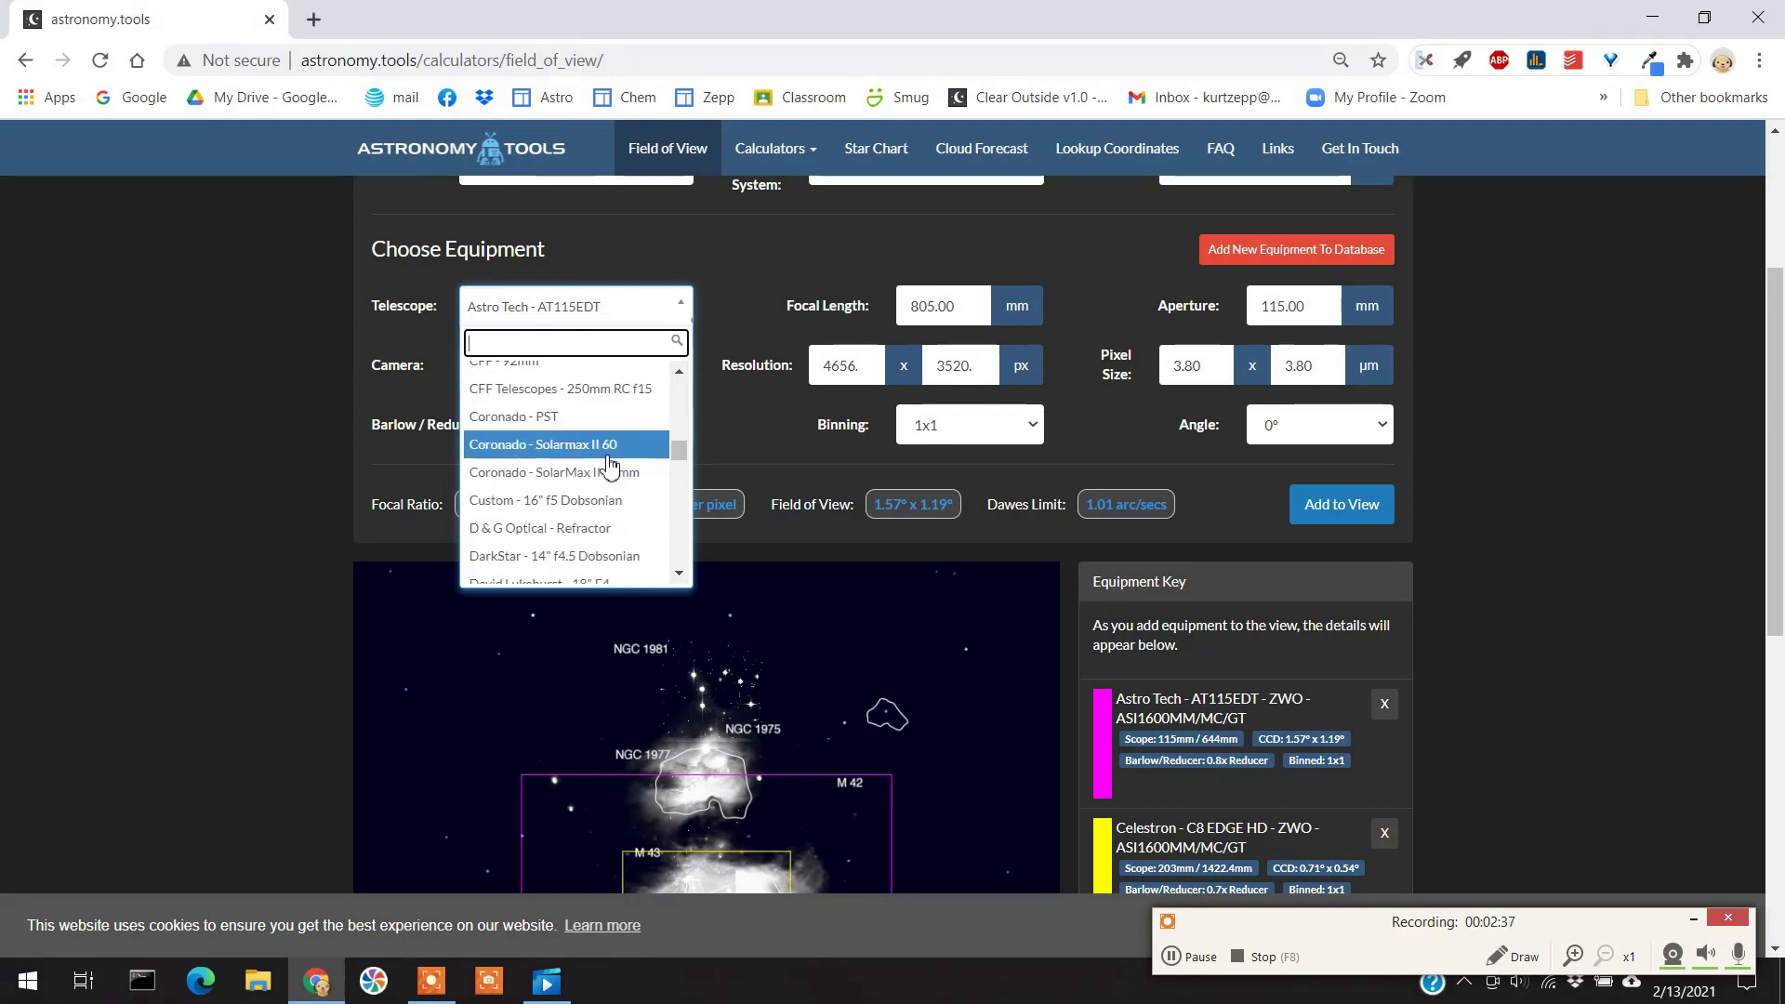
scroll(down, 3)
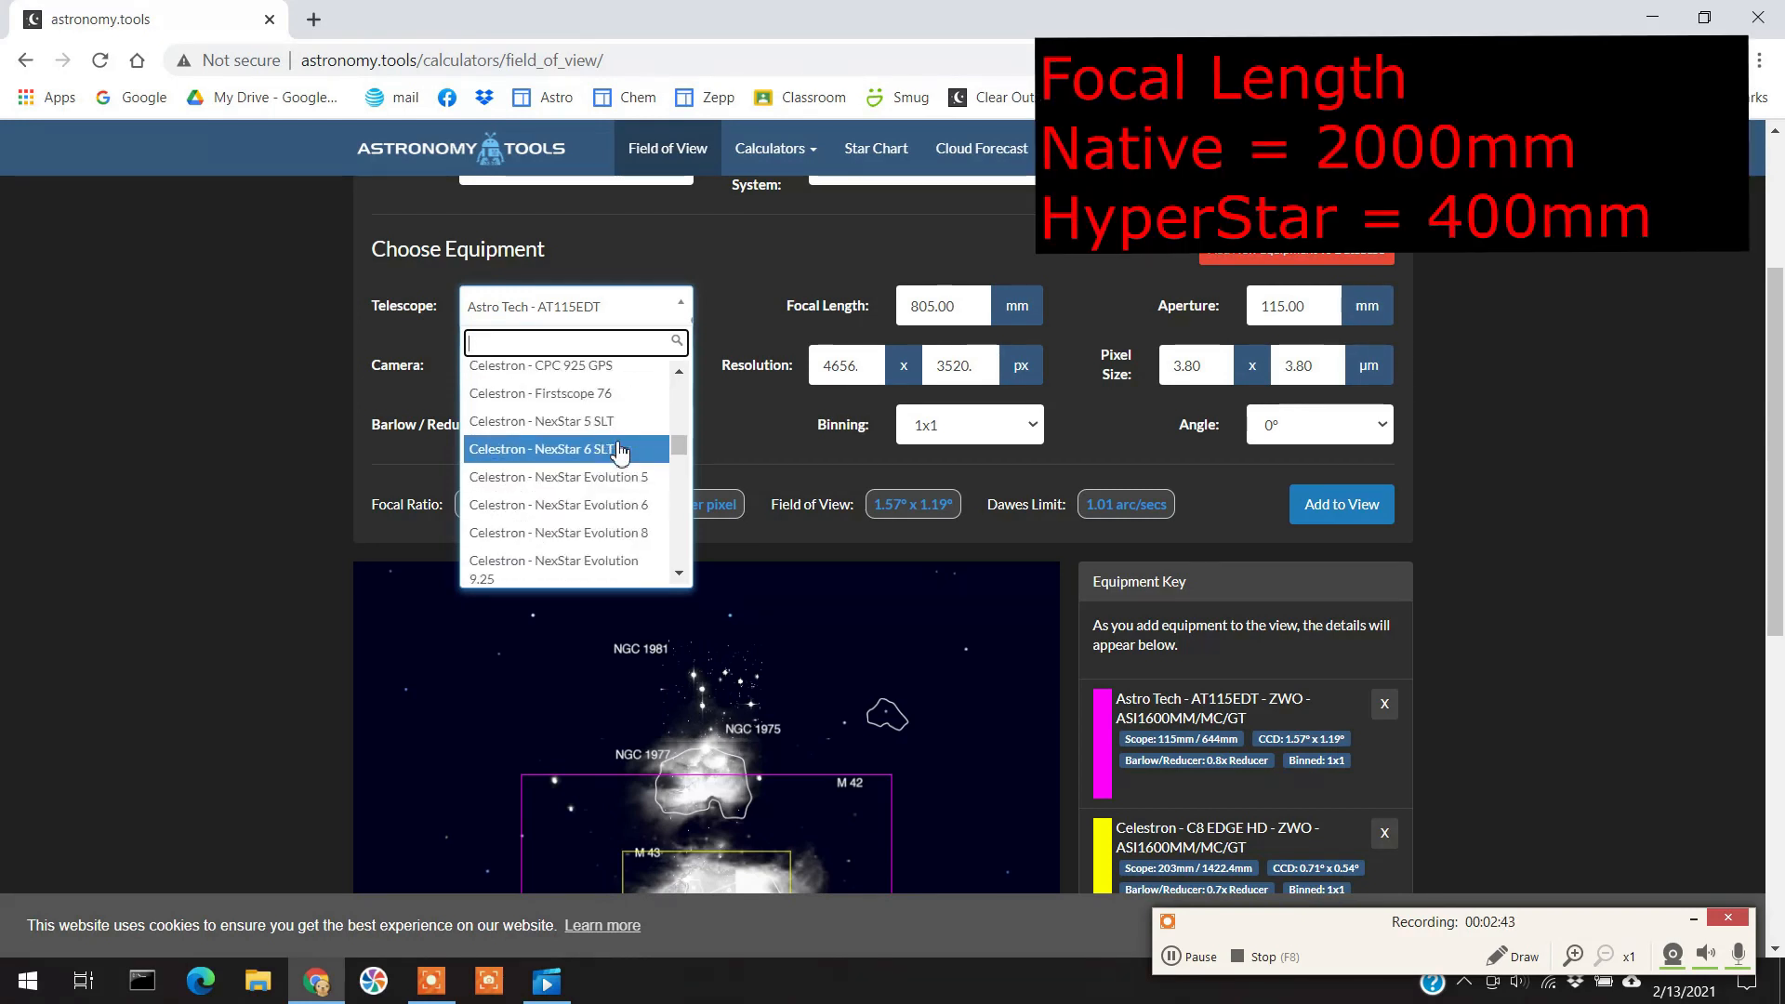
scroll(down, 3)
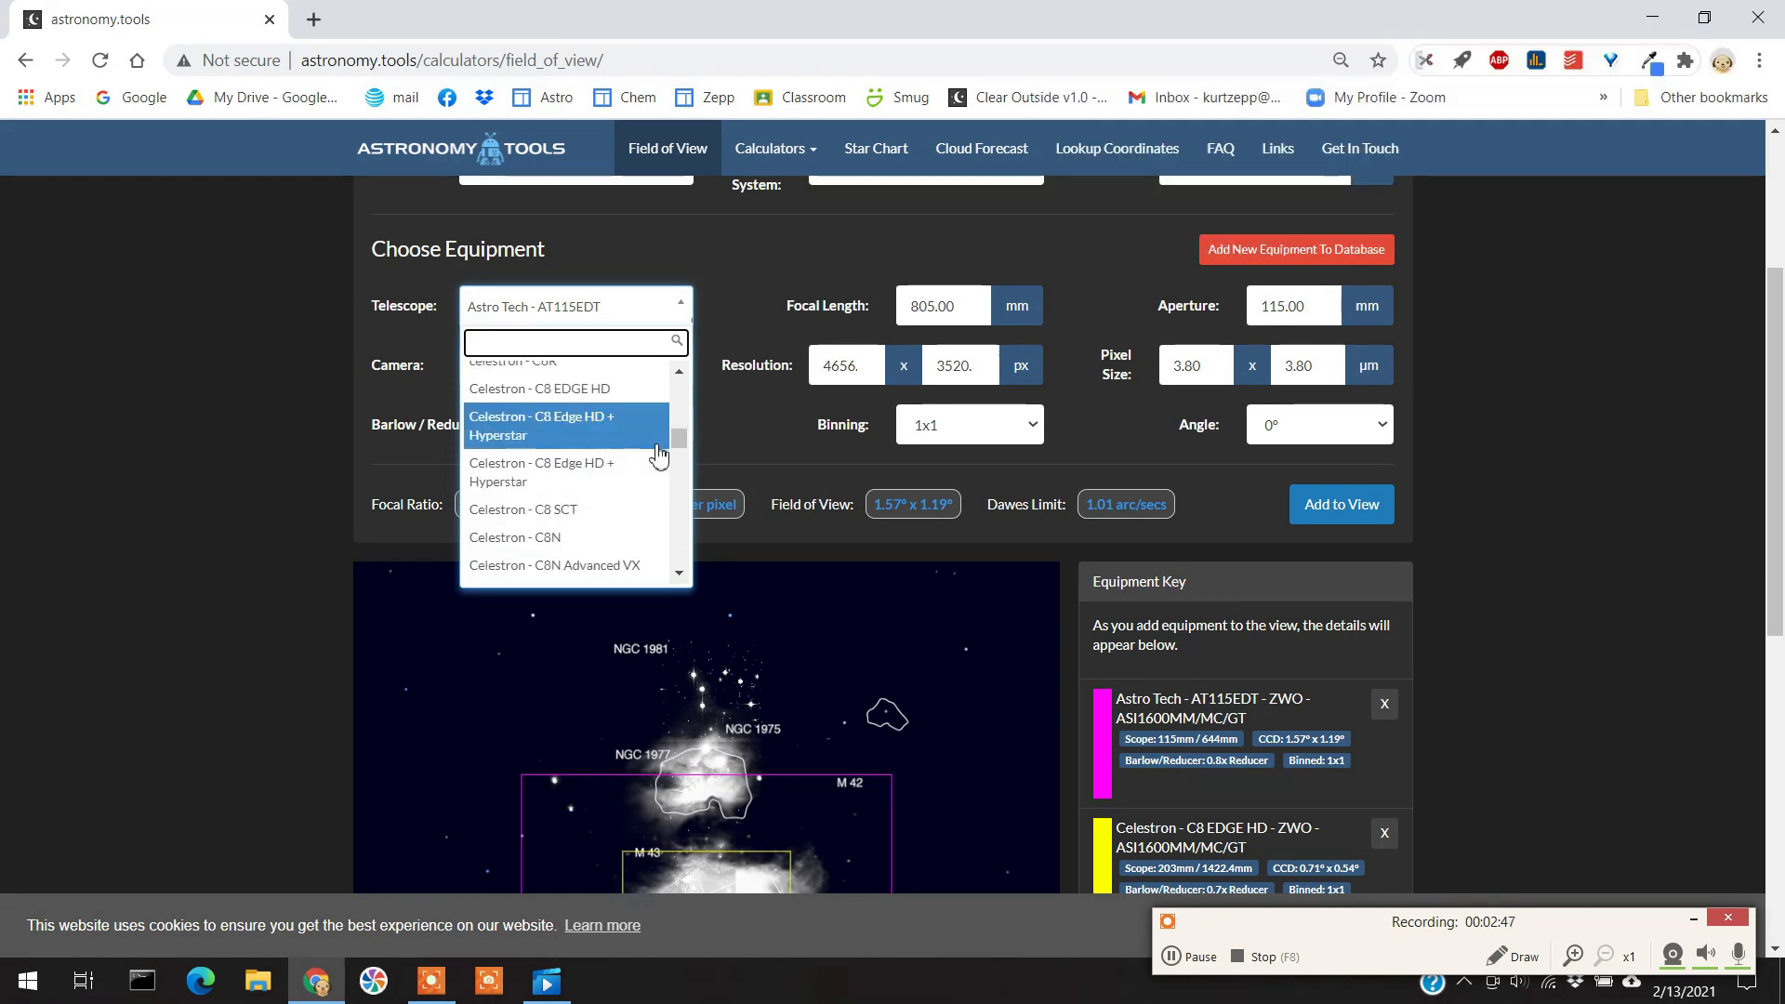
click(541, 426)
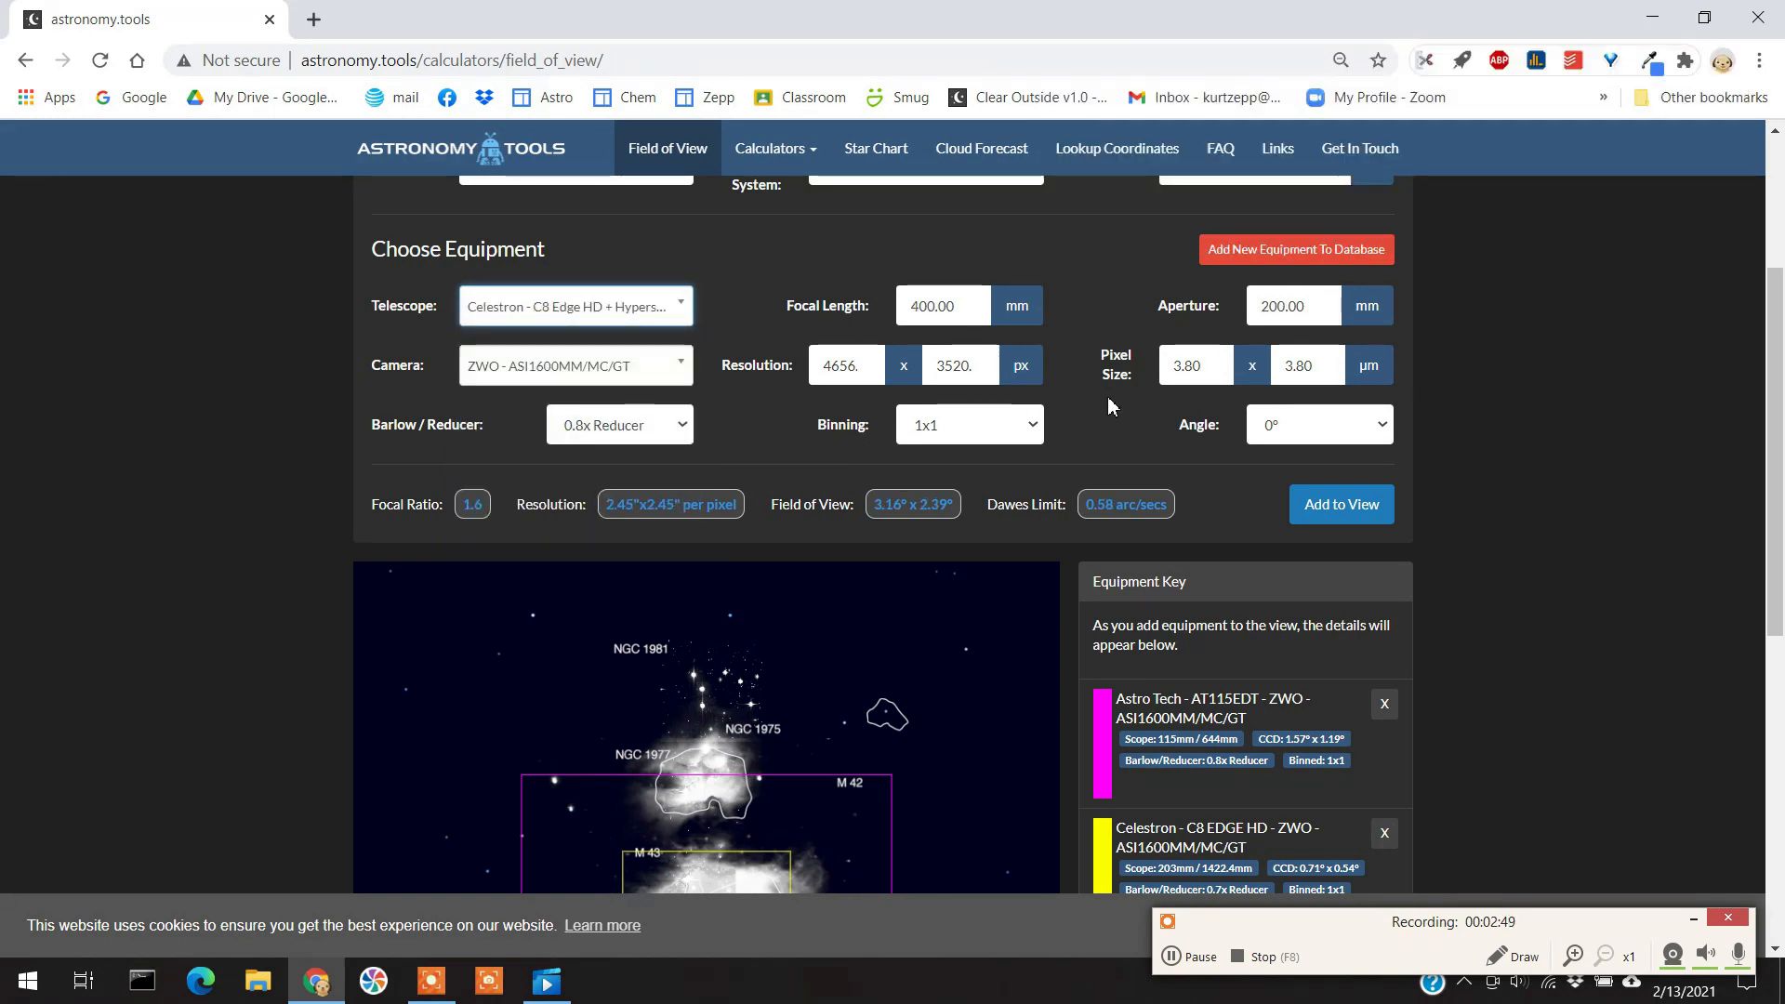
mouse_move(683, 421)
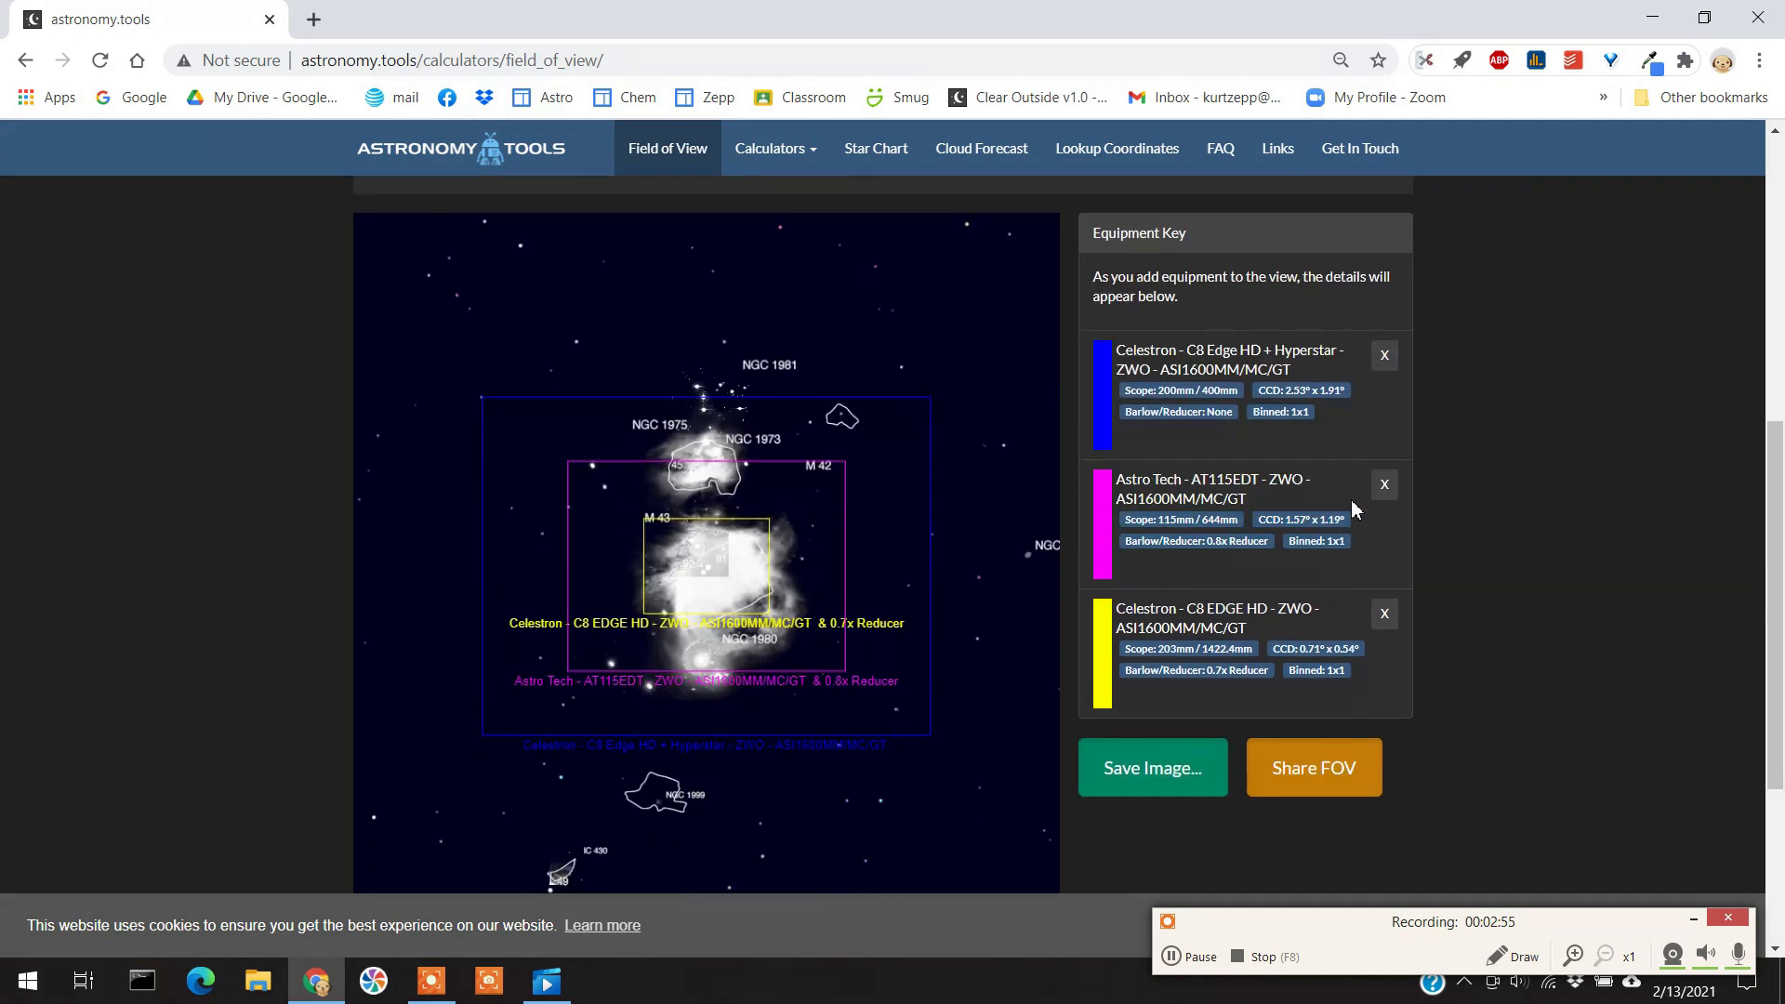
mouse_move(807, 705)
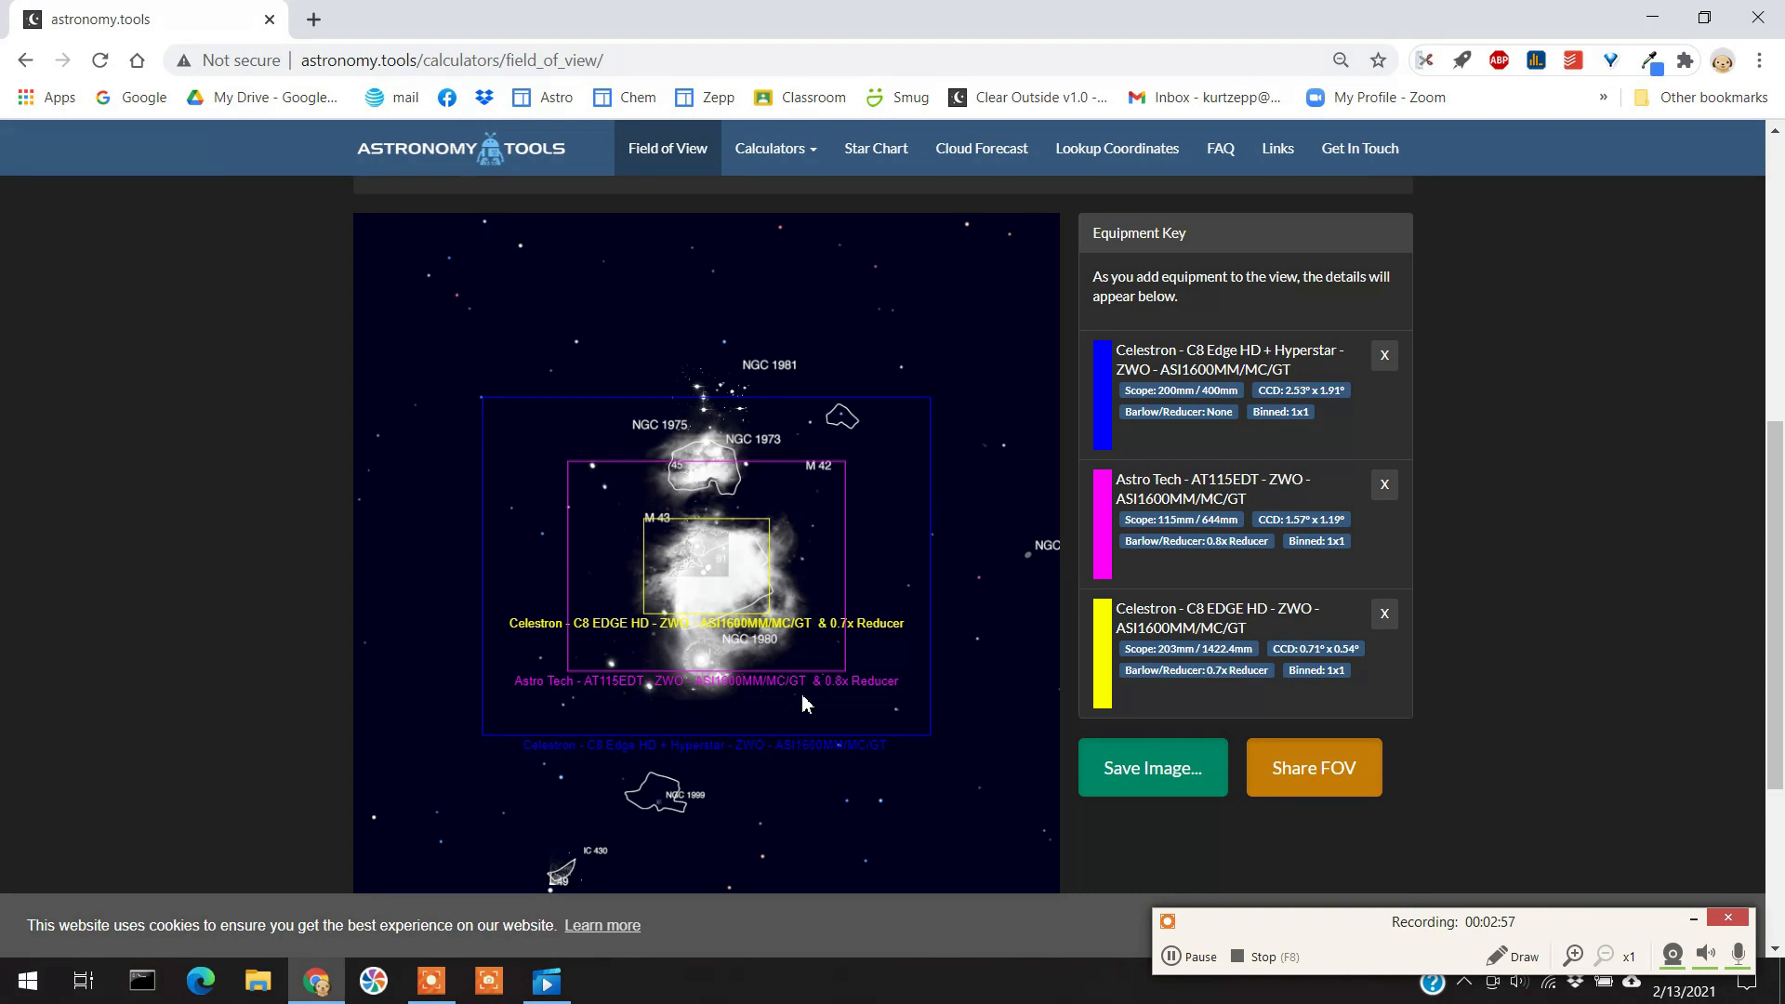
mouse_move(1015, 448)
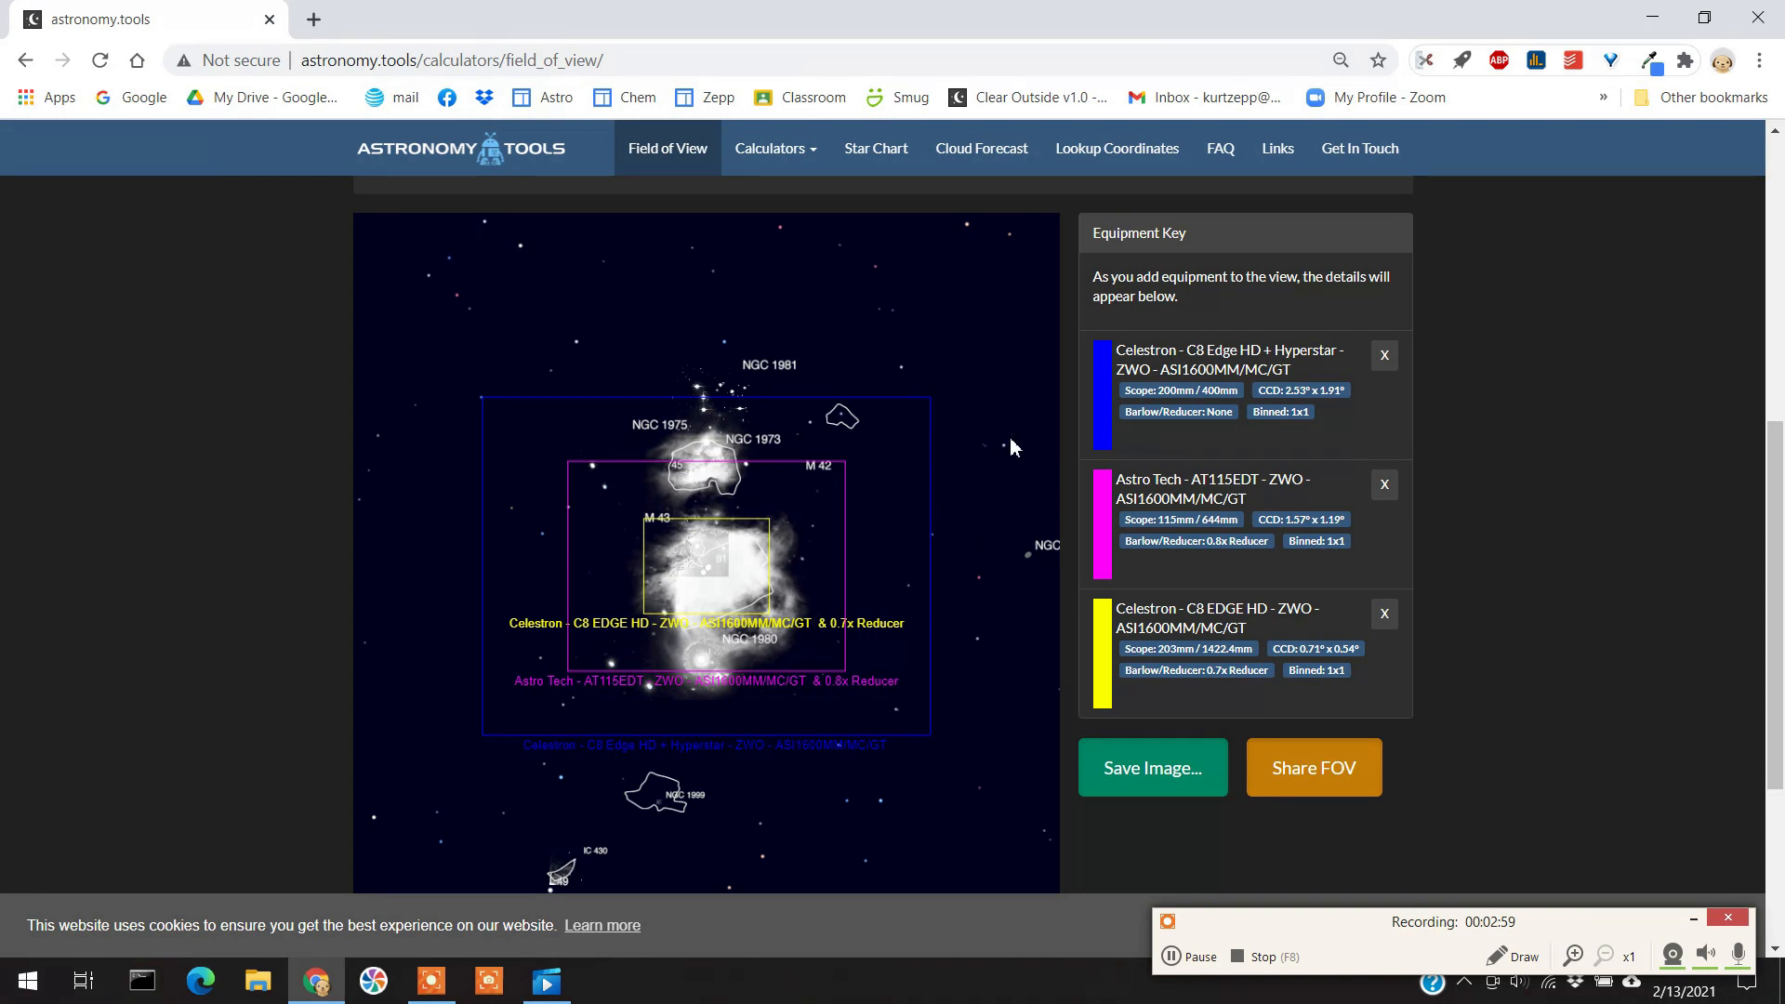
mouse_move(672, 719)
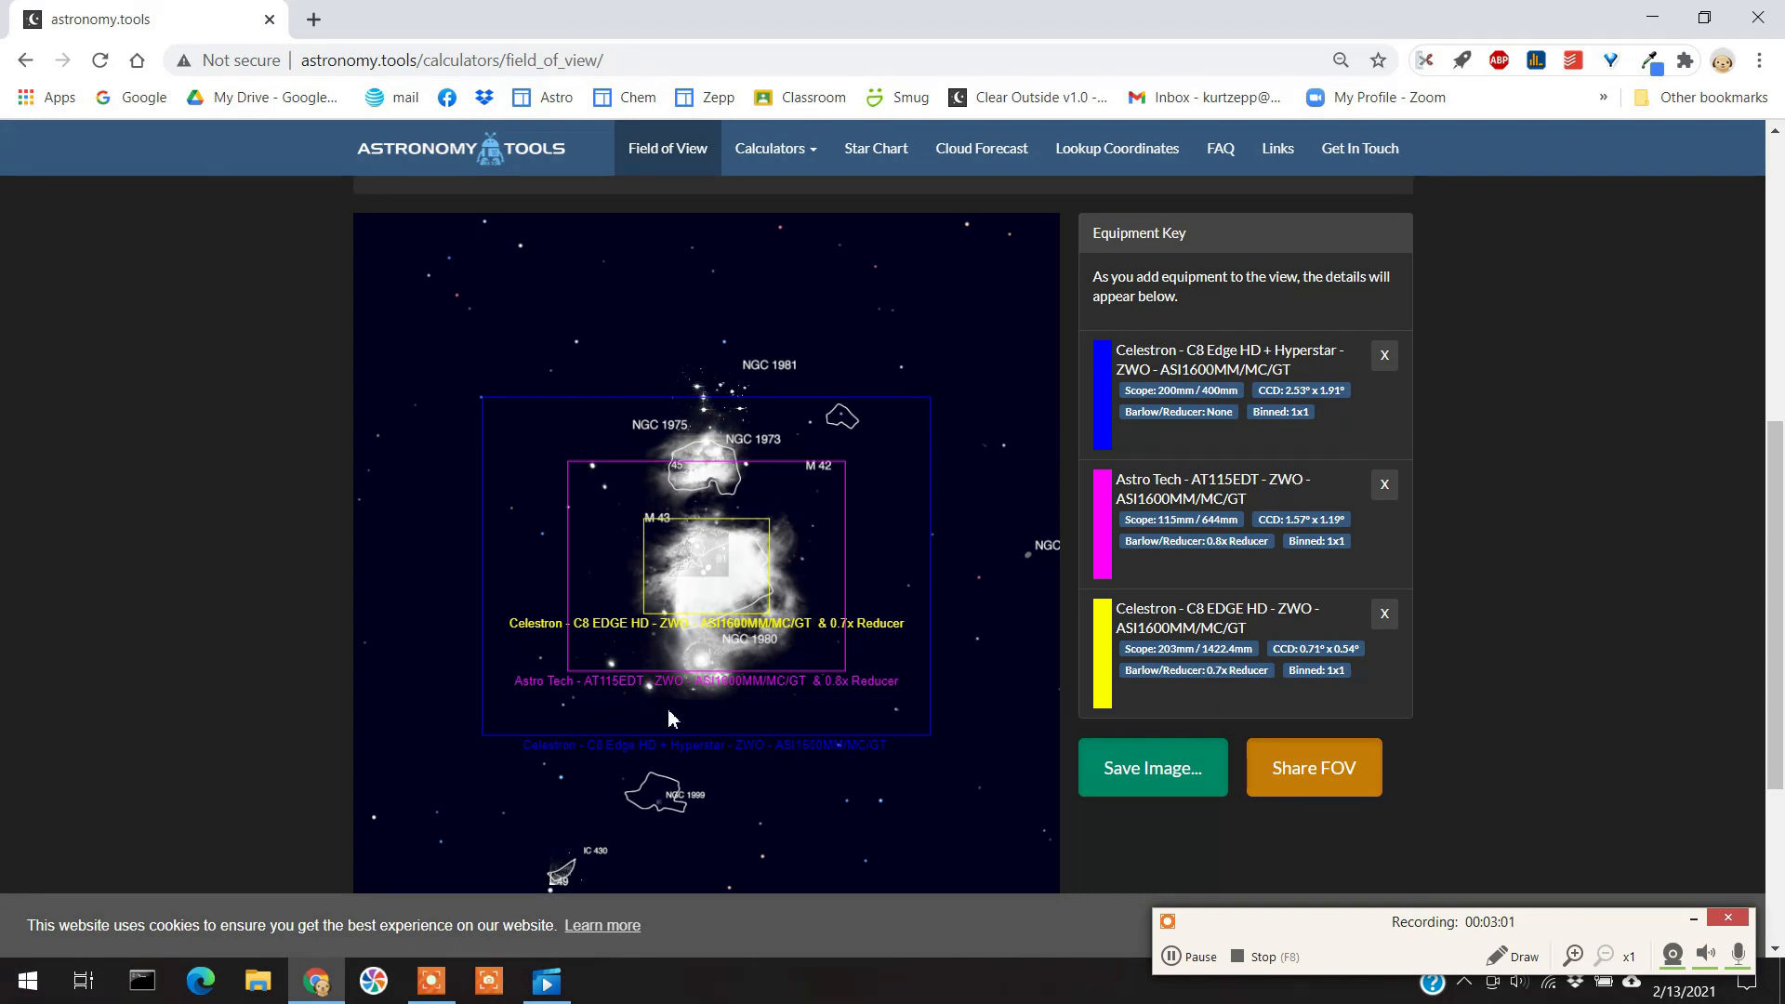
mouse_move(942, 600)
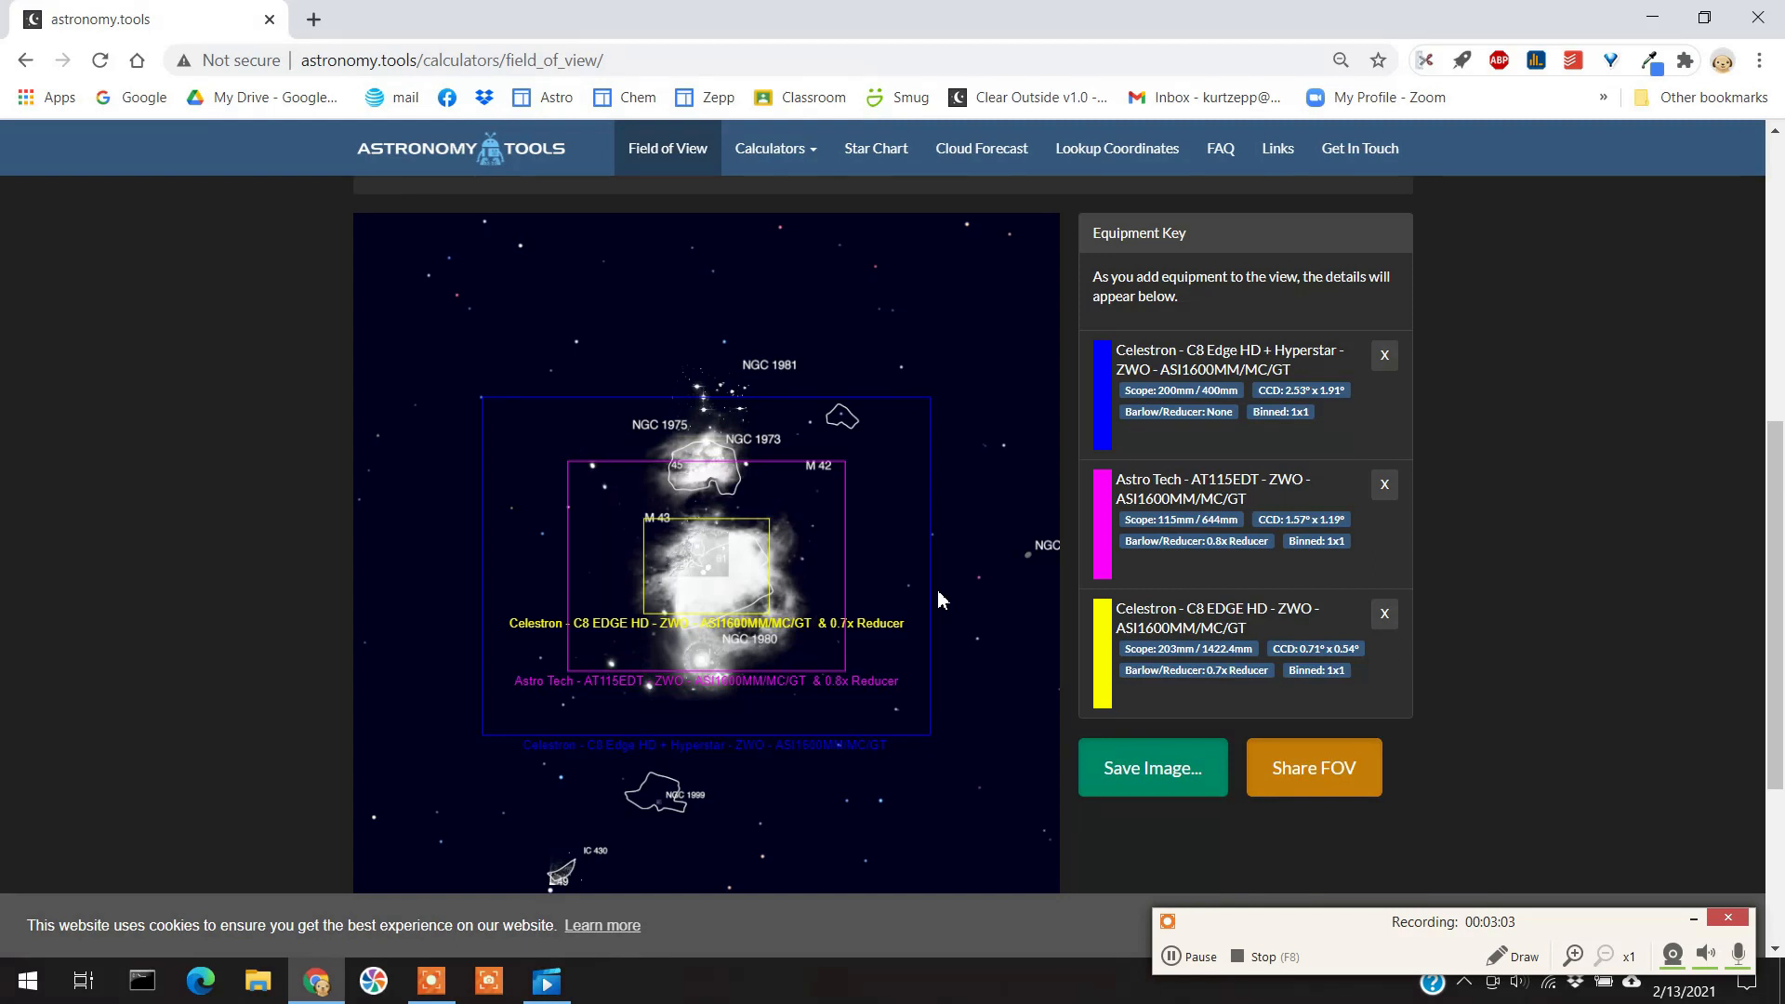
mouse_move(577, 472)
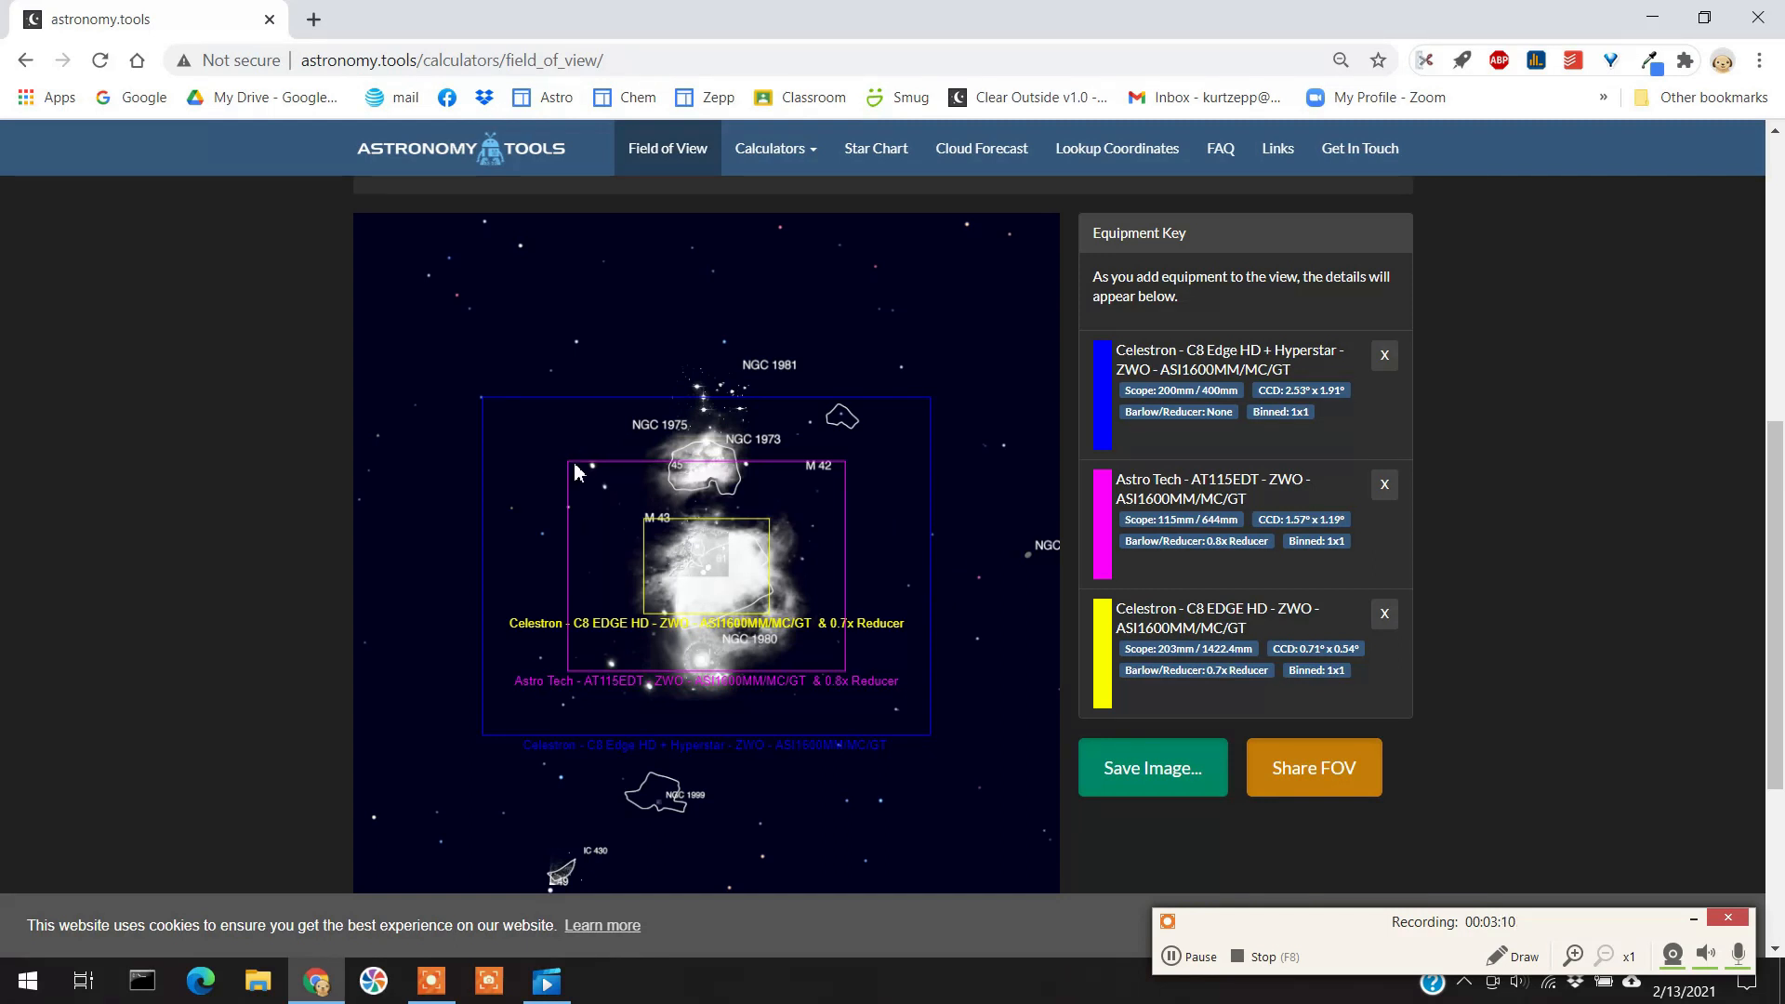
mouse_move(824, 466)
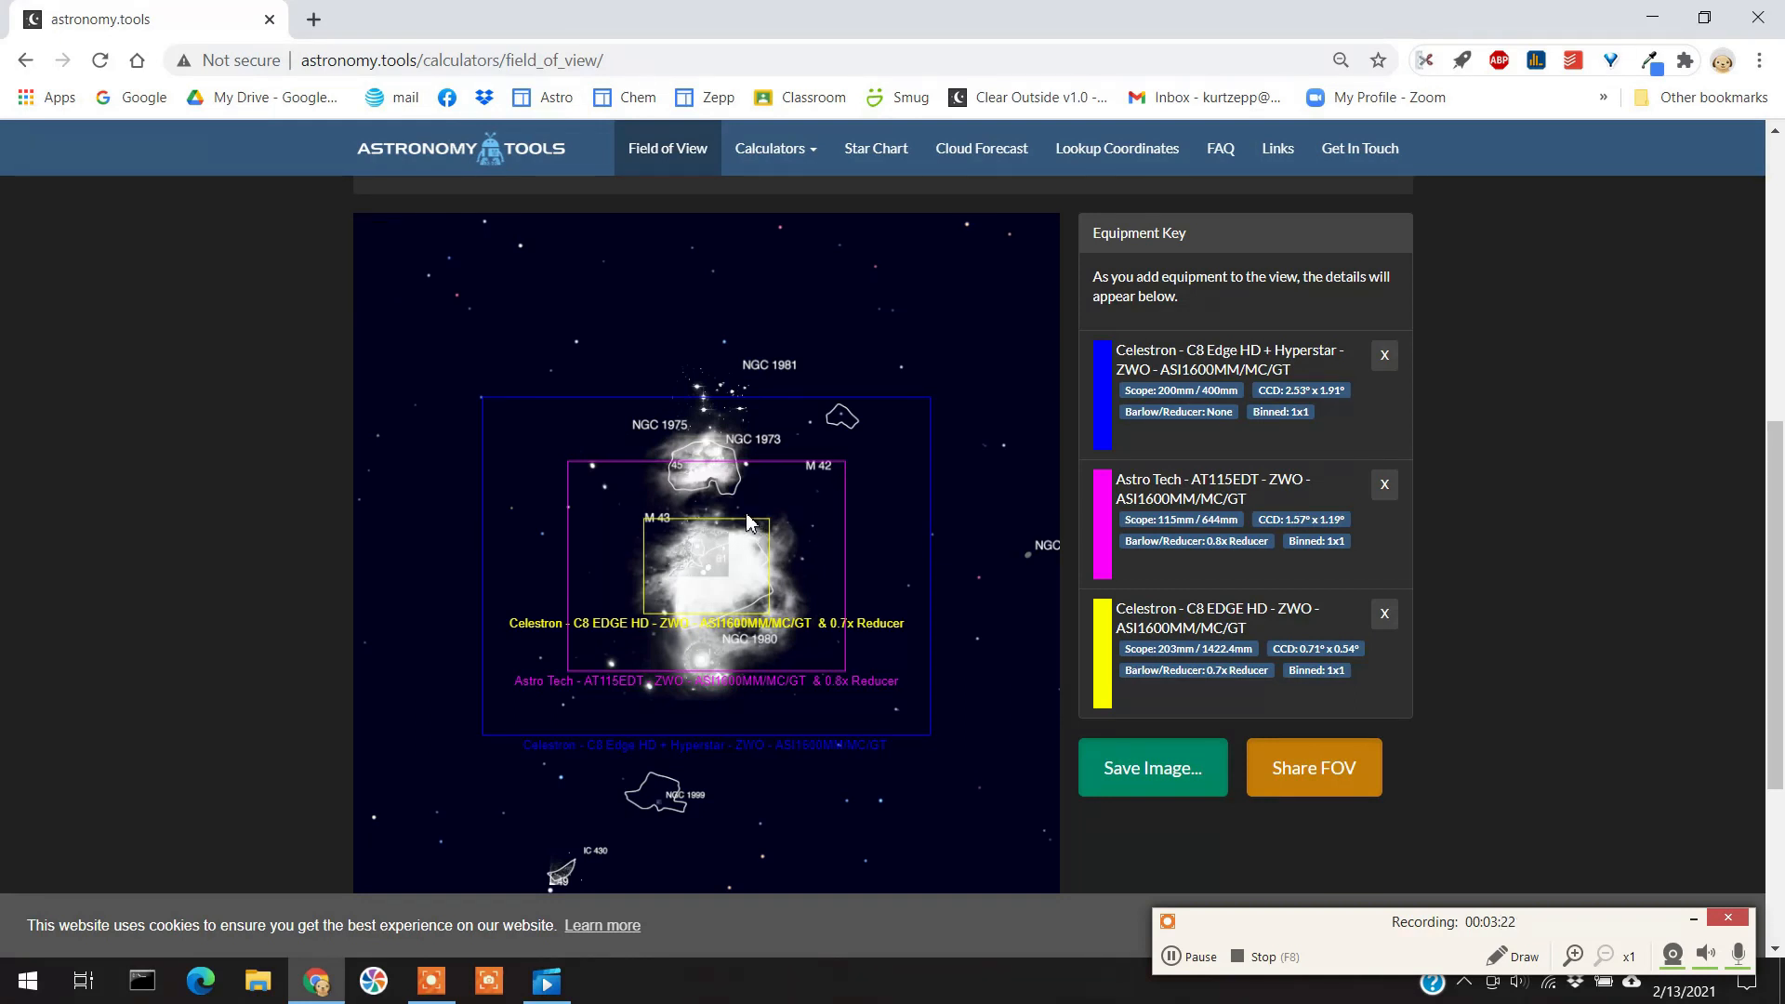
mouse_move(650, 611)
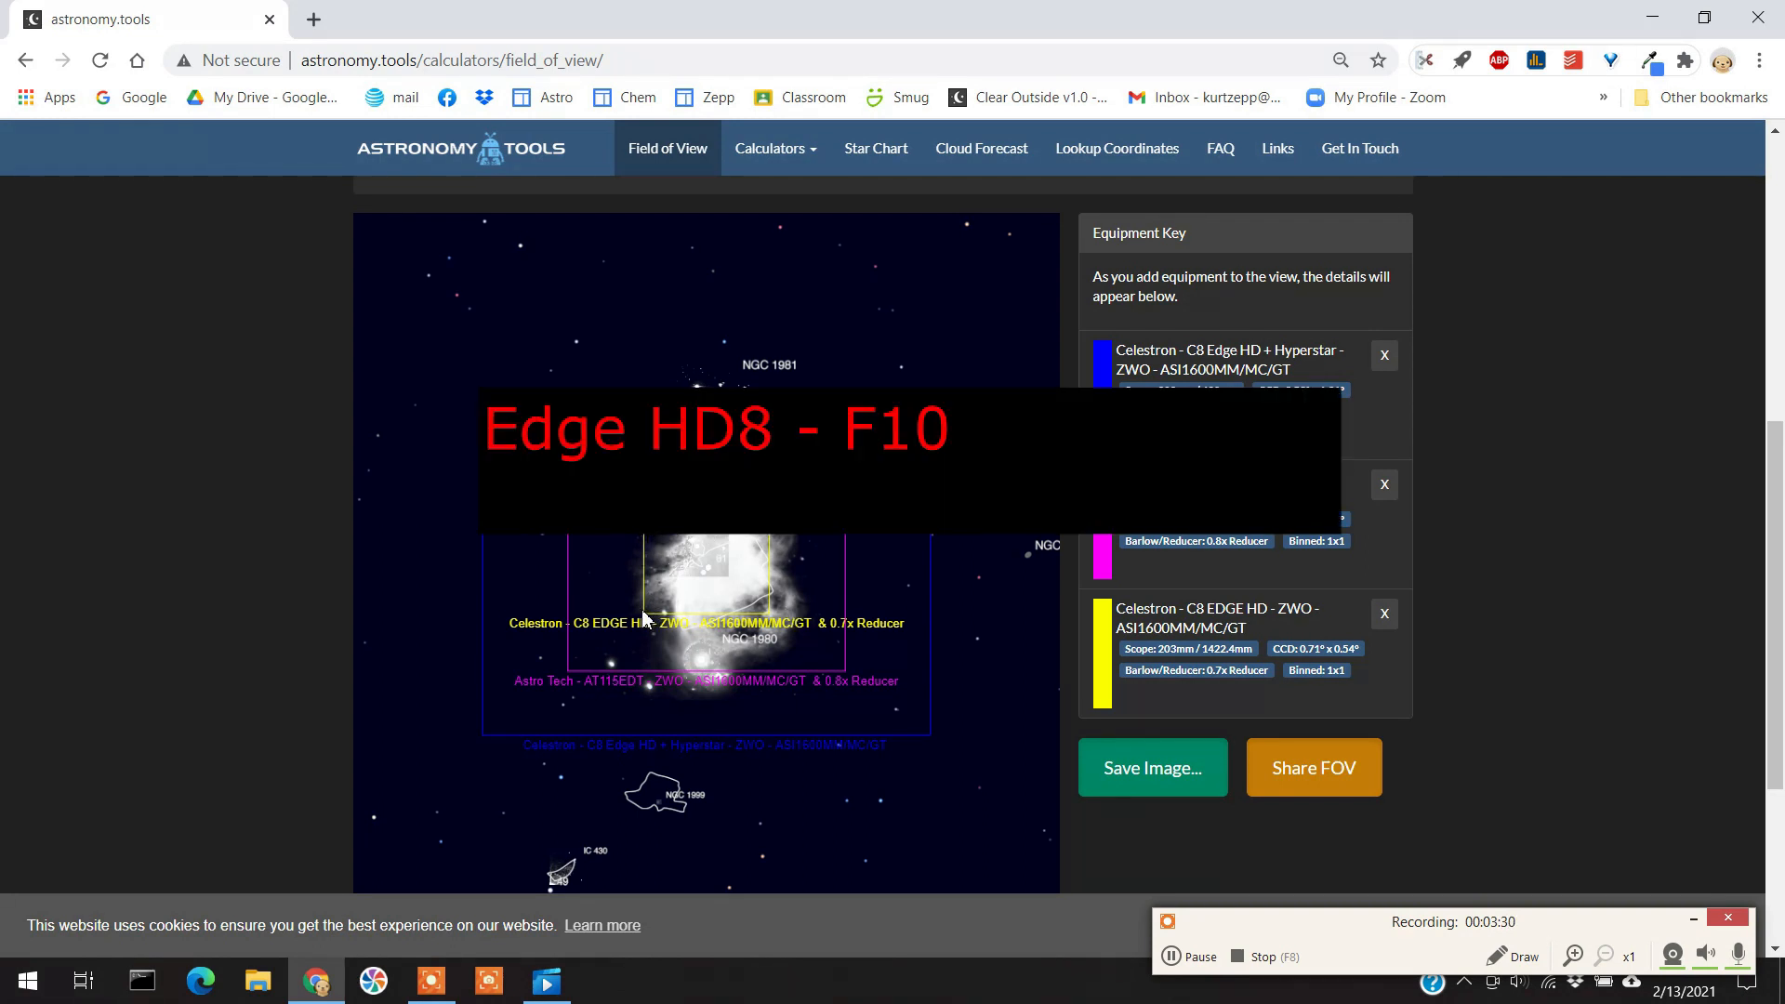
mouse_move(786, 627)
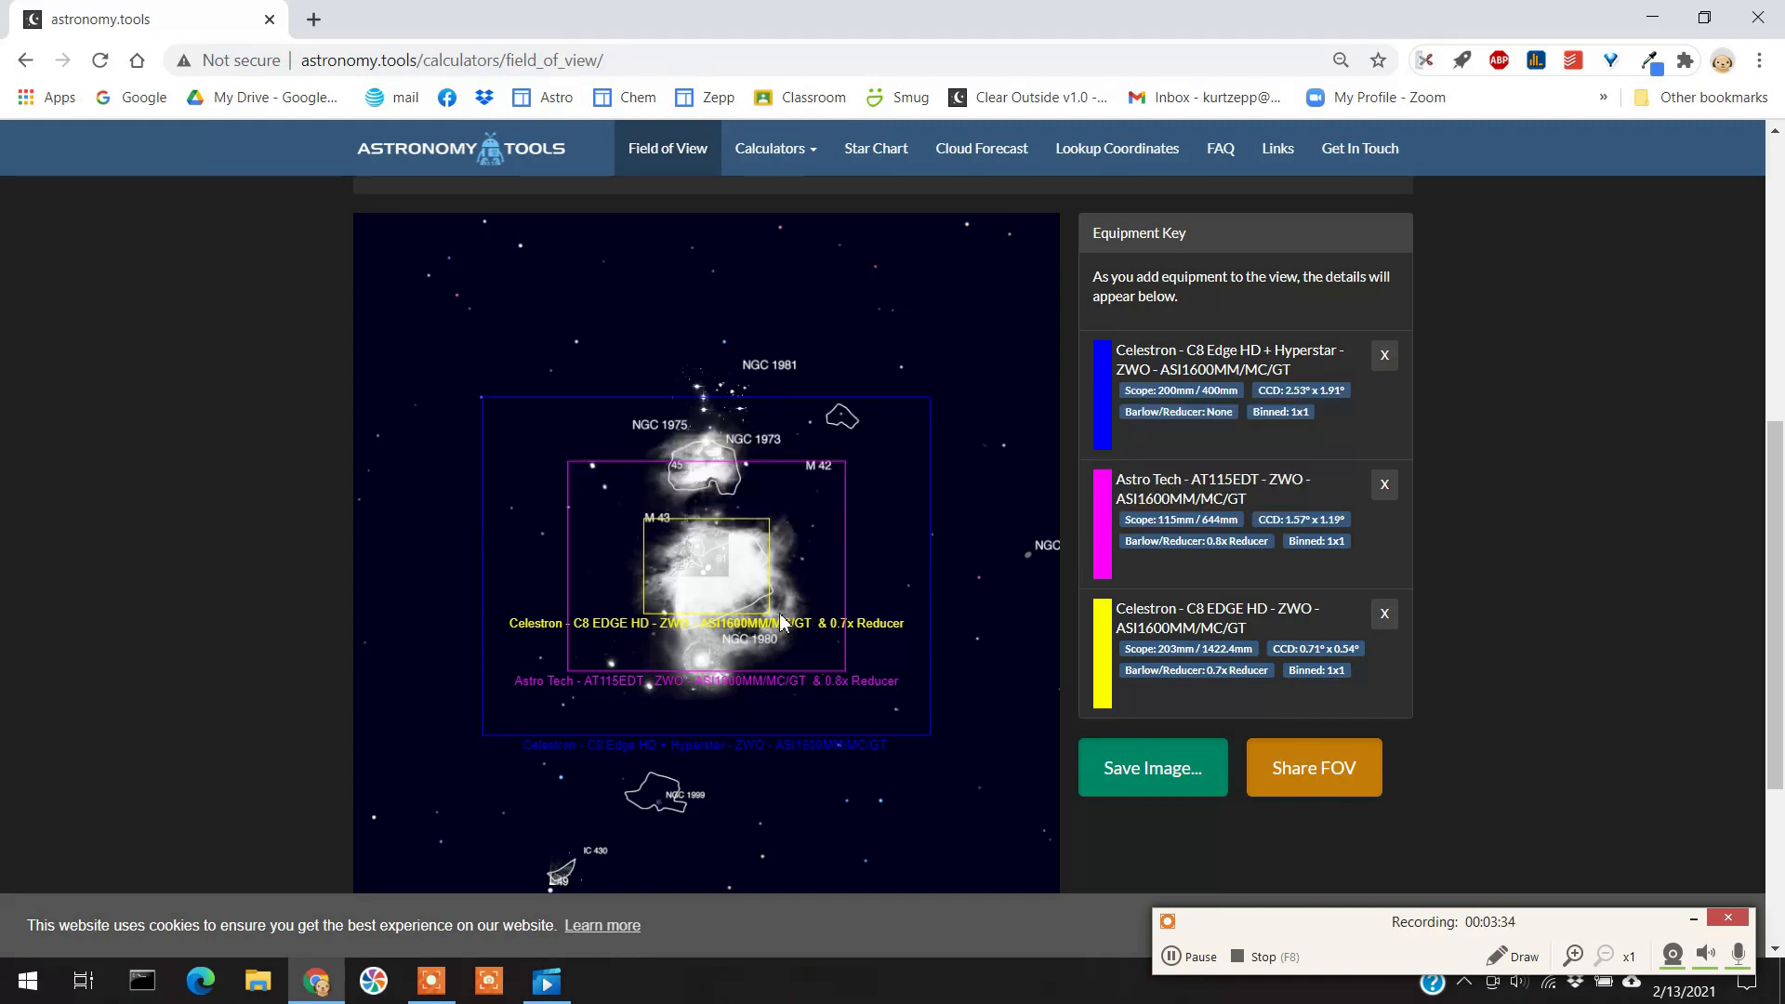
mouse_move(795, 522)
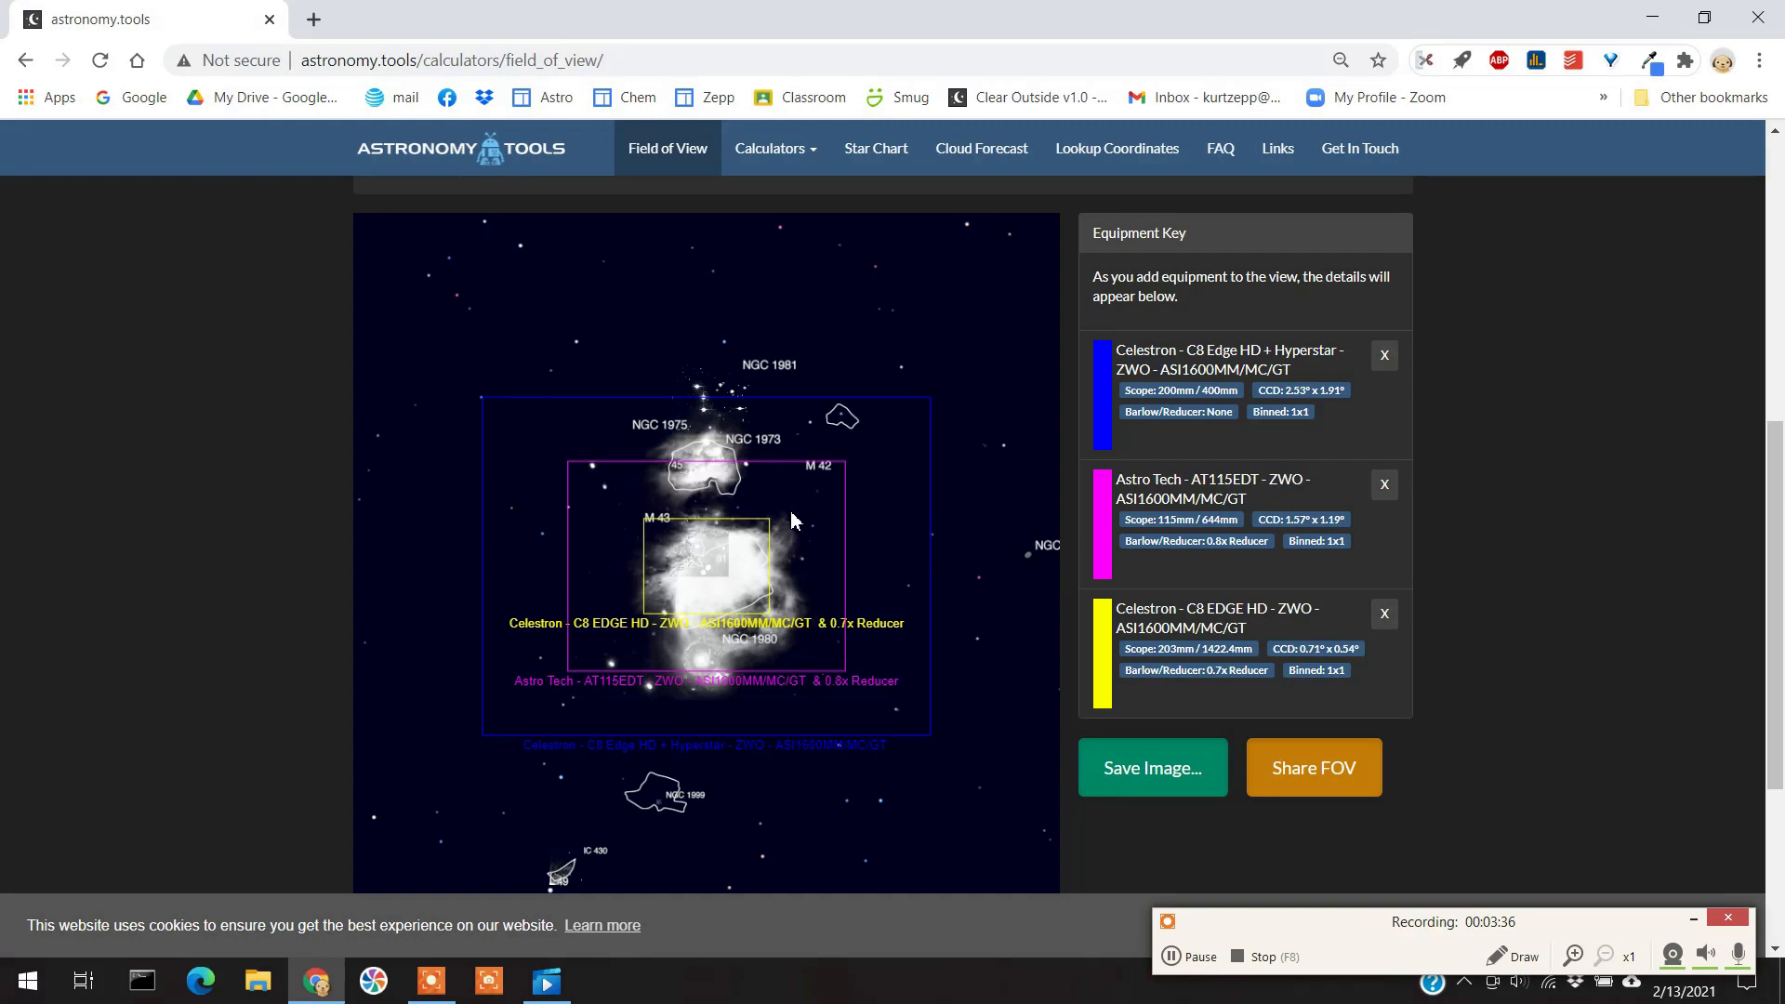
mouse_move(782, 509)
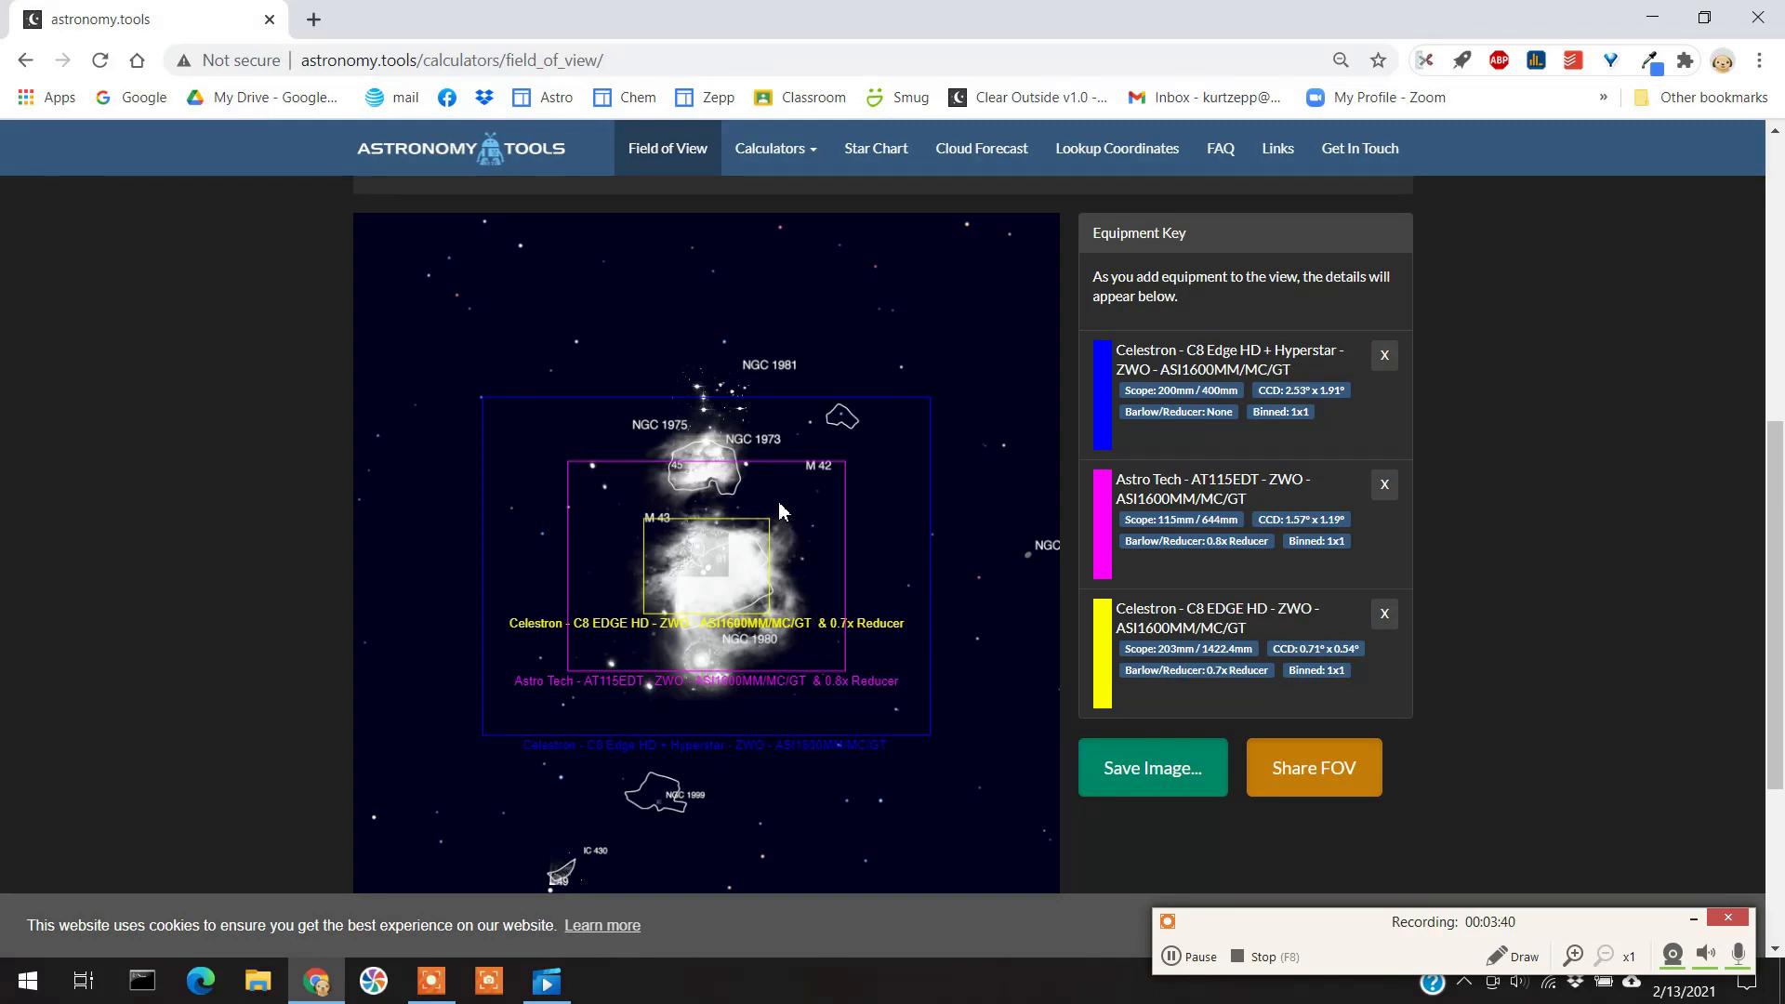
mouse_move(650, 556)
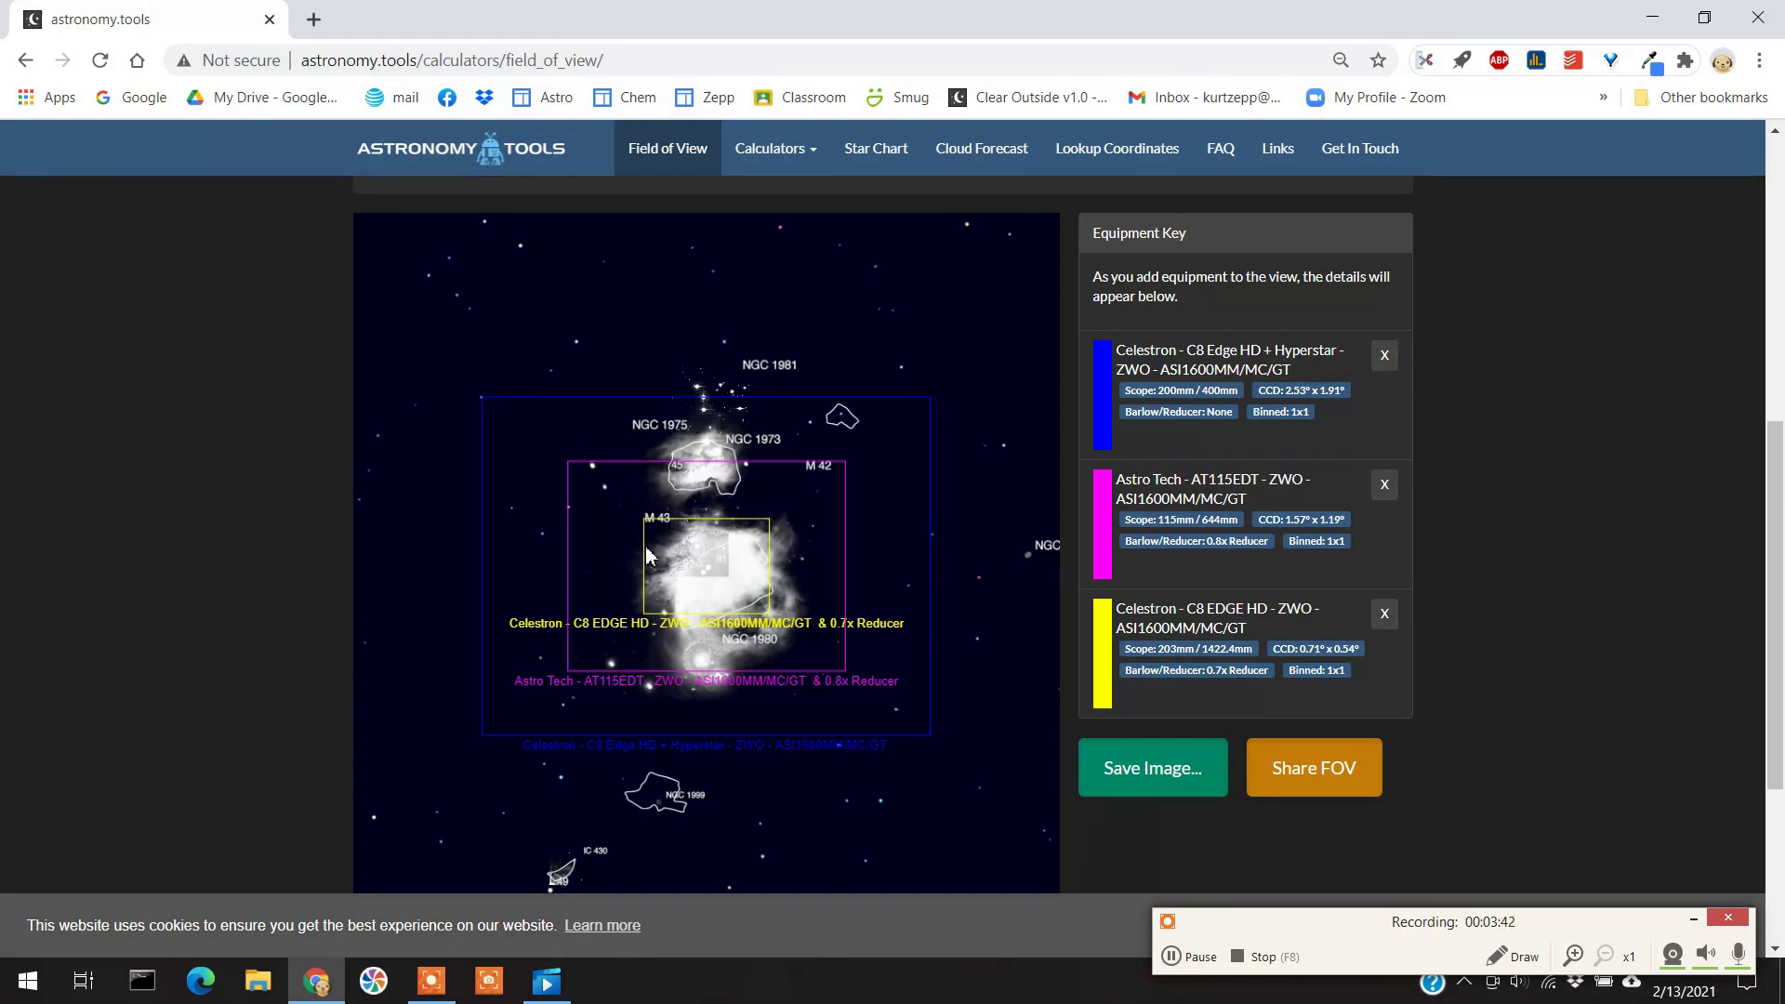
mouse_move(762, 519)
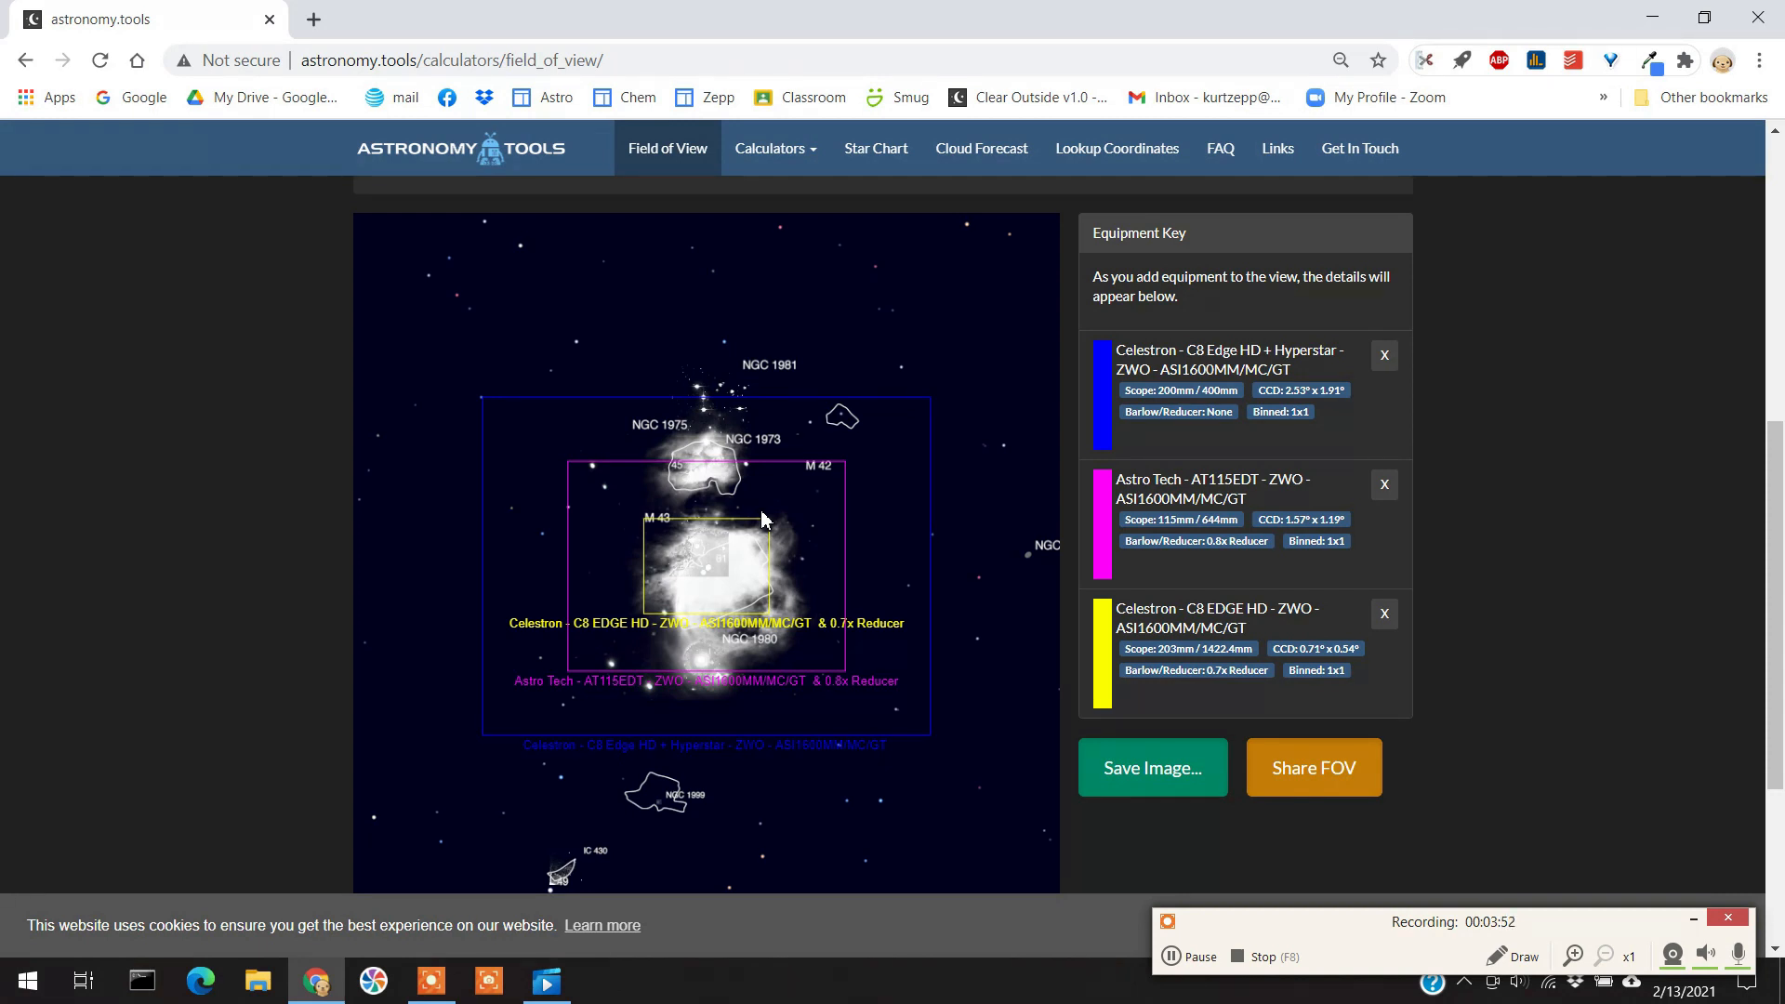
mouse_move(739, 520)
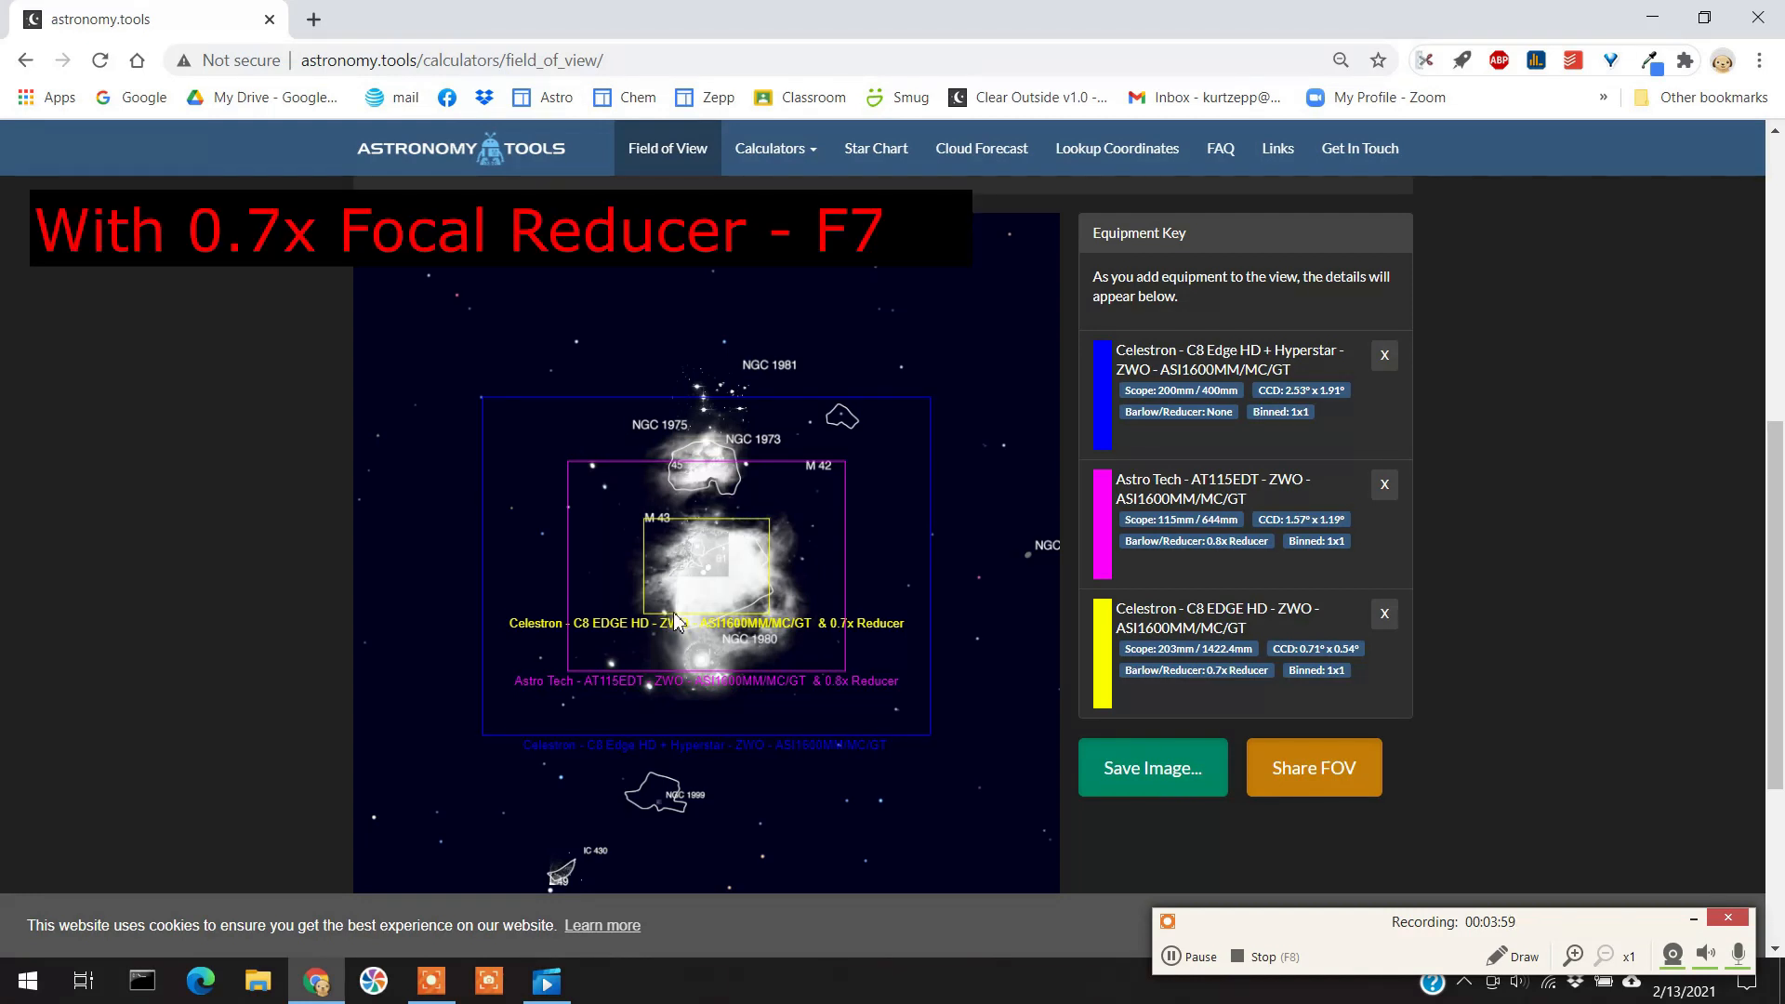
mouse_move(654, 531)
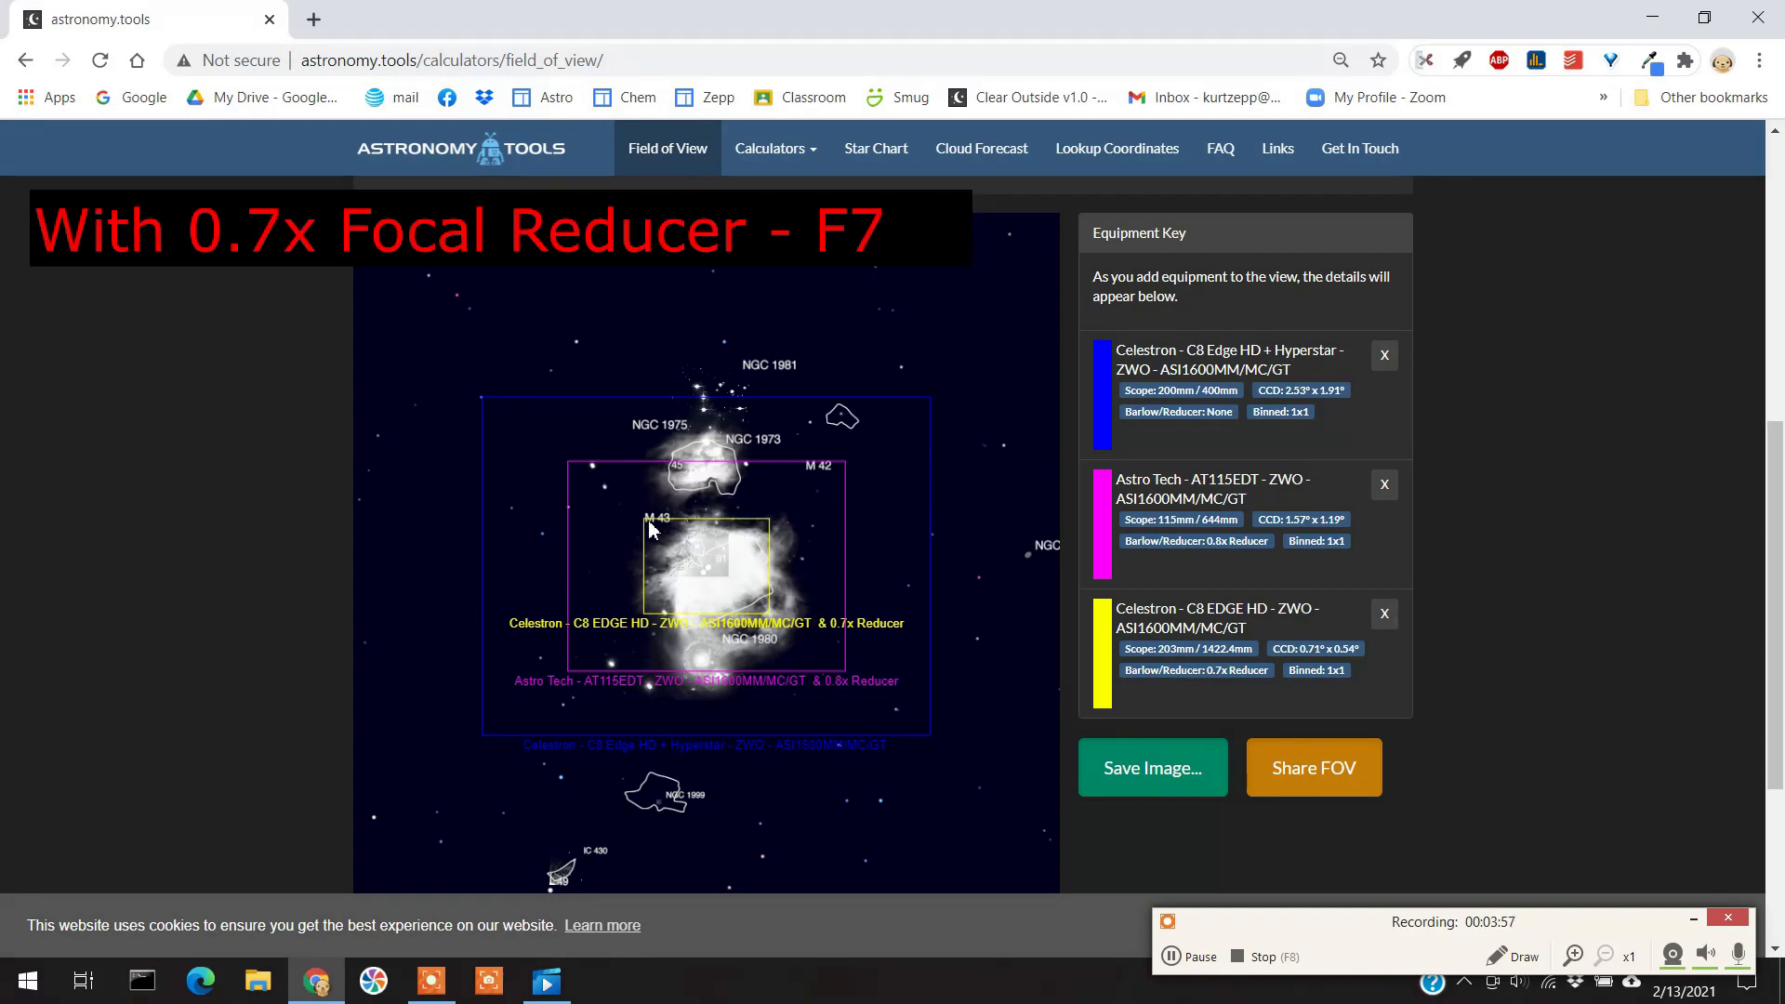
mouse_move(763, 523)
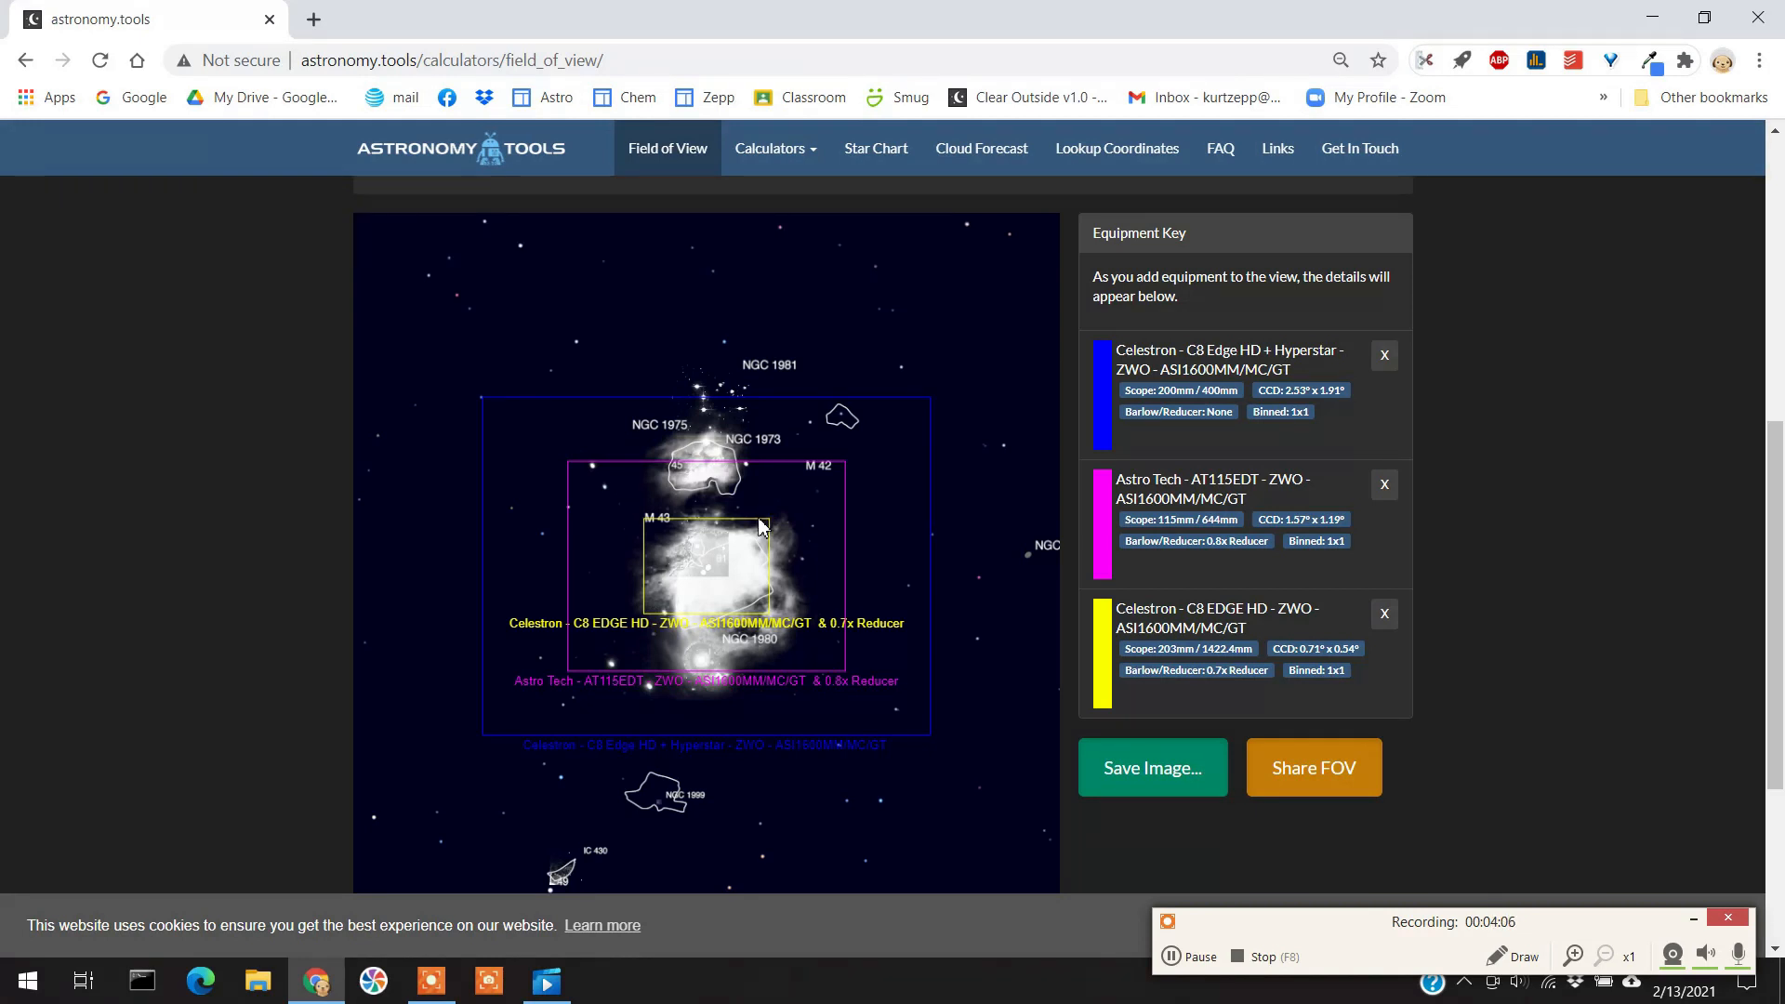
mouse_move(553, 588)
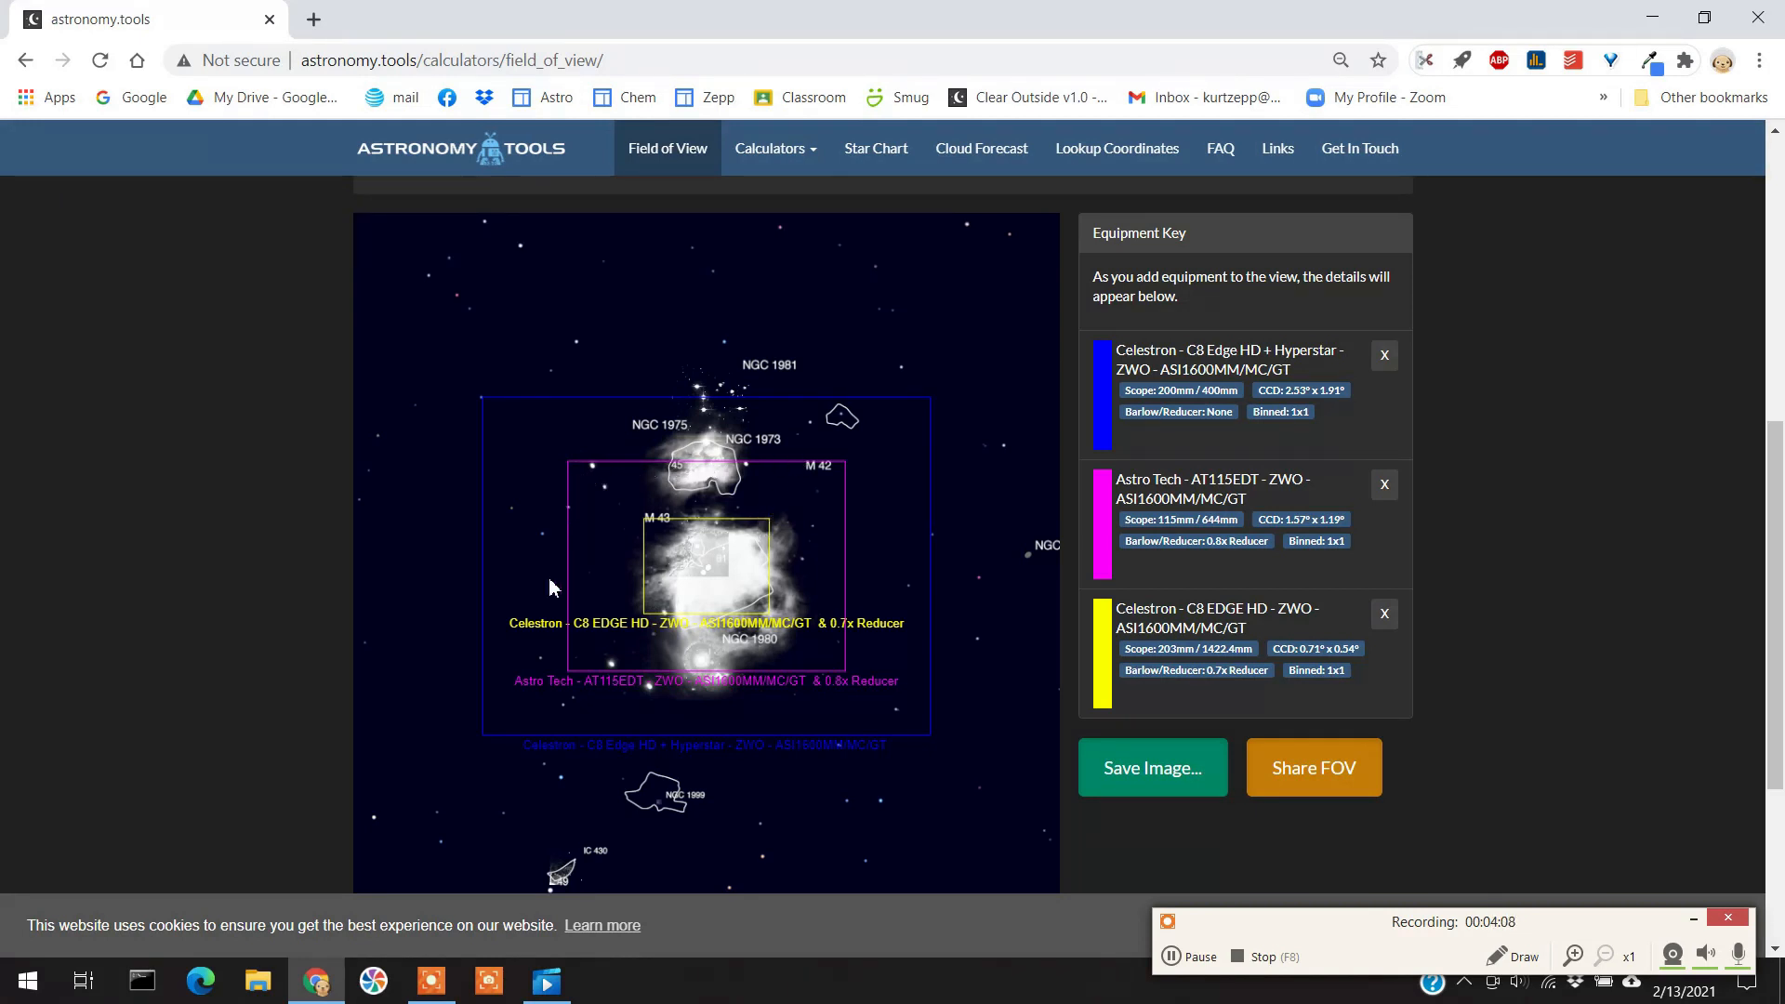
mouse_move(843, 484)
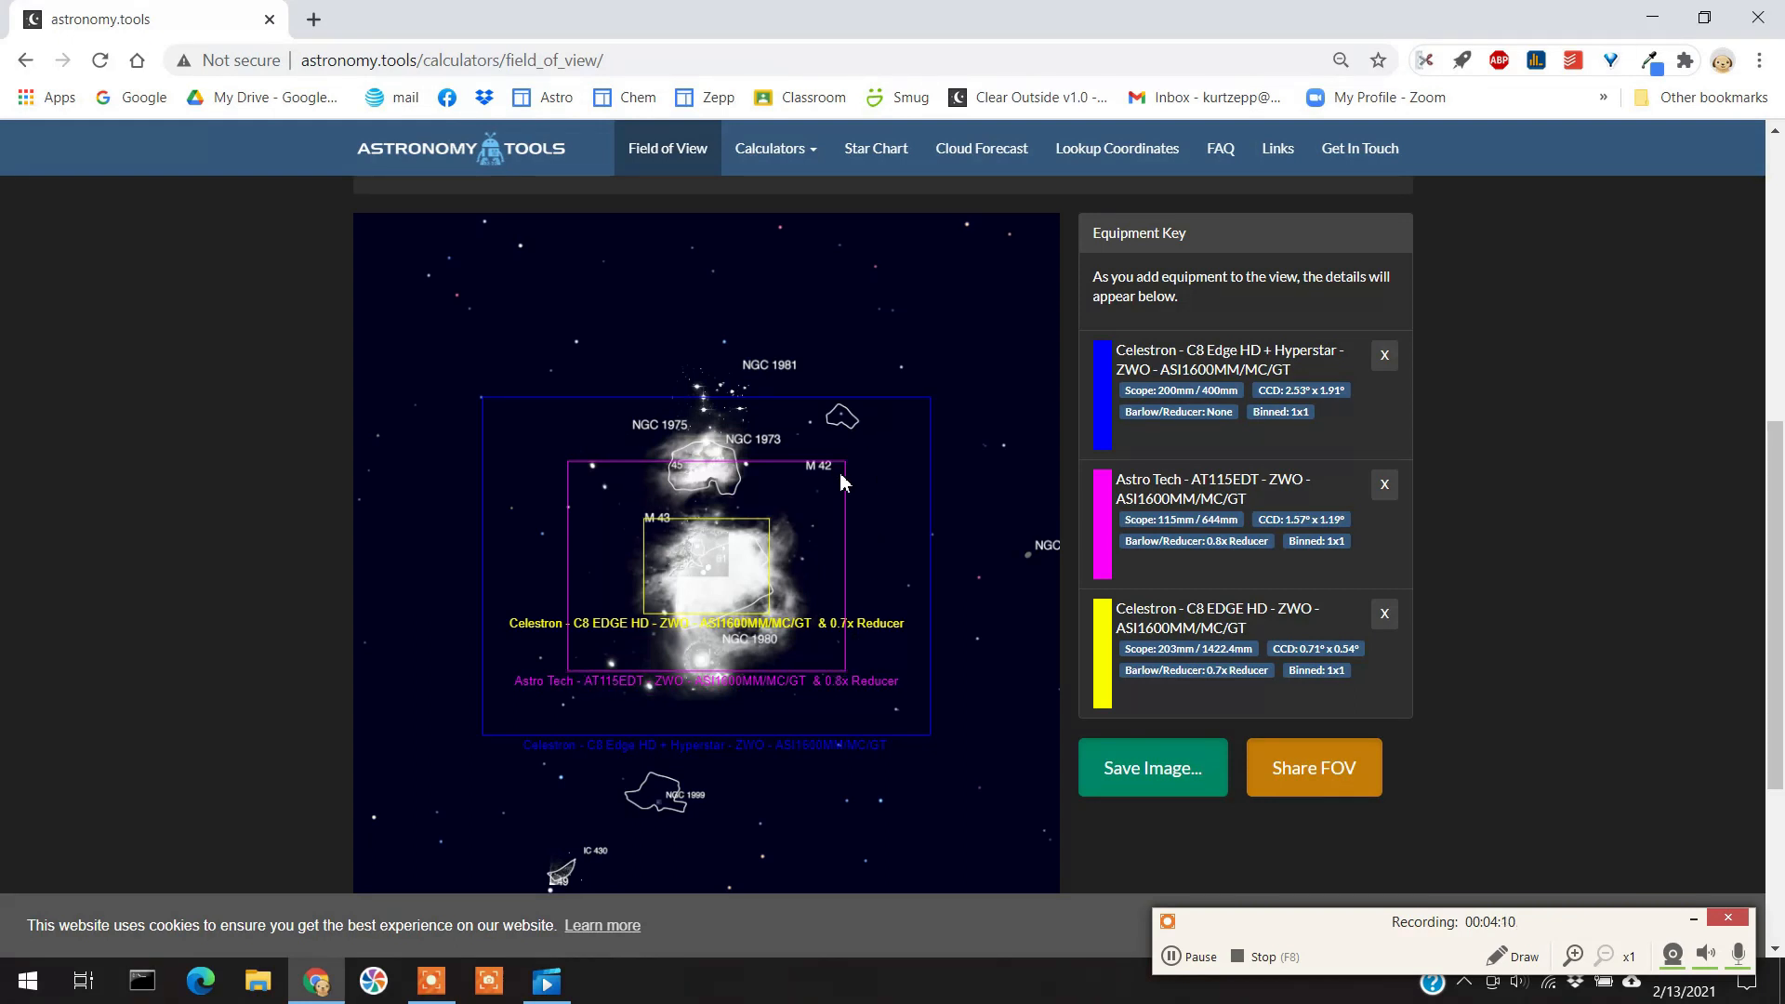
mouse_move(585, 523)
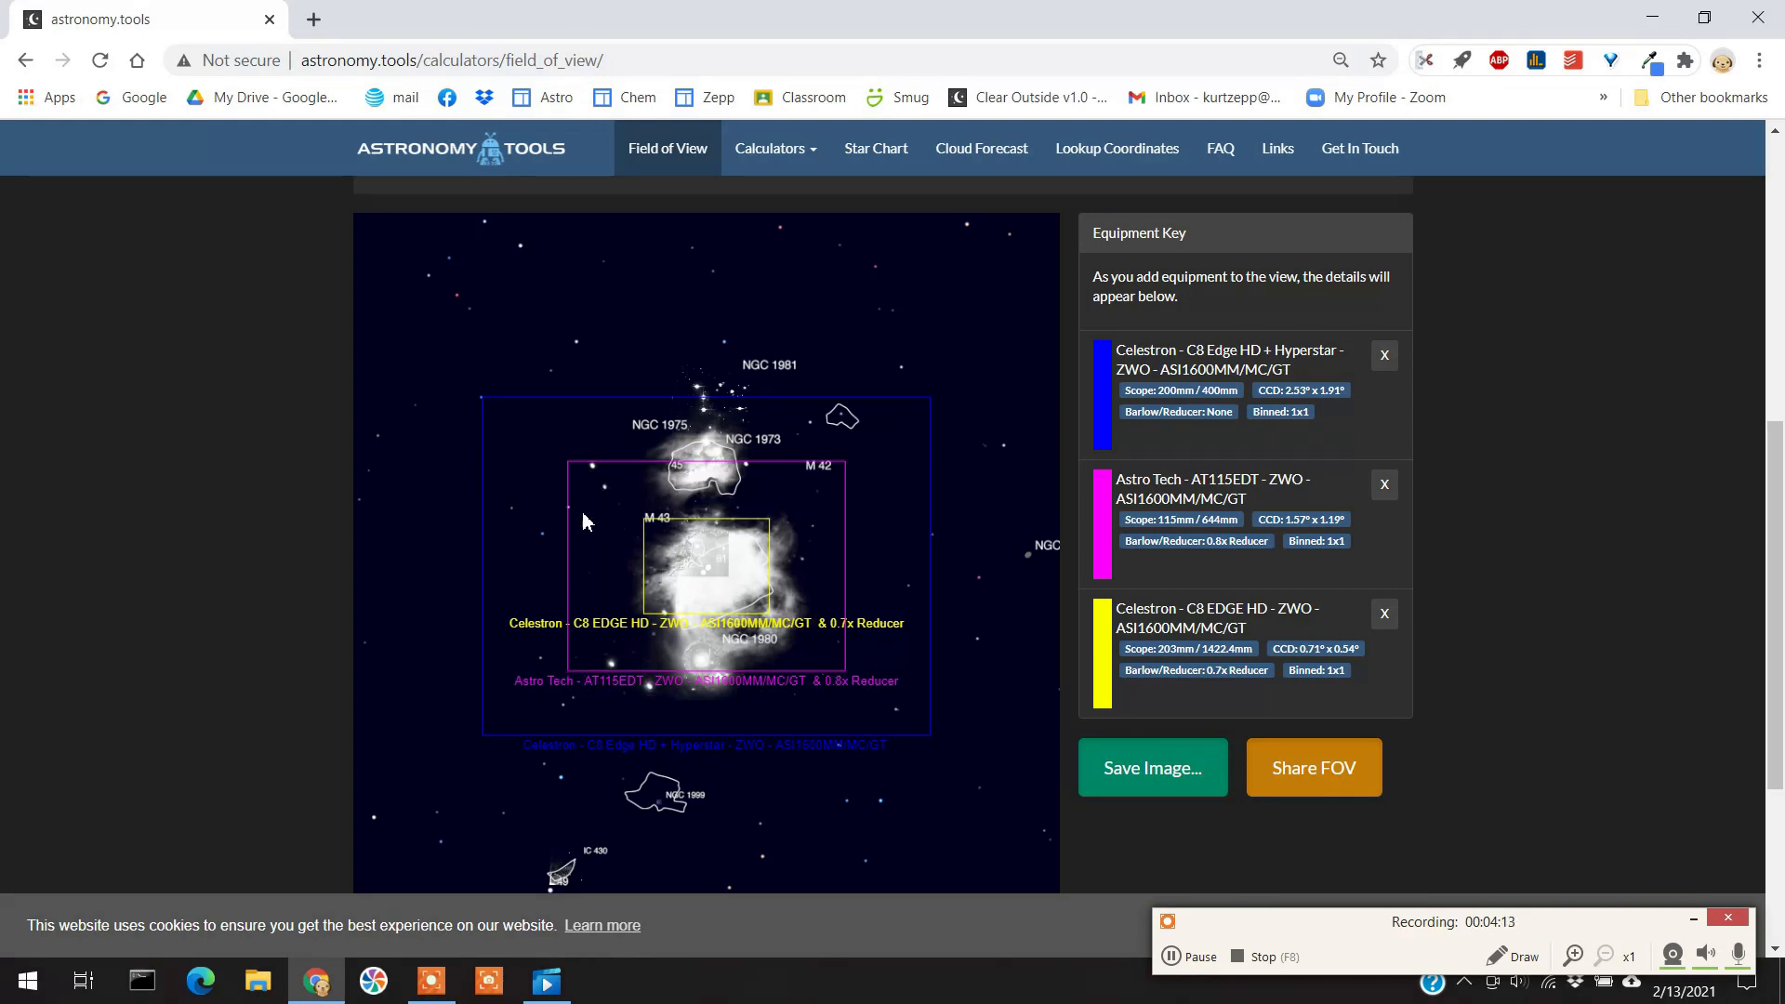
mouse_move(719, 698)
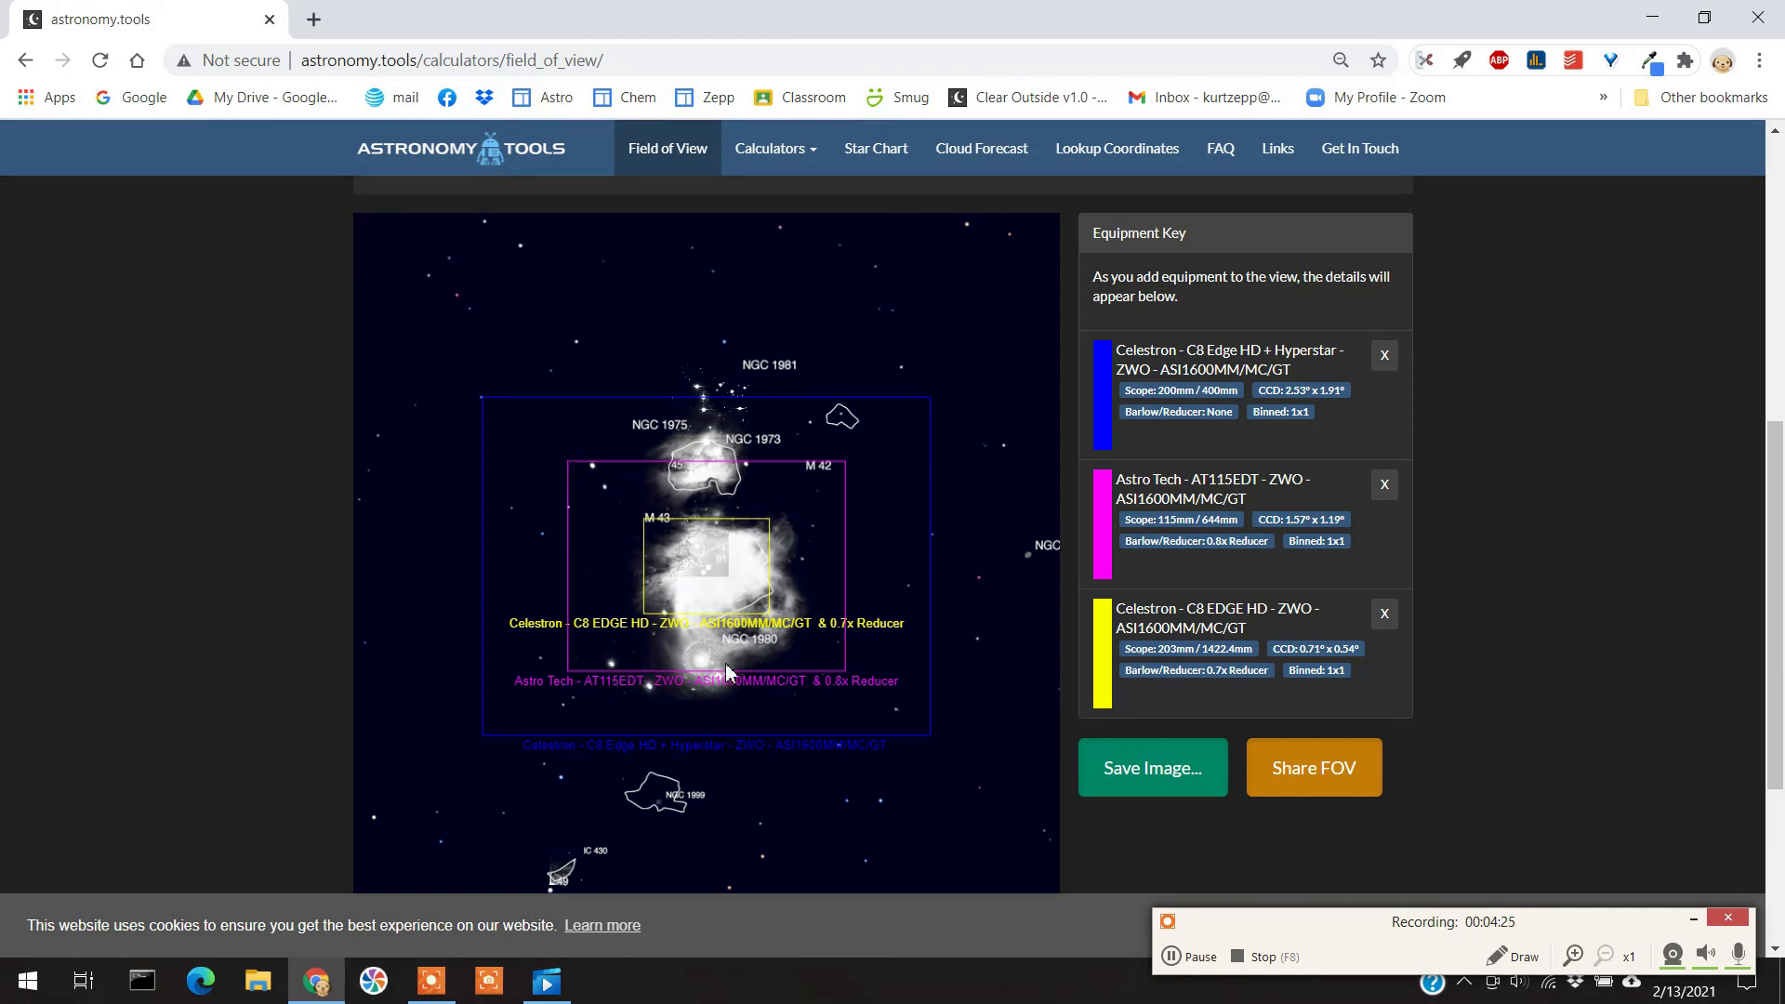
mouse_move(931, 407)
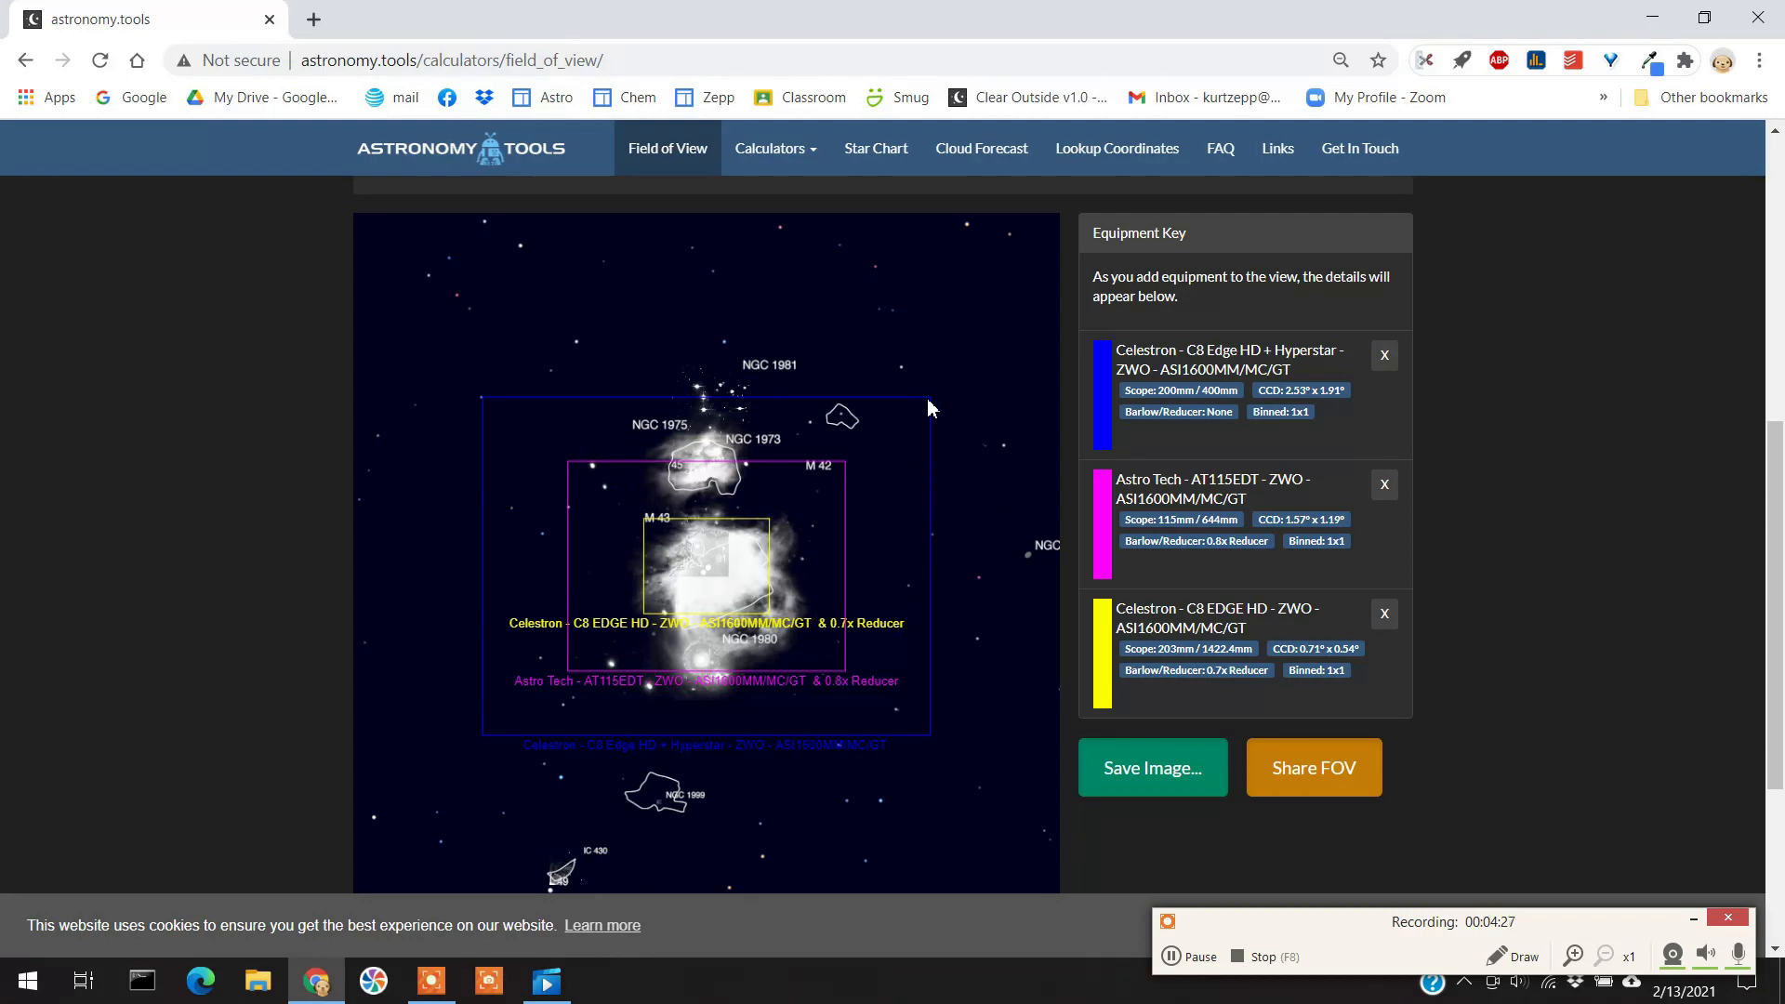
mouse_move(493, 398)
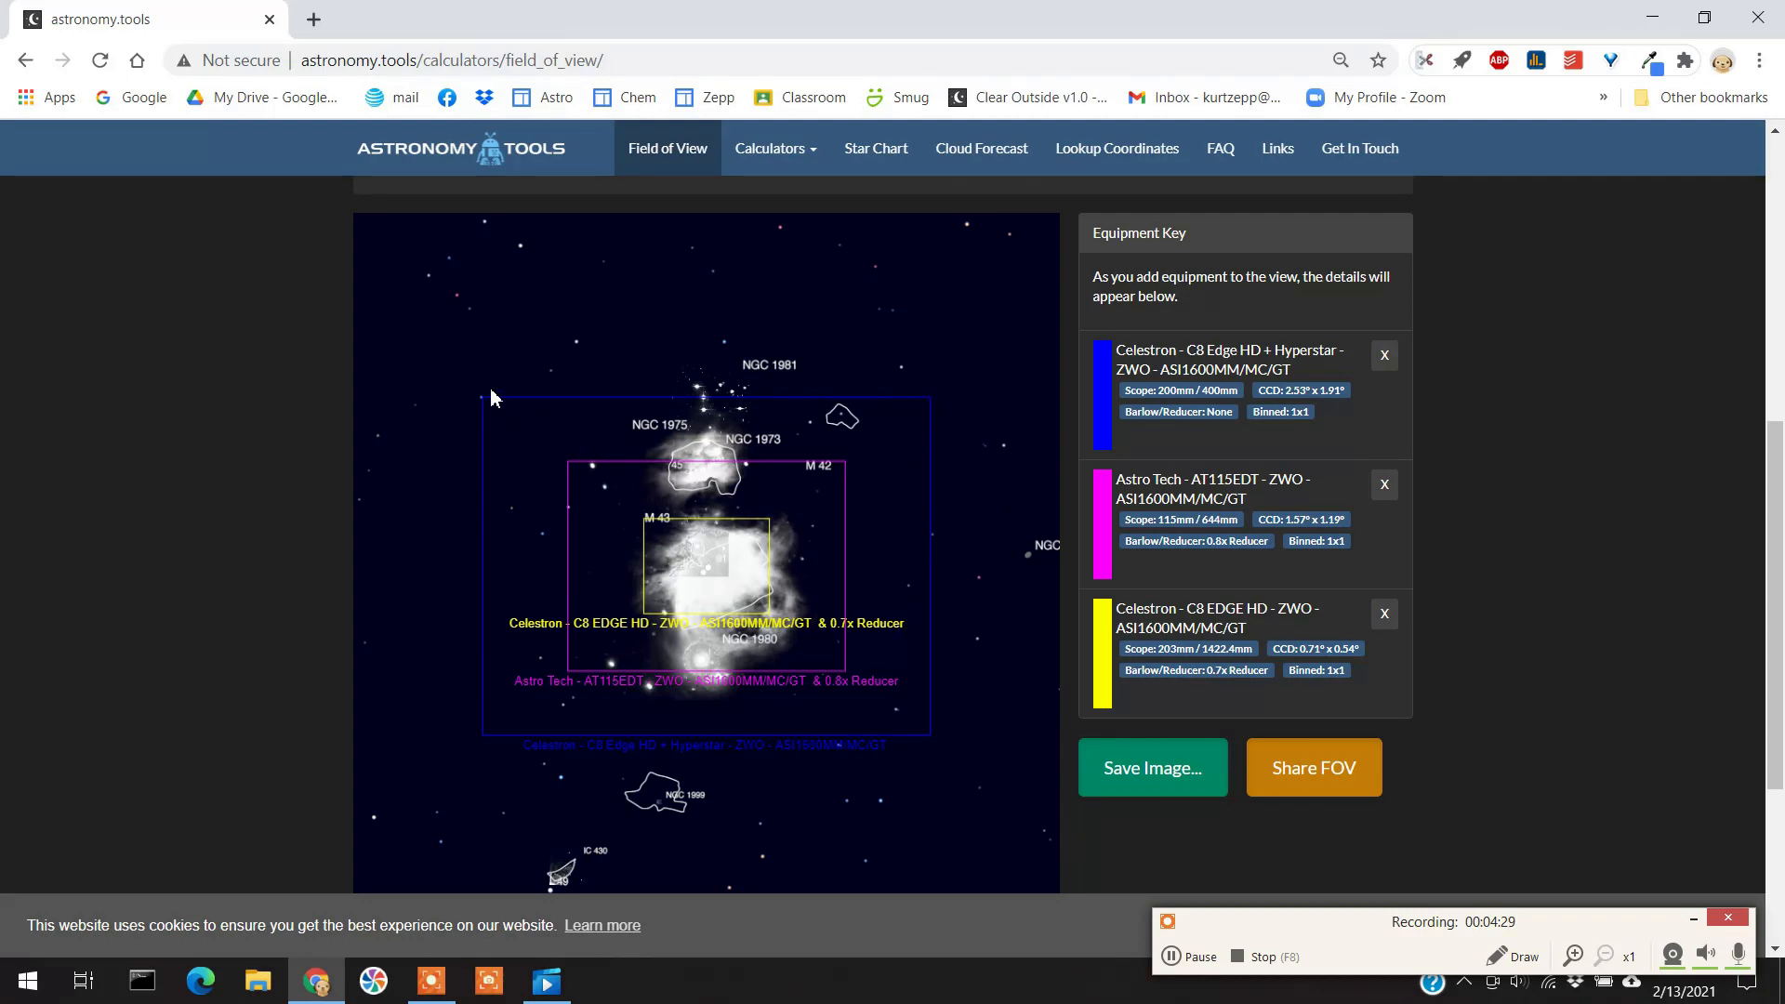
mouse_move(705, 534)
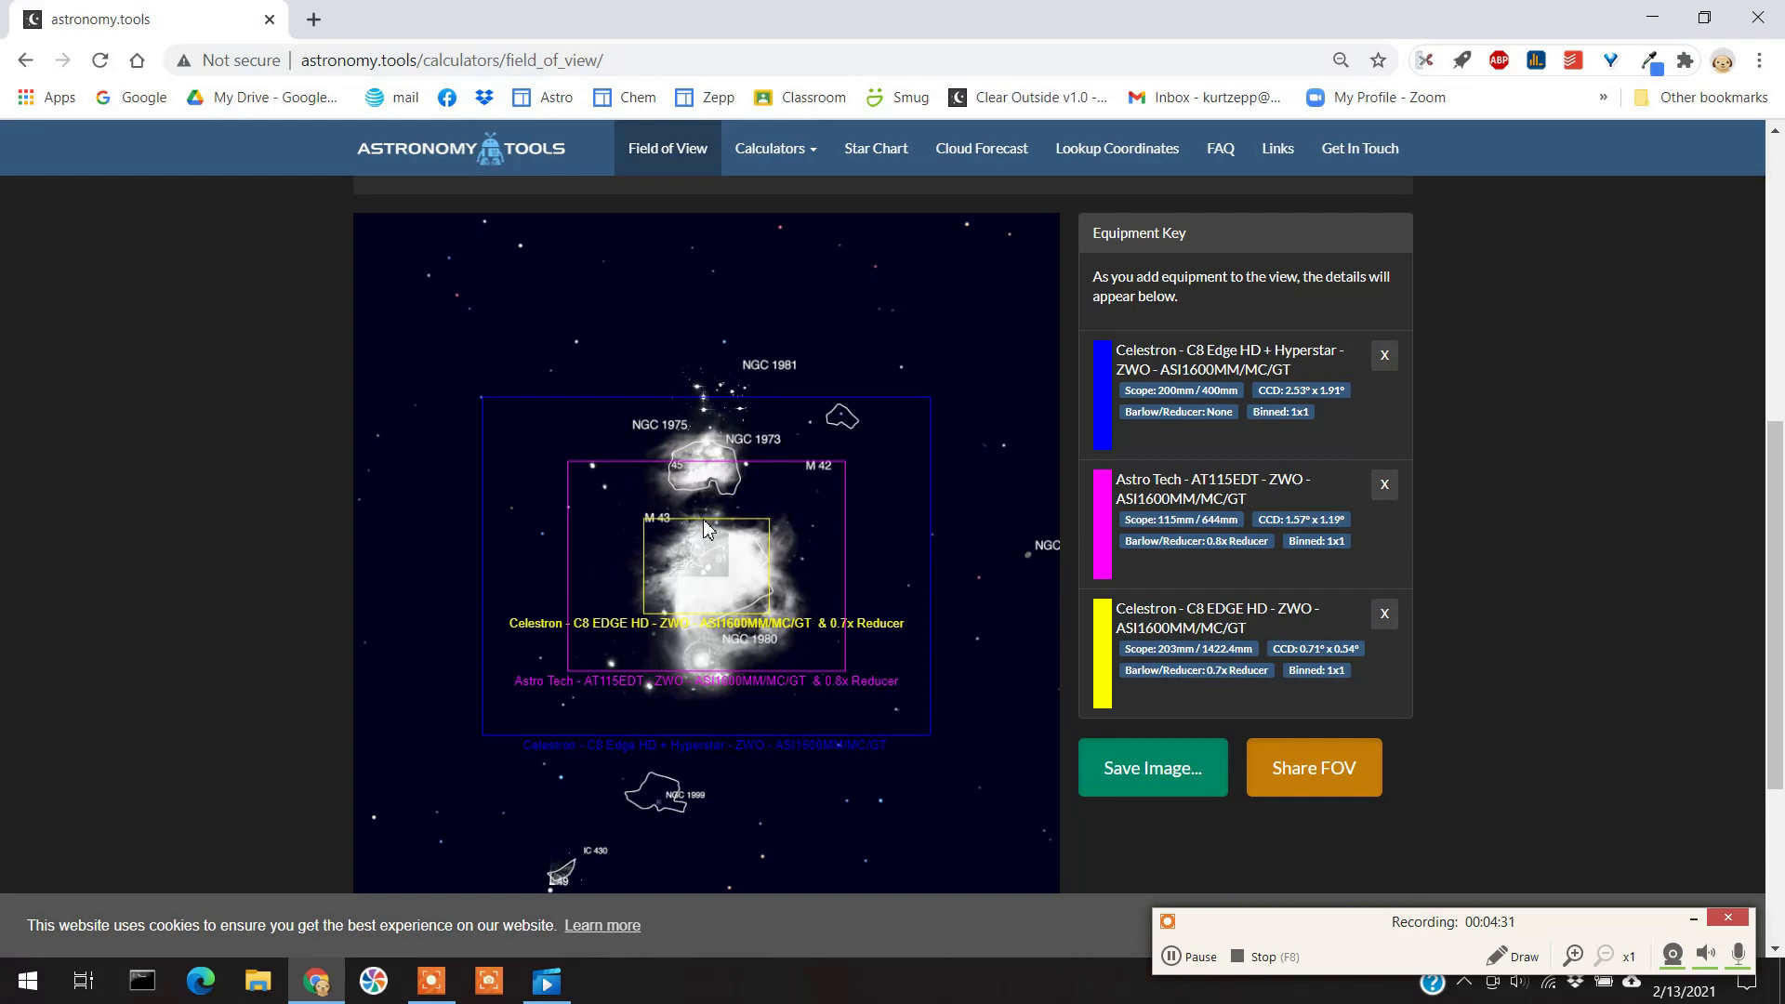
mouse_move(749, 531)
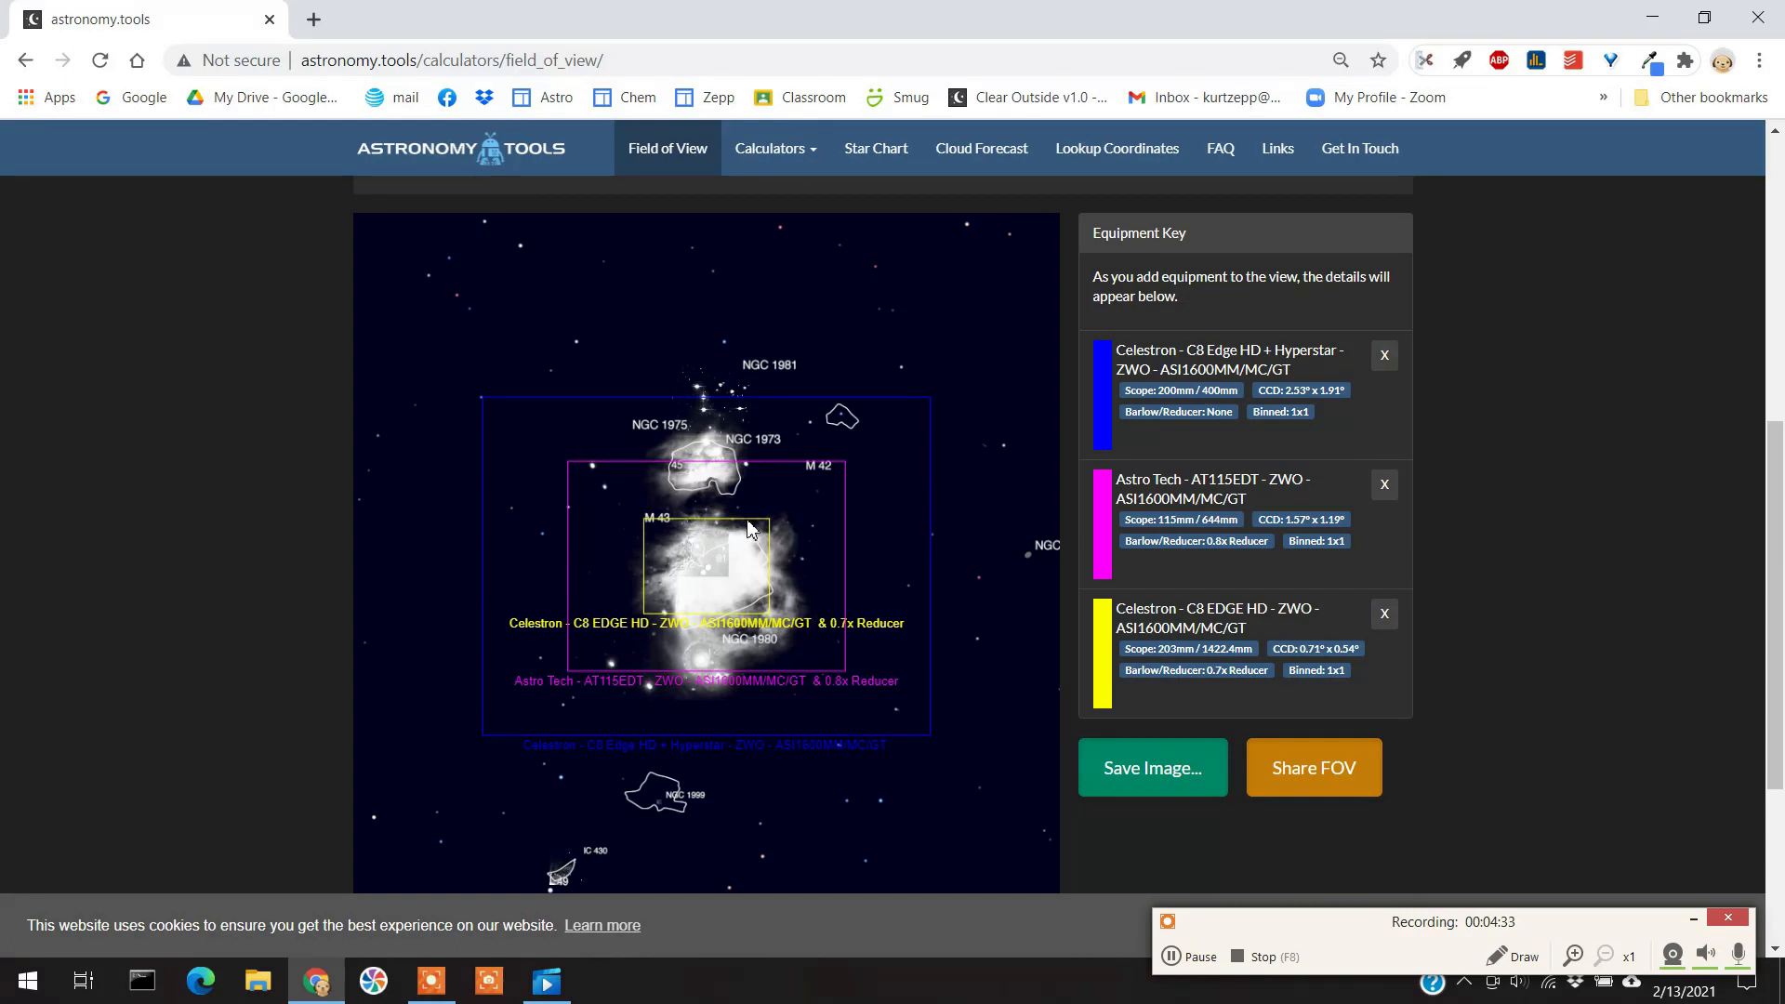
mouse_move(760, 405)
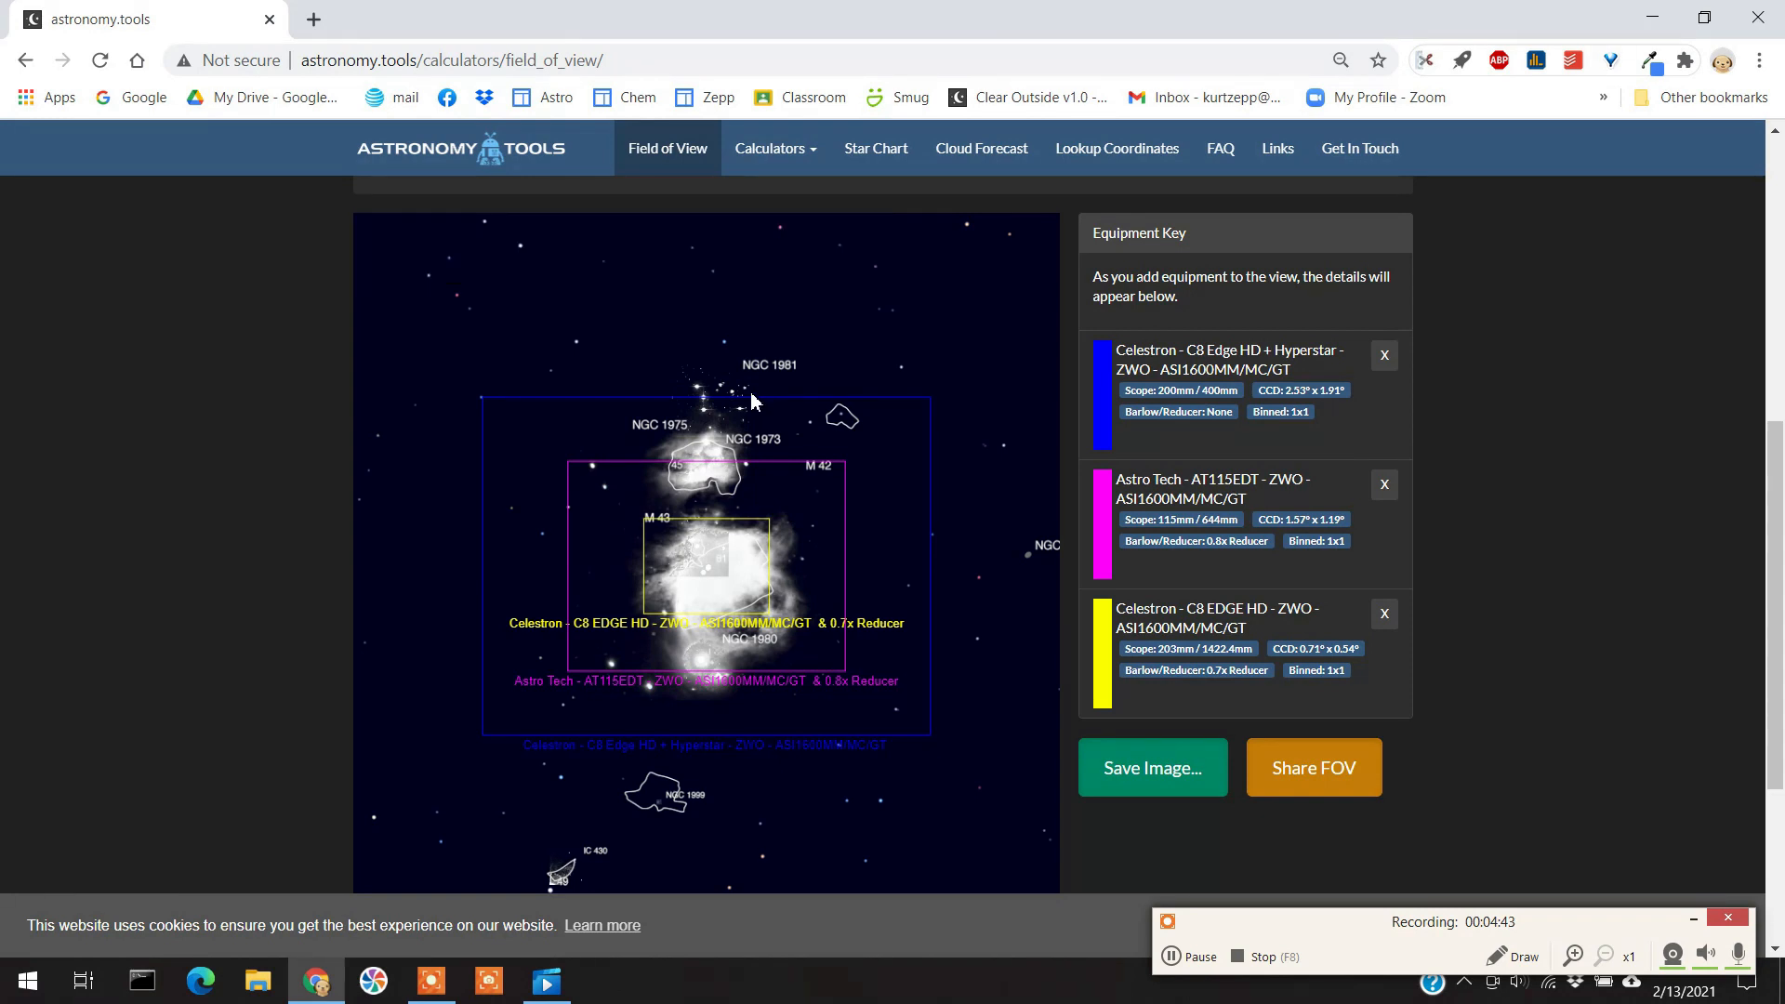
mouse_move(701, 400)
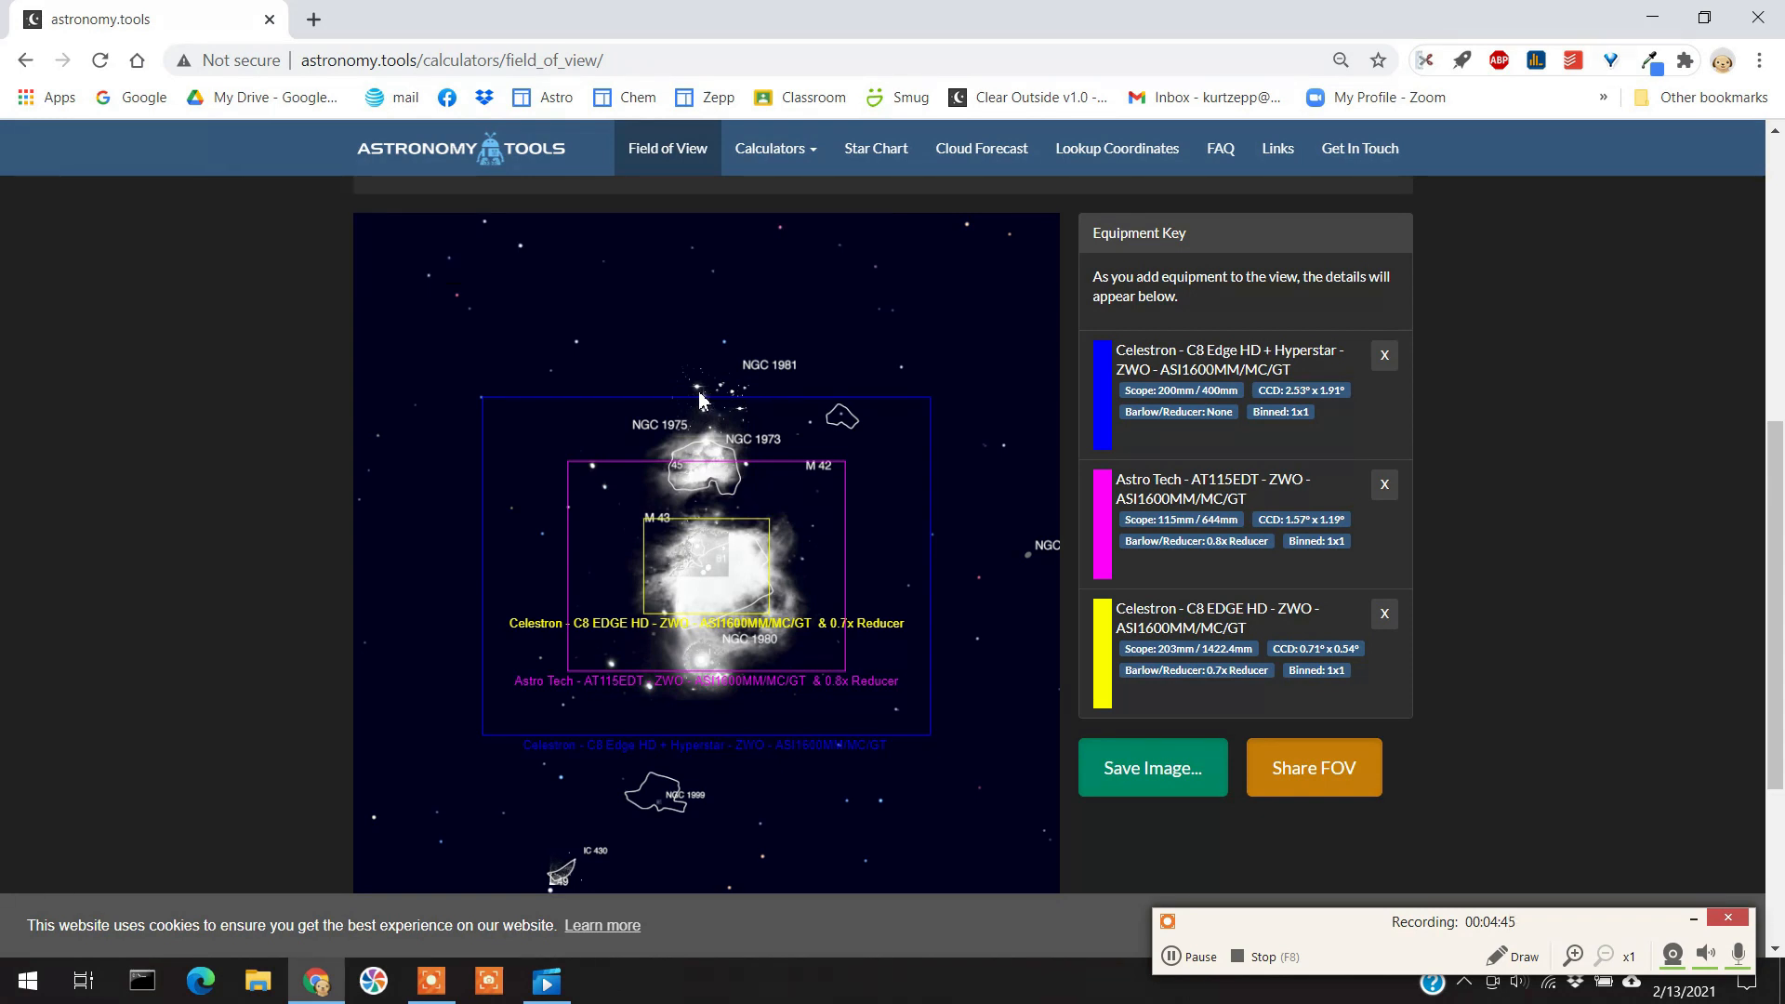
mouse_move(475, 544)
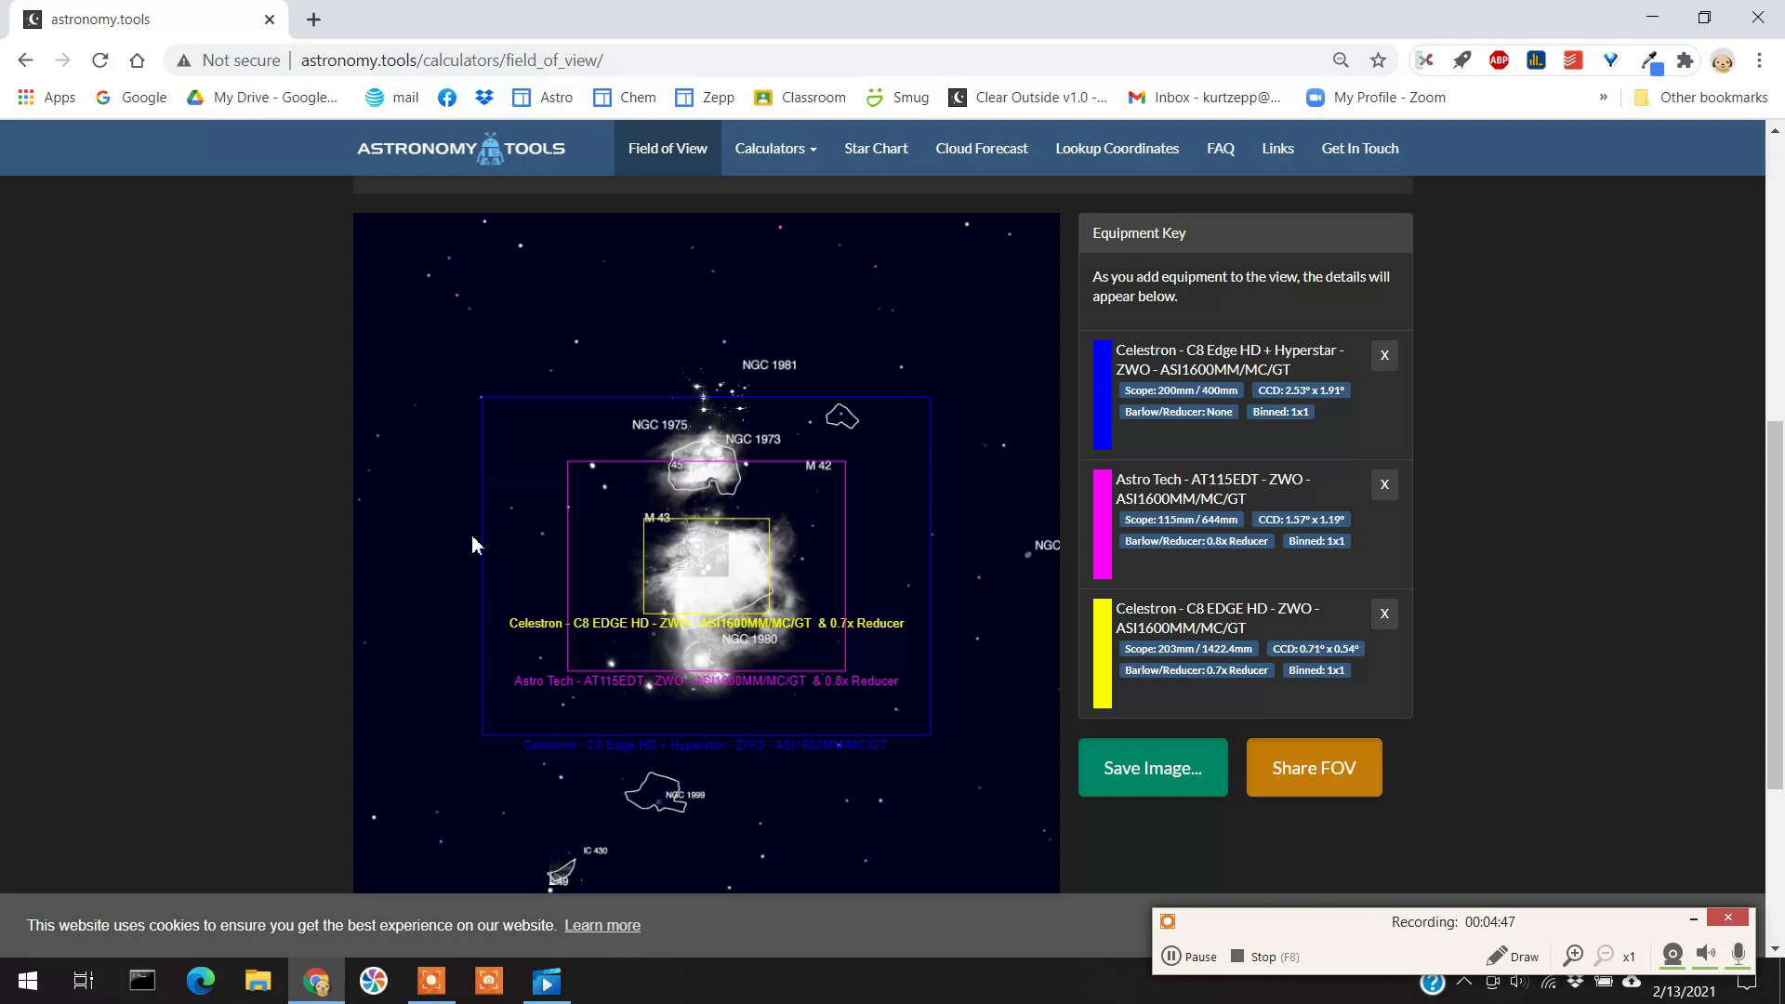
mouse_move(814, 748)
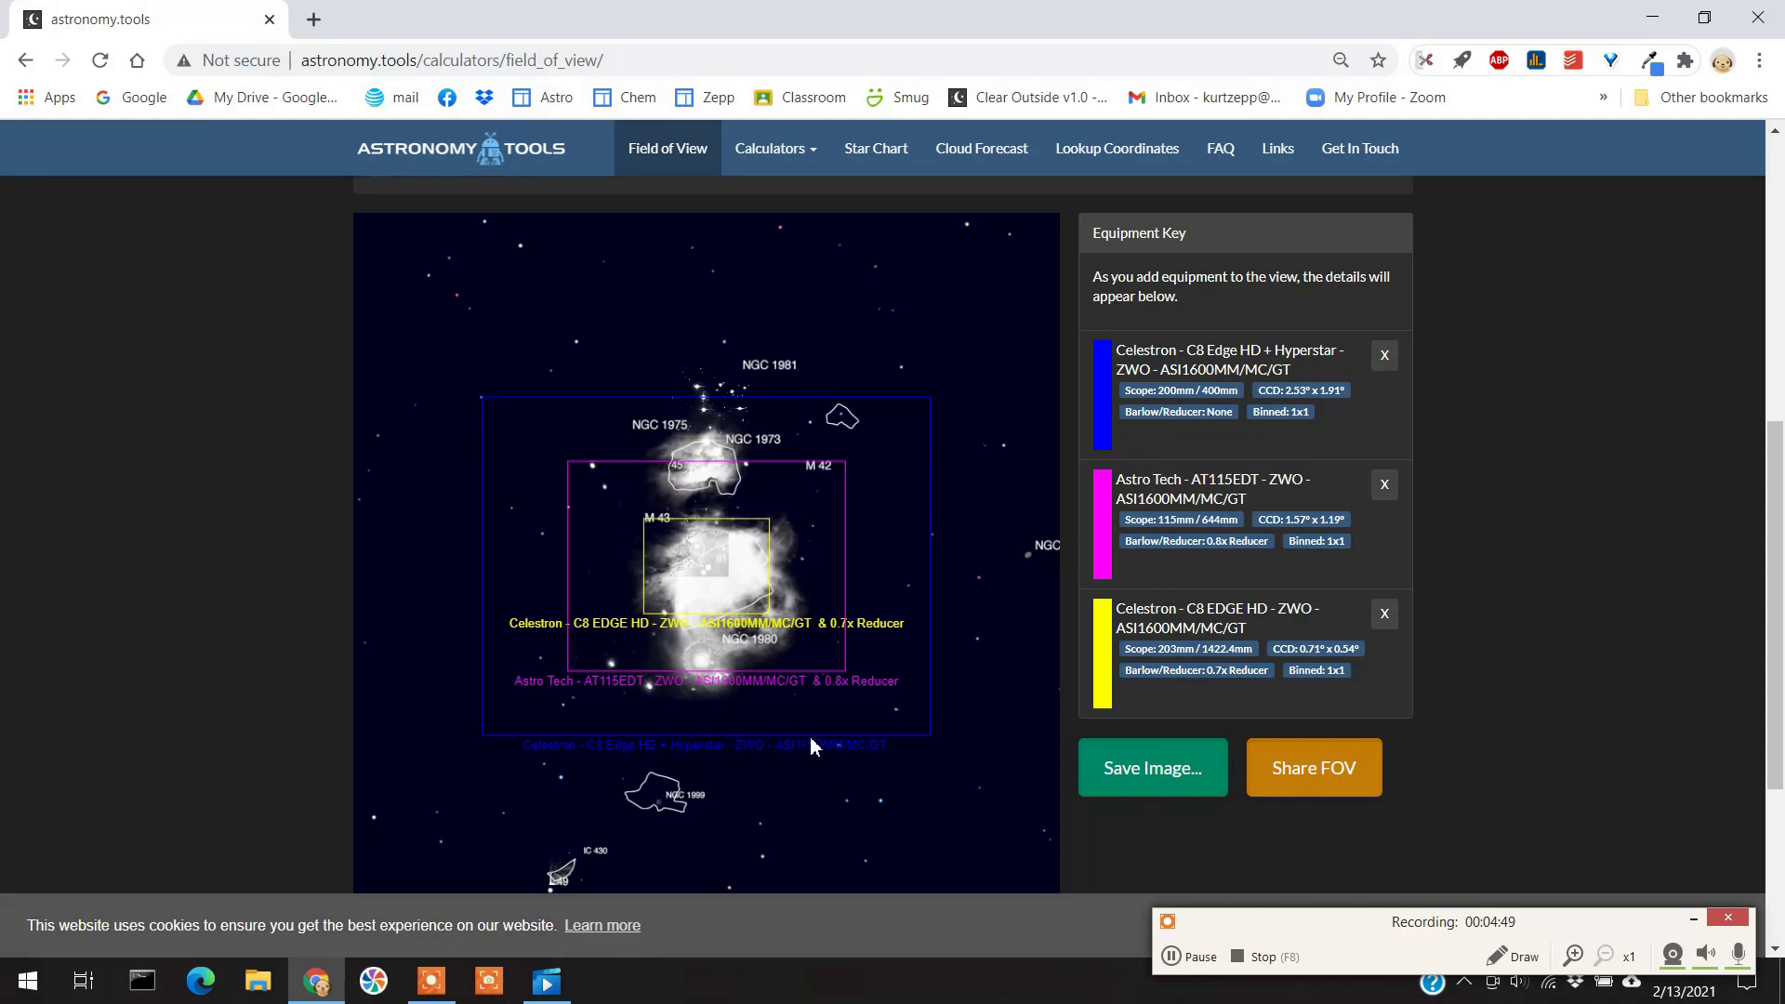
mouse_move(741, 561)
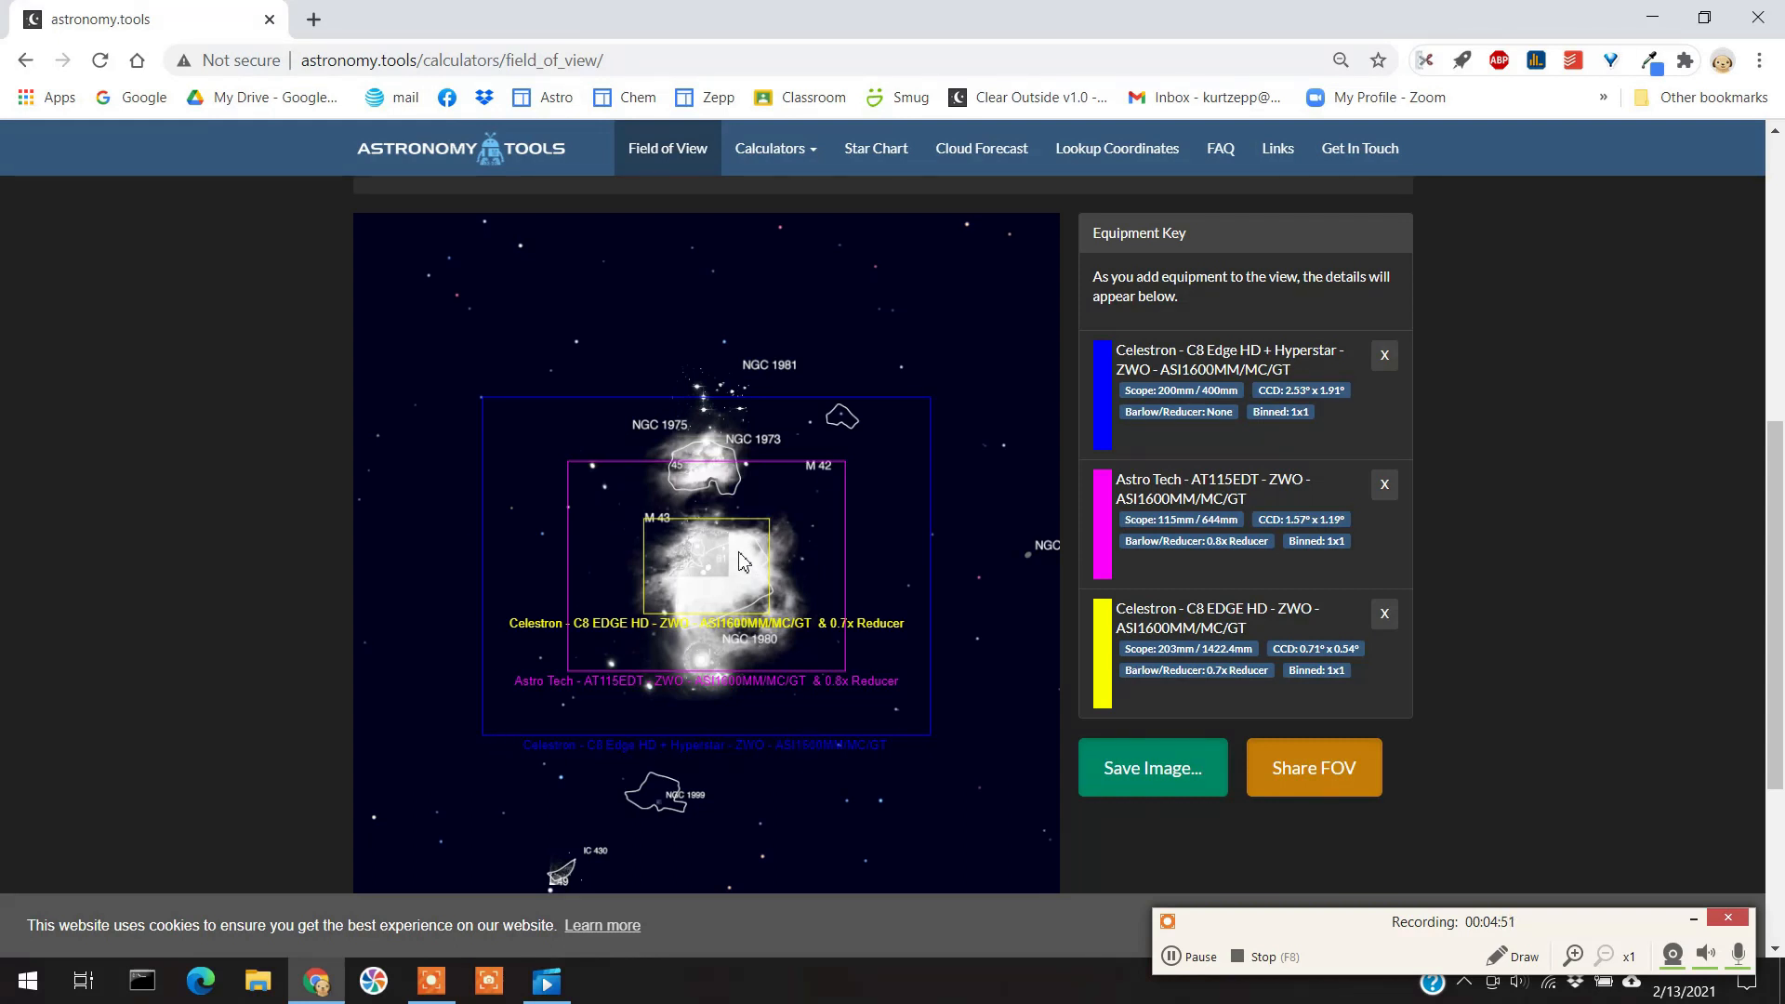
mouse_move(718, 623)
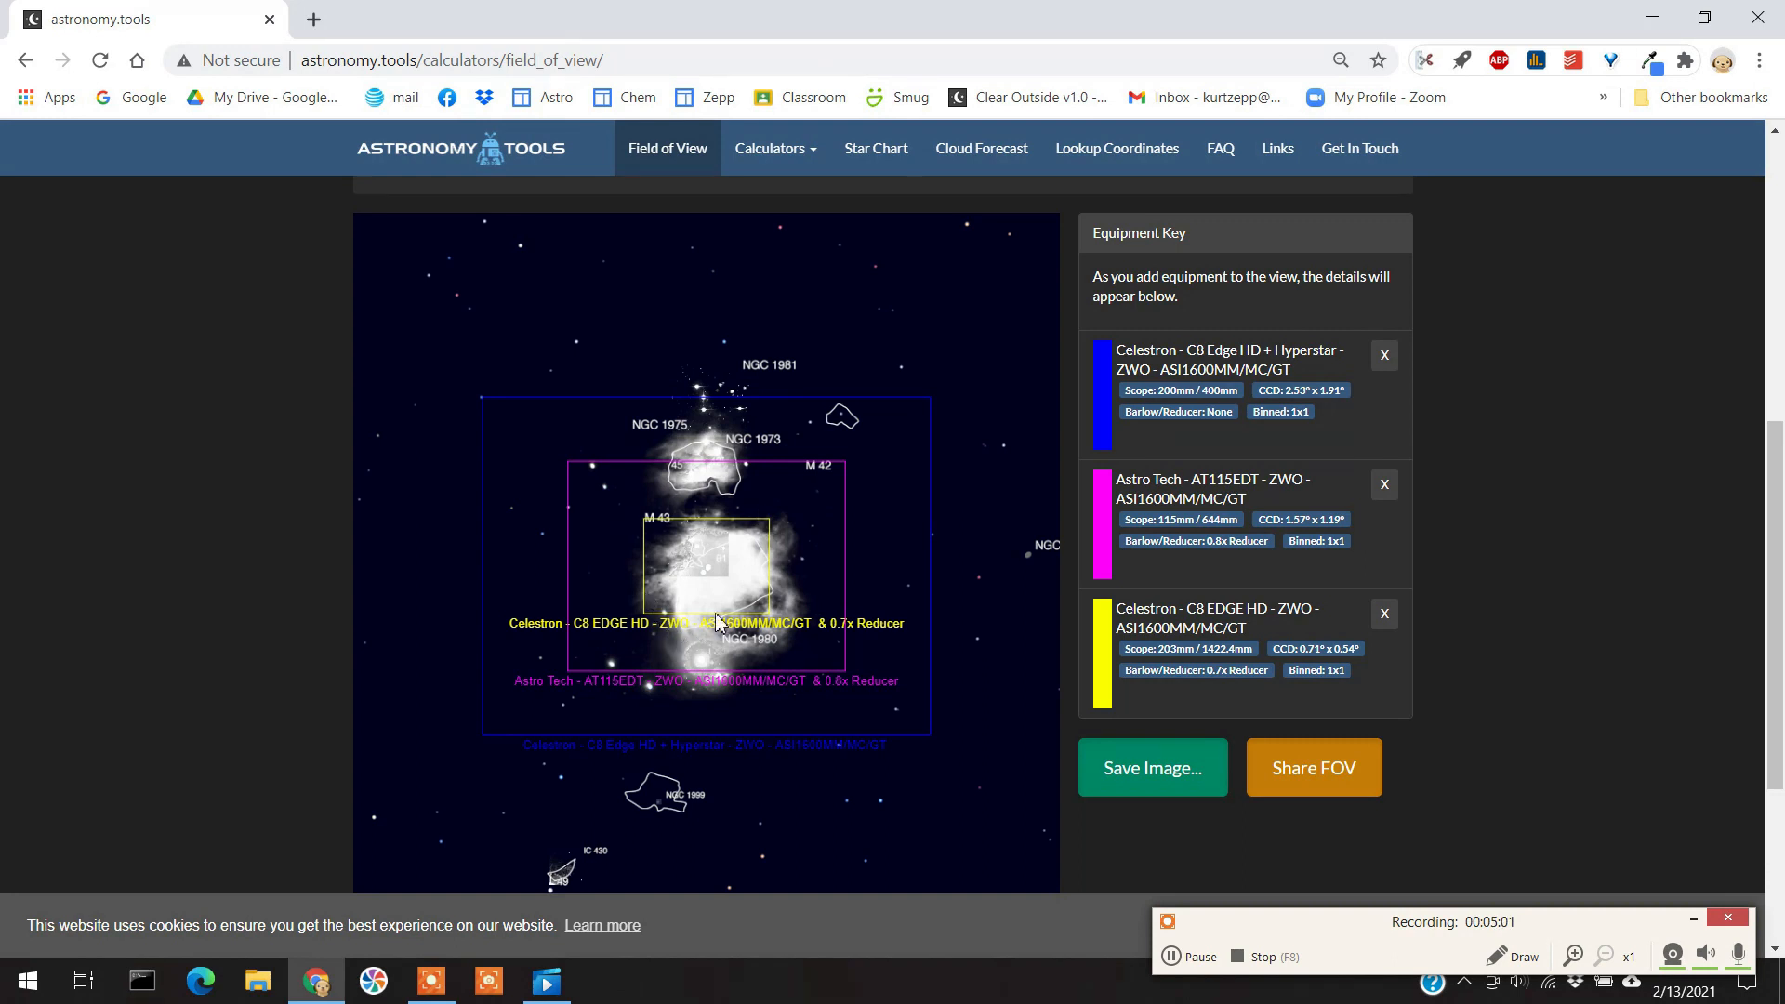
mouse_move(652, 524)
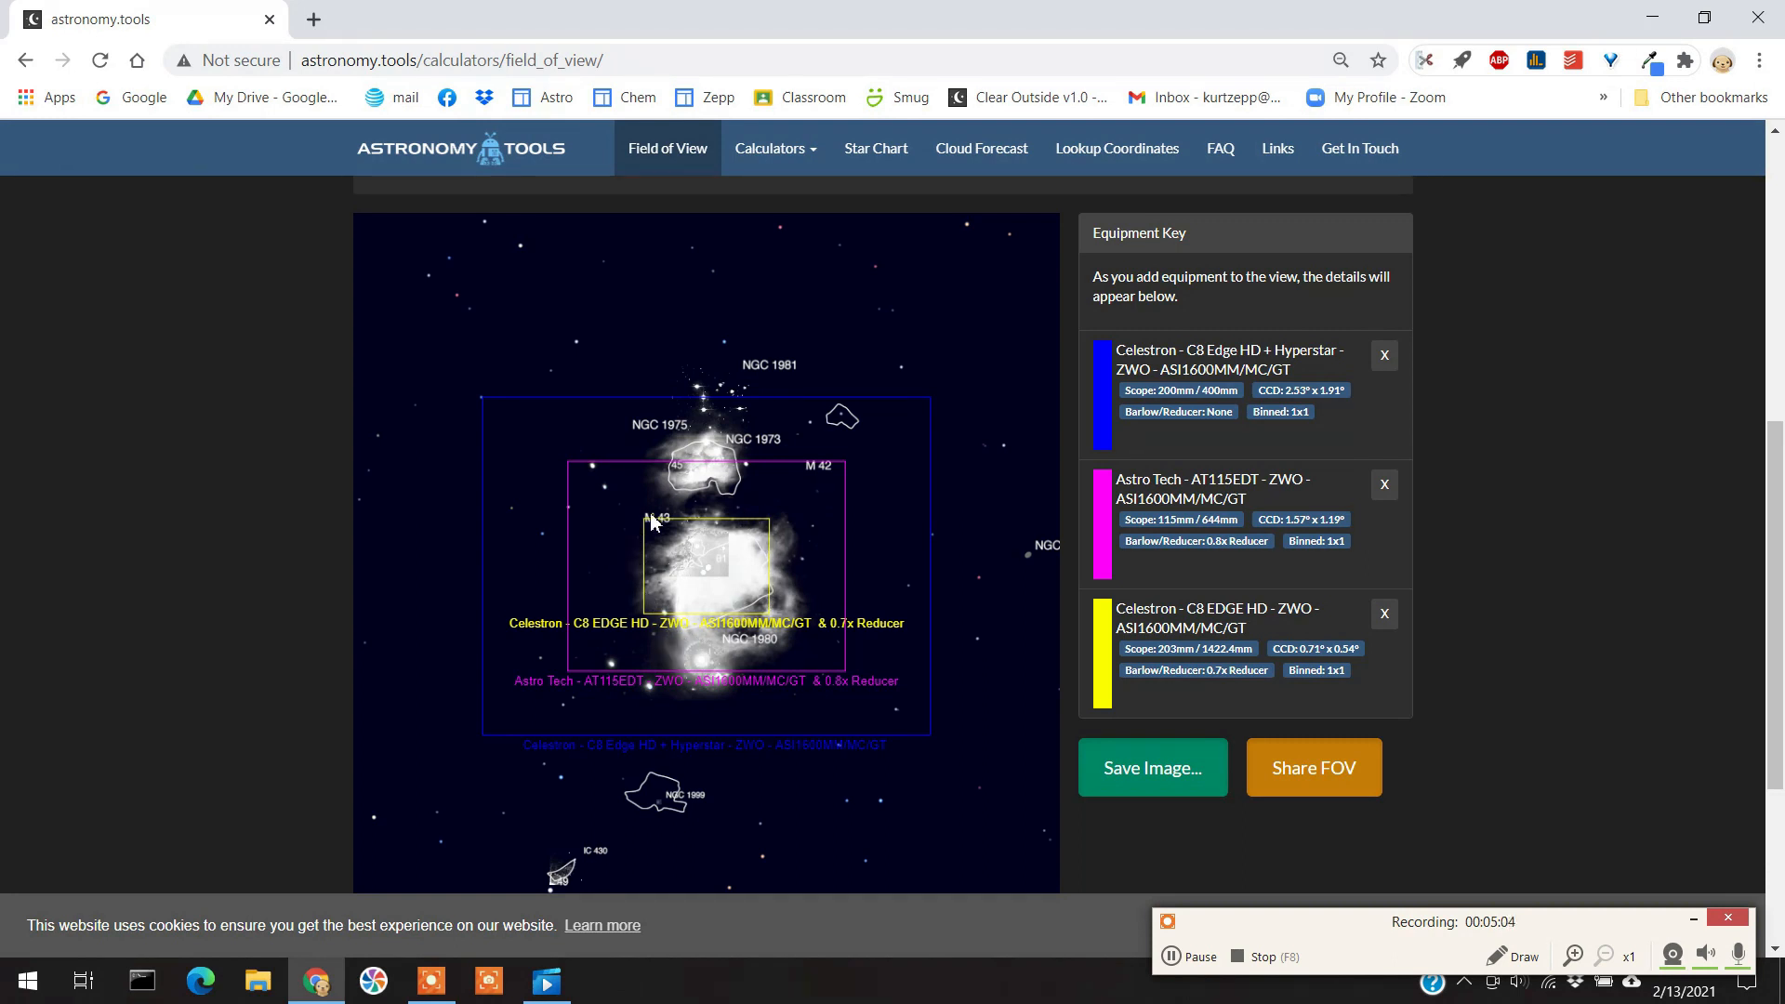